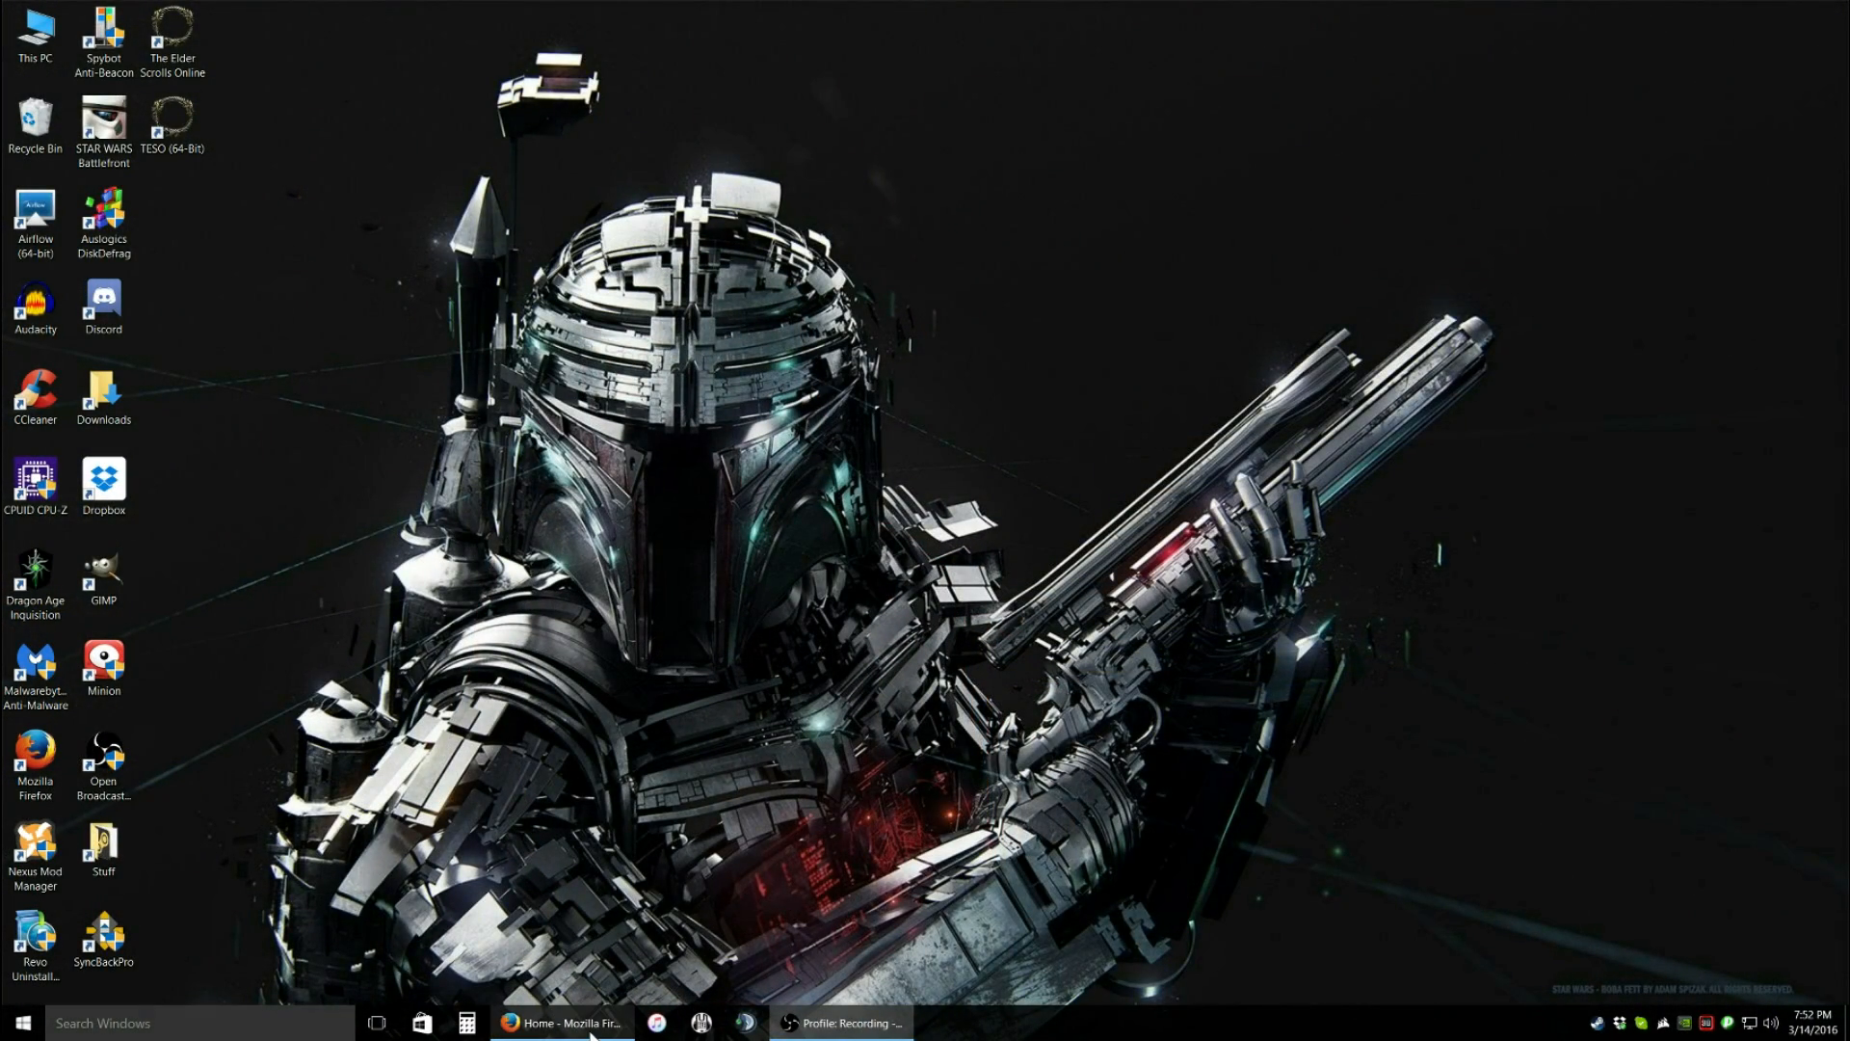
# - Bring Firefox forward and show the reshade.me home page
pyautogui.click(516, 1023)
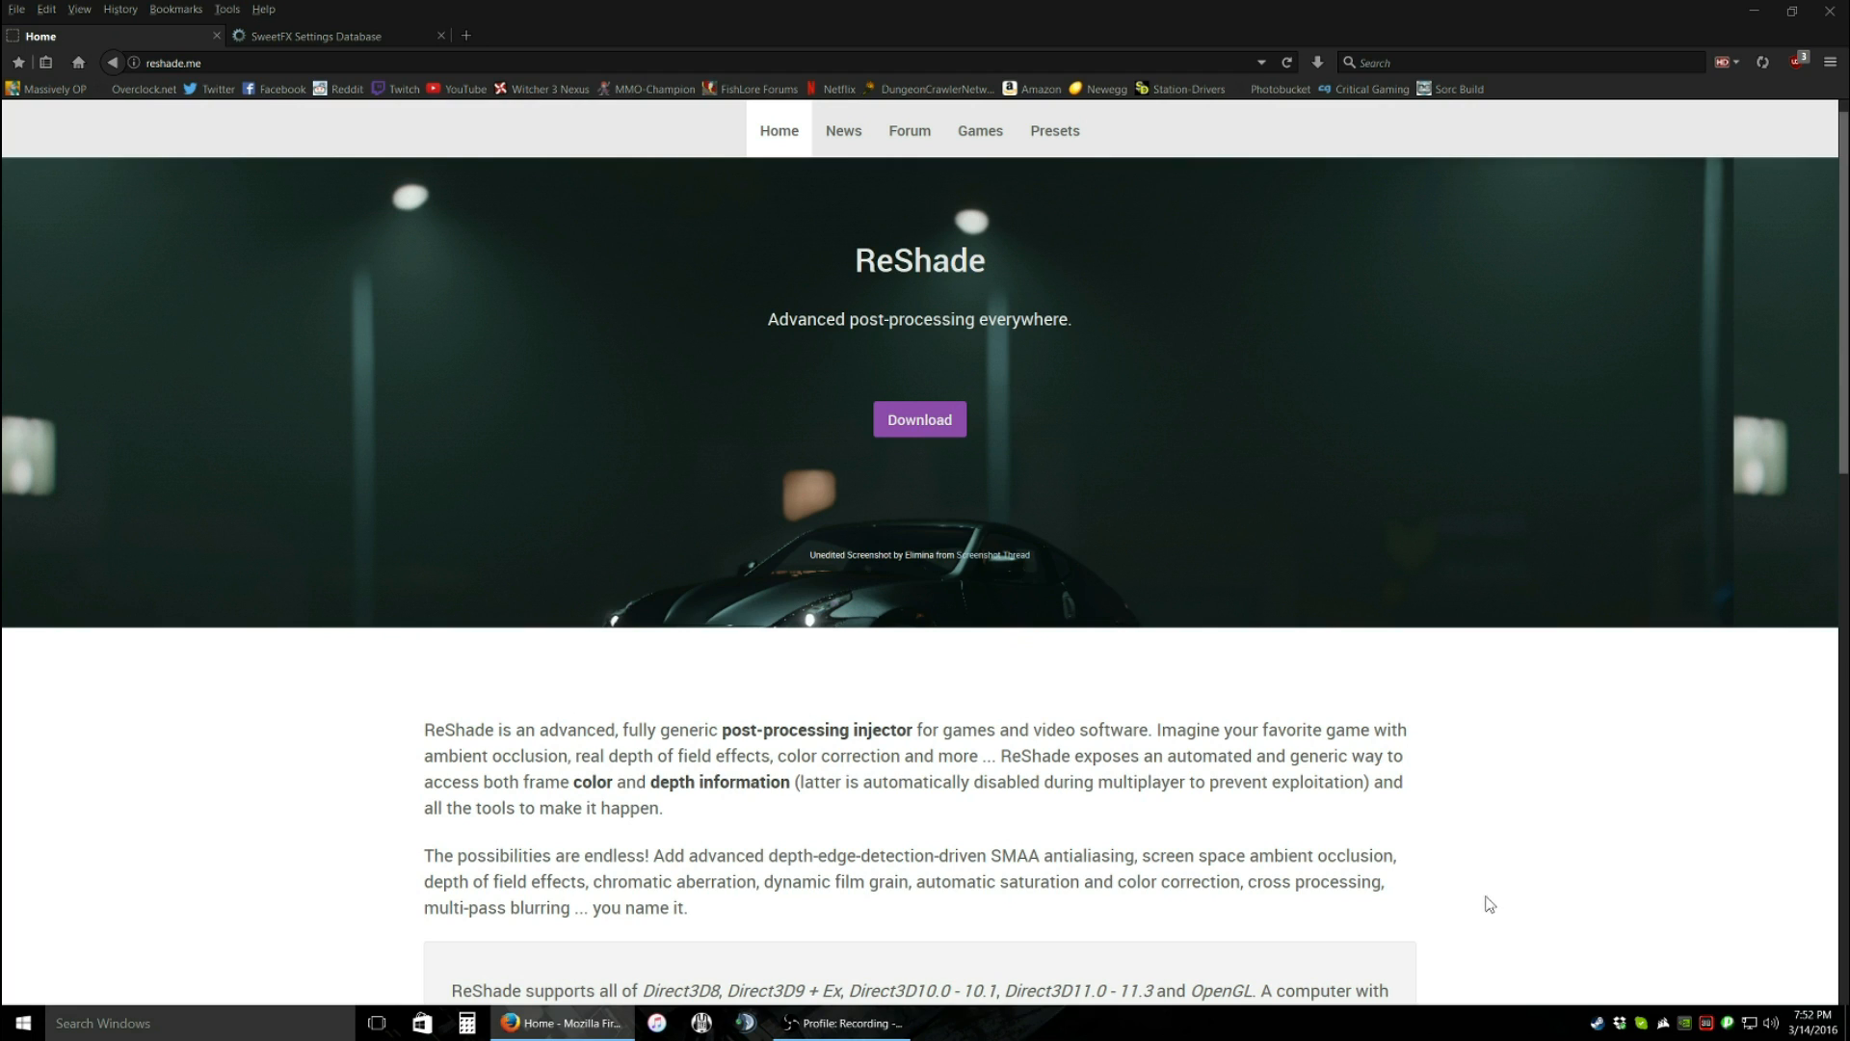
pyautogui.moveTo(1476, 895)
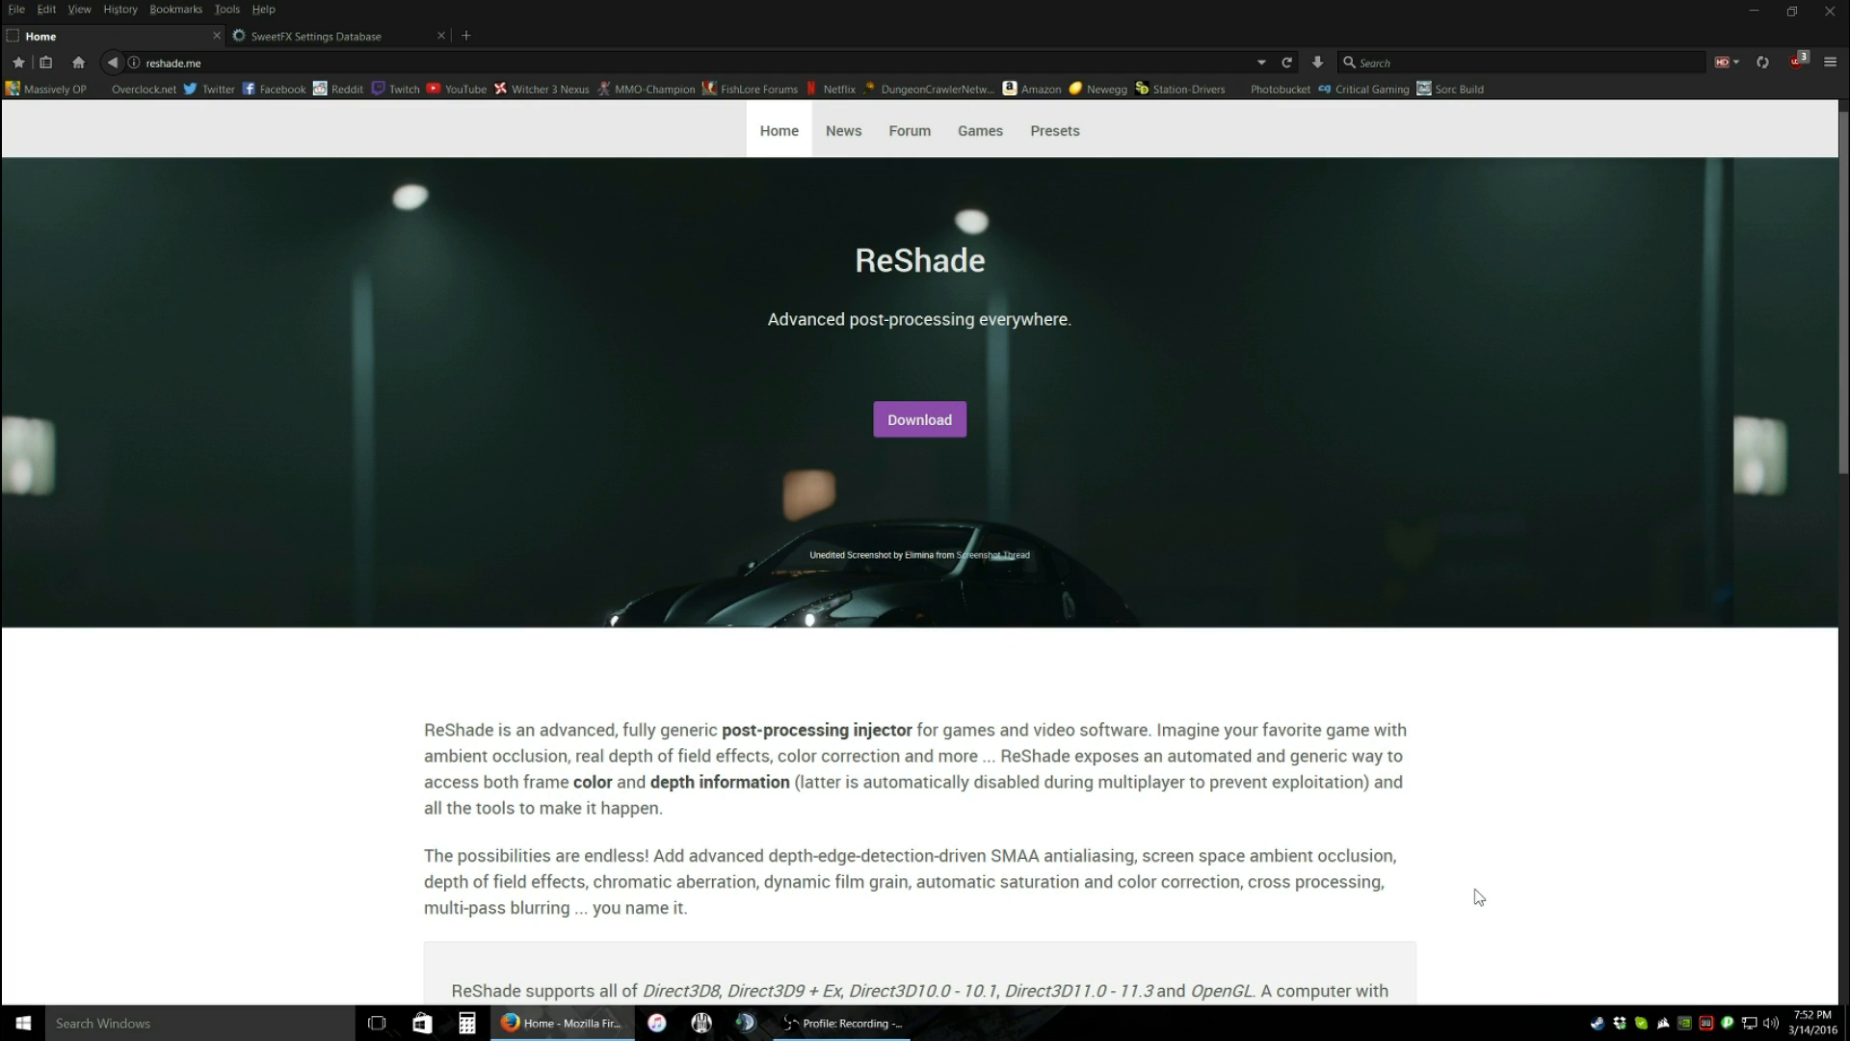
pyautogui.moveTo(1471, 893)
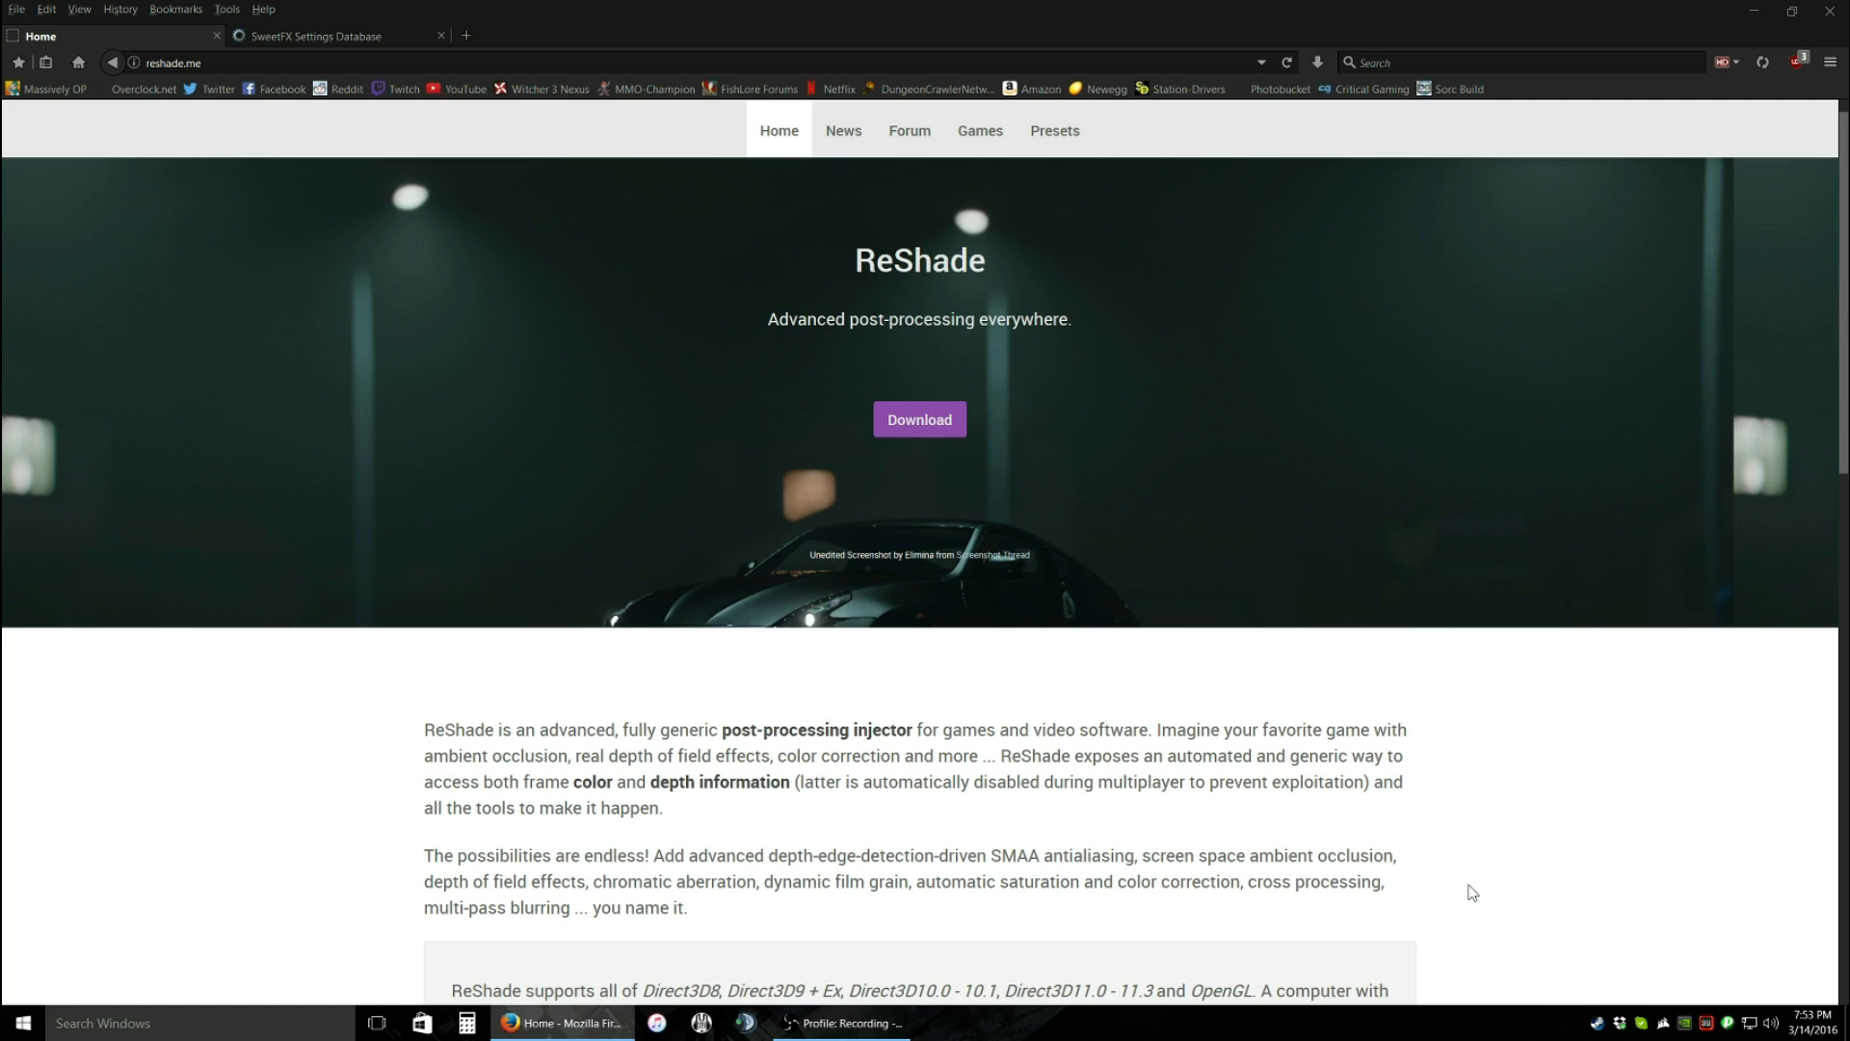
pyautogui.moveTo(1487, 886)
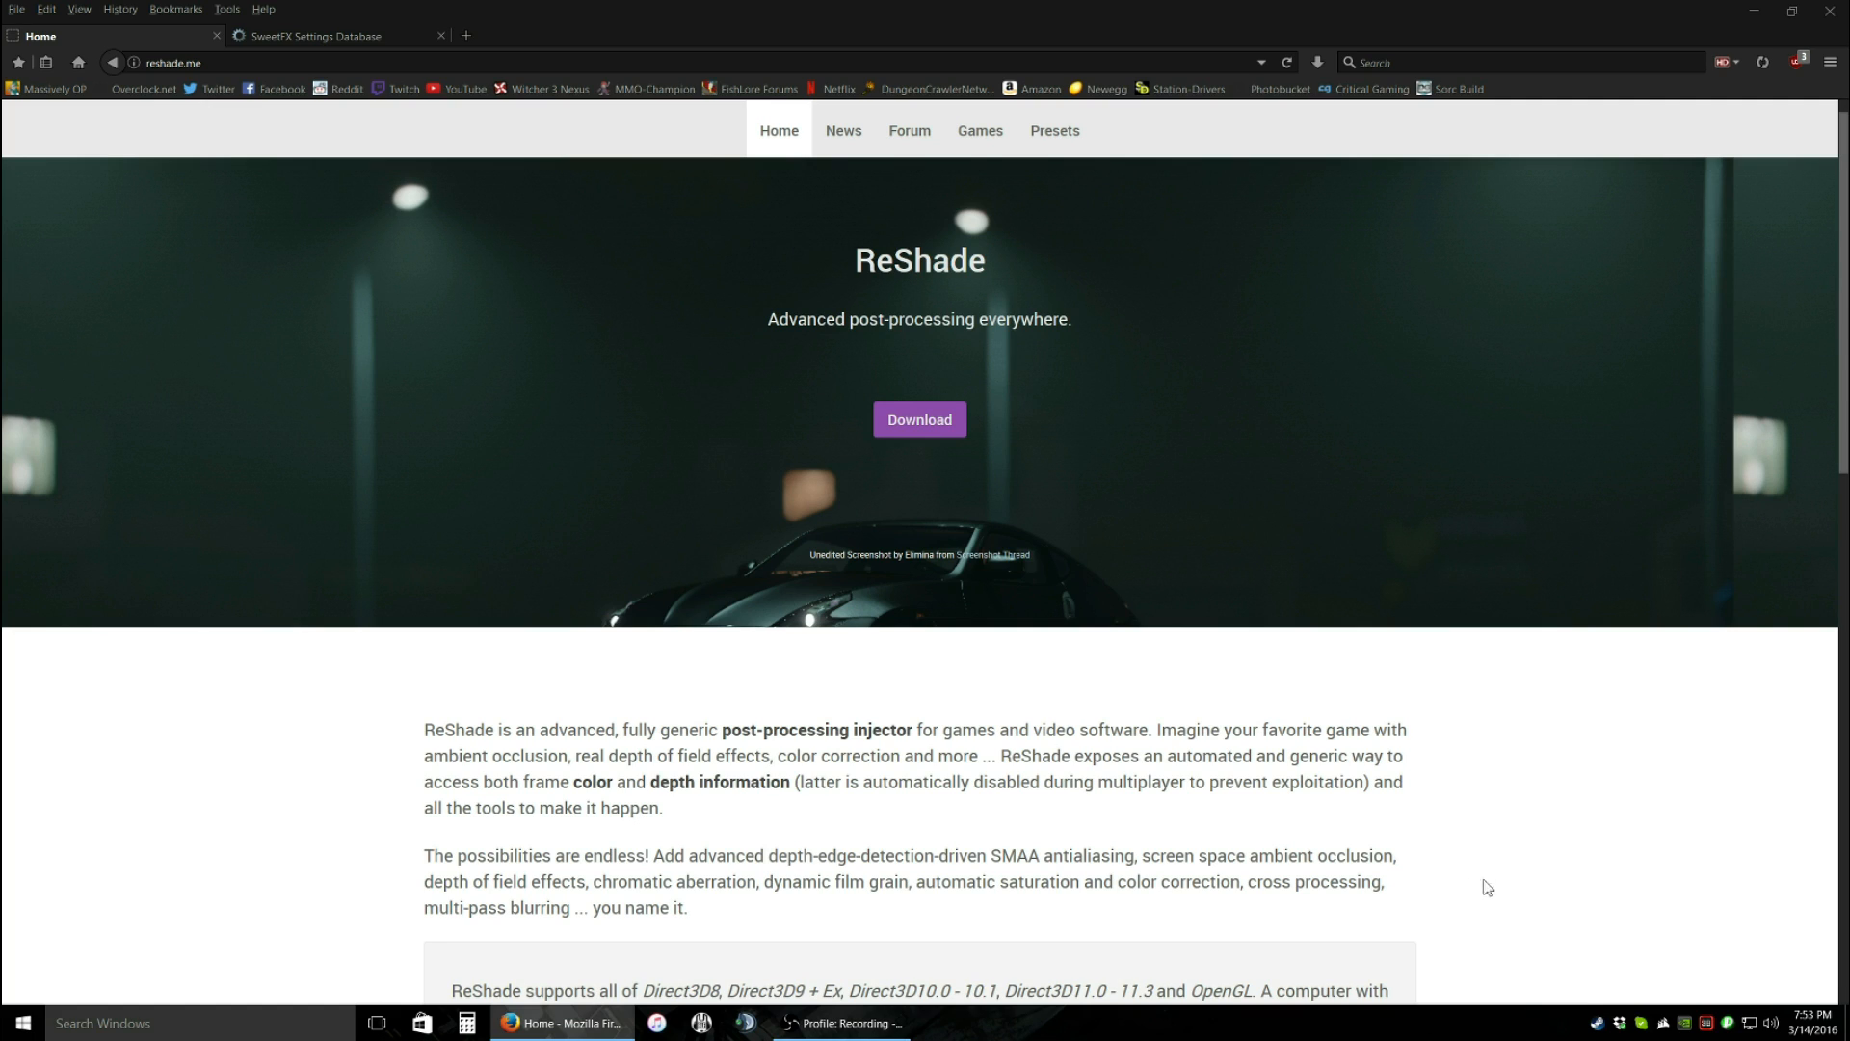
pyautogui.moveTo(1428, 872)
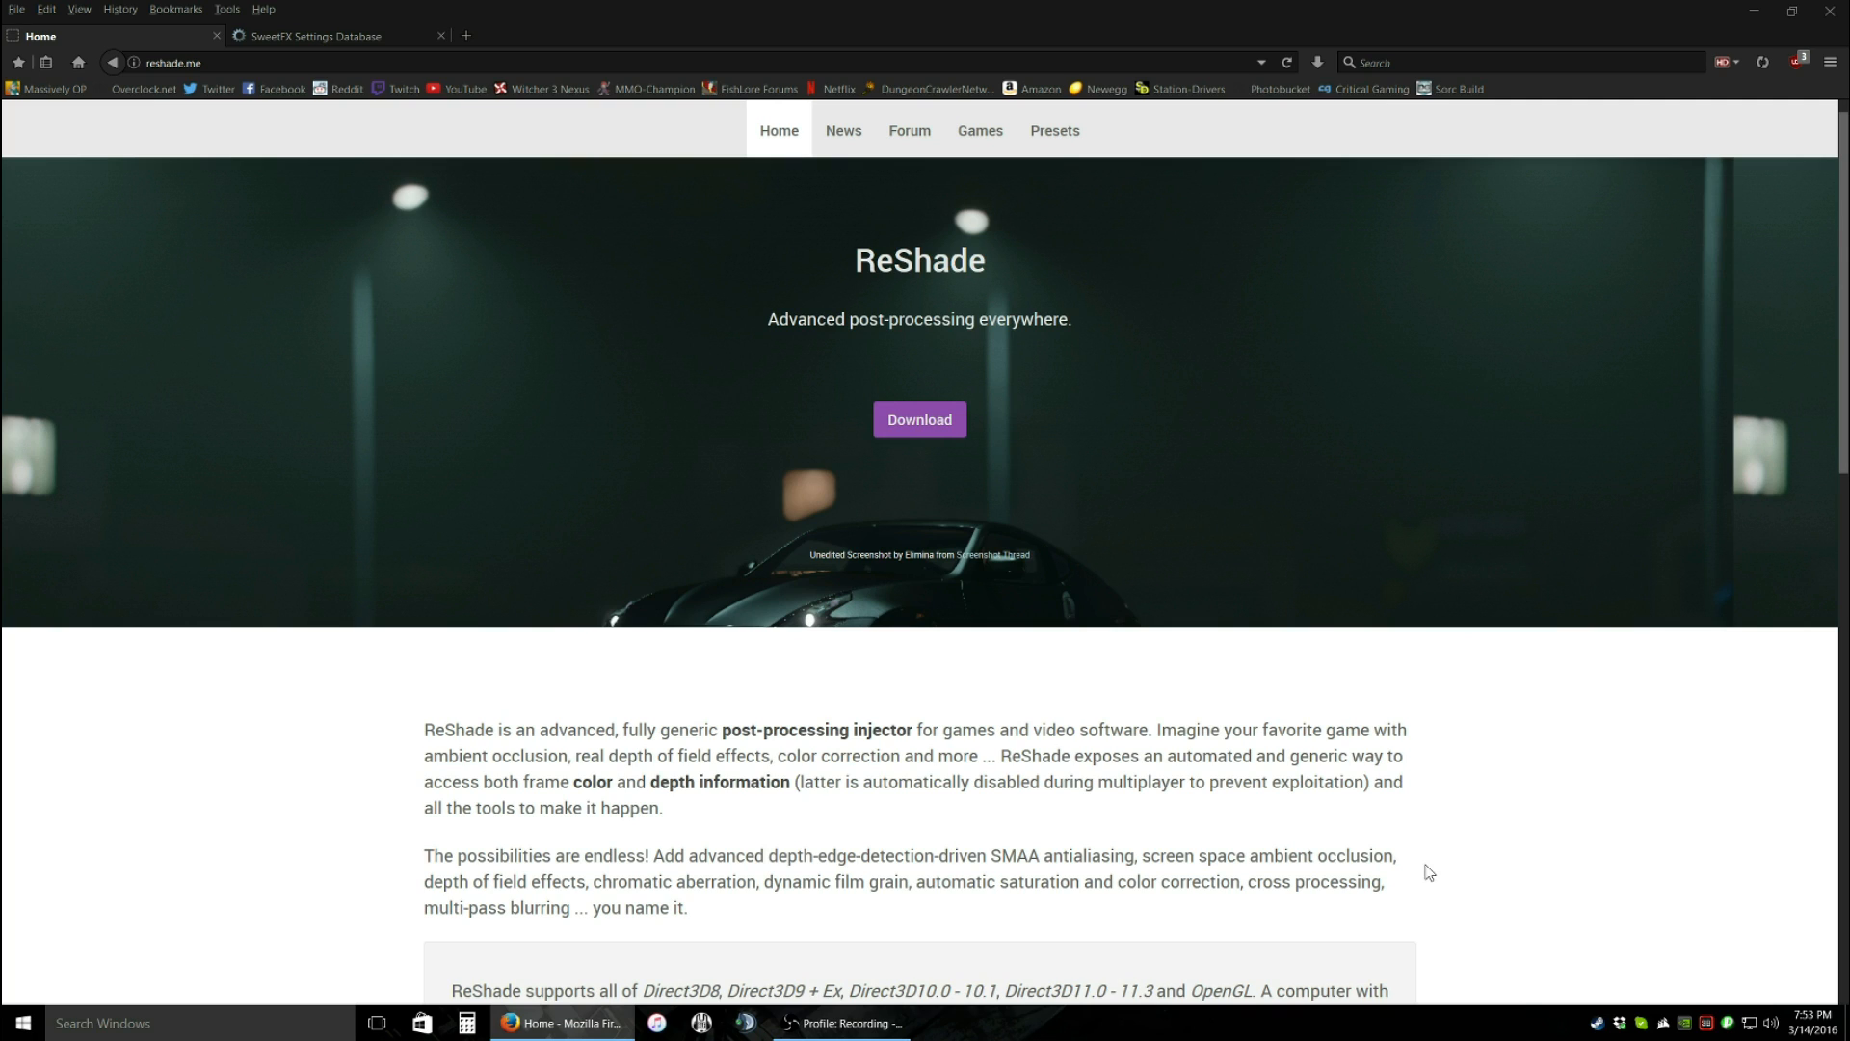
pyautogui.click(178, 62)
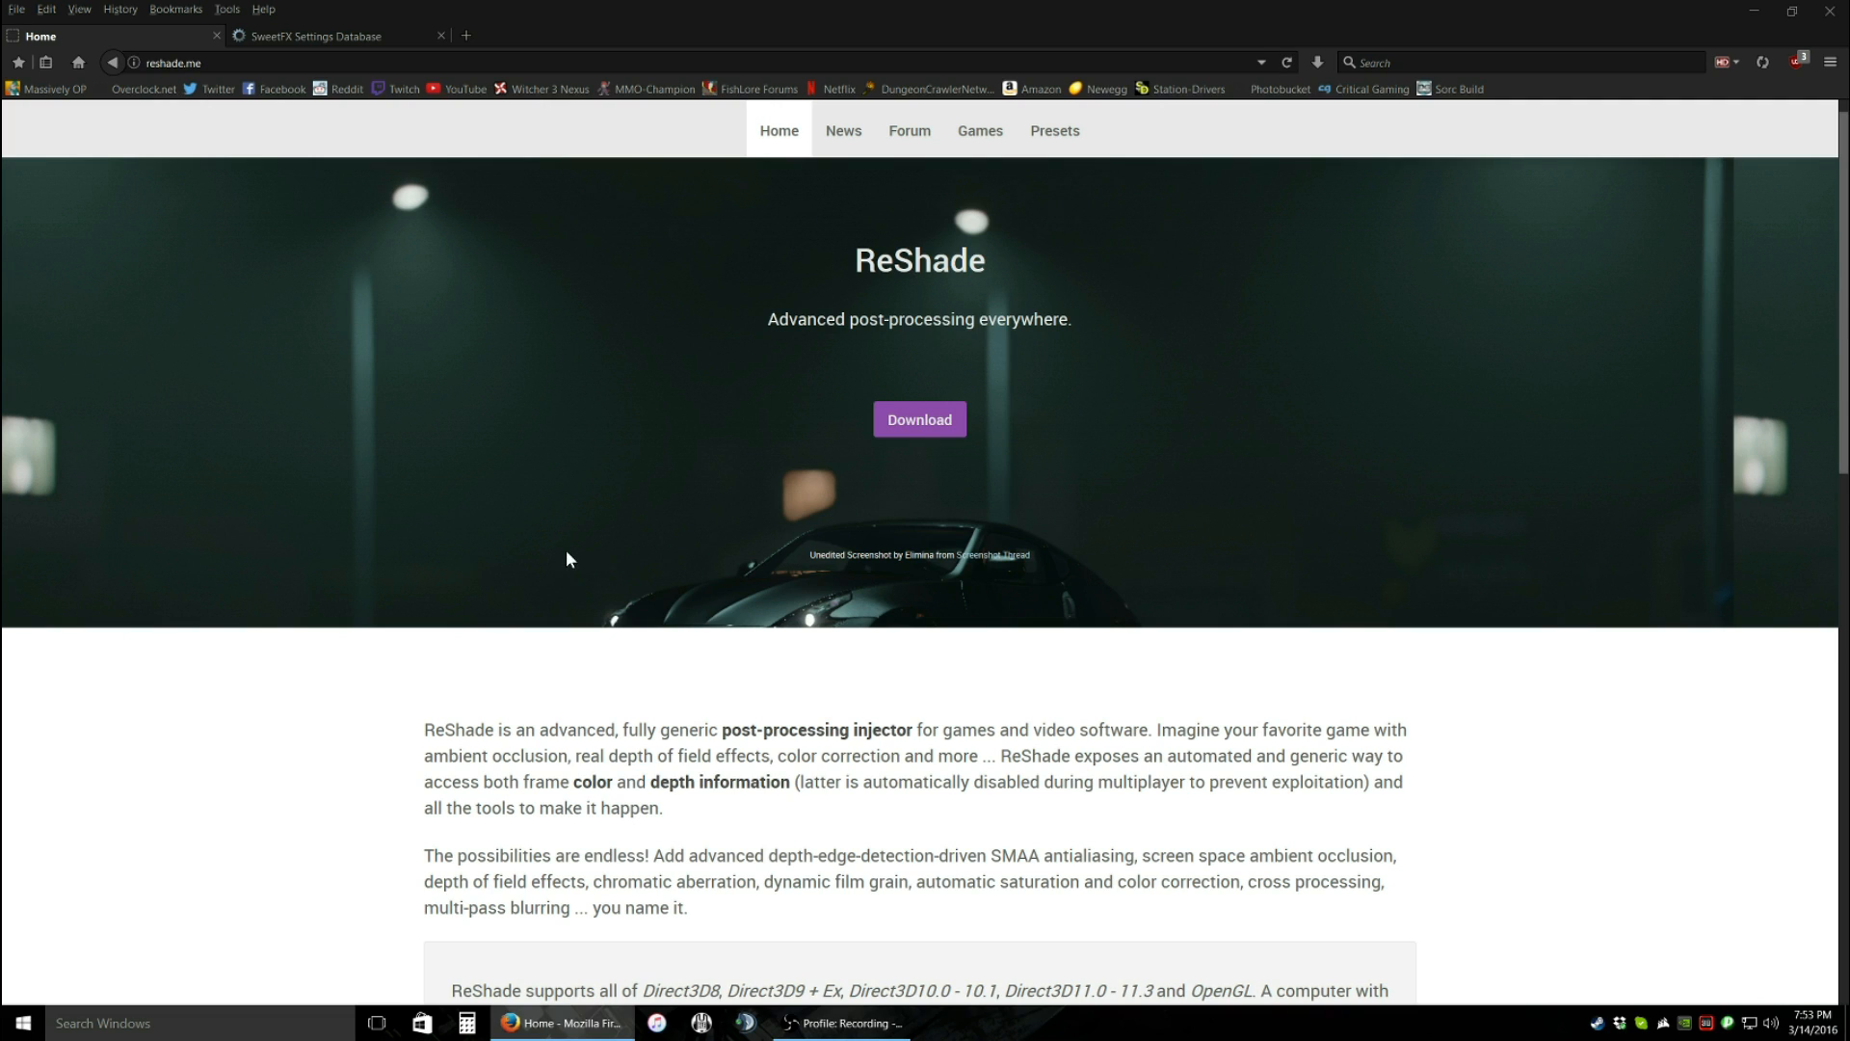
pyautogui.moveTo(1110, 664)
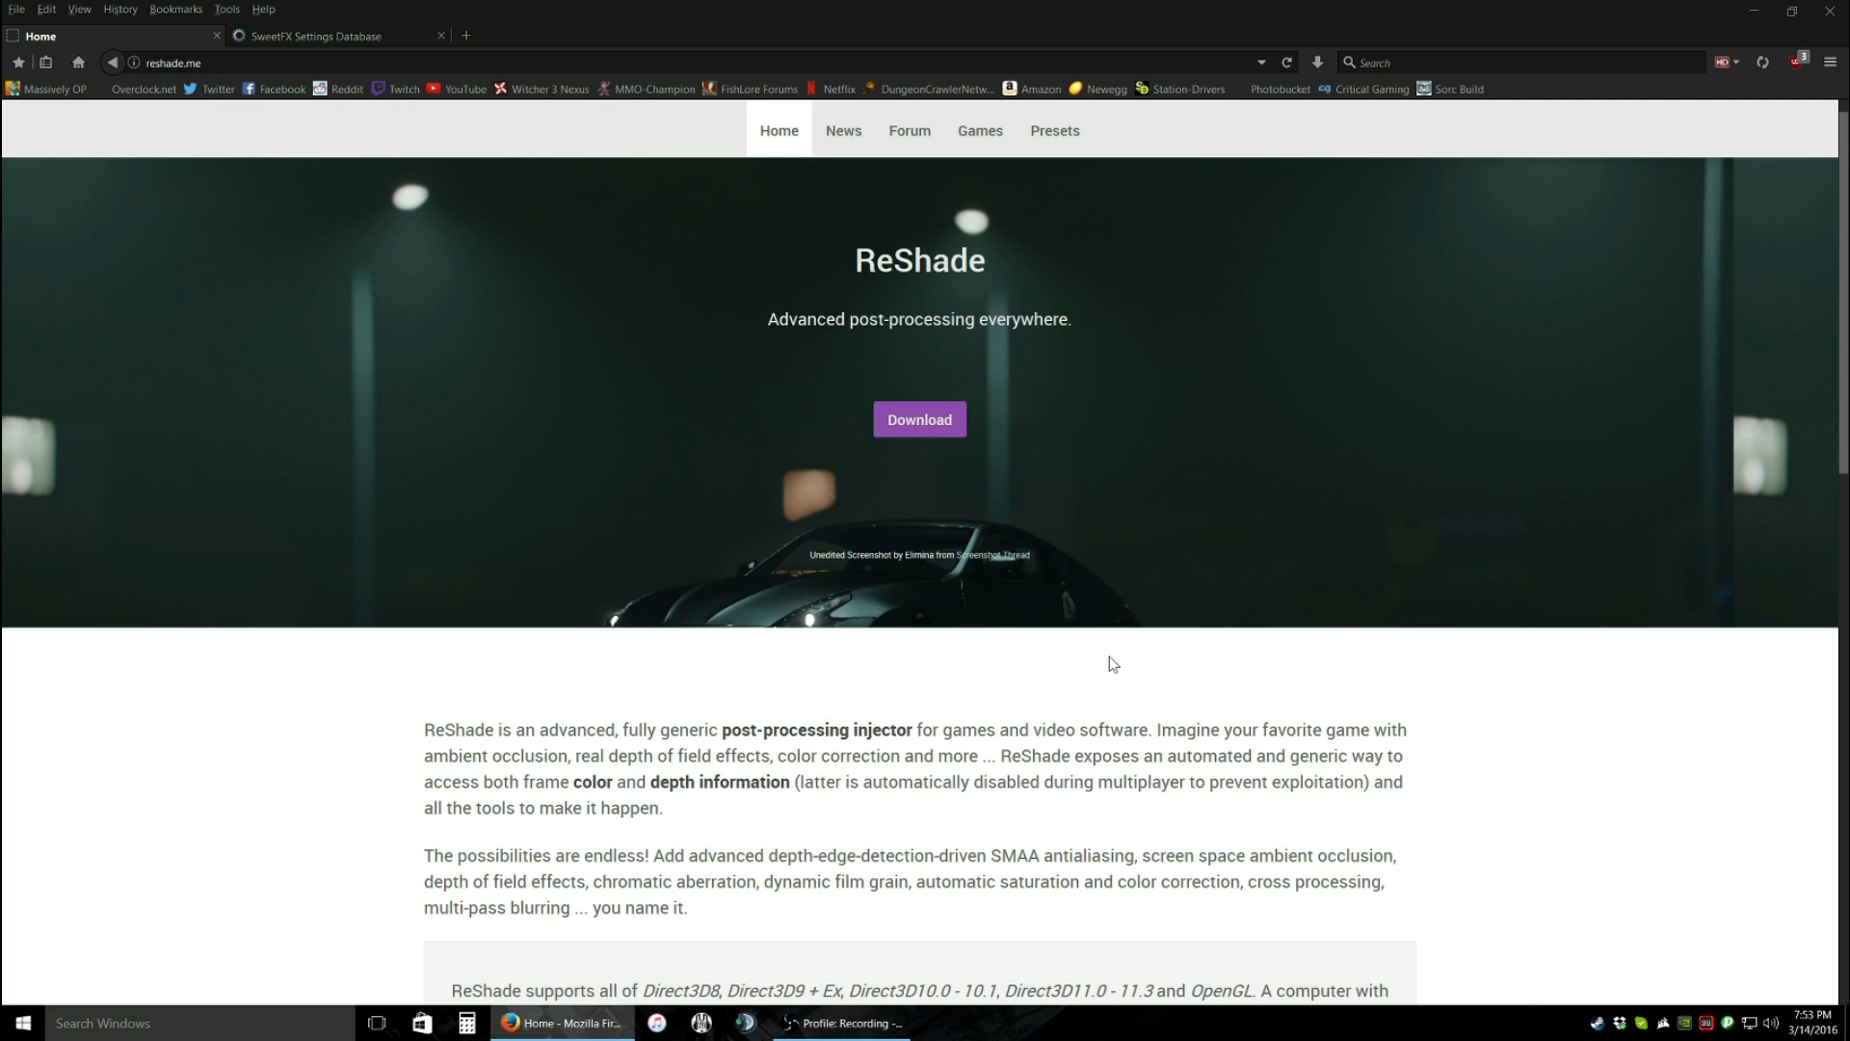
pyautogui.moveTo(1507, 607)
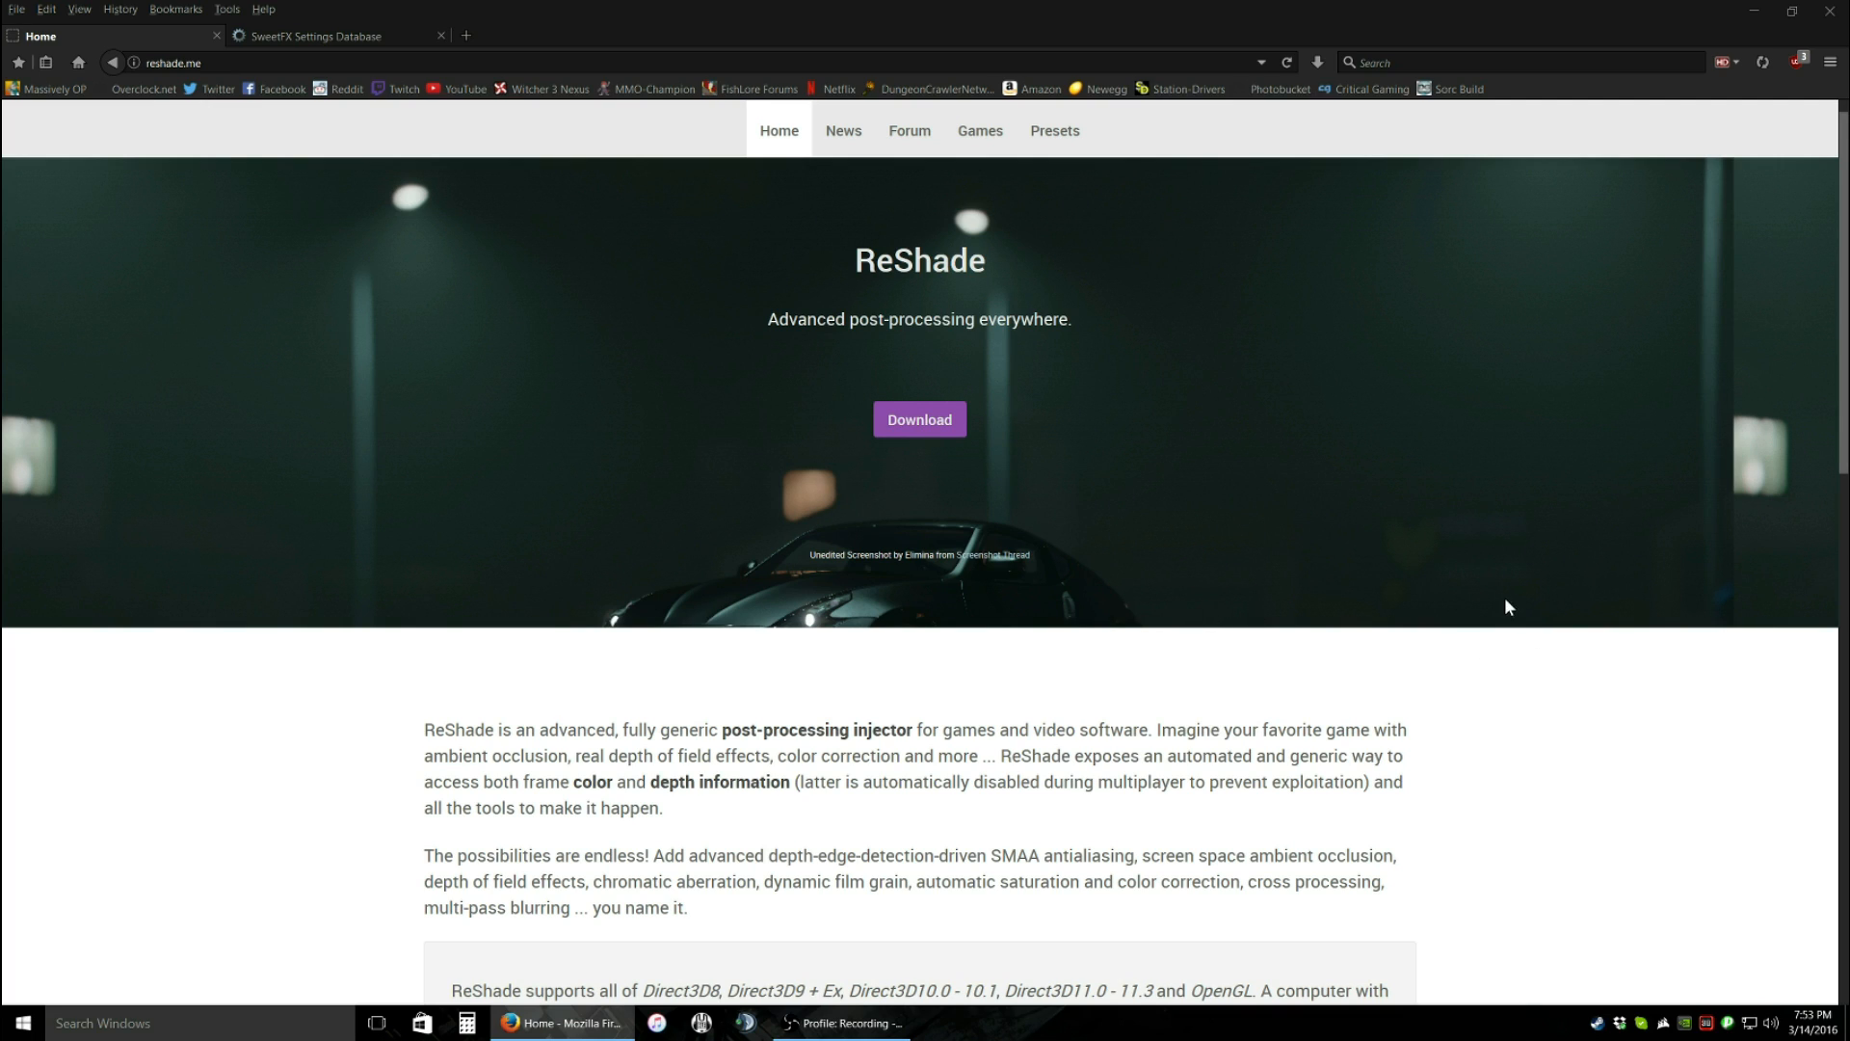
pyautogui.moveTo(665, 426)
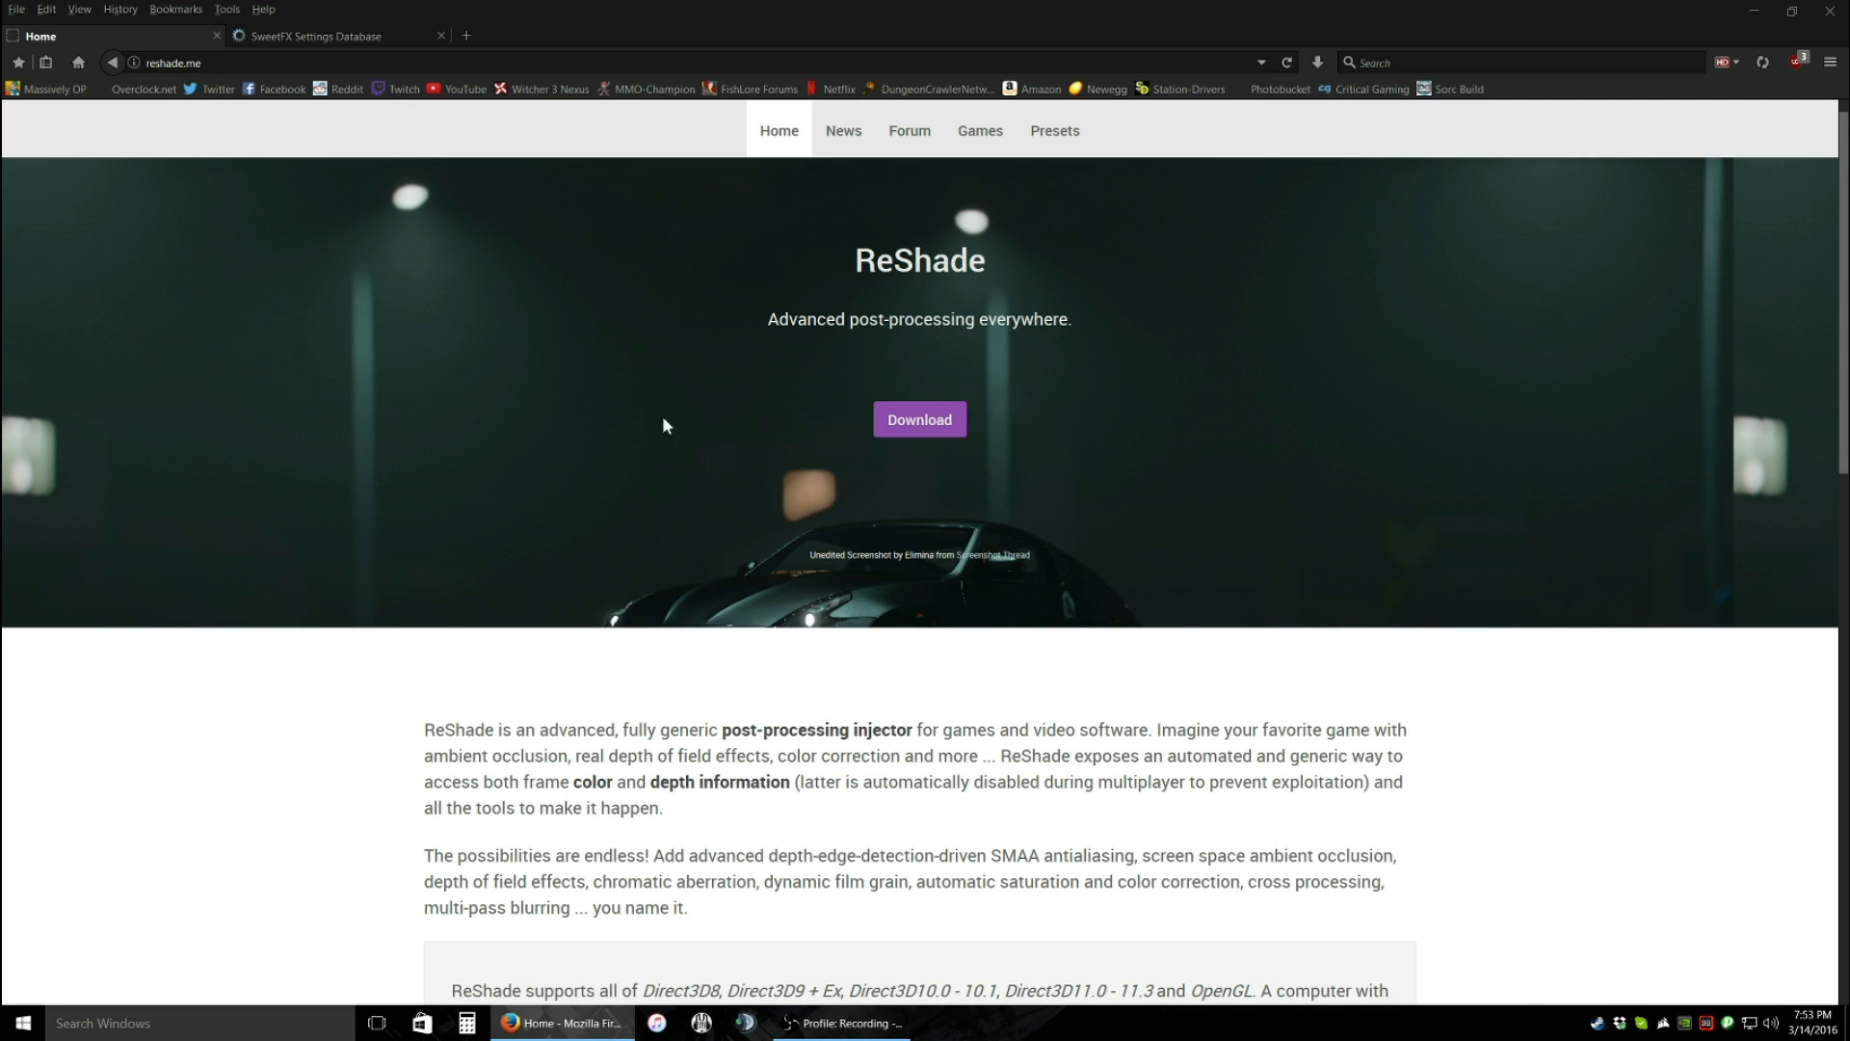
# - Scroll to Download and get the ReShade 2.0.1f4 archive (22.19 MB) from MediaFire
pyautogui.scroll(-3)
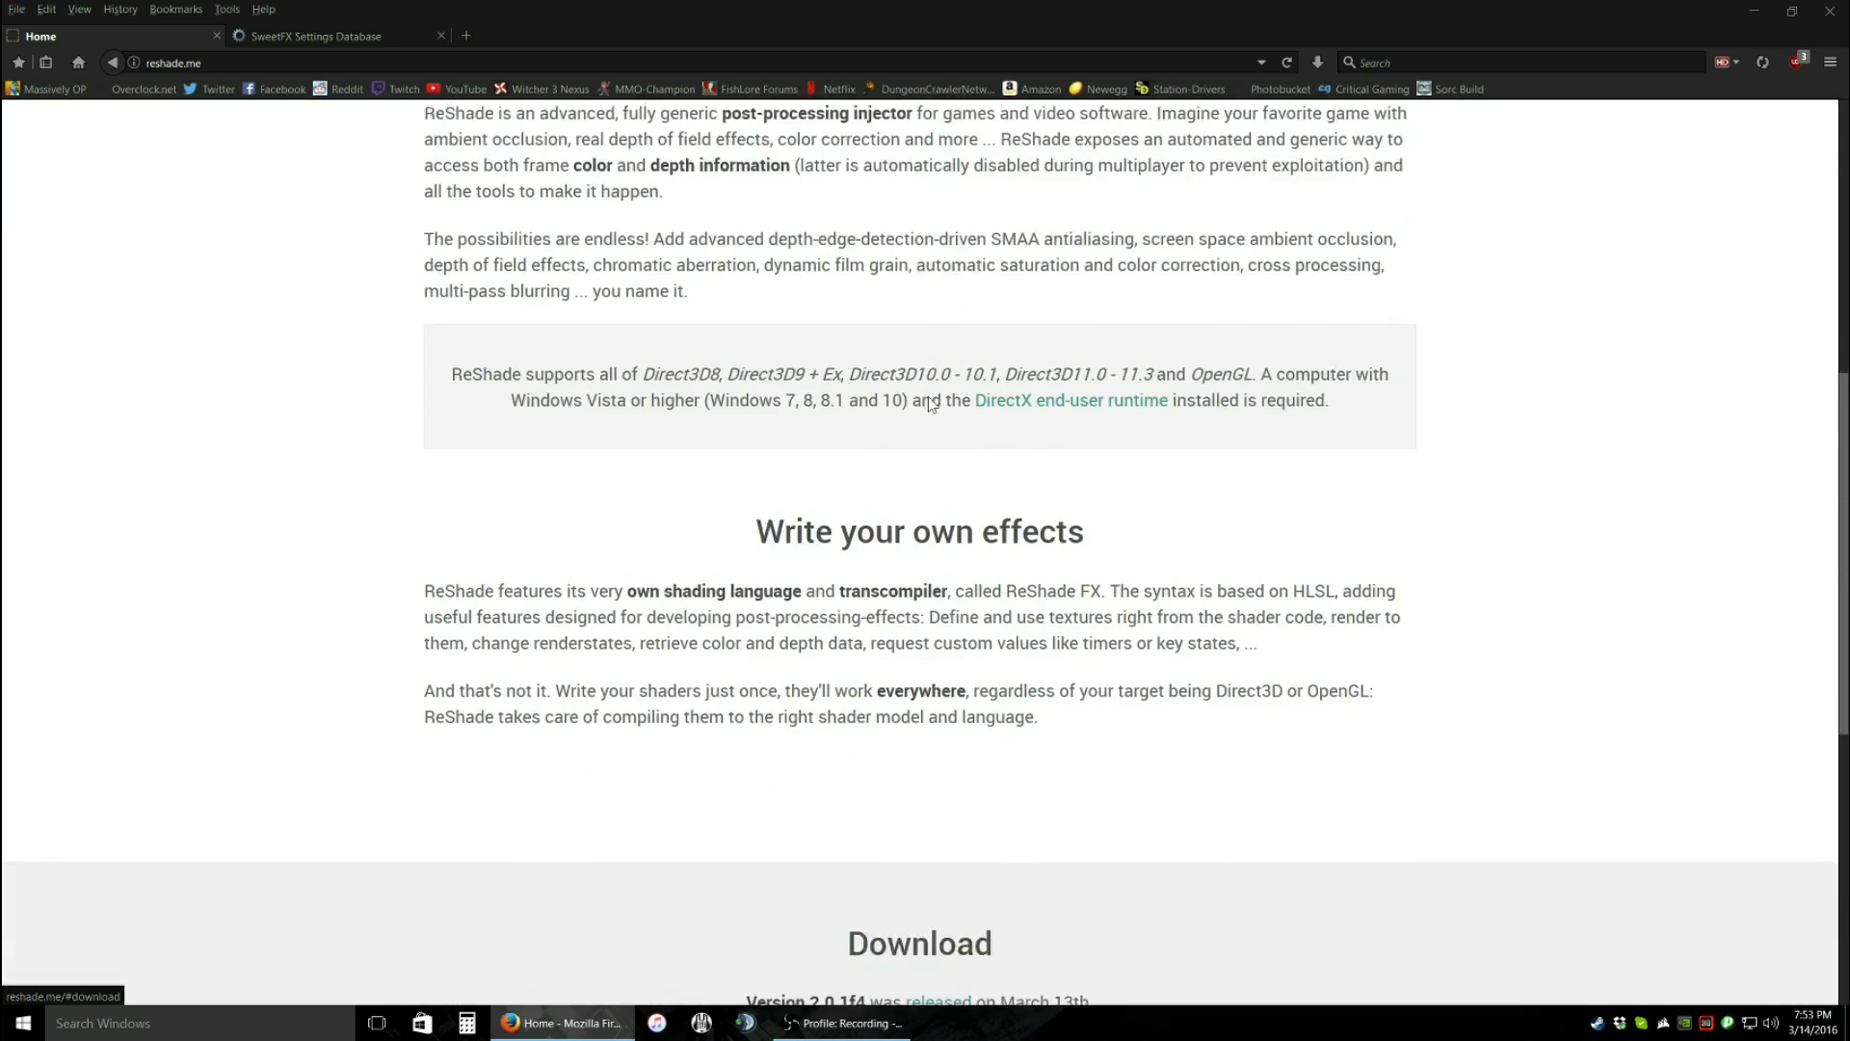
pyautogui.scroll(-3)
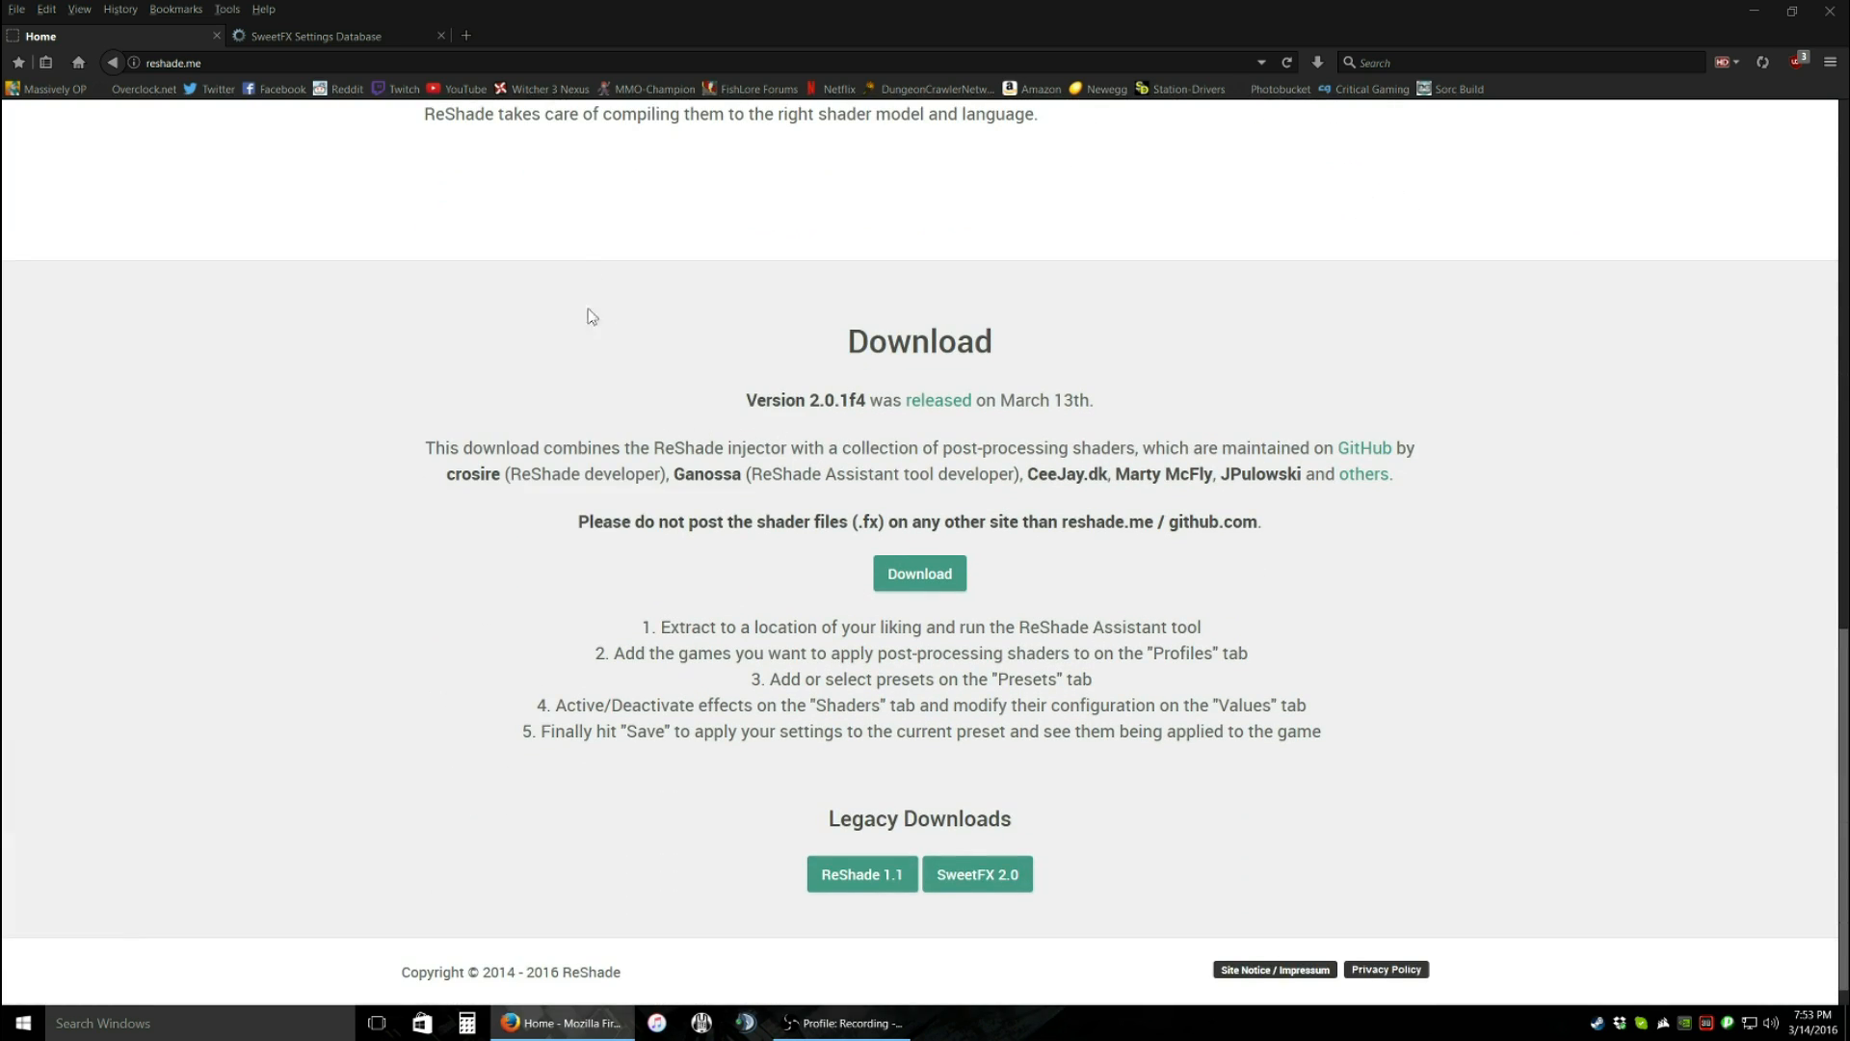
pyautogui.moveTo(618, 442)
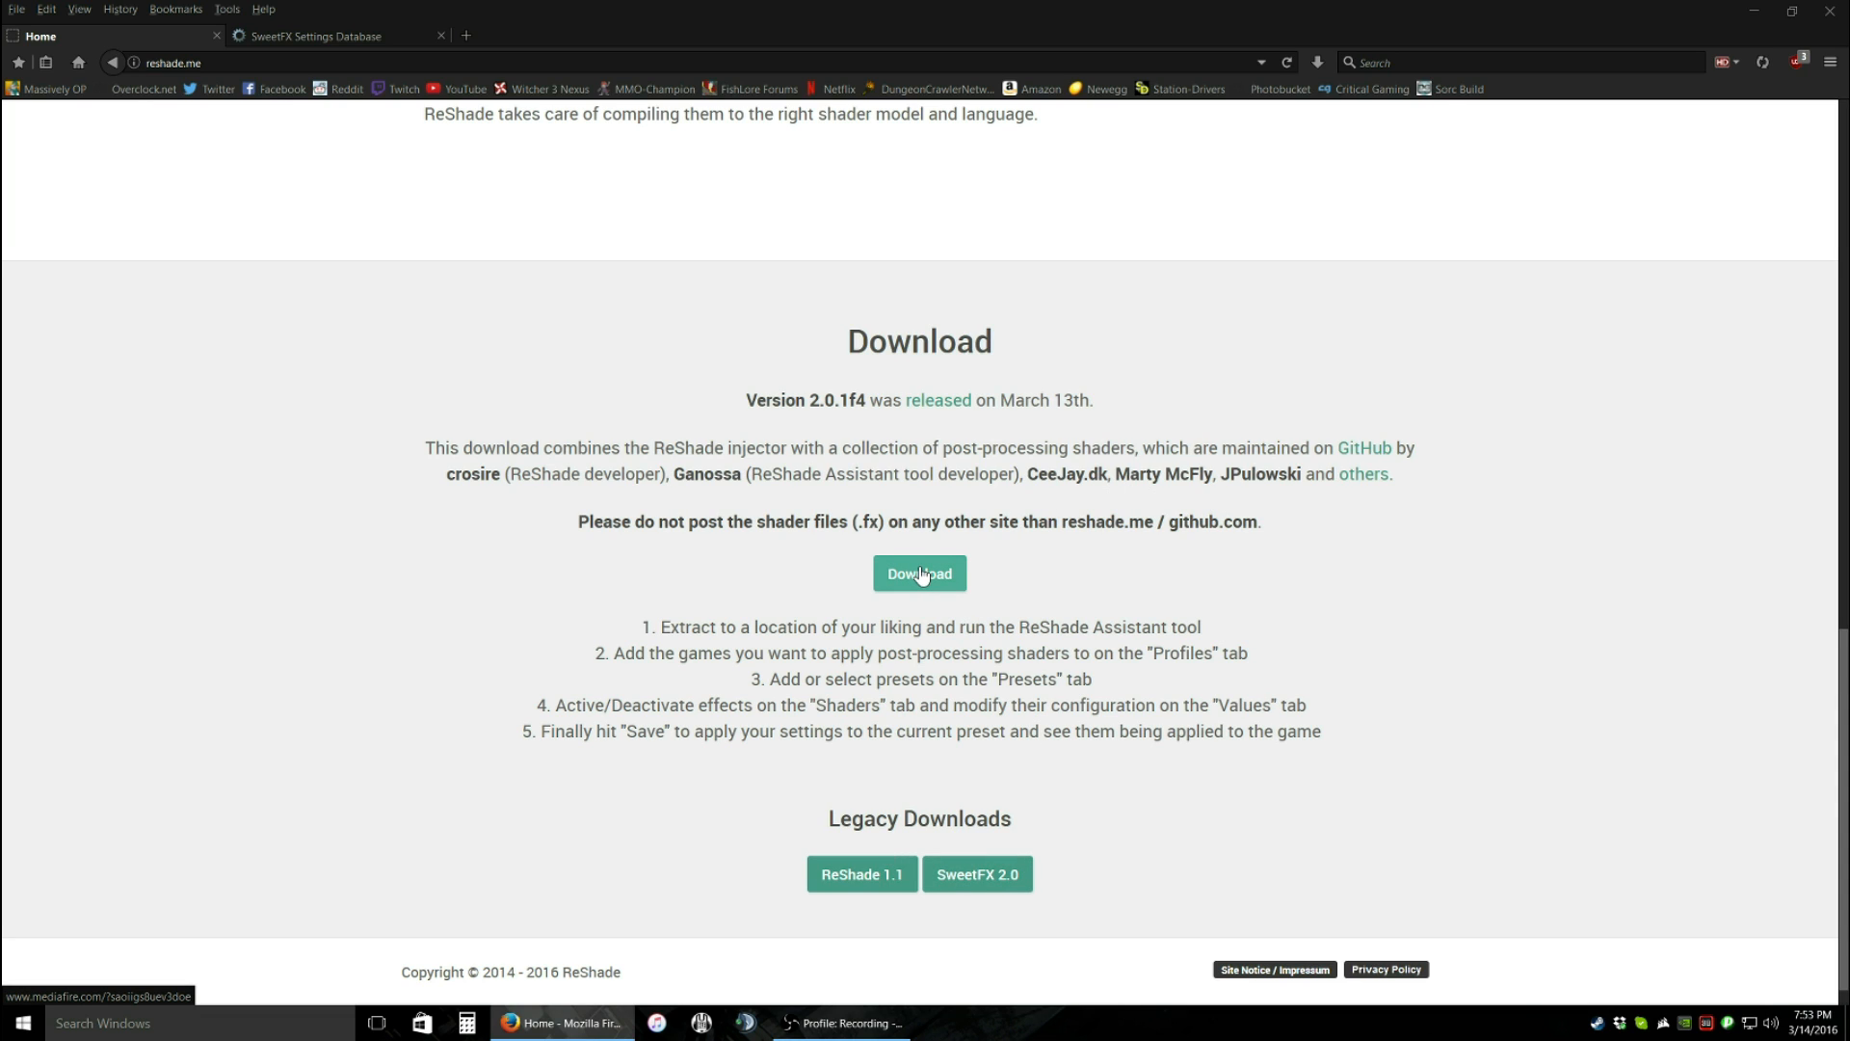
pyautogui.click(919, 573)
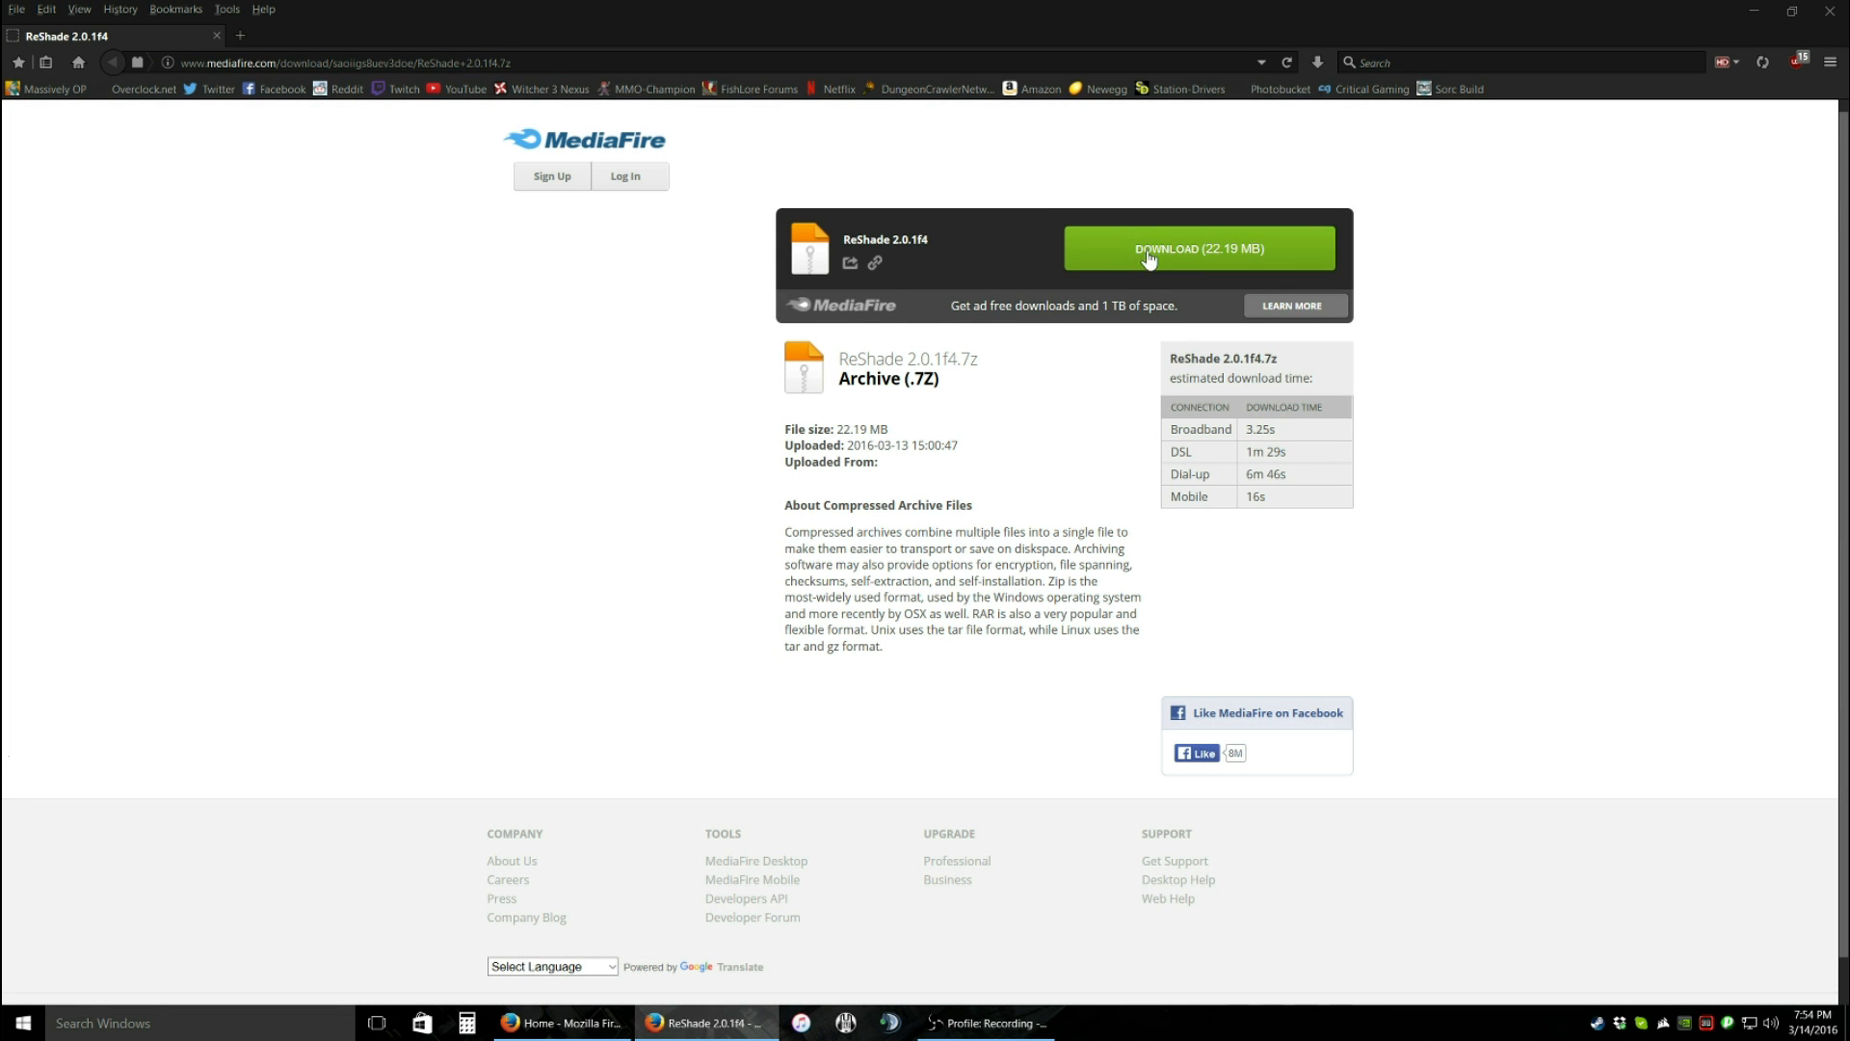
pyautogui.click(1198, 248)
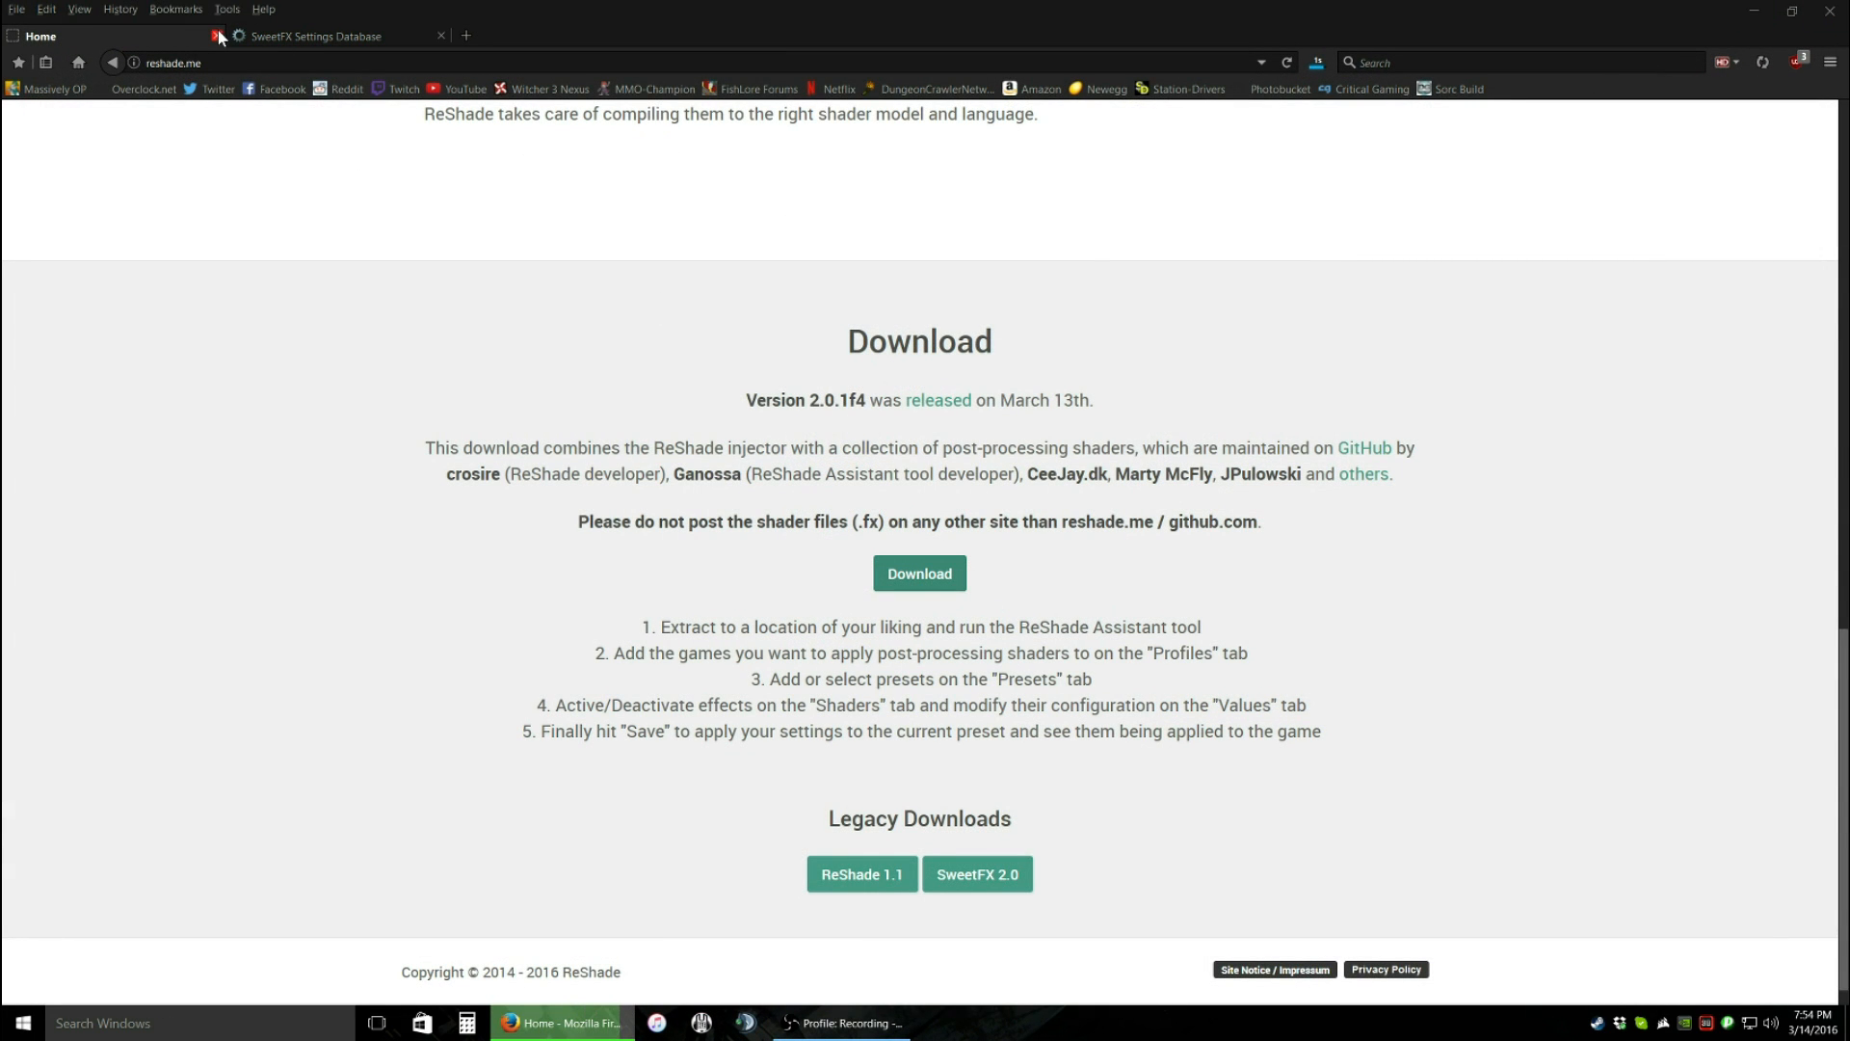
# - Search SweetFX Settings DB for 'elder scrolls on' and open The Elder Scrolls Online presets
pyautogui.click(337, 37)
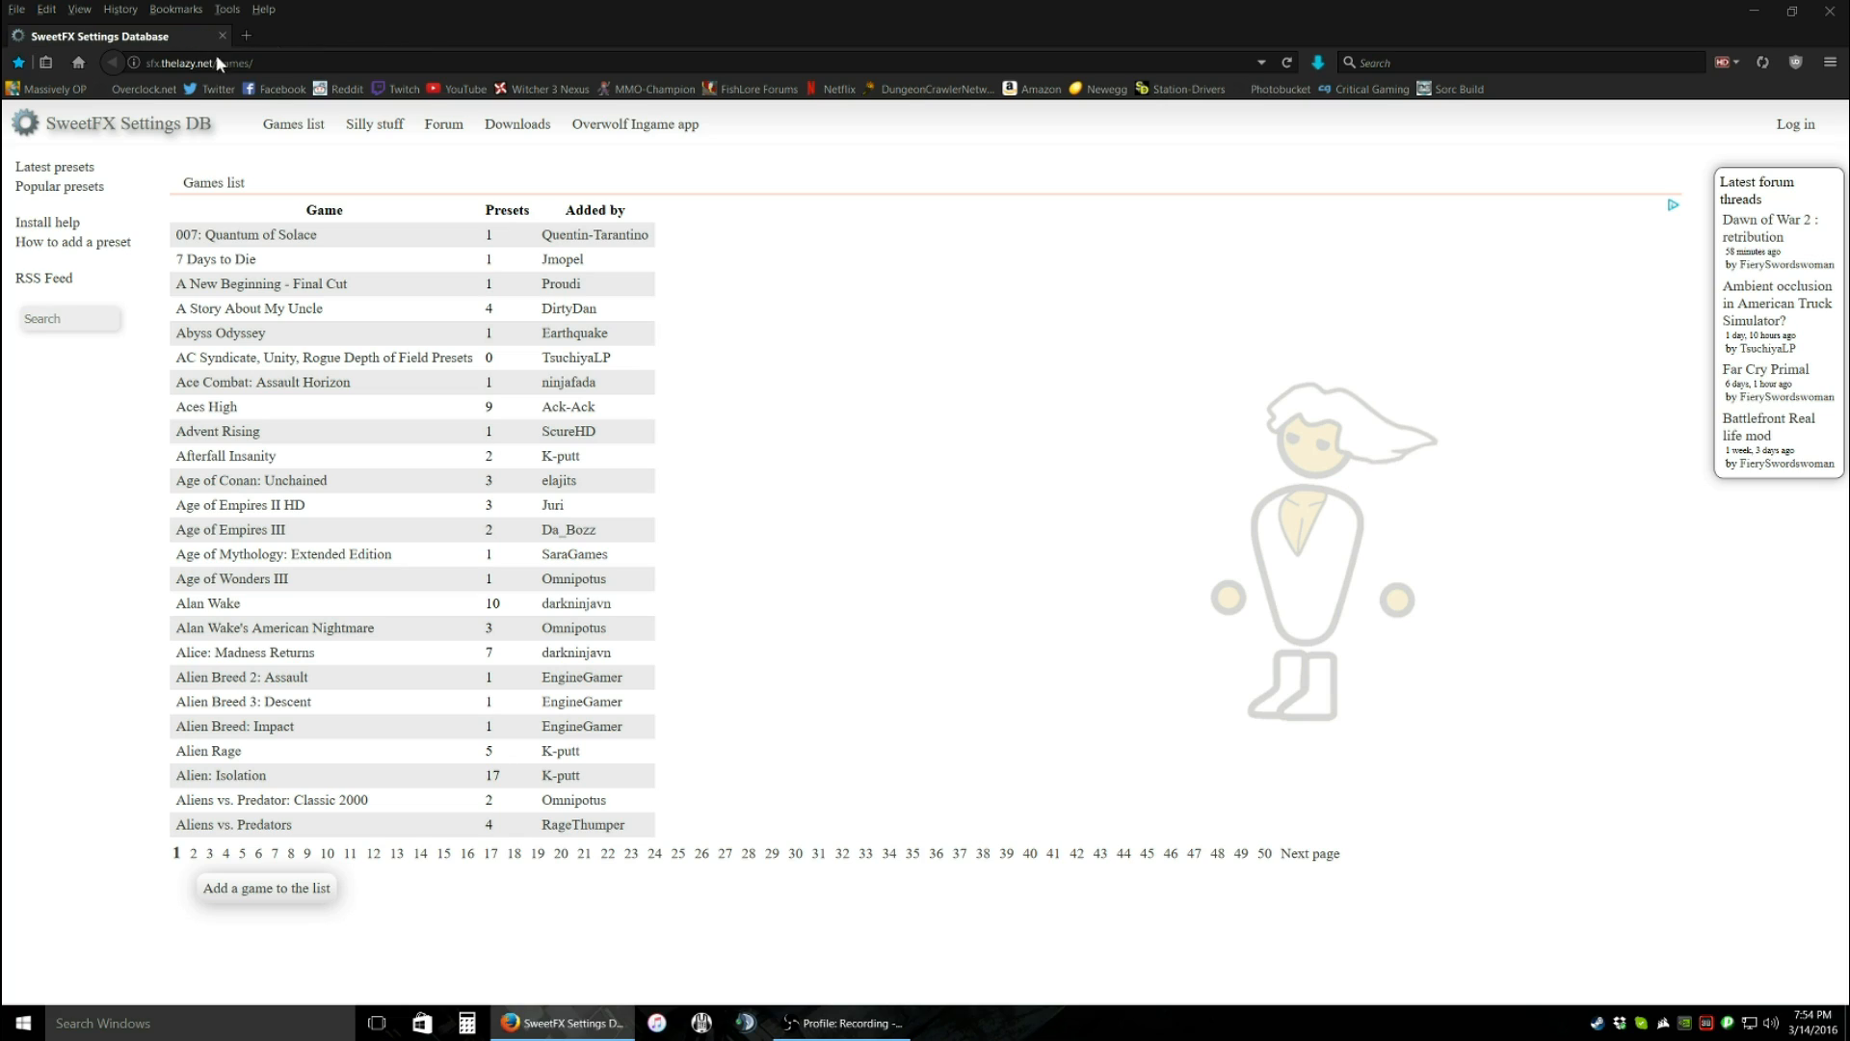
pyautogui.moveTo(842, 268)
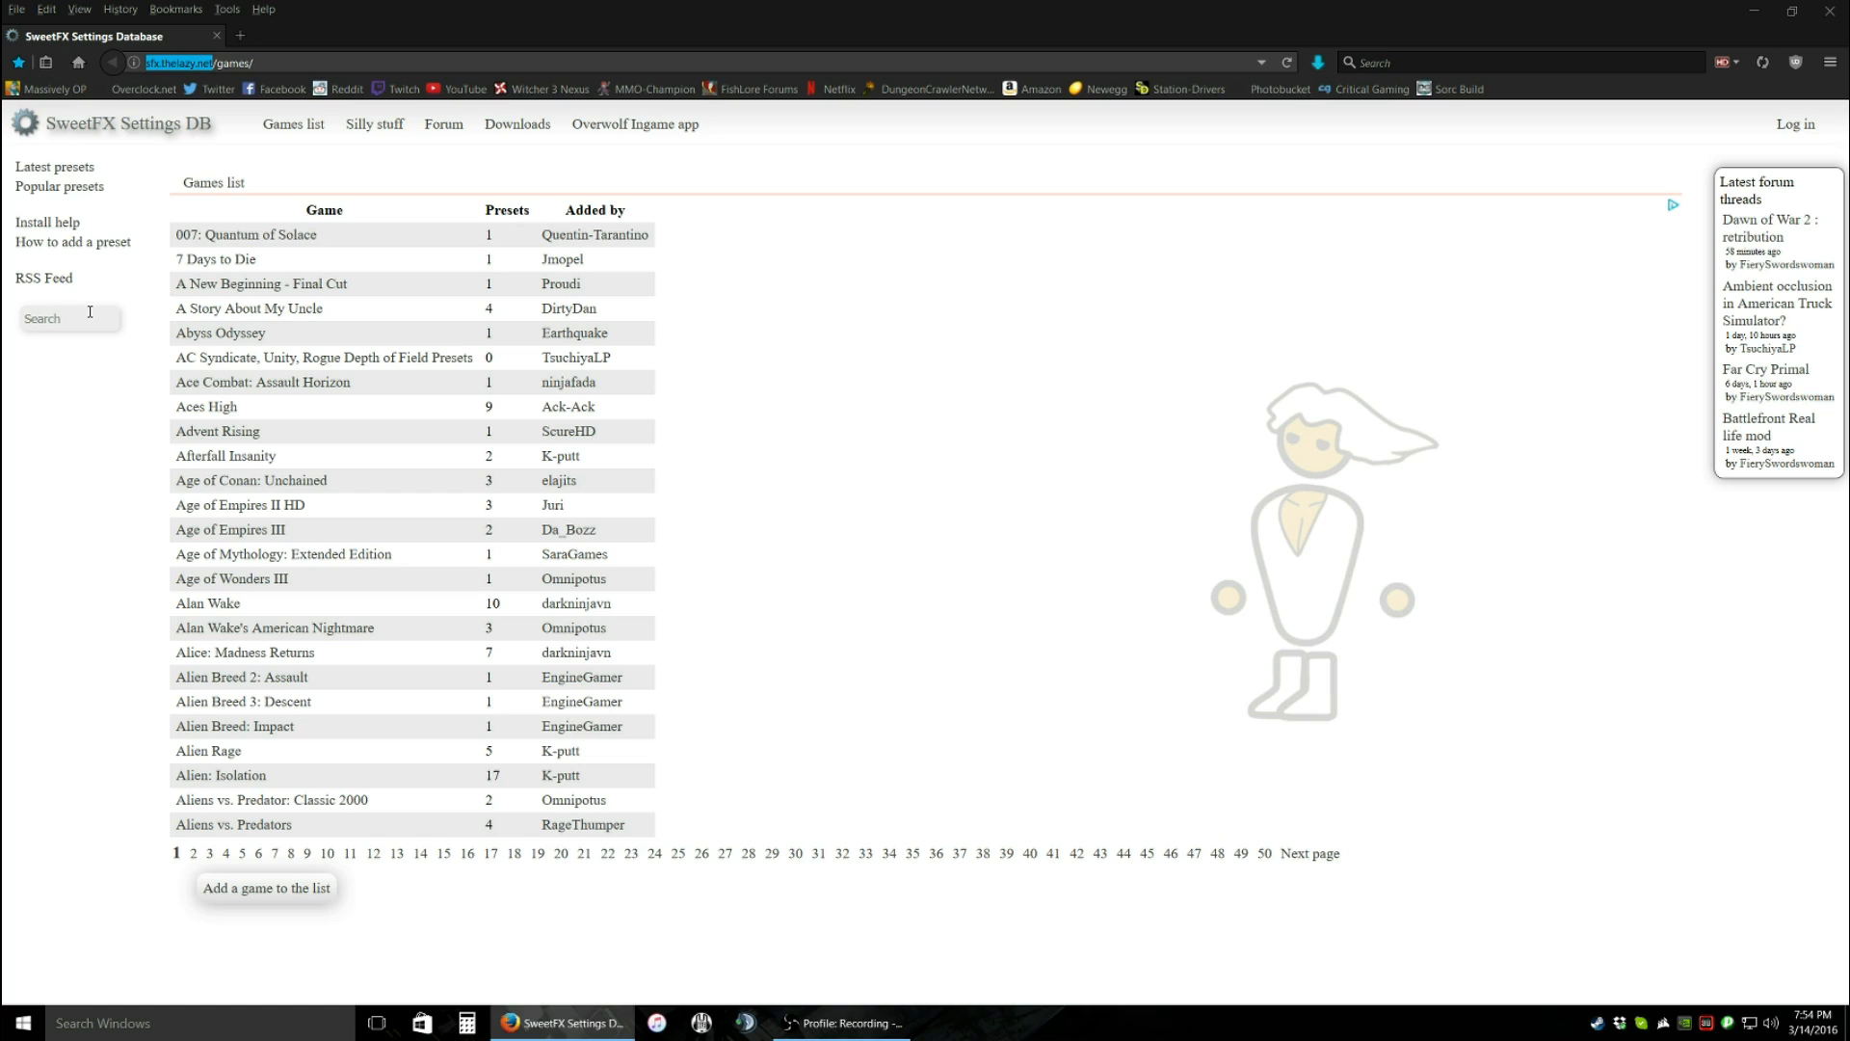
pyautogui.click(69, 318)
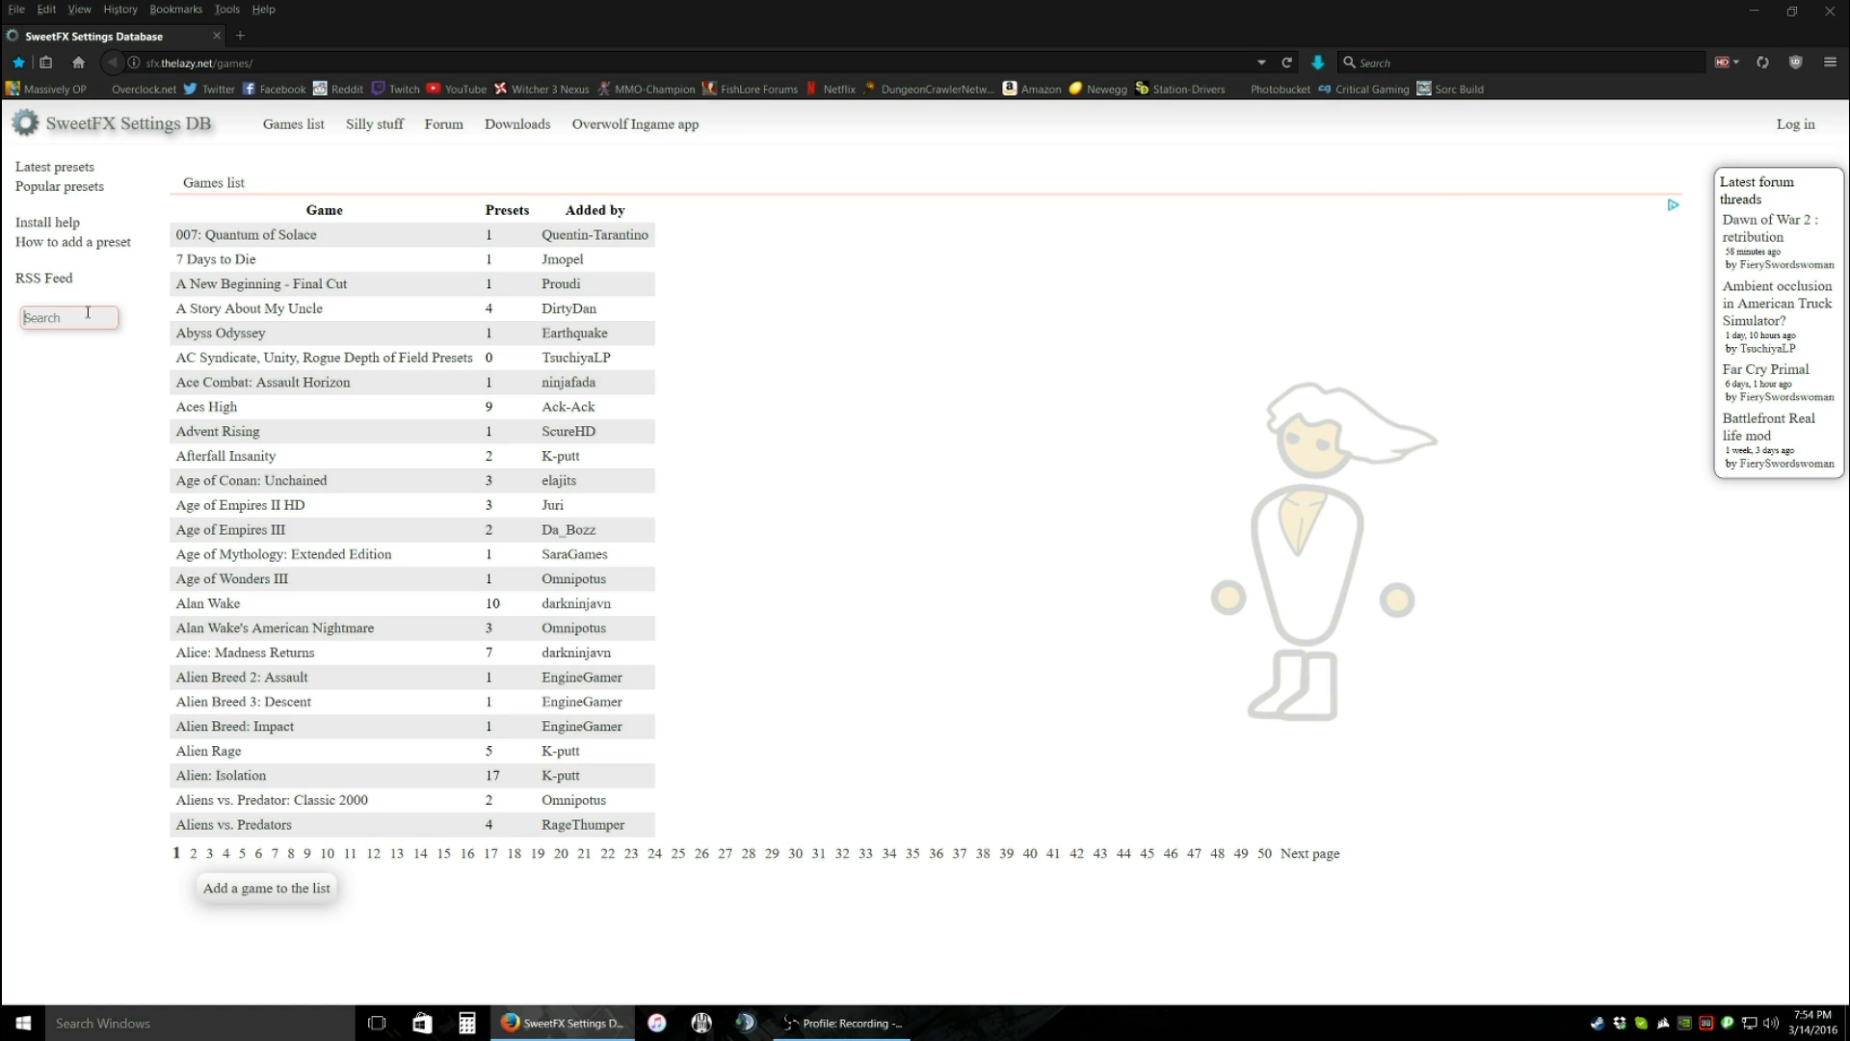
pyautogui.write('e')
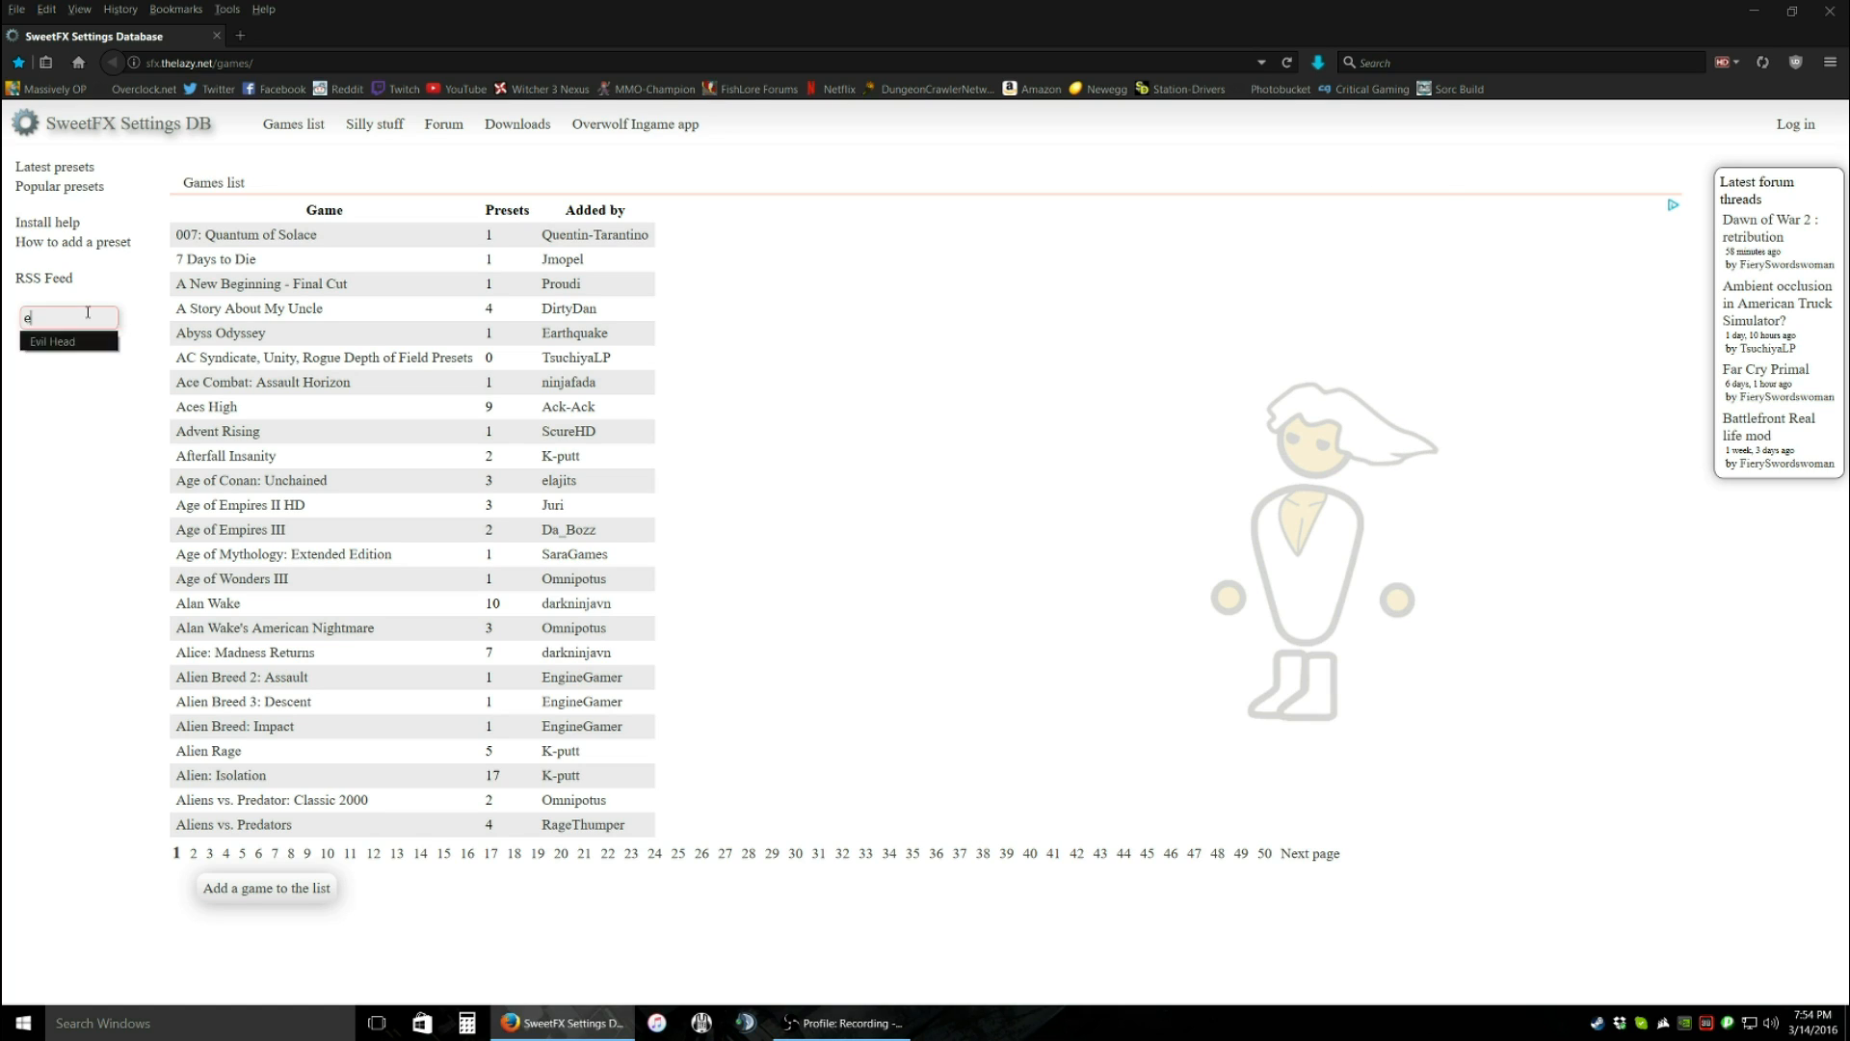
pyautogui.write('elder scrolls on')
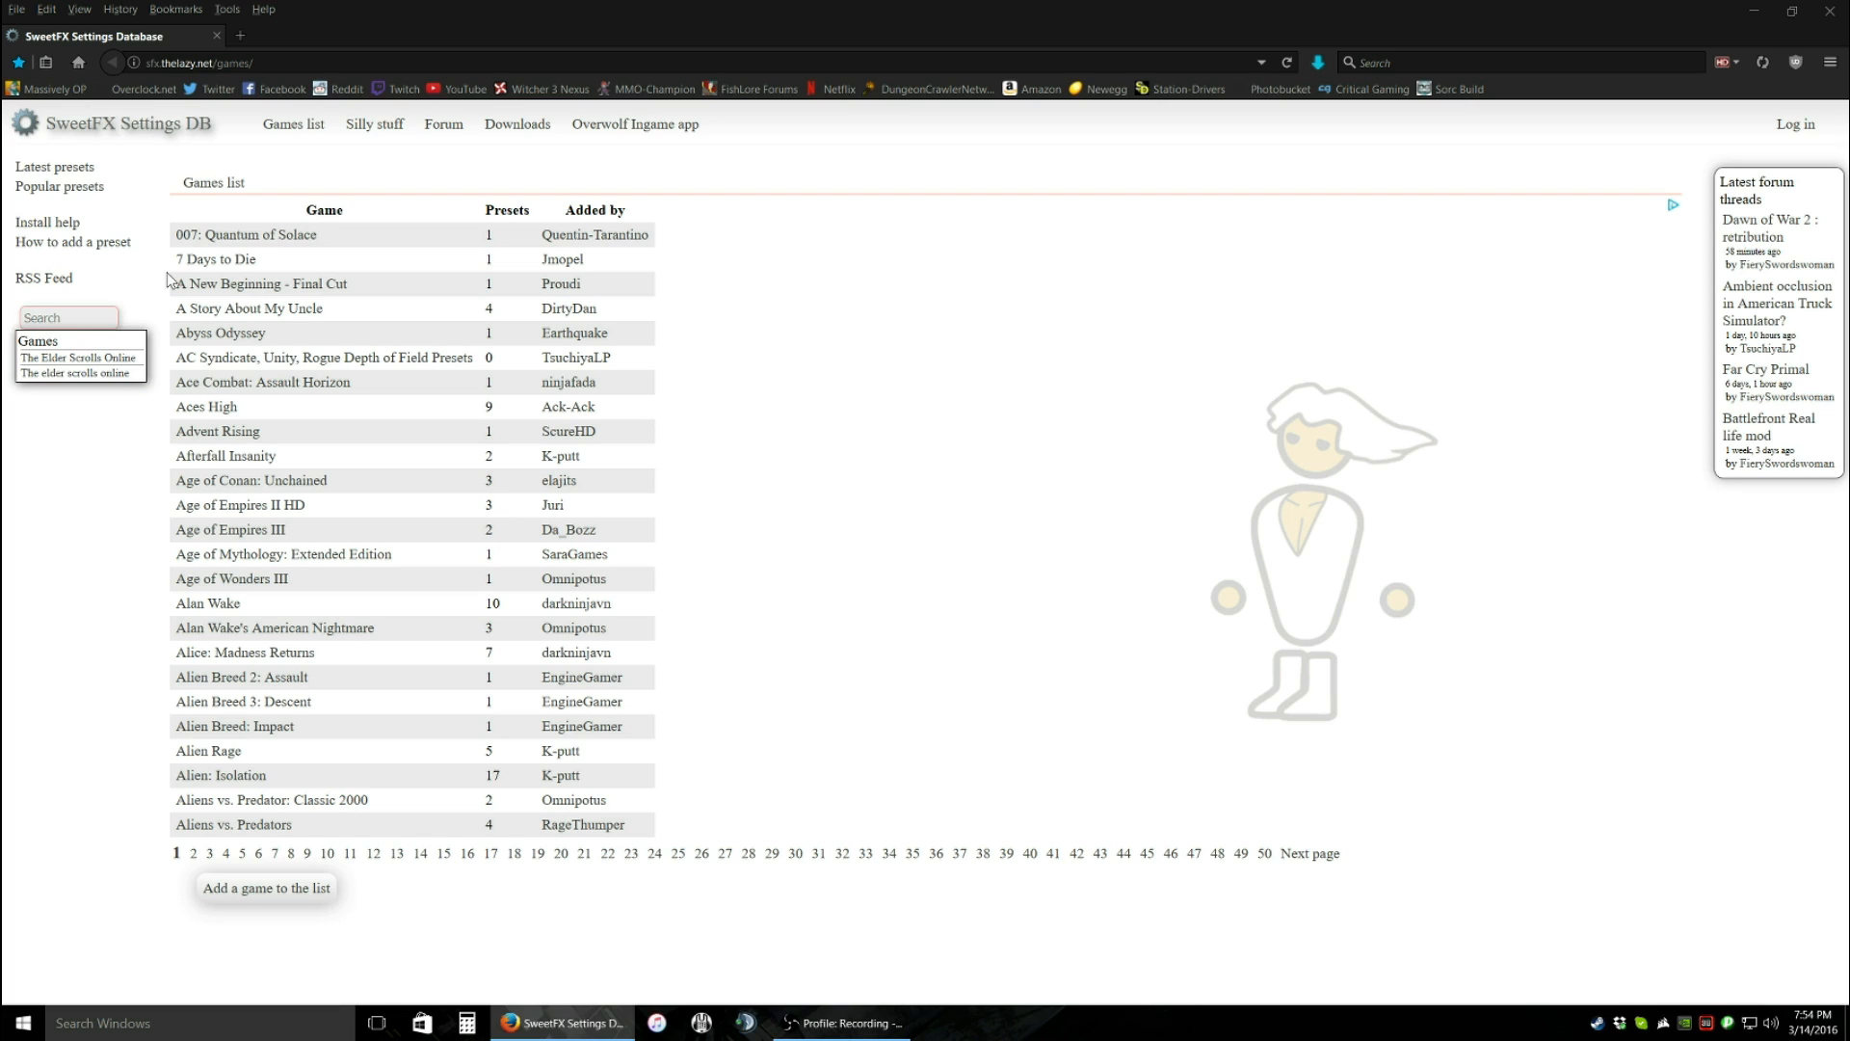
pyautogui.moveTo(73, 374)
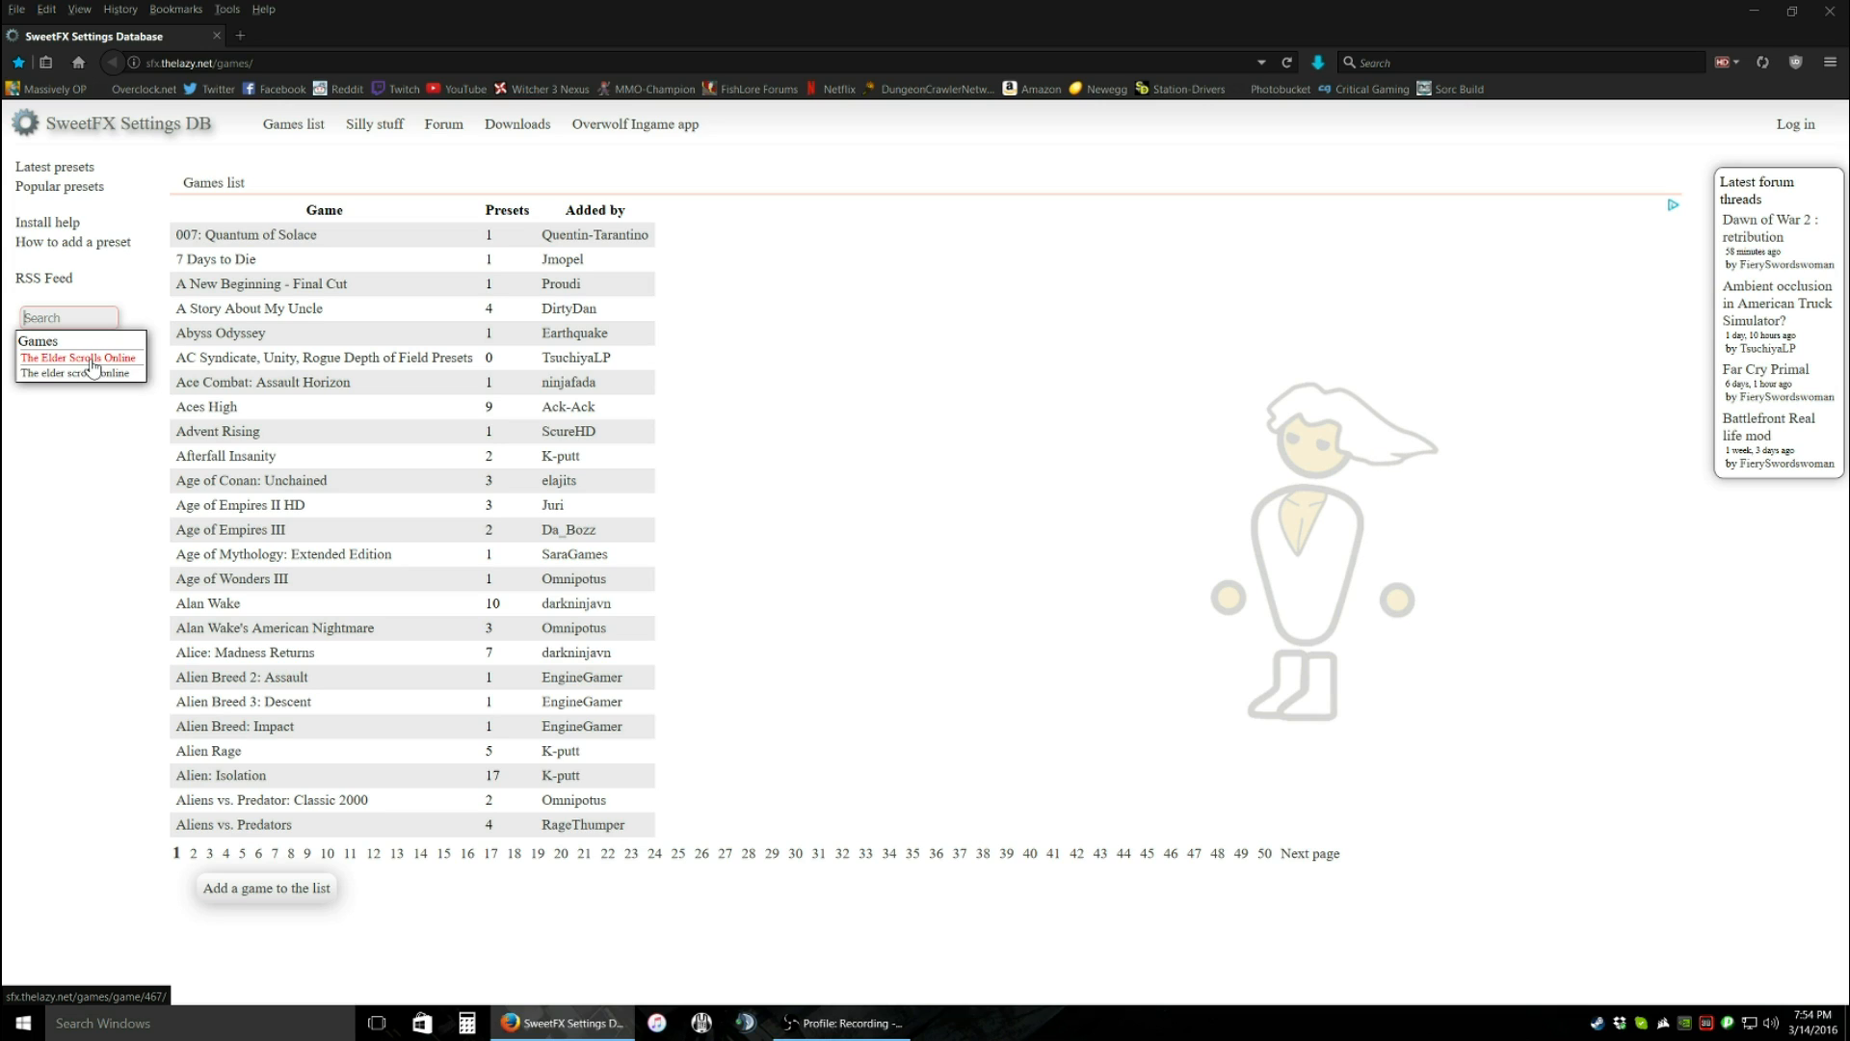
pyautogui.moveTo(67, 378)
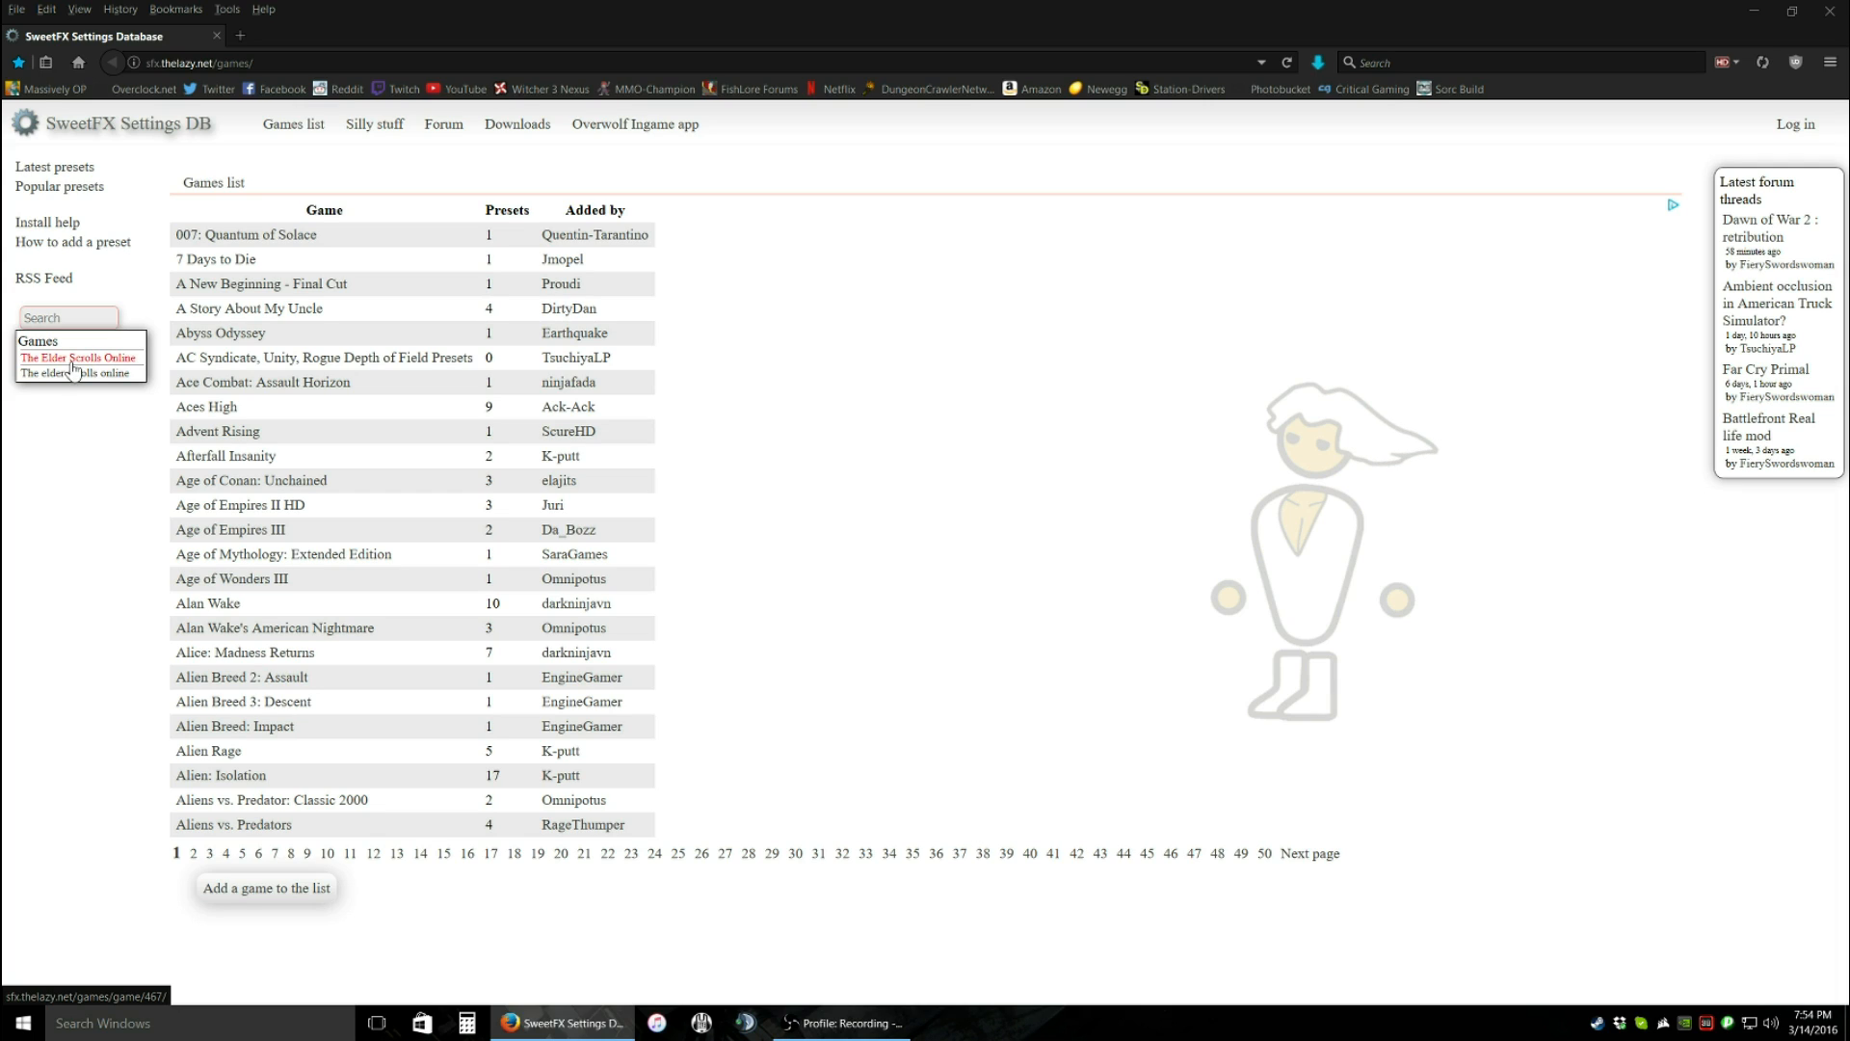
pyautogui.click(80, 356)
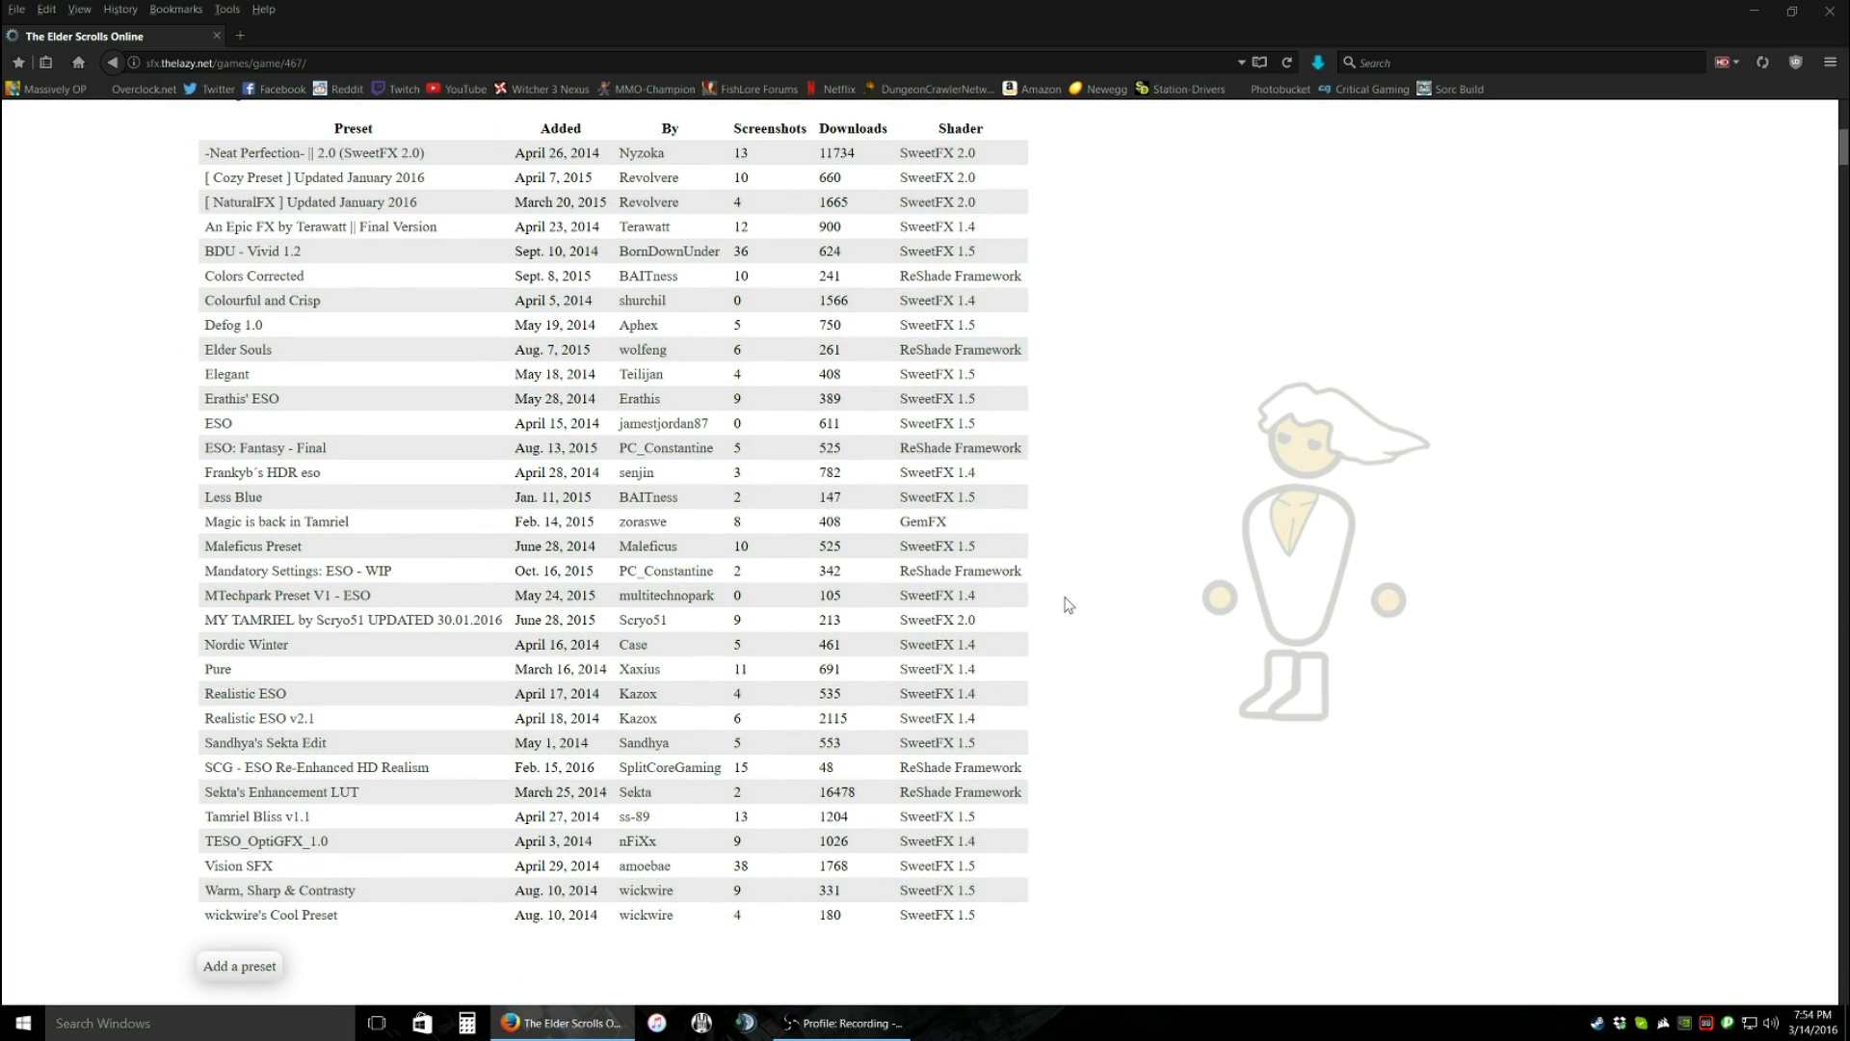
pyautogui.moveTo(432, 445)
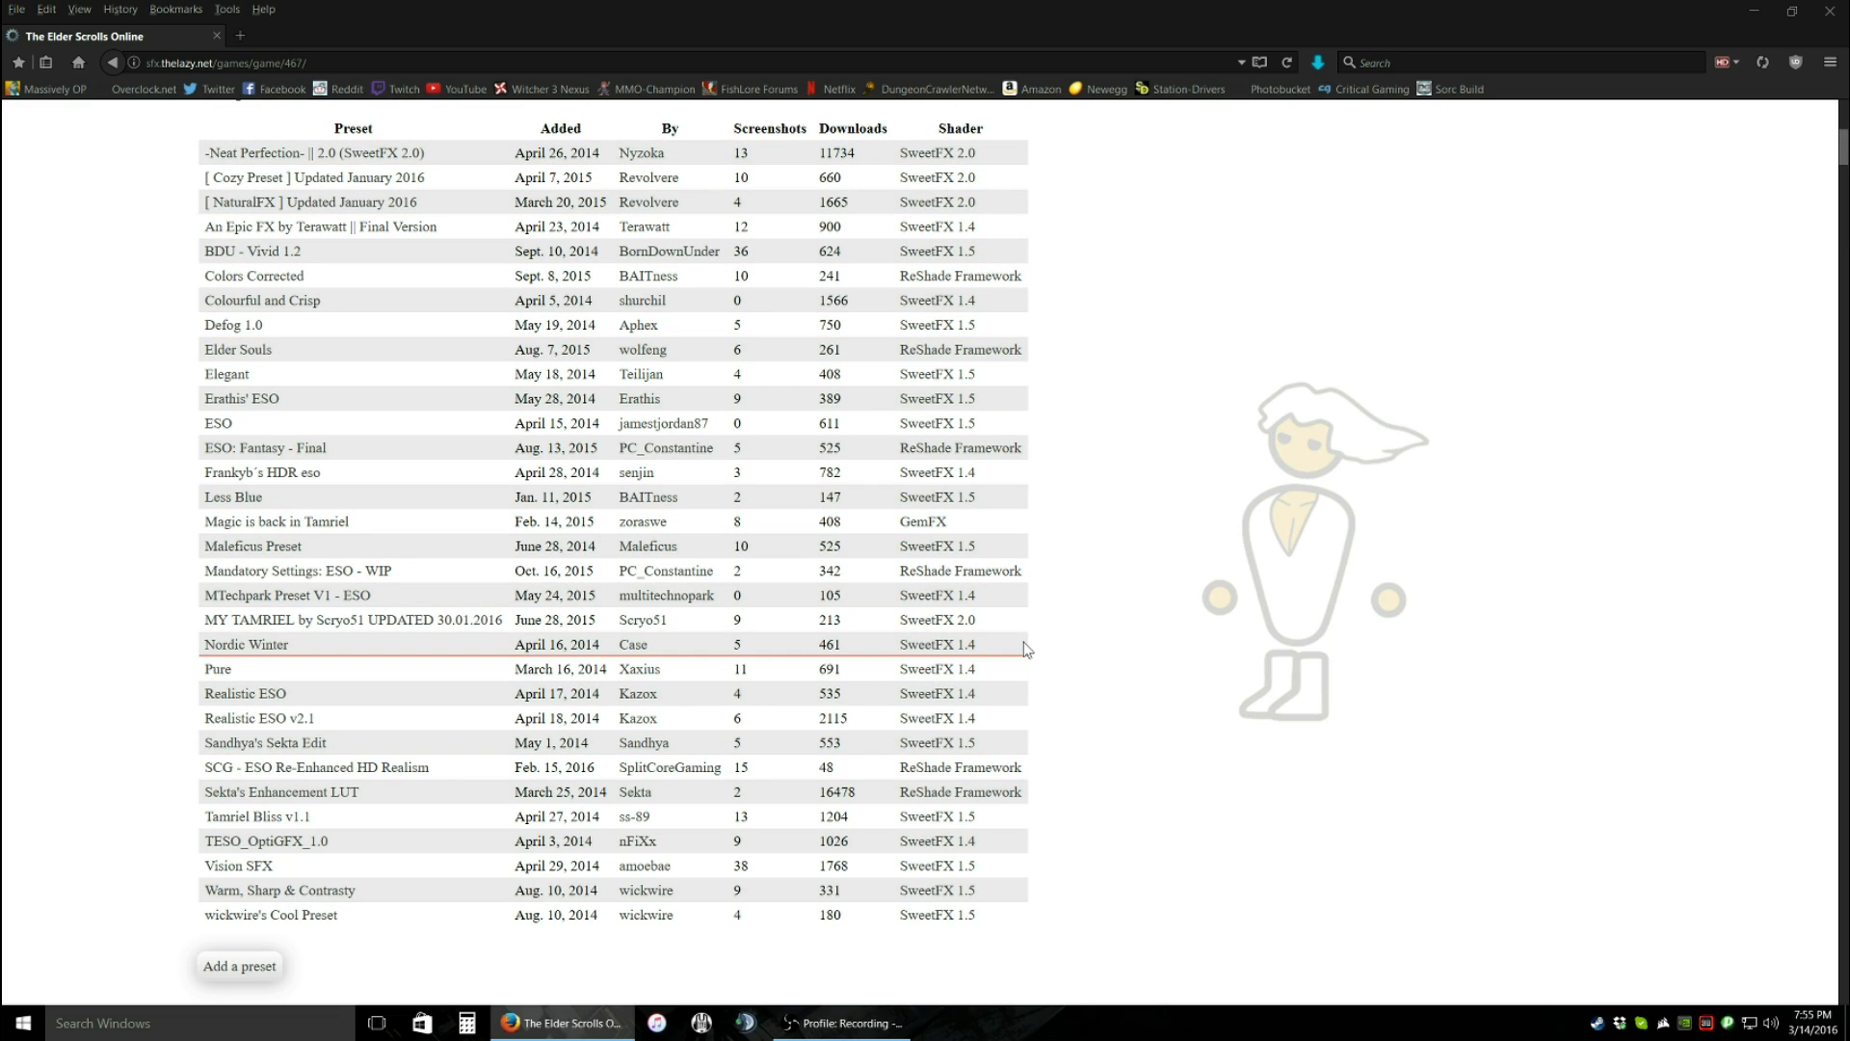
pyautogui.moveTo(952, 147)
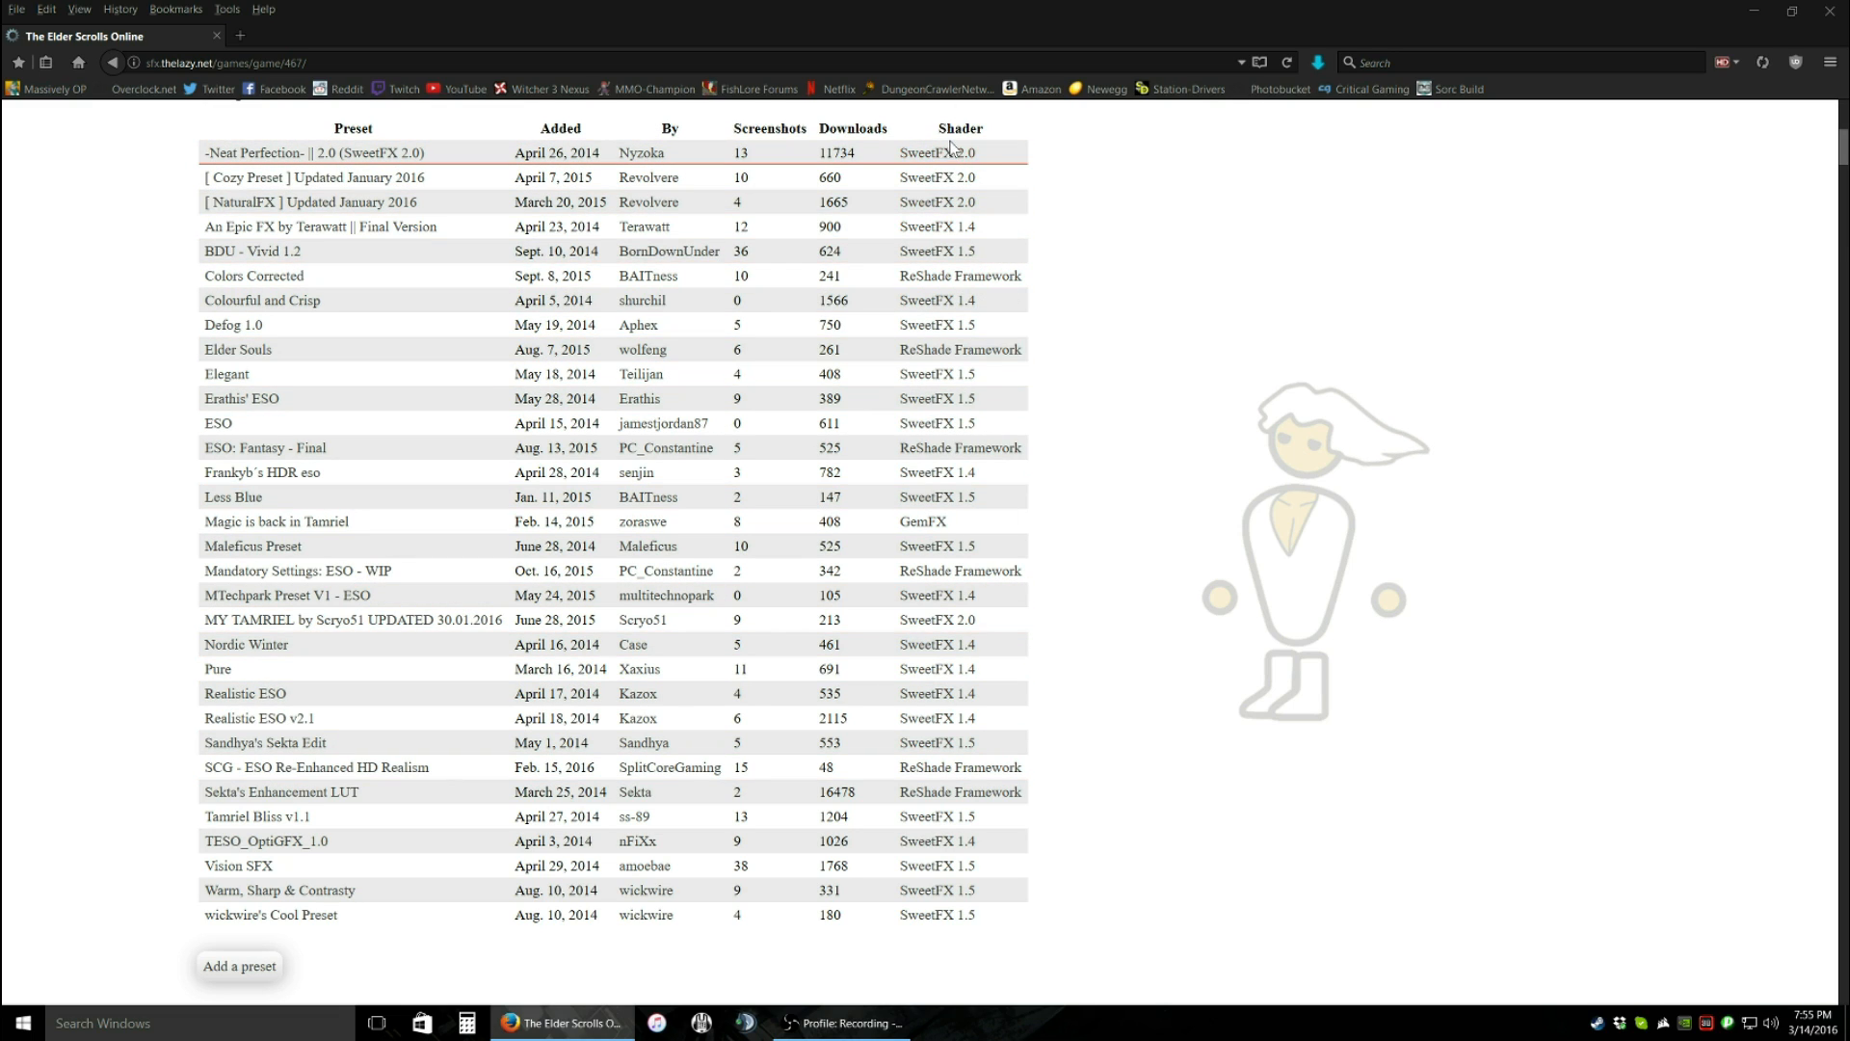
pyautogui.moveTo(1047, 271)
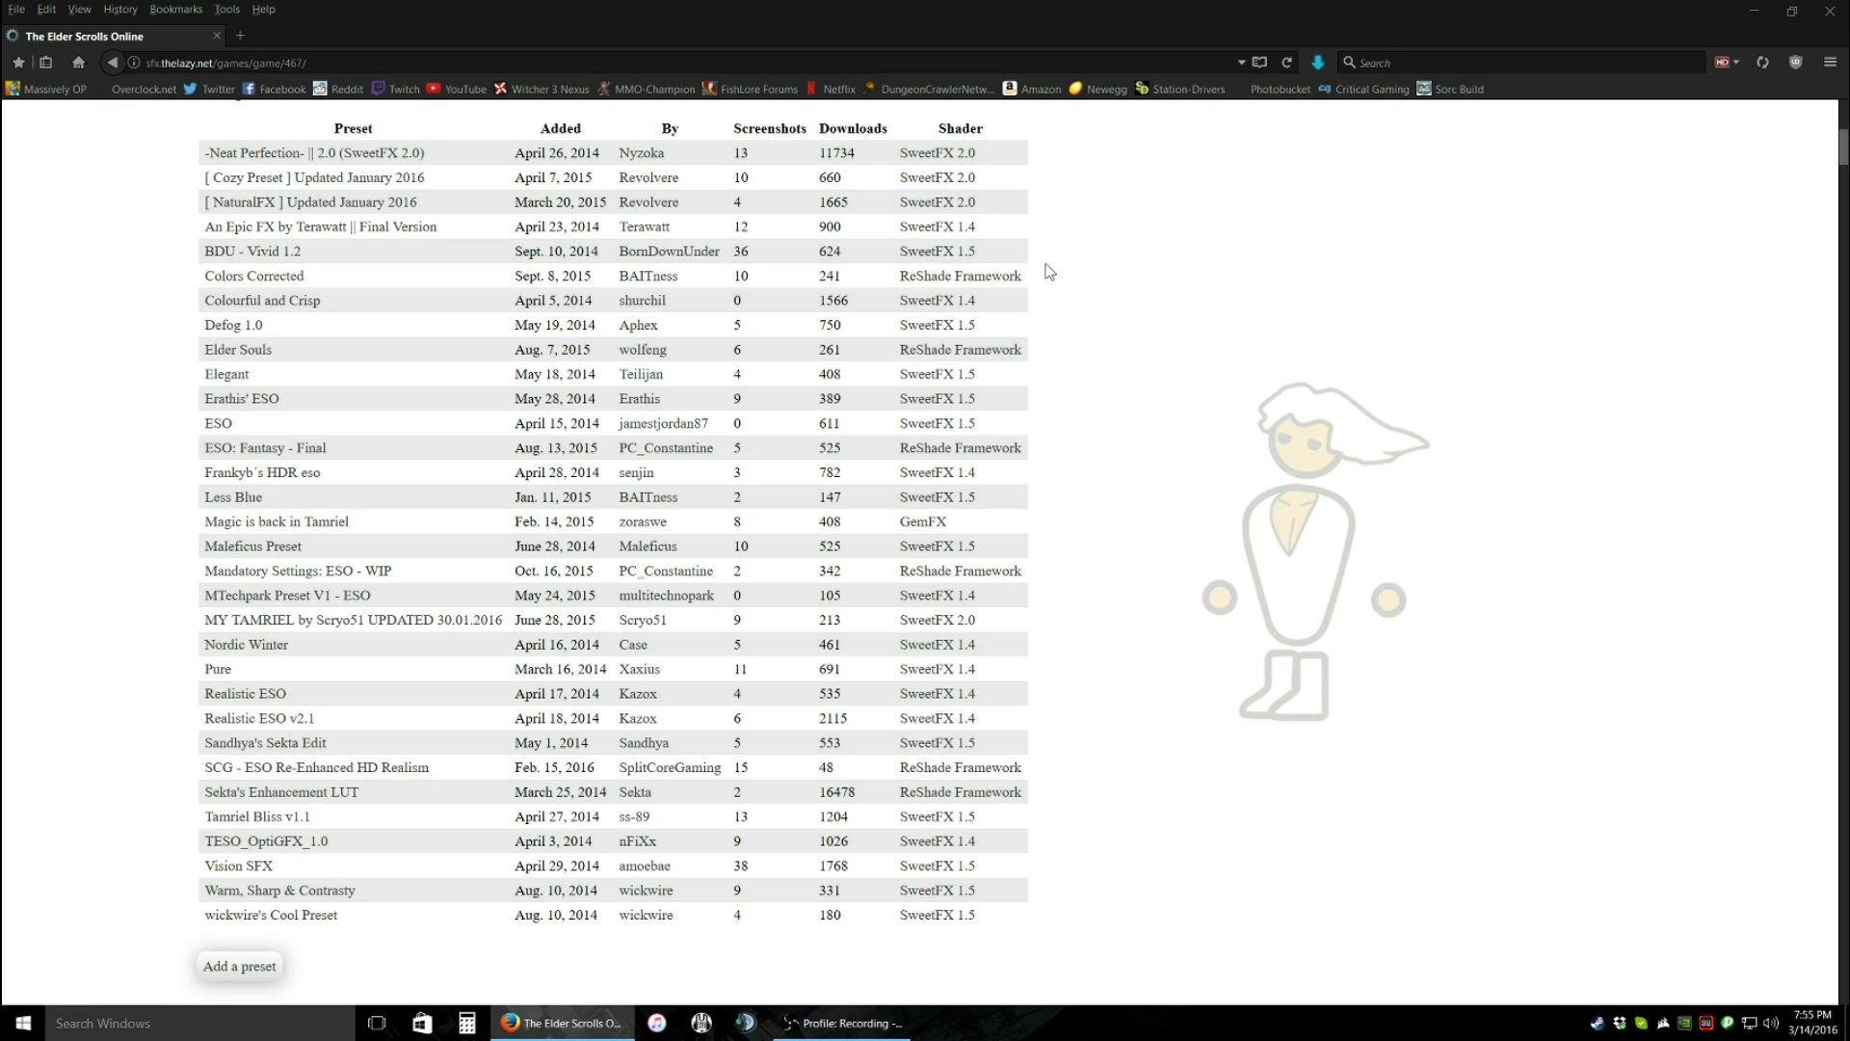
pyautogui.moveTo(1113, 504)
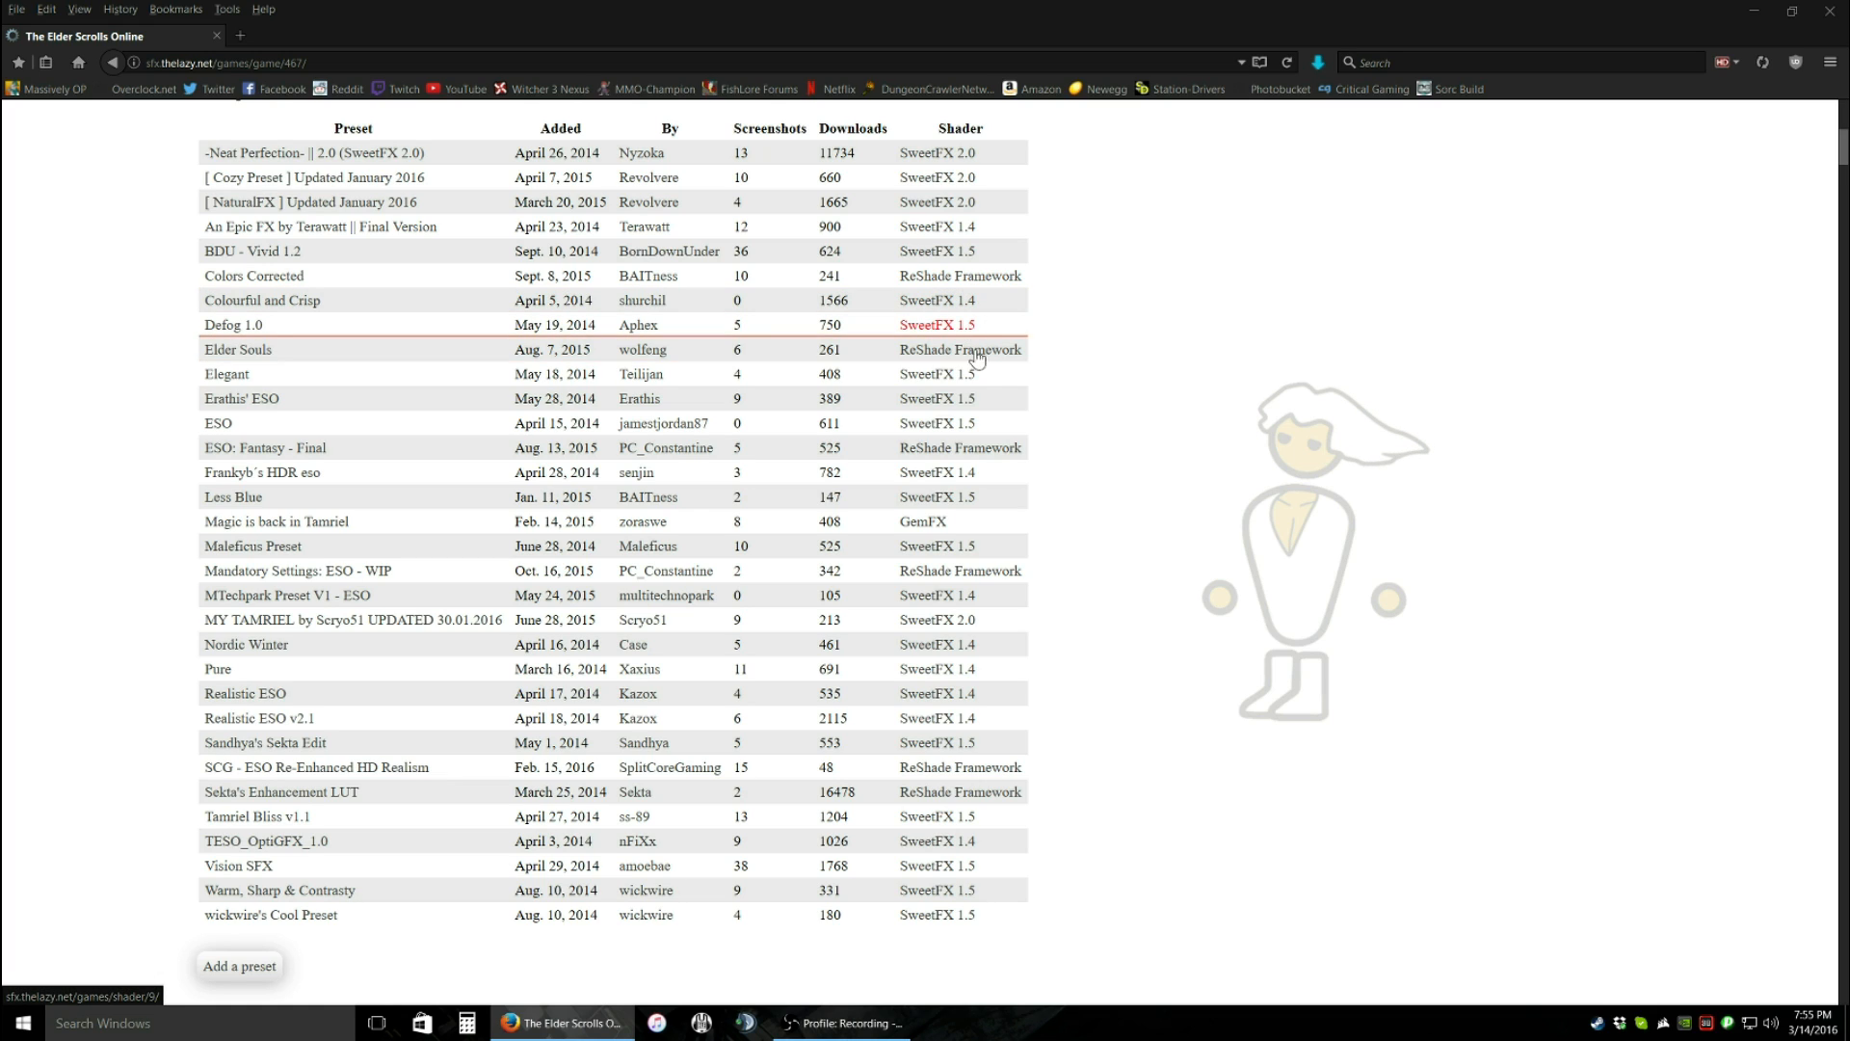
pyautogui.moveTo(1002, 570)
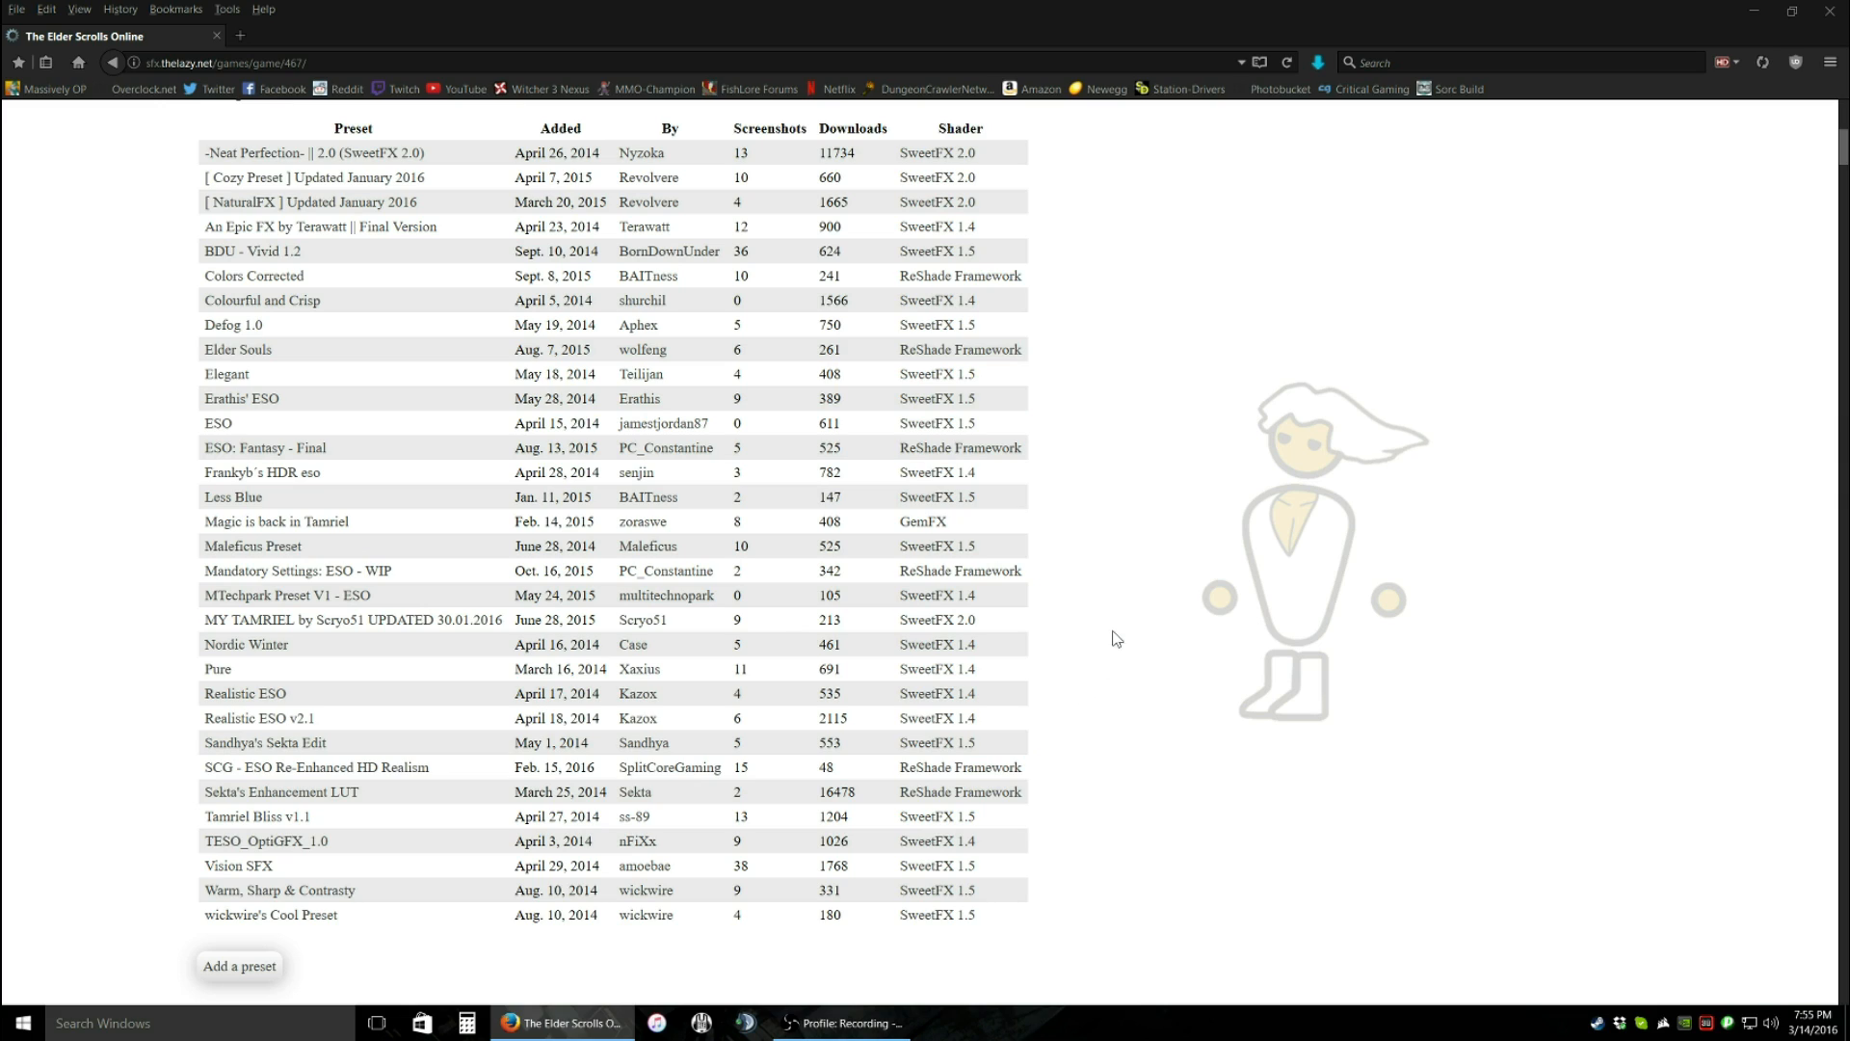
pyautogui.moveTo(1008, 689)
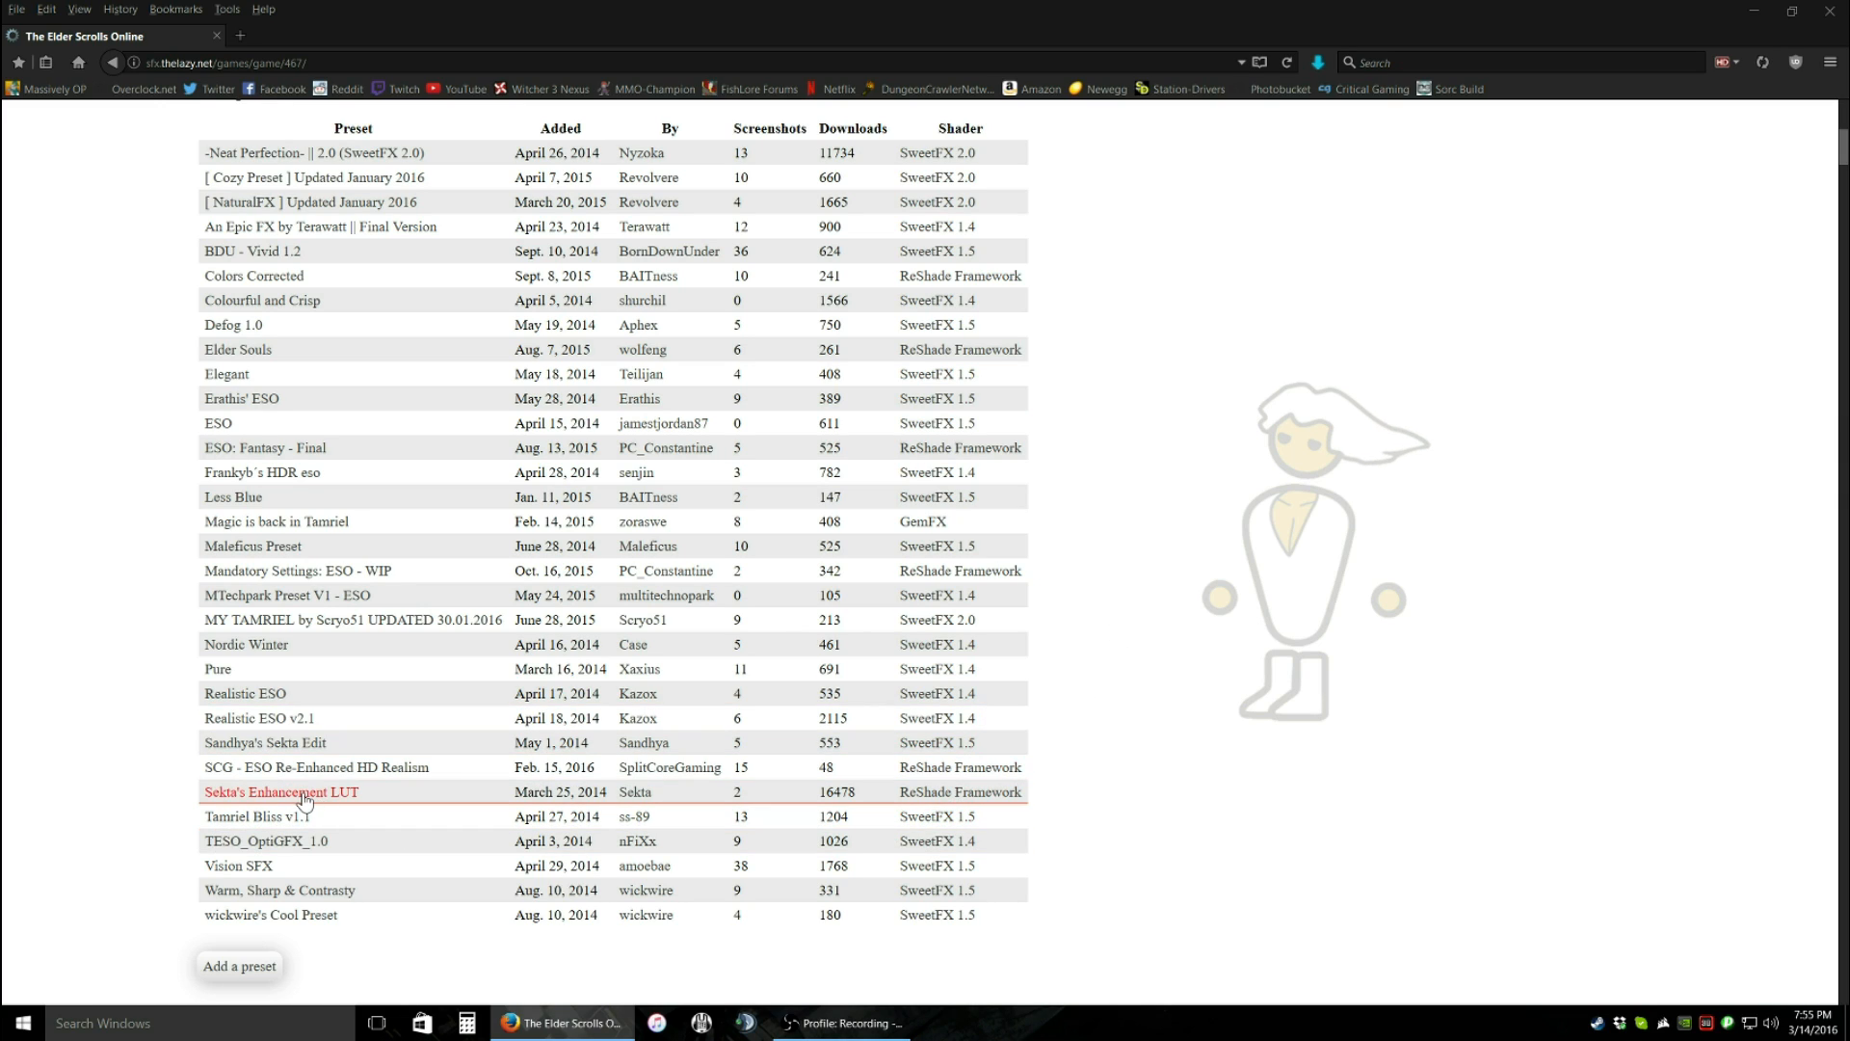
pyautogui.moveTo(360, 796)
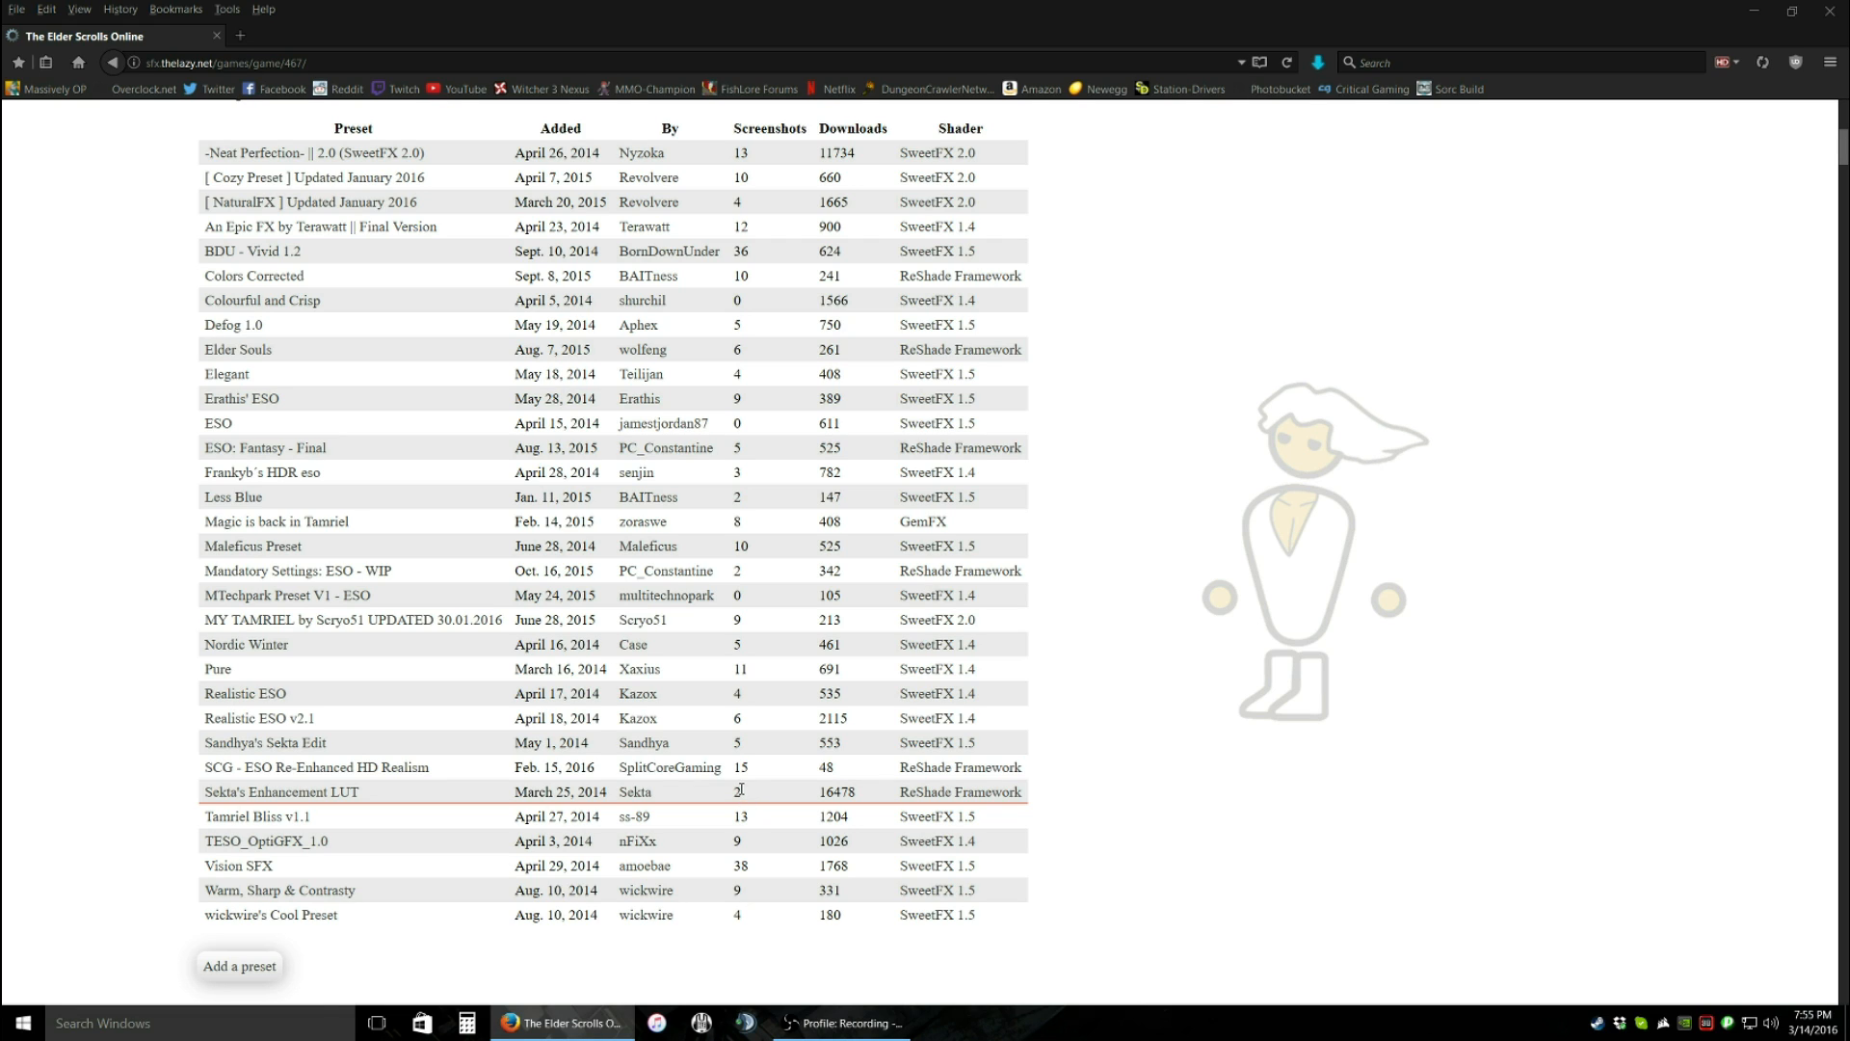
# - Open Sekta's Enhancement LUT and drag the SweetFX Comparison screenshot's divider
pyautogui.click(280, 792)
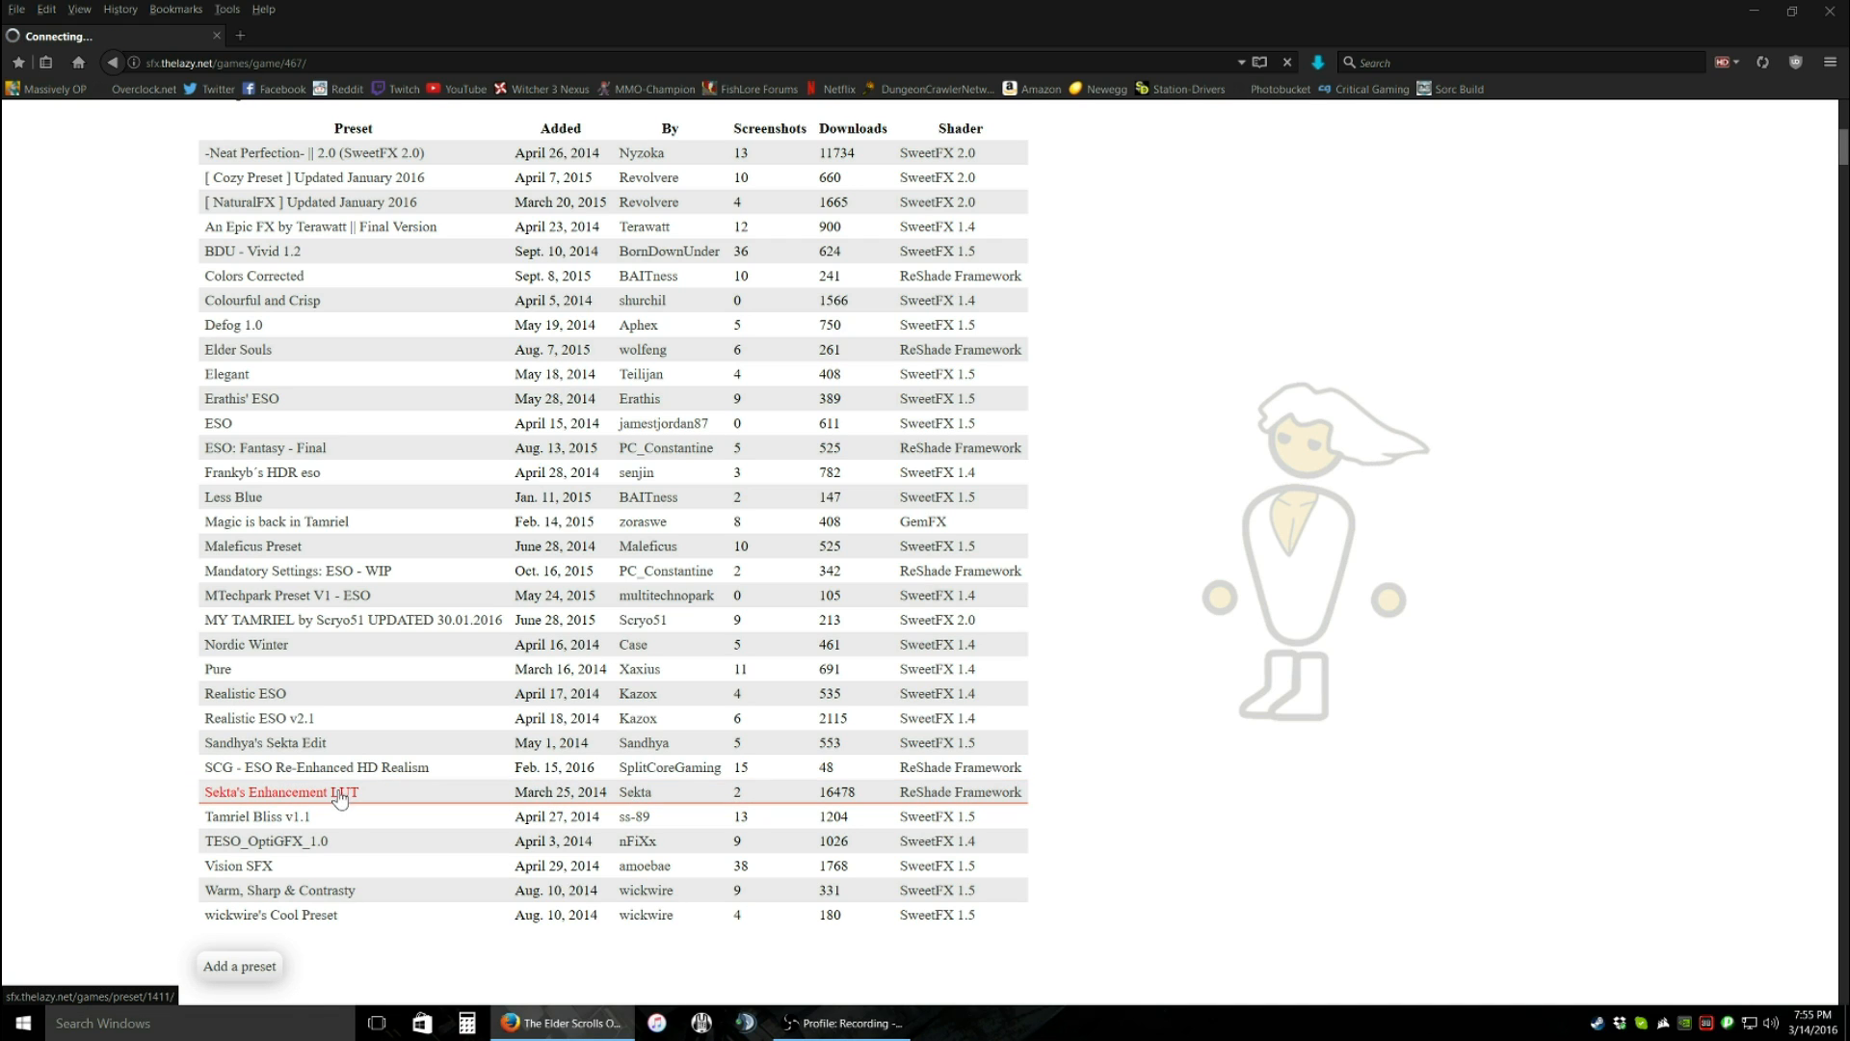
pyautogui.click(281, 792)
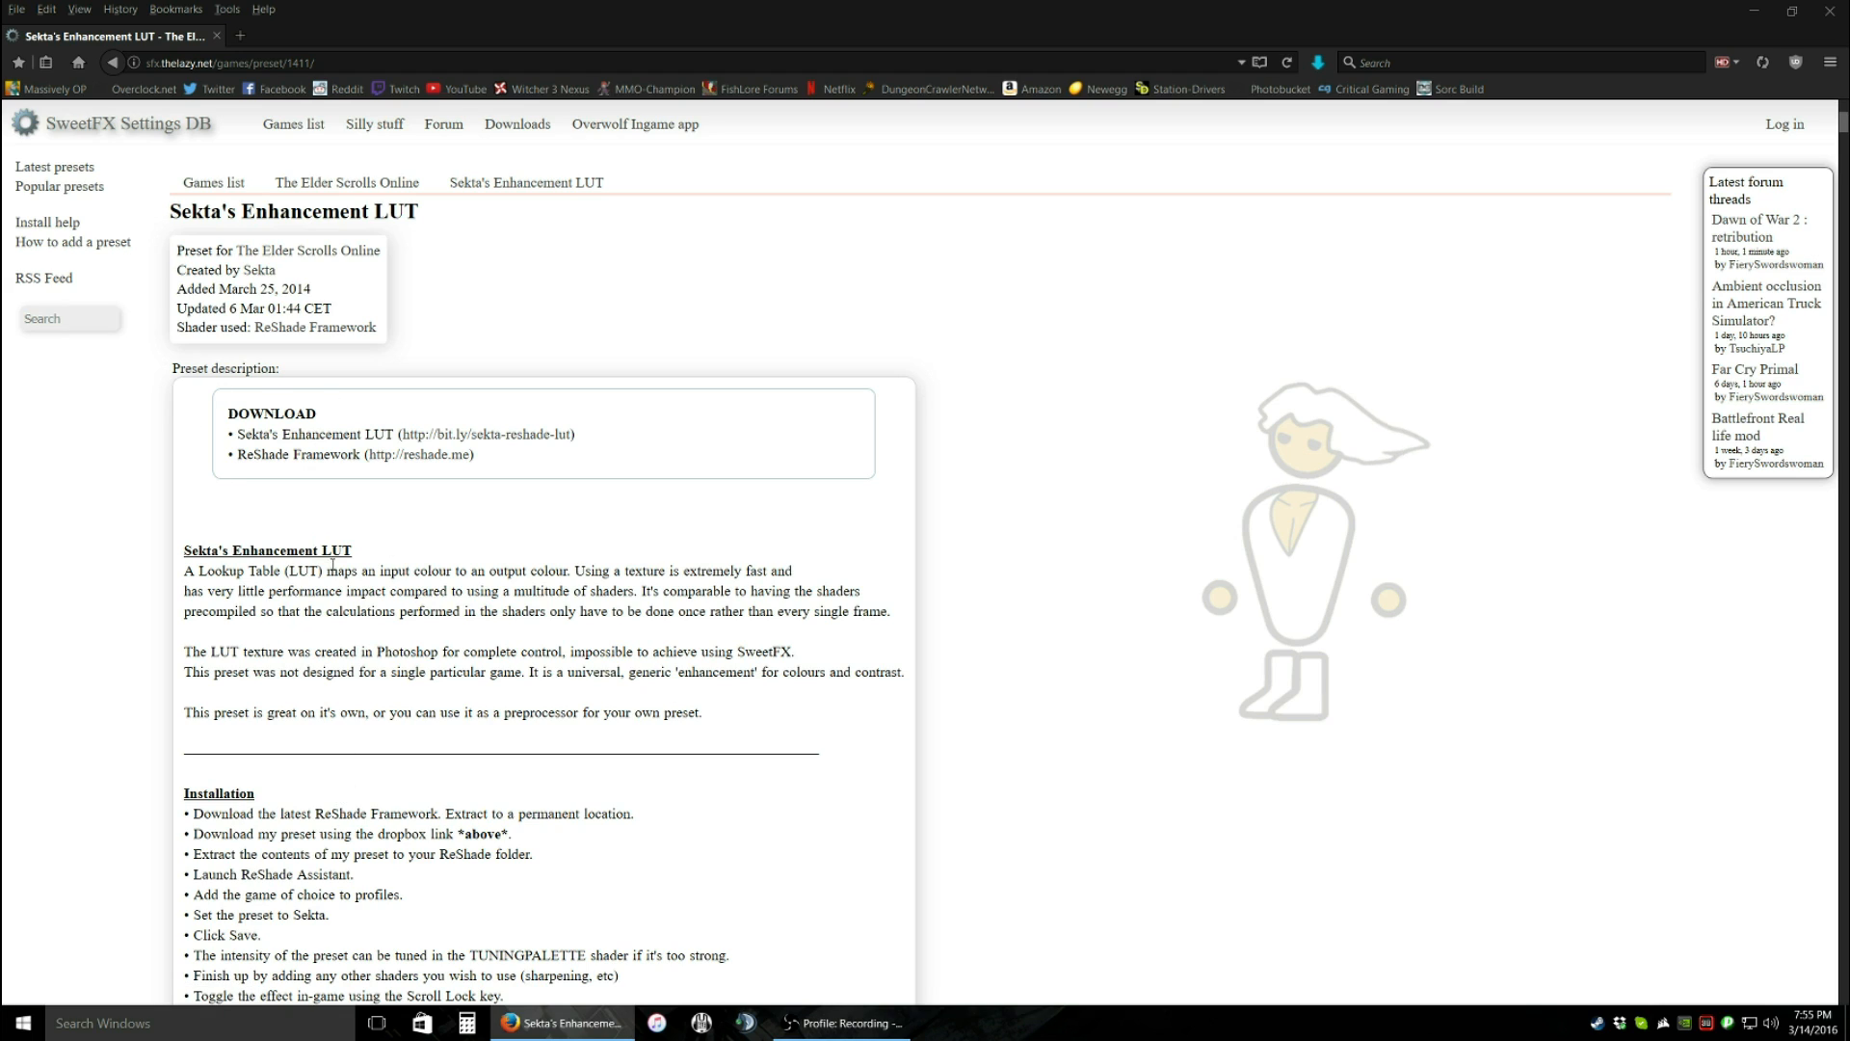
pyautogui.scroll(-3)
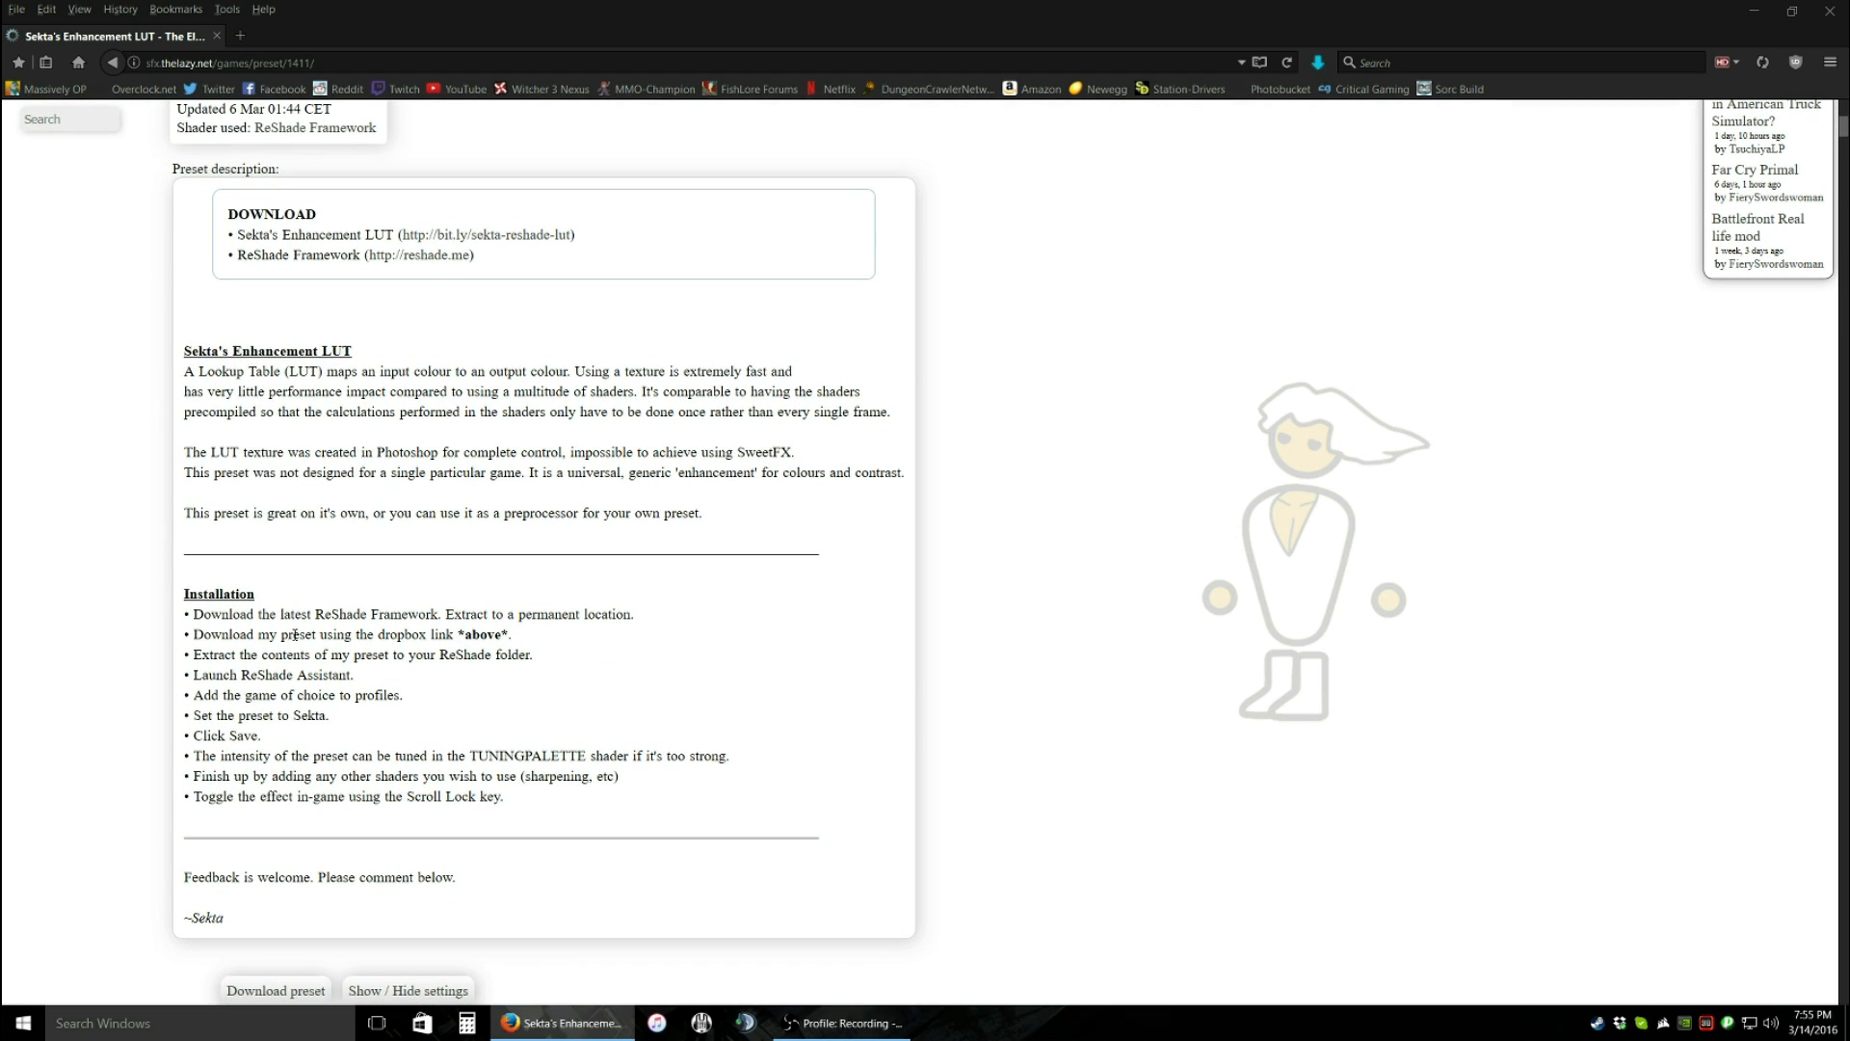
pyautogui.scroll(-3)
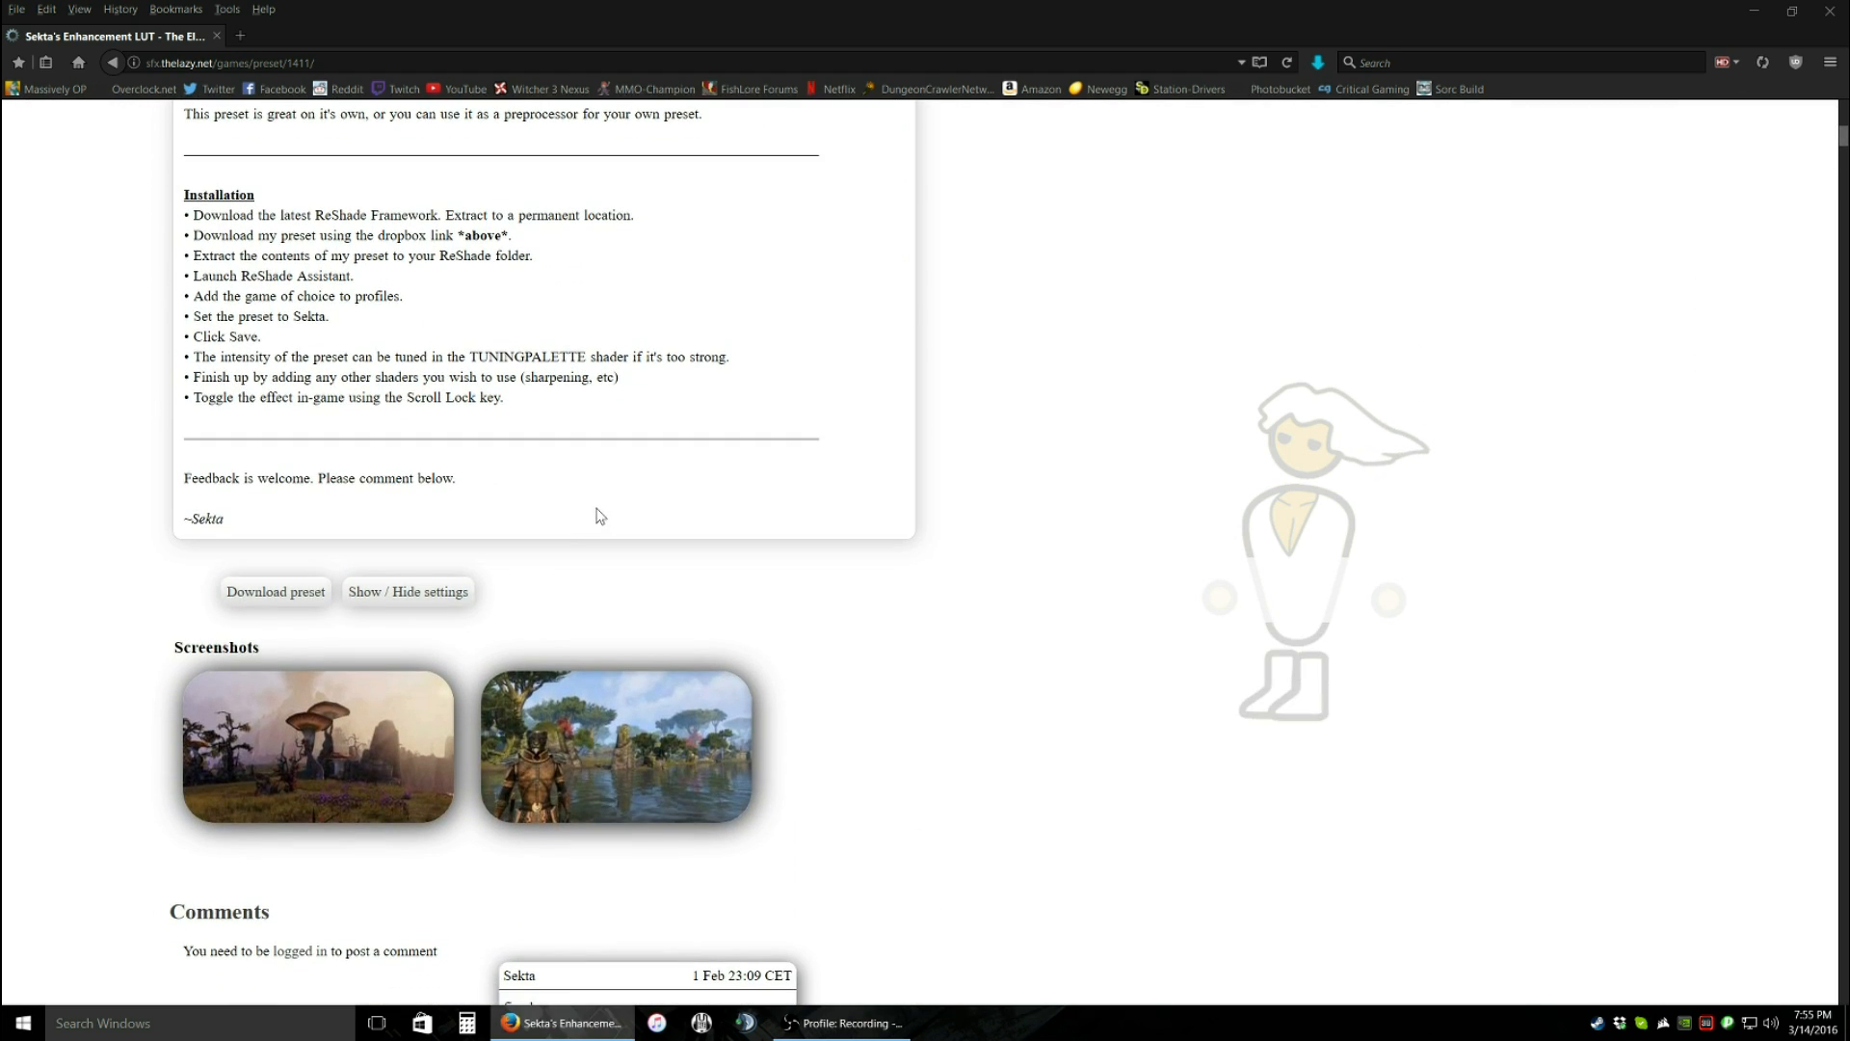
pyautogui.moveTo(371, 668)
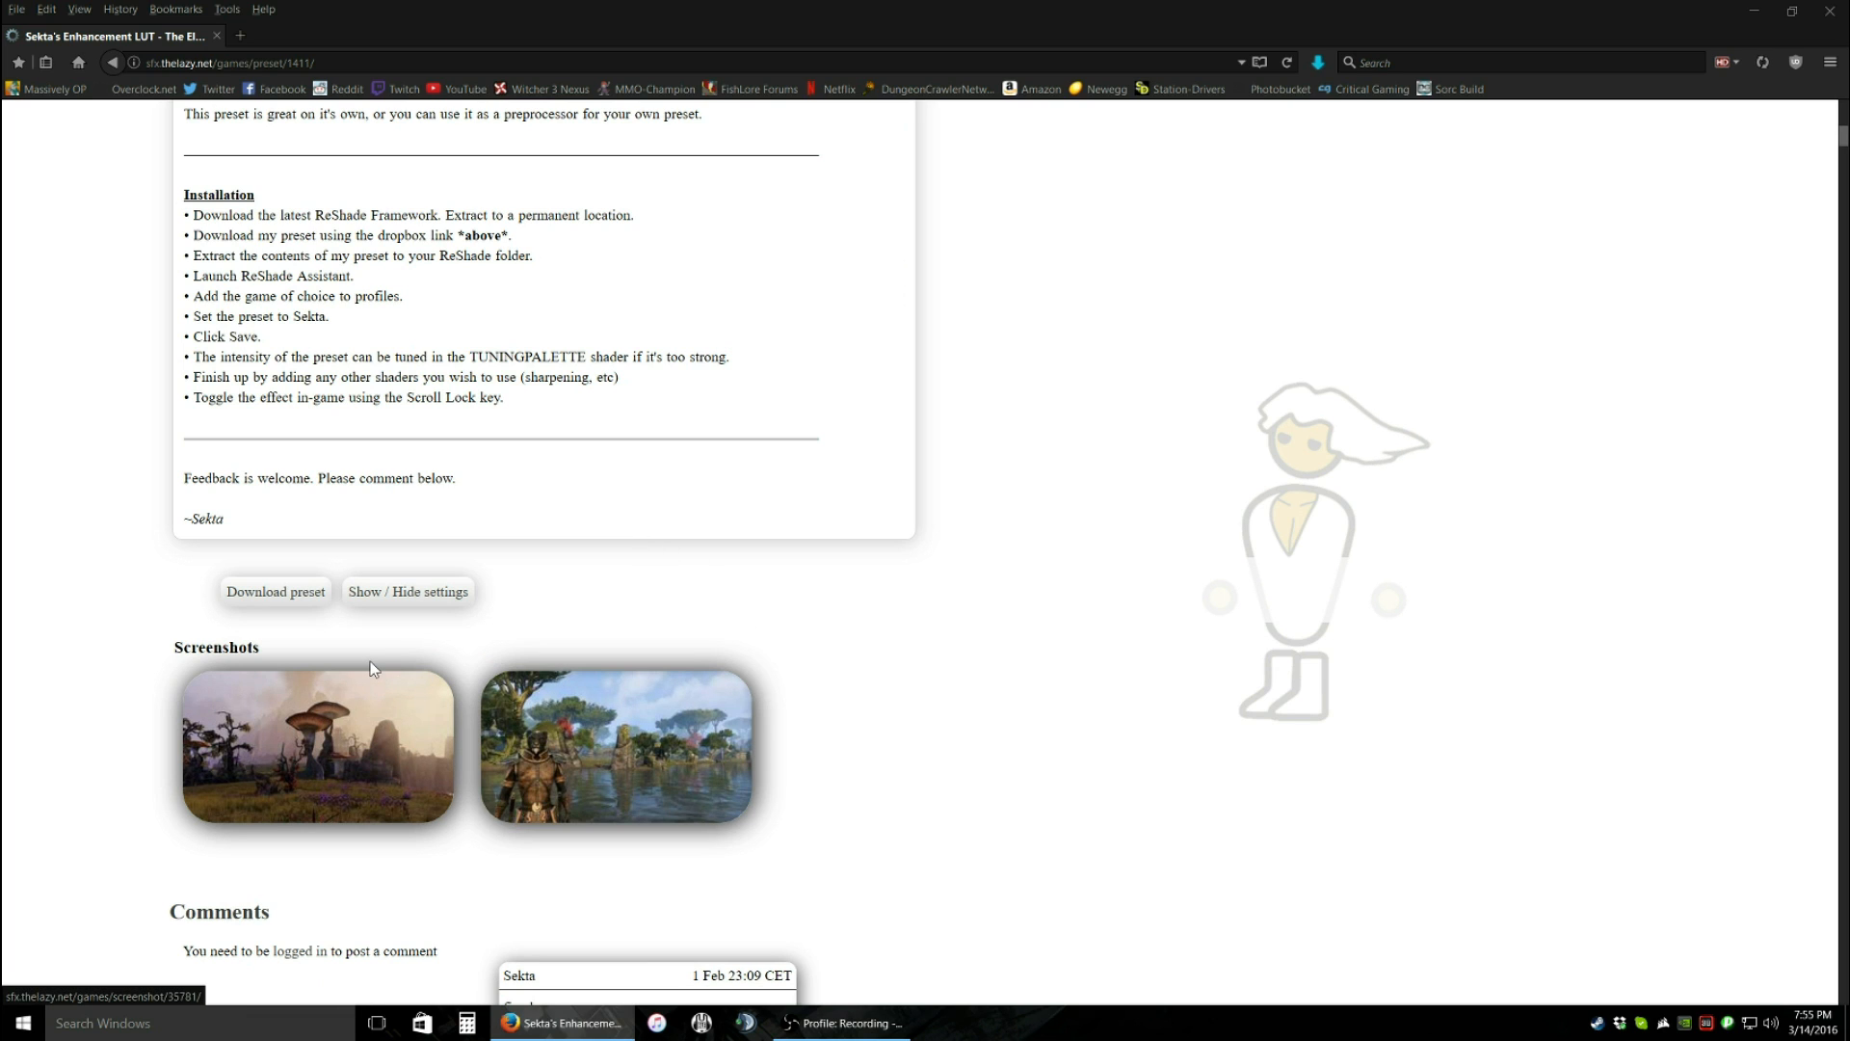
pyautogui.moveTo(614, 756)
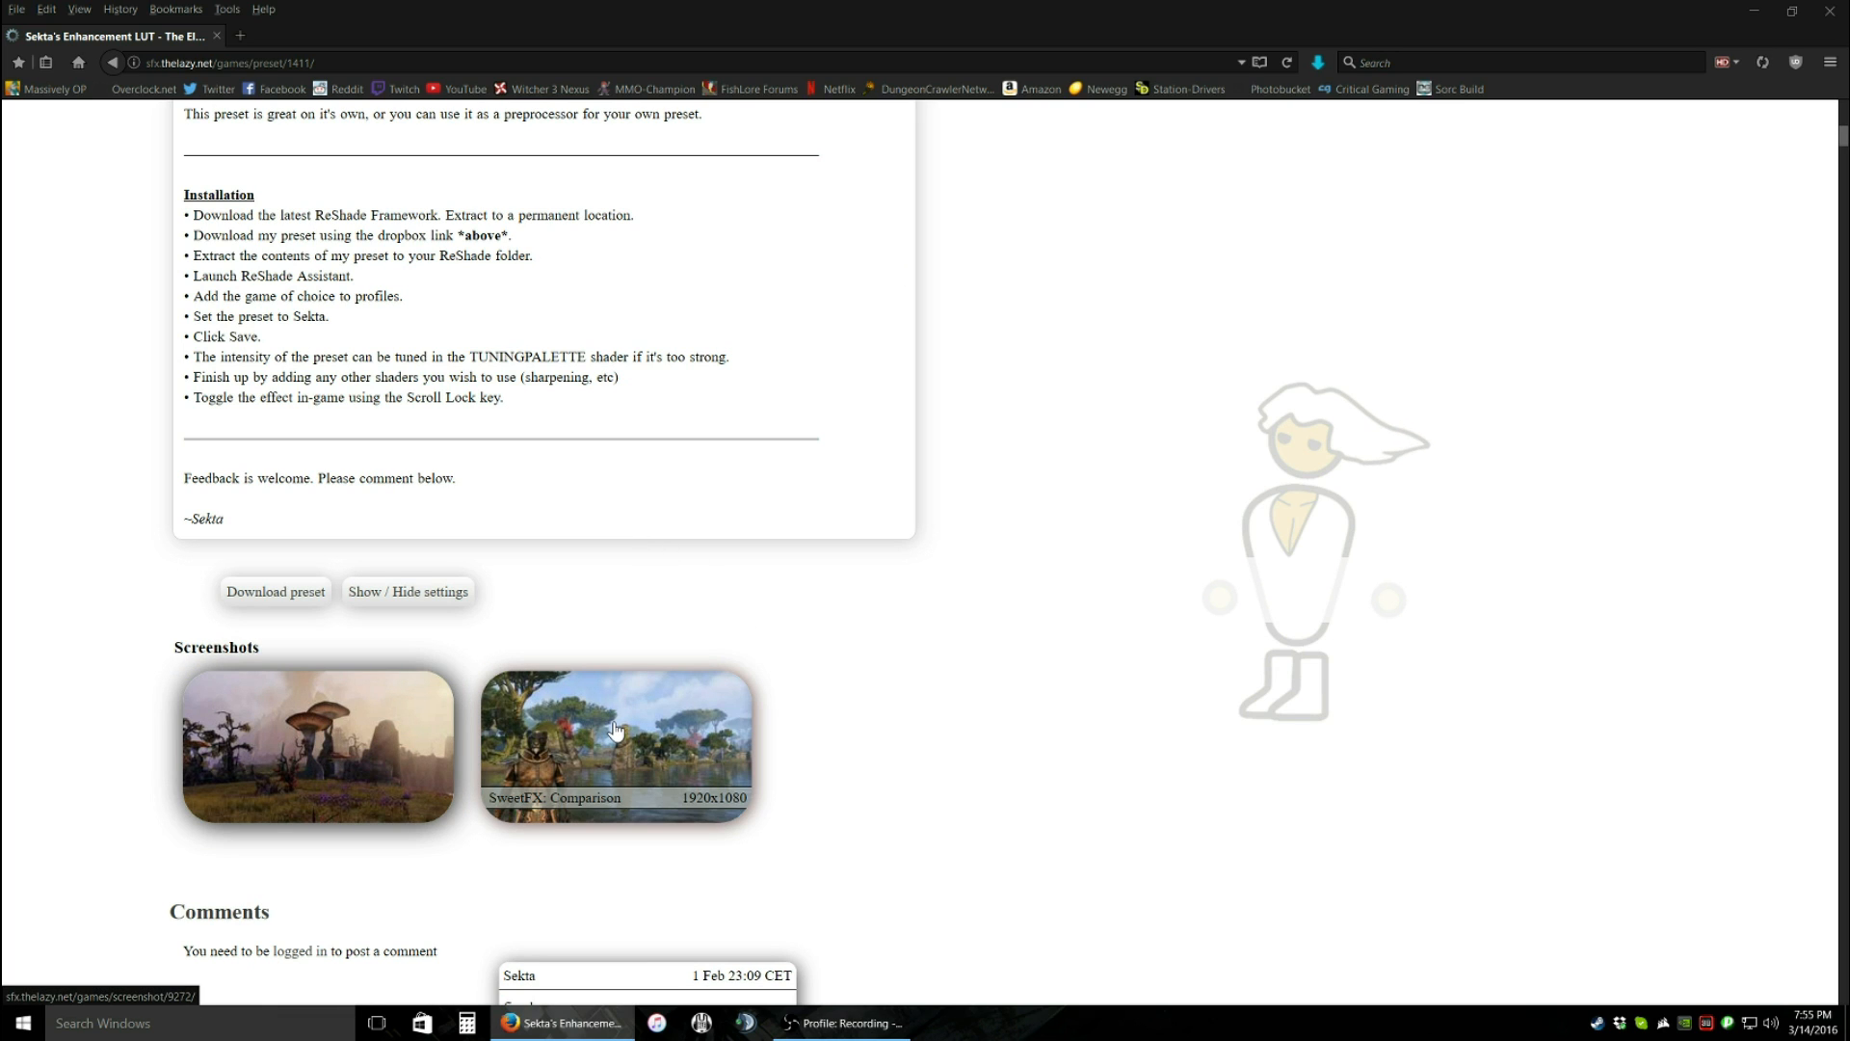
pyautogui.click(616, 729)
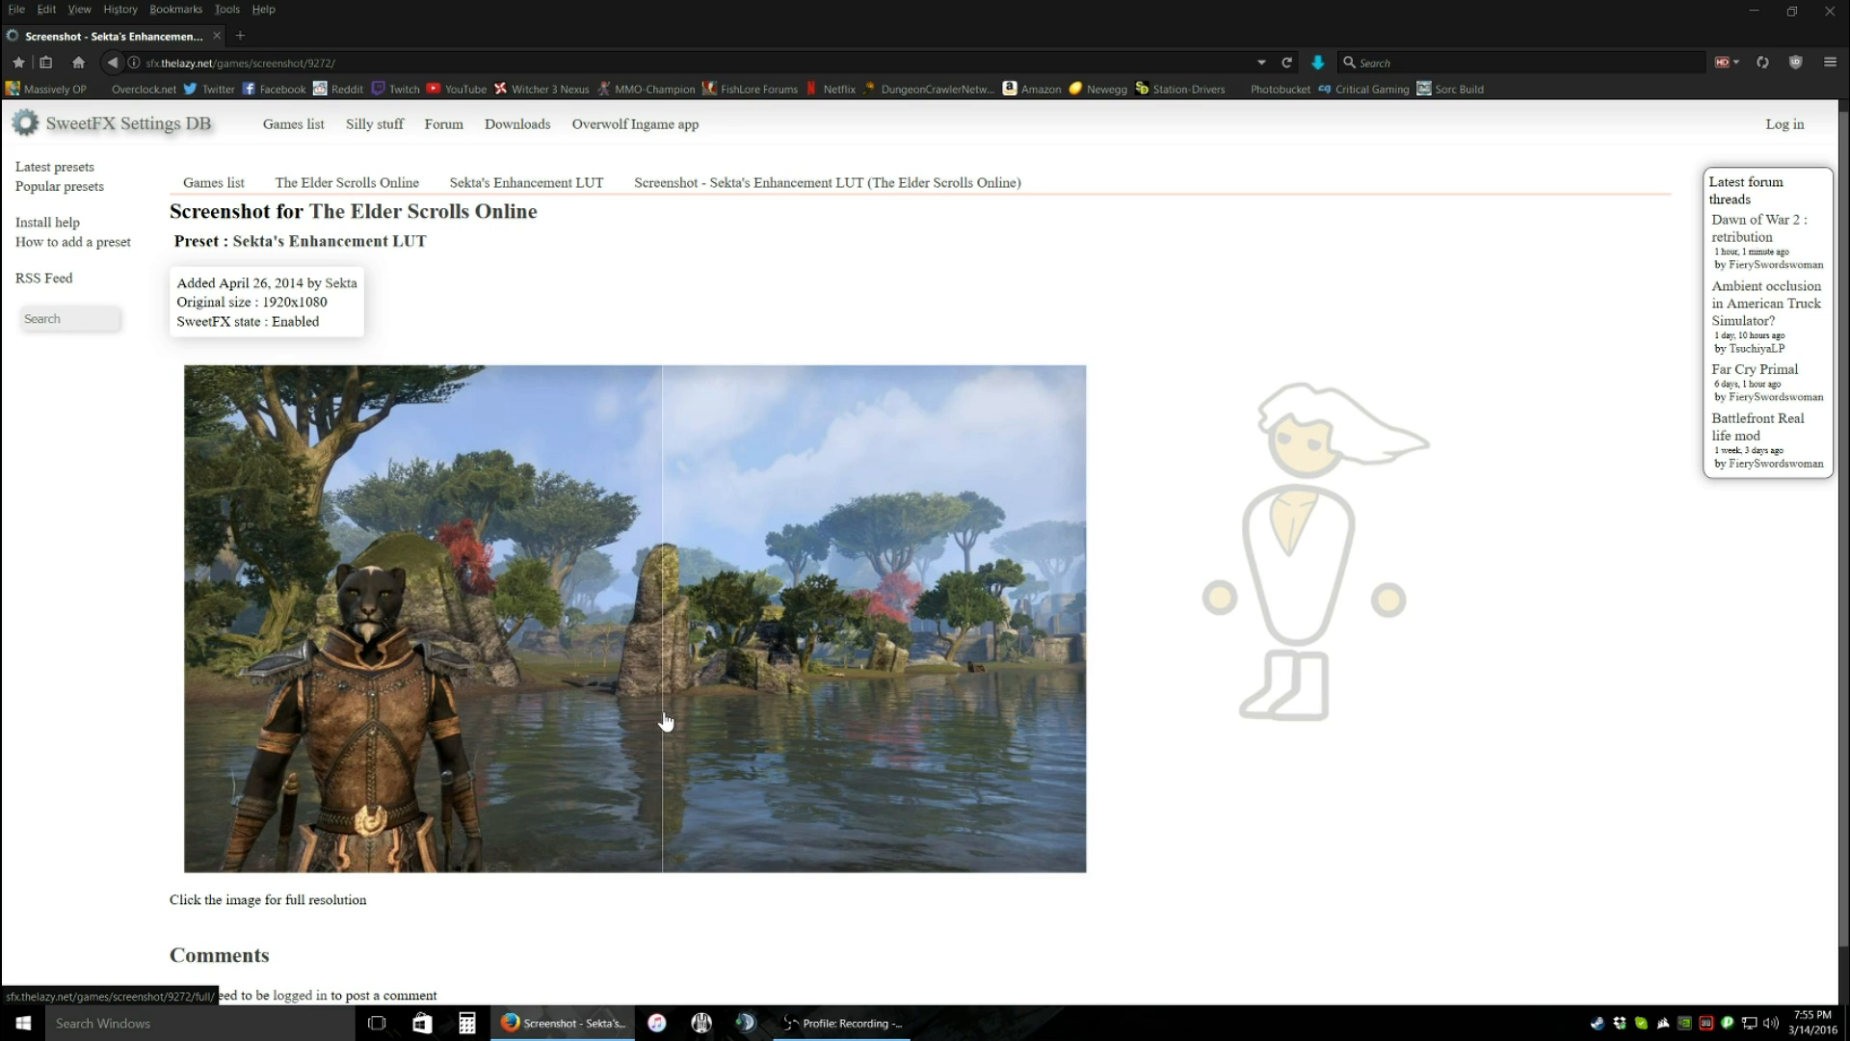
pyautogui.moveTo(662, 561)
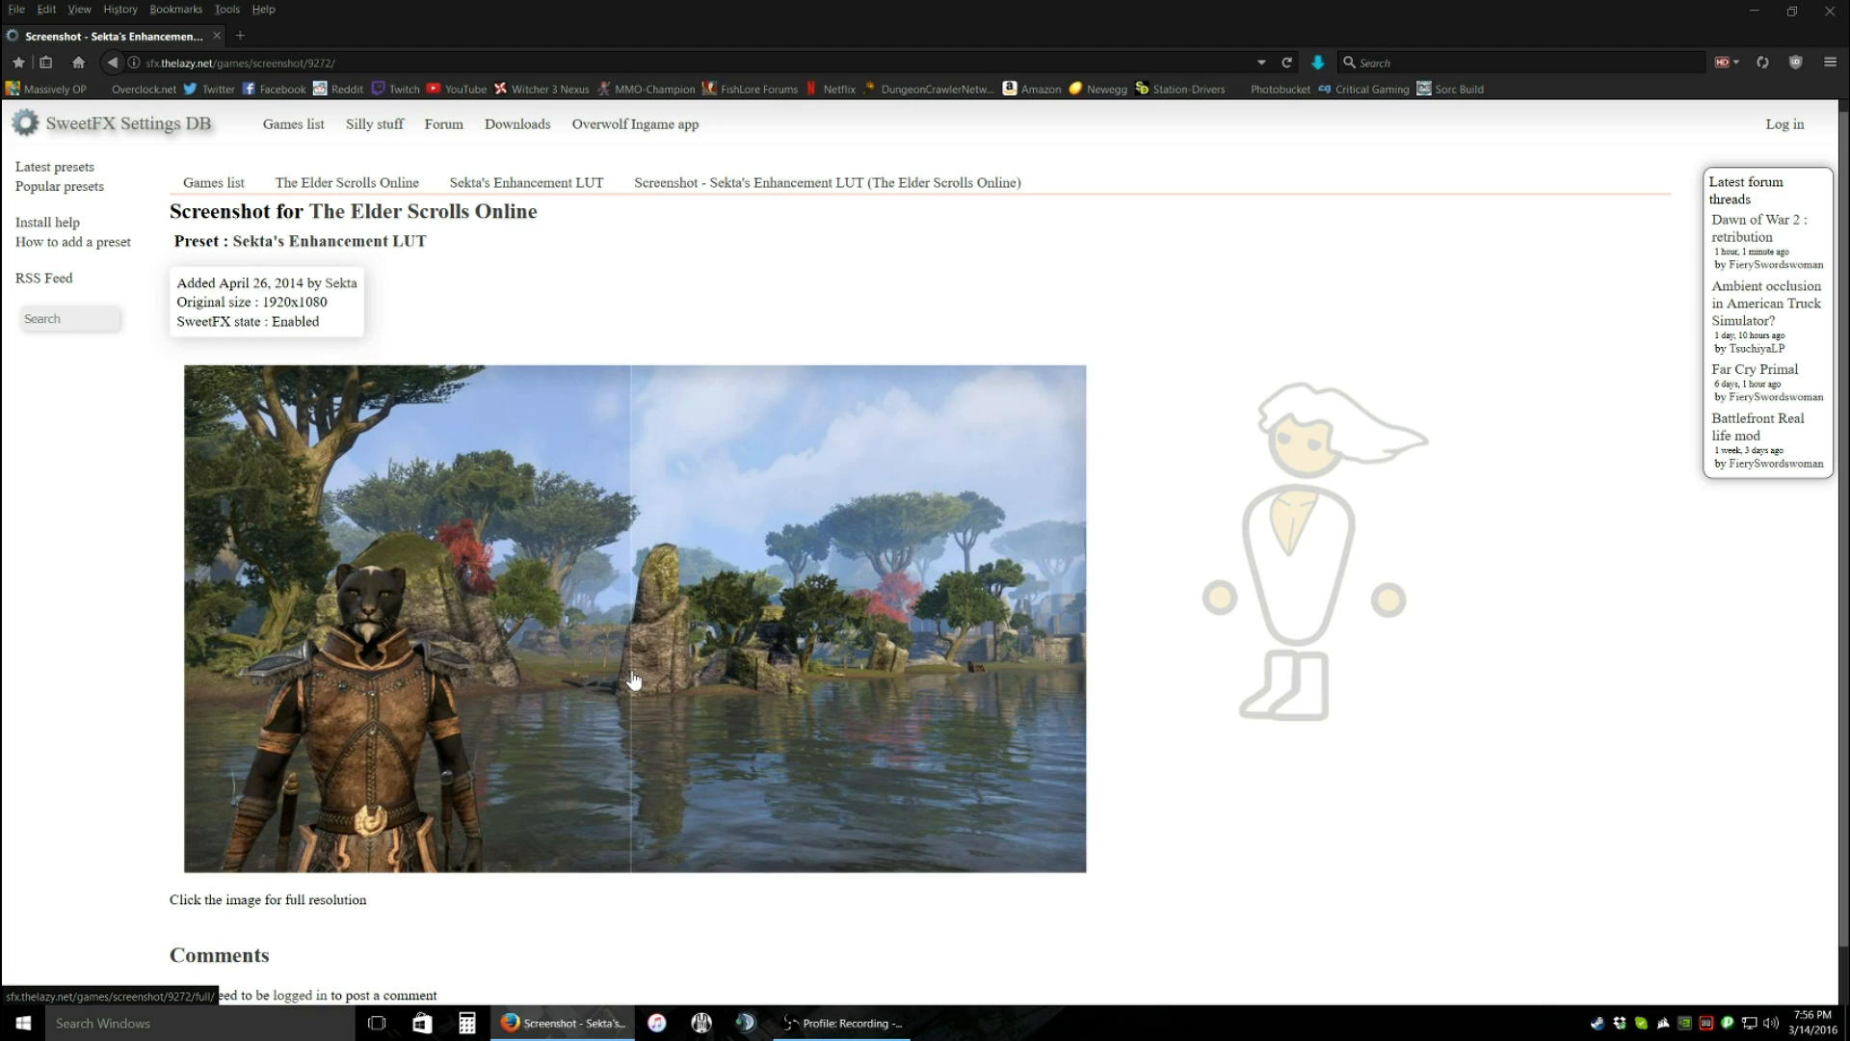
pyautogui.moveTo(644, 696)
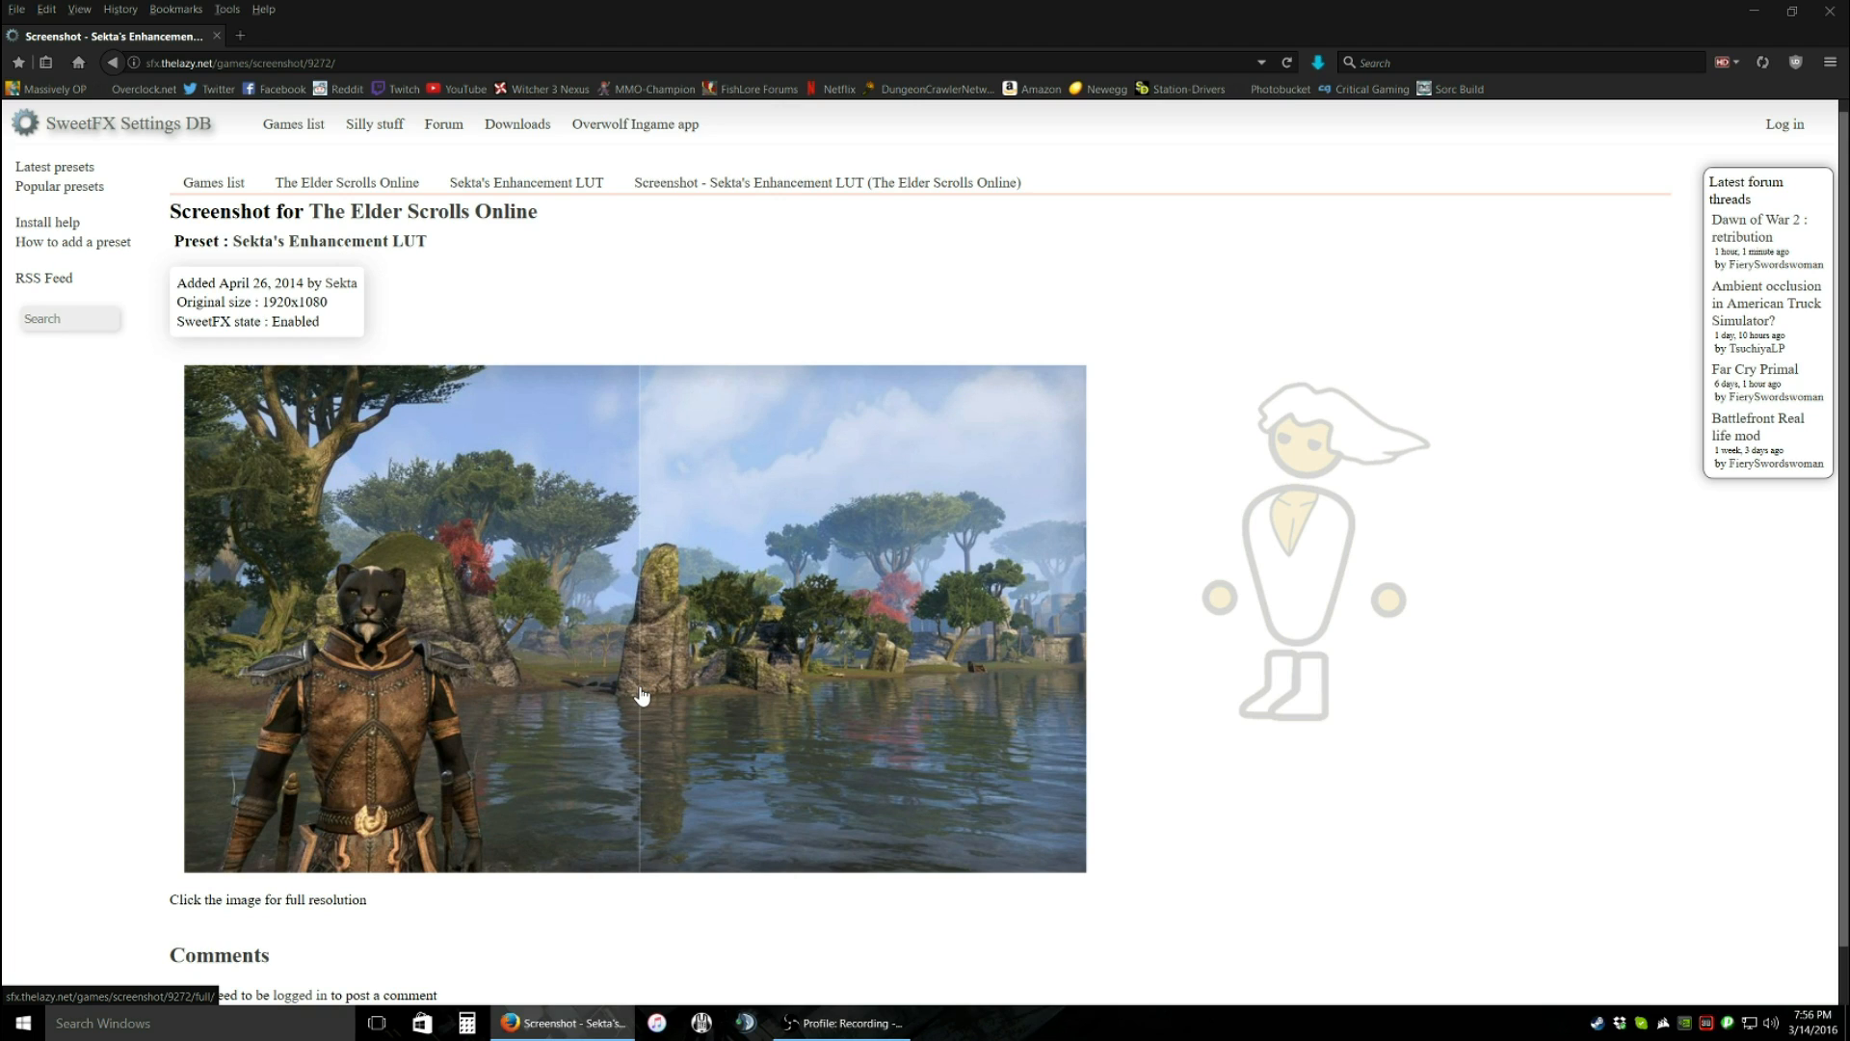
pyautogui.moveTo(642, 696); pyautogui.dragTo(252, 701)
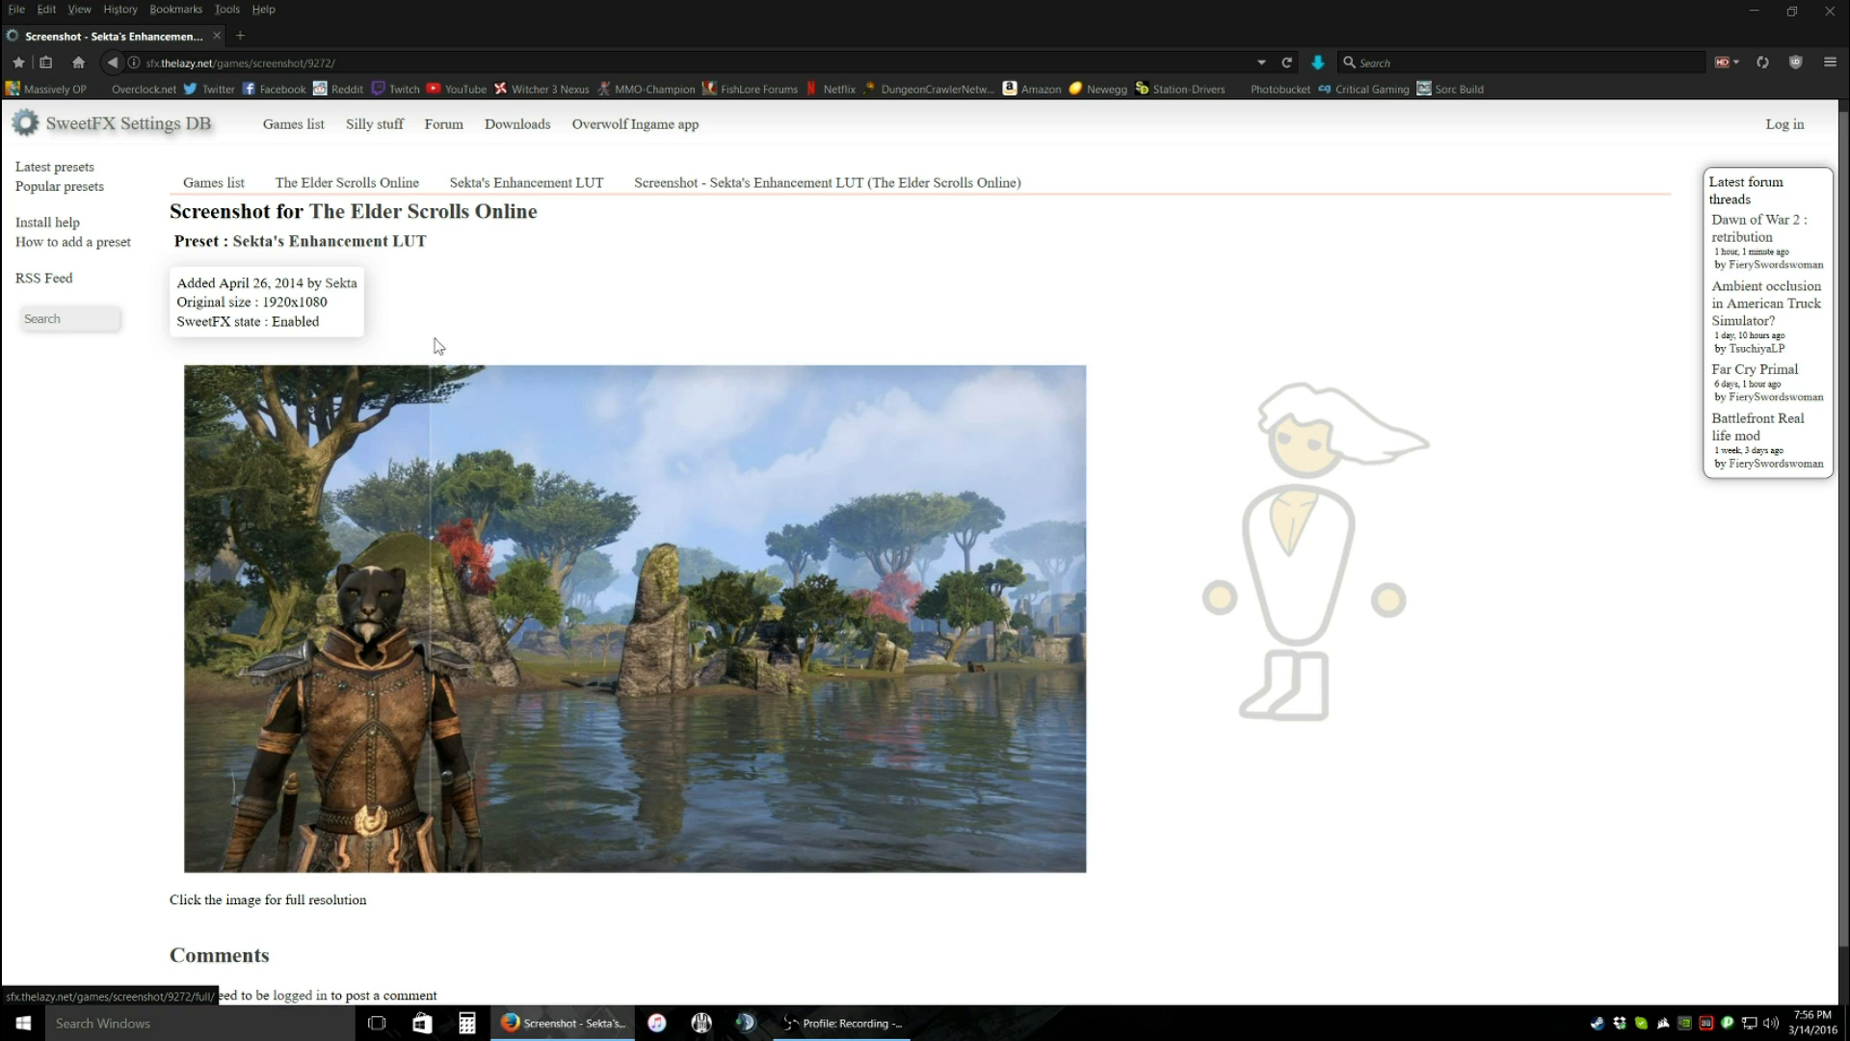
# - Return to Sekta's preset page and download Sekta ReShade.zip through its Dropbox link
pyautogui.click(119, 62)
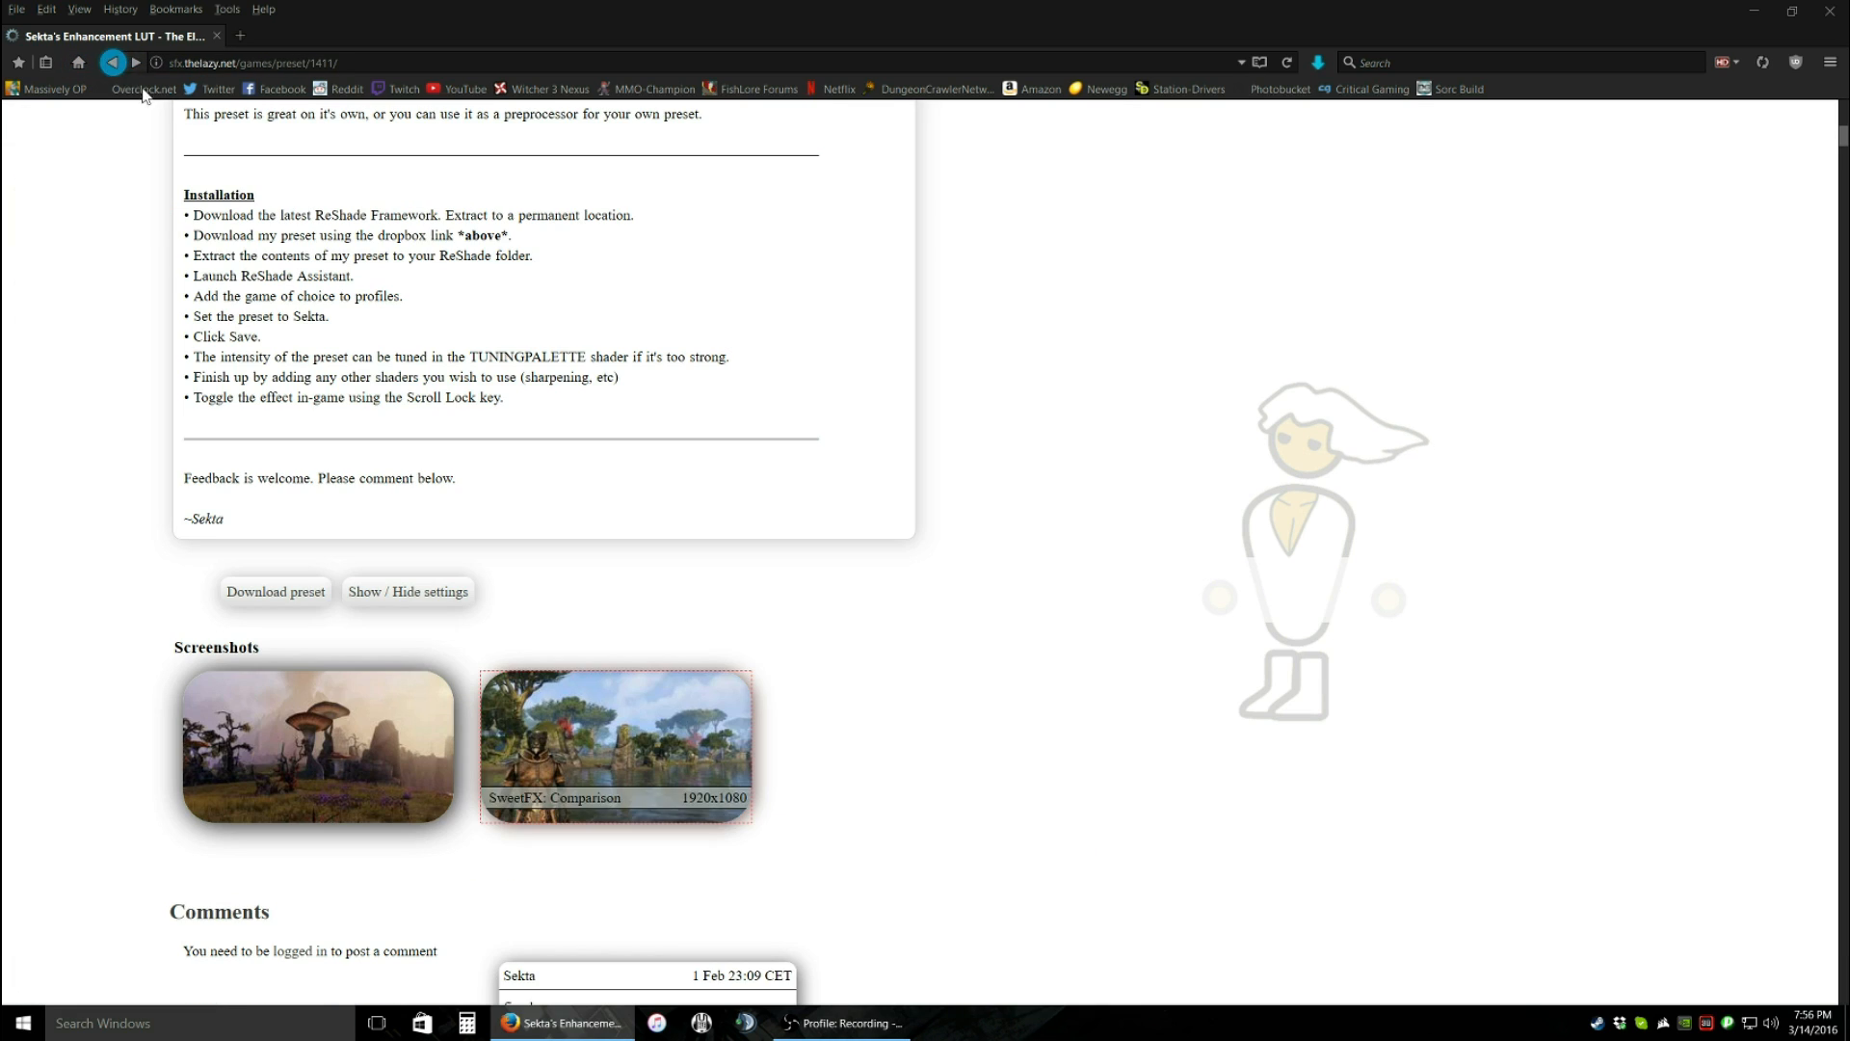
pyautogui.scroll(3)
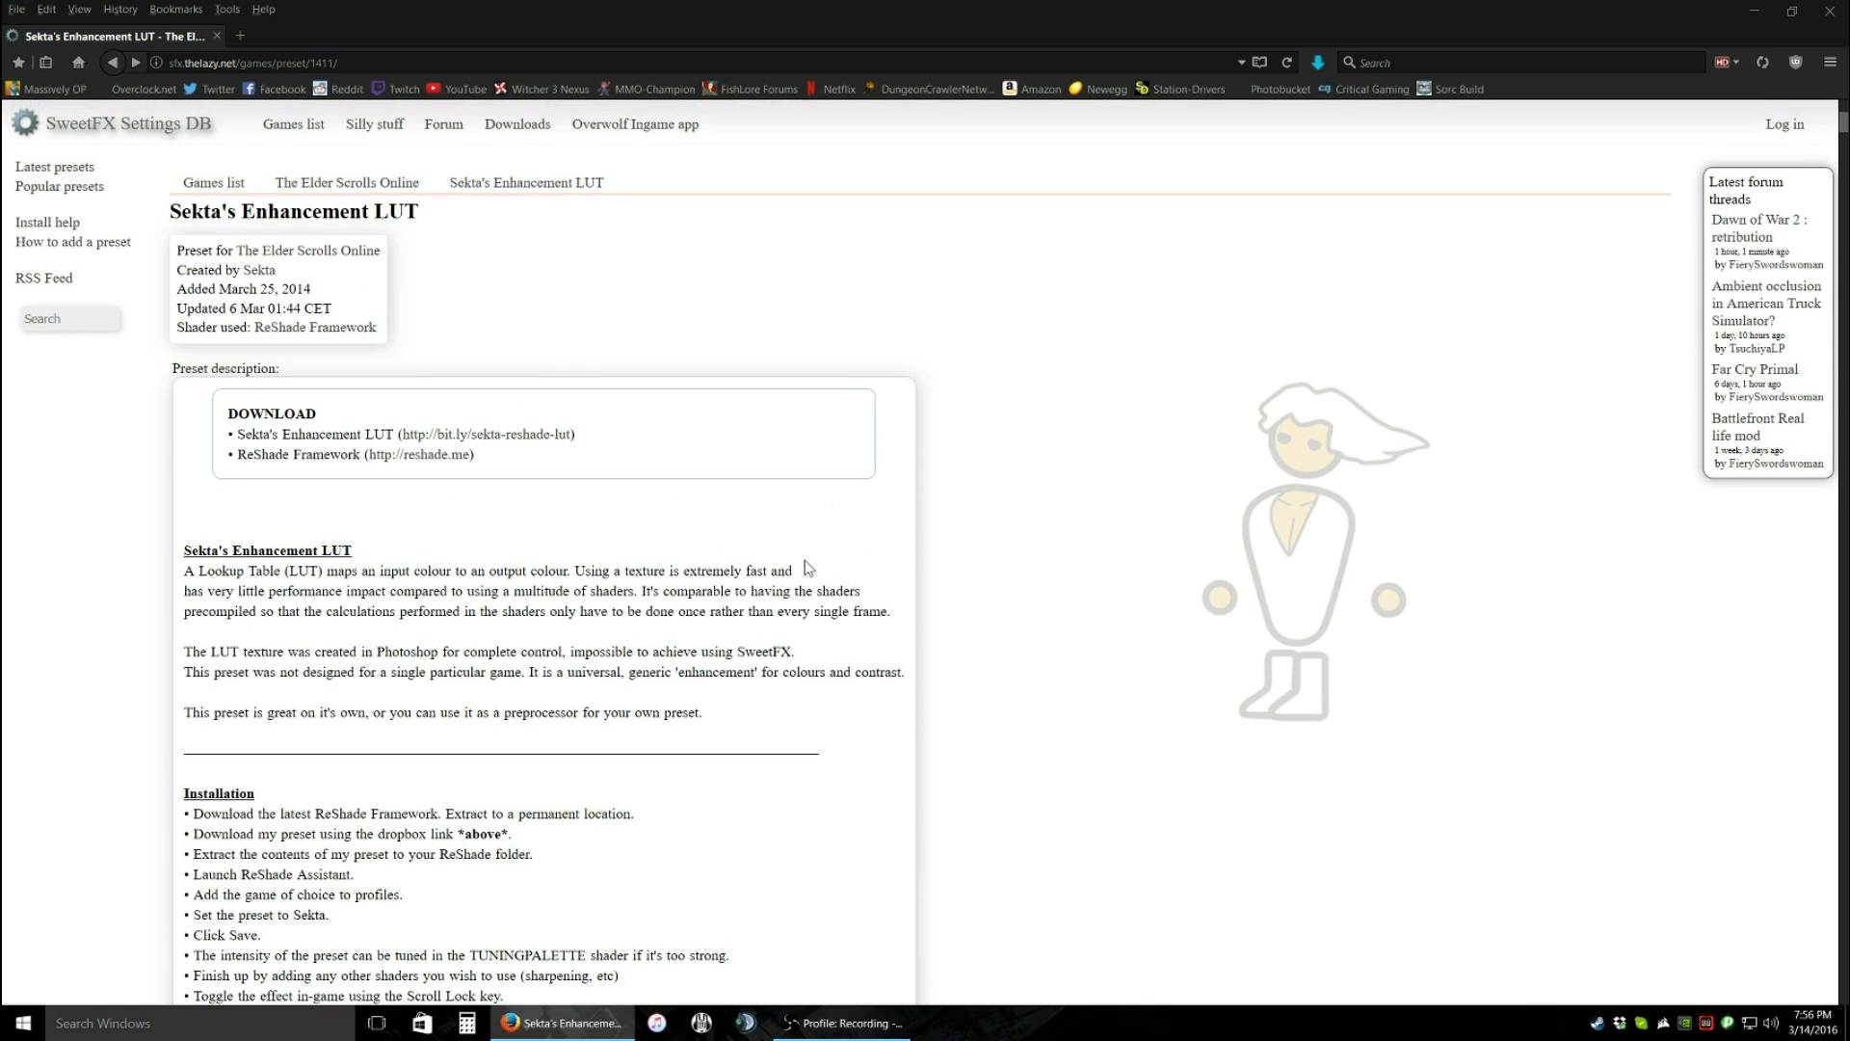
pyautogui.moveTo(420, 439)
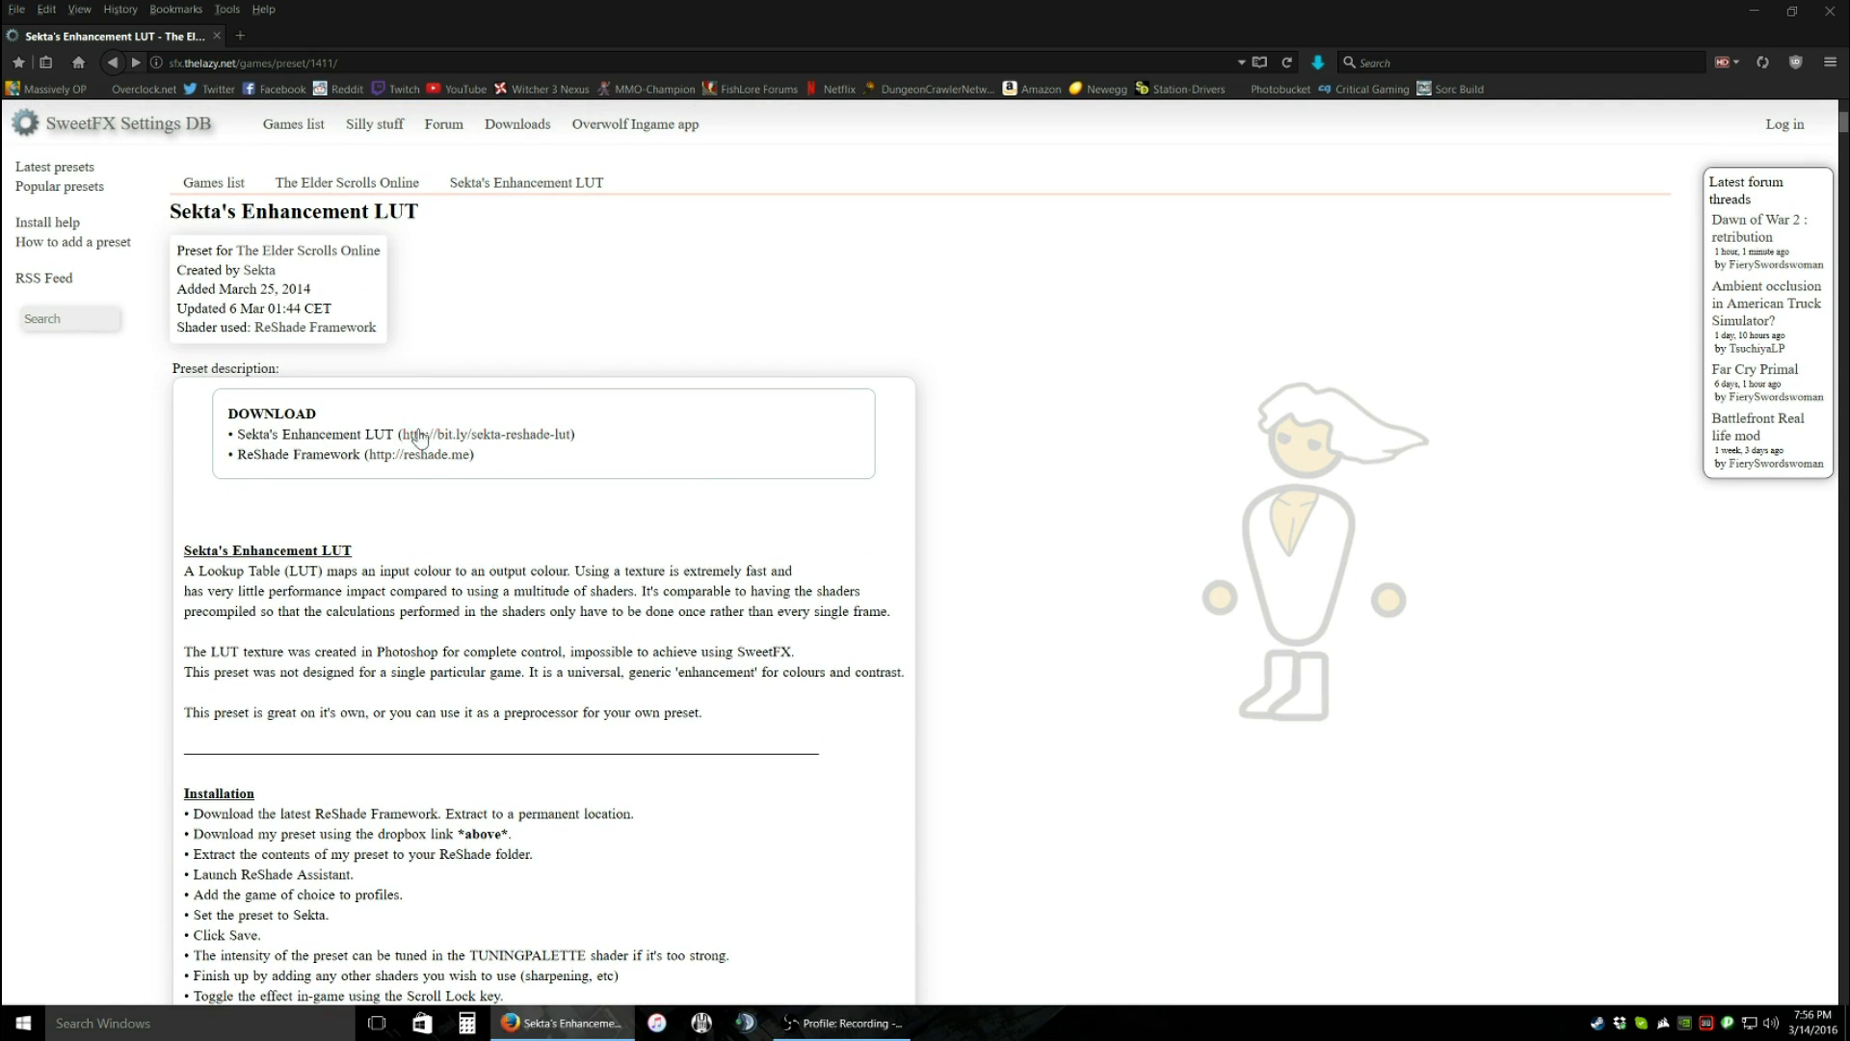
pyautogui.scroll(-3)
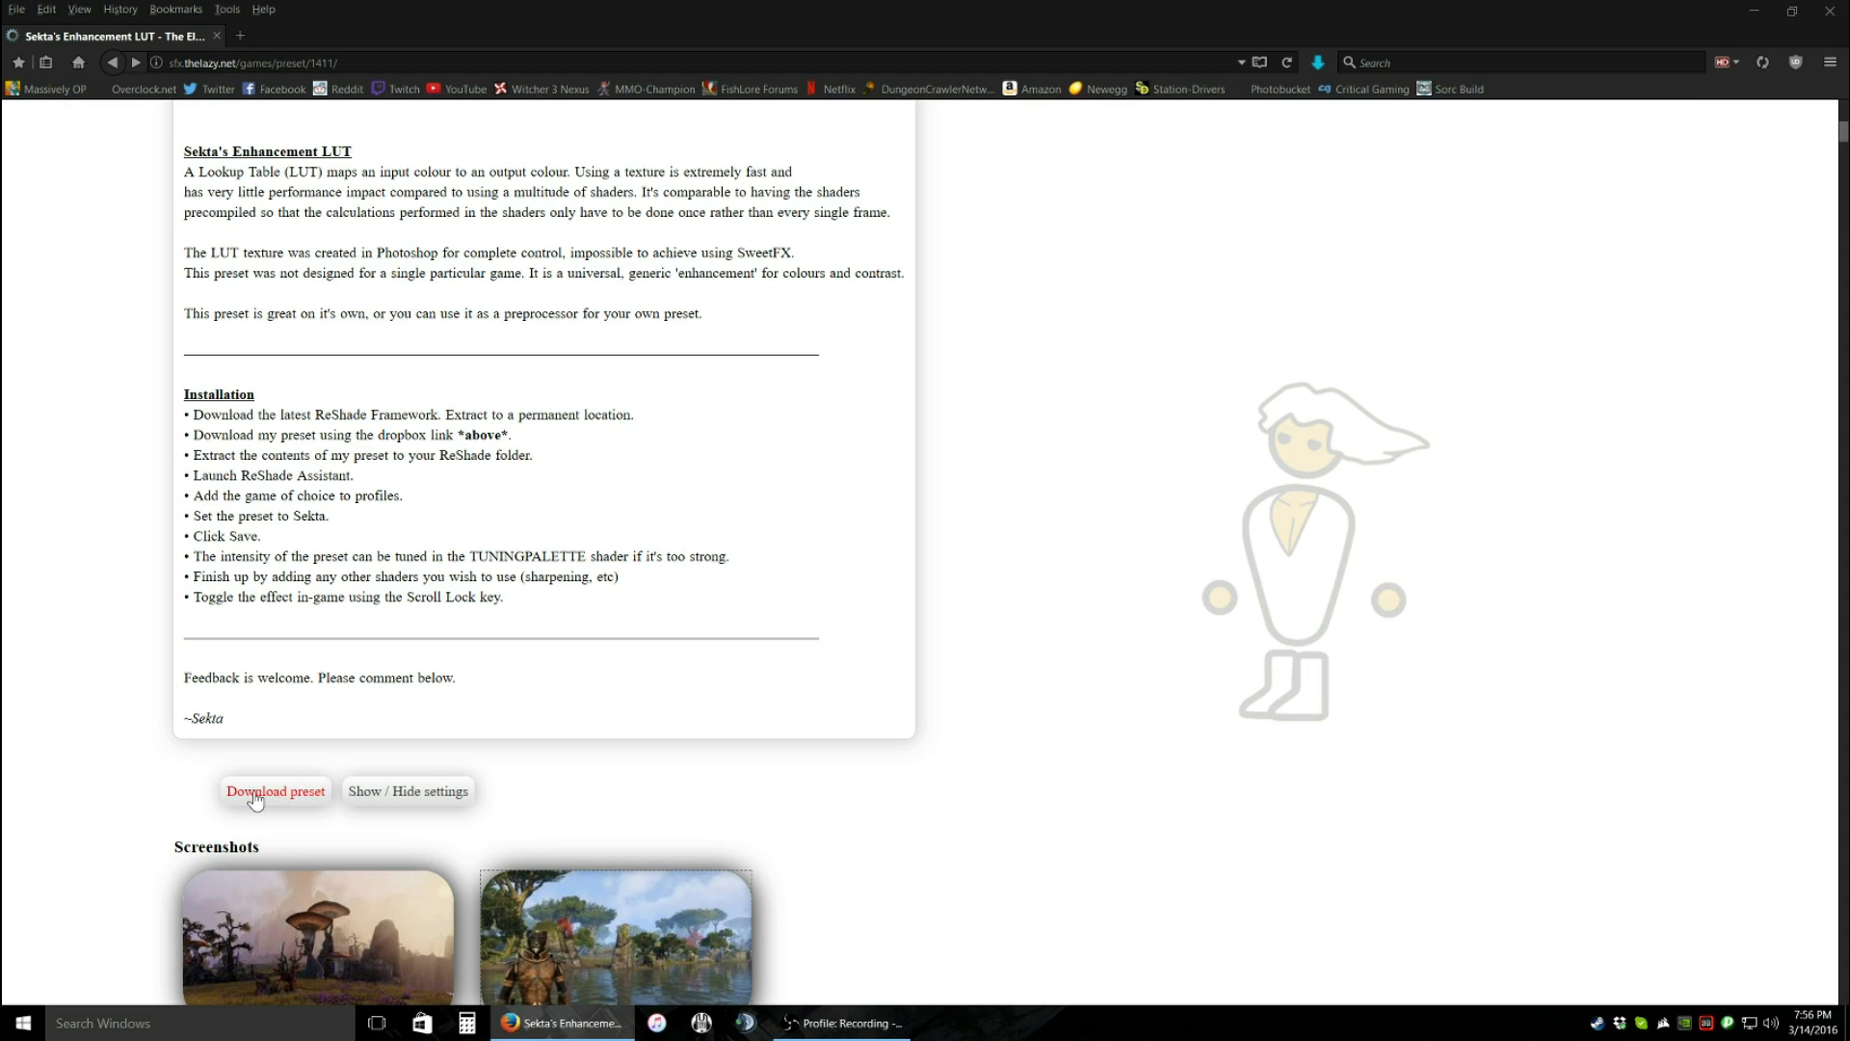
pyautogui.moveTo(303, 825)
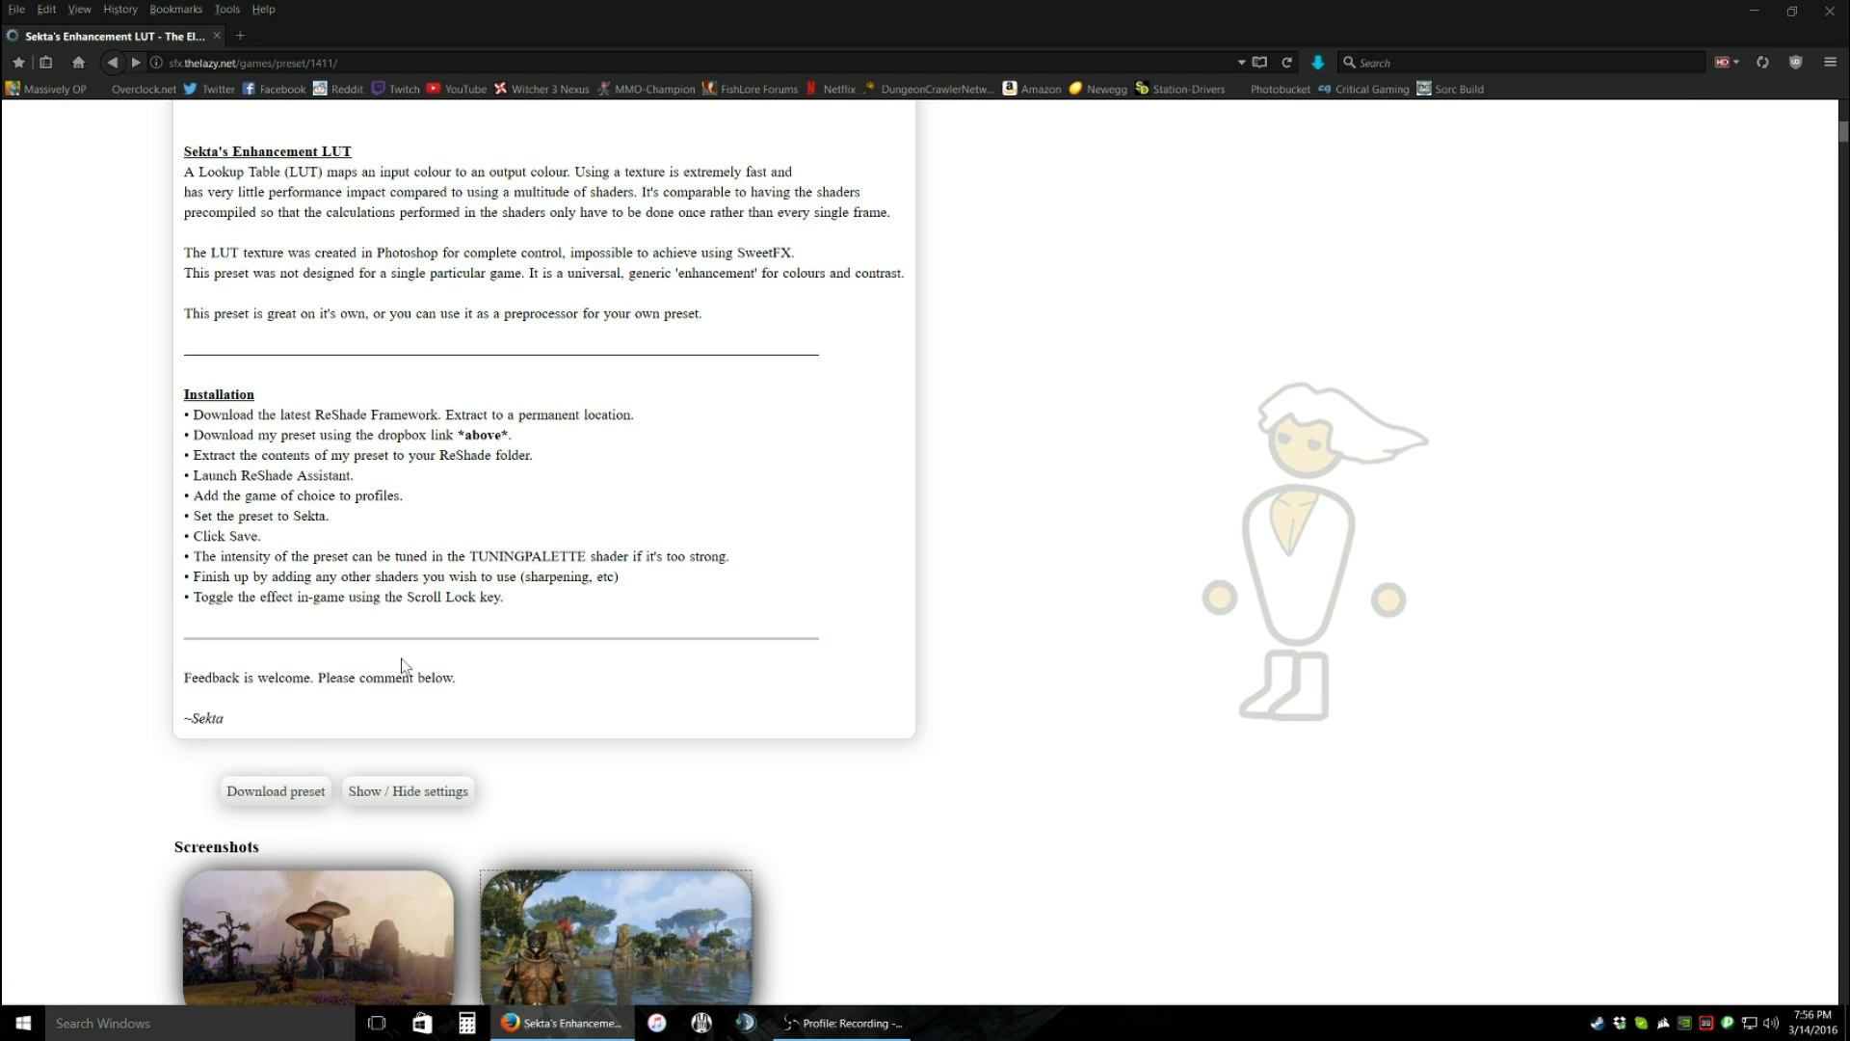
pyautogui.scroll(3)
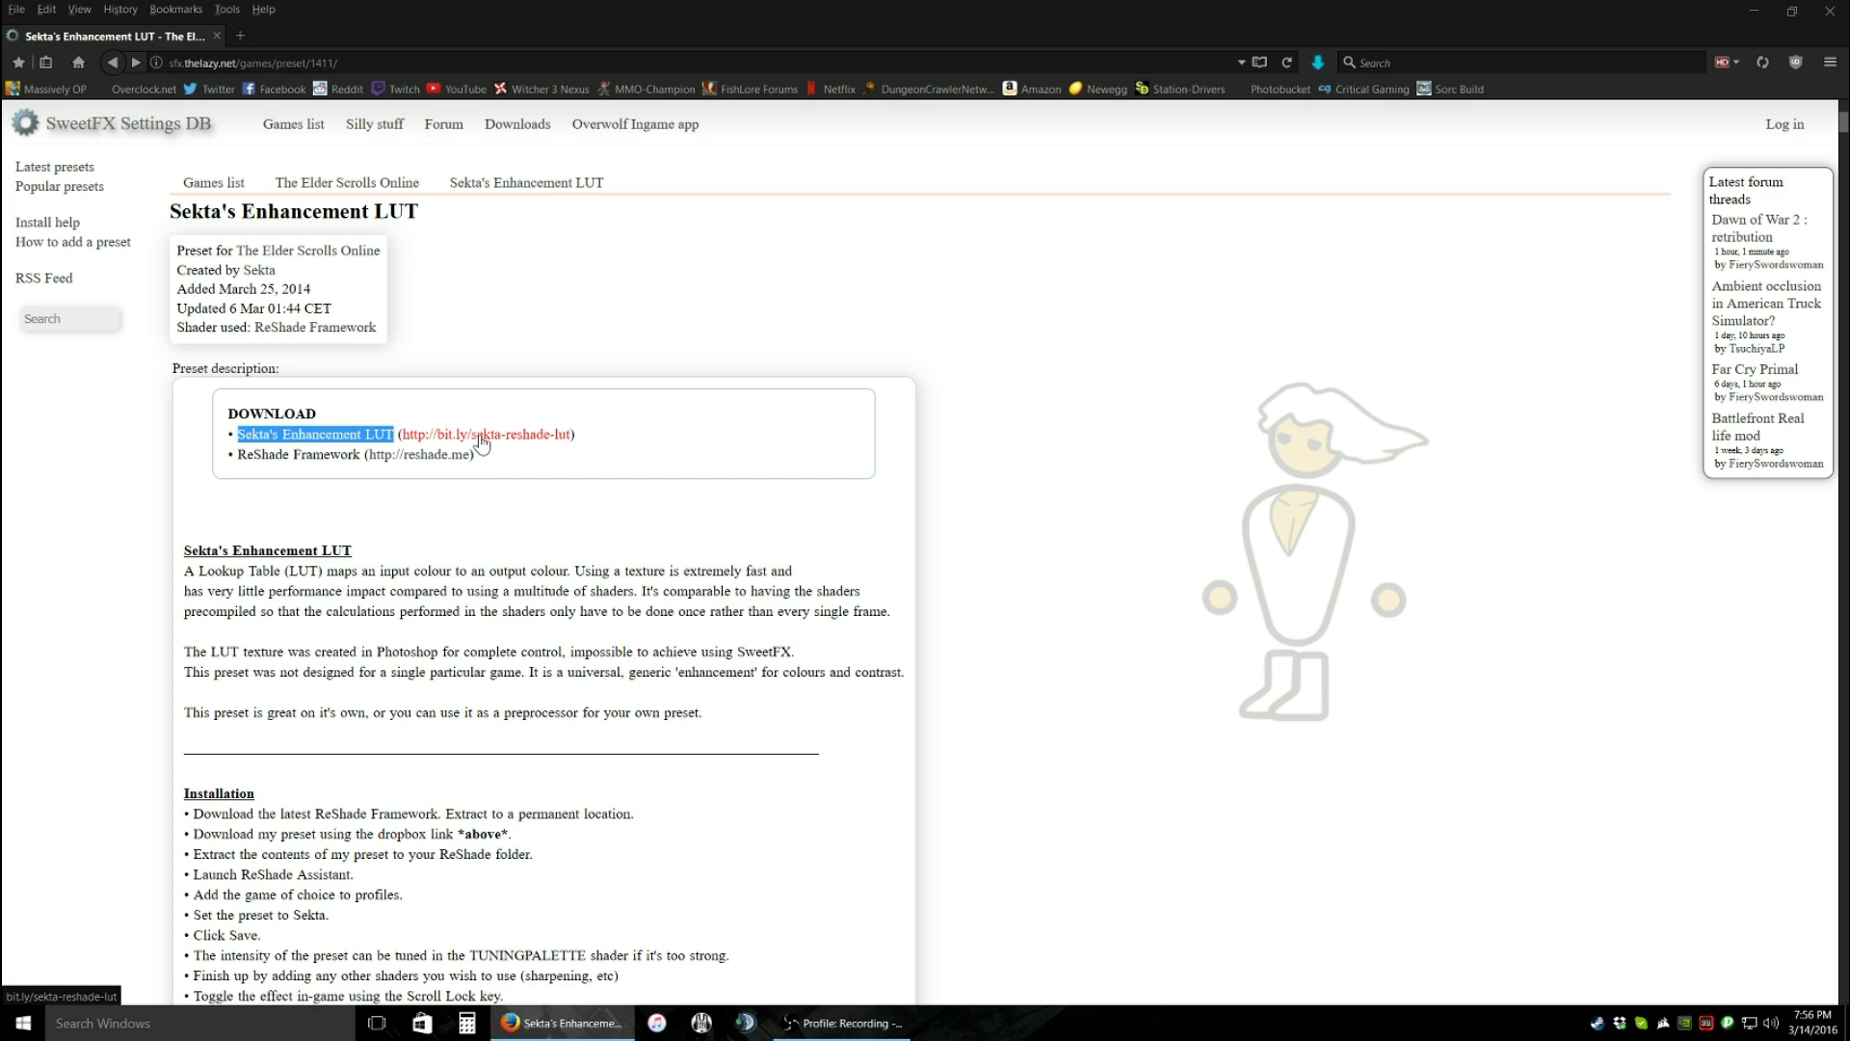
pyautogui.click(314, 434)
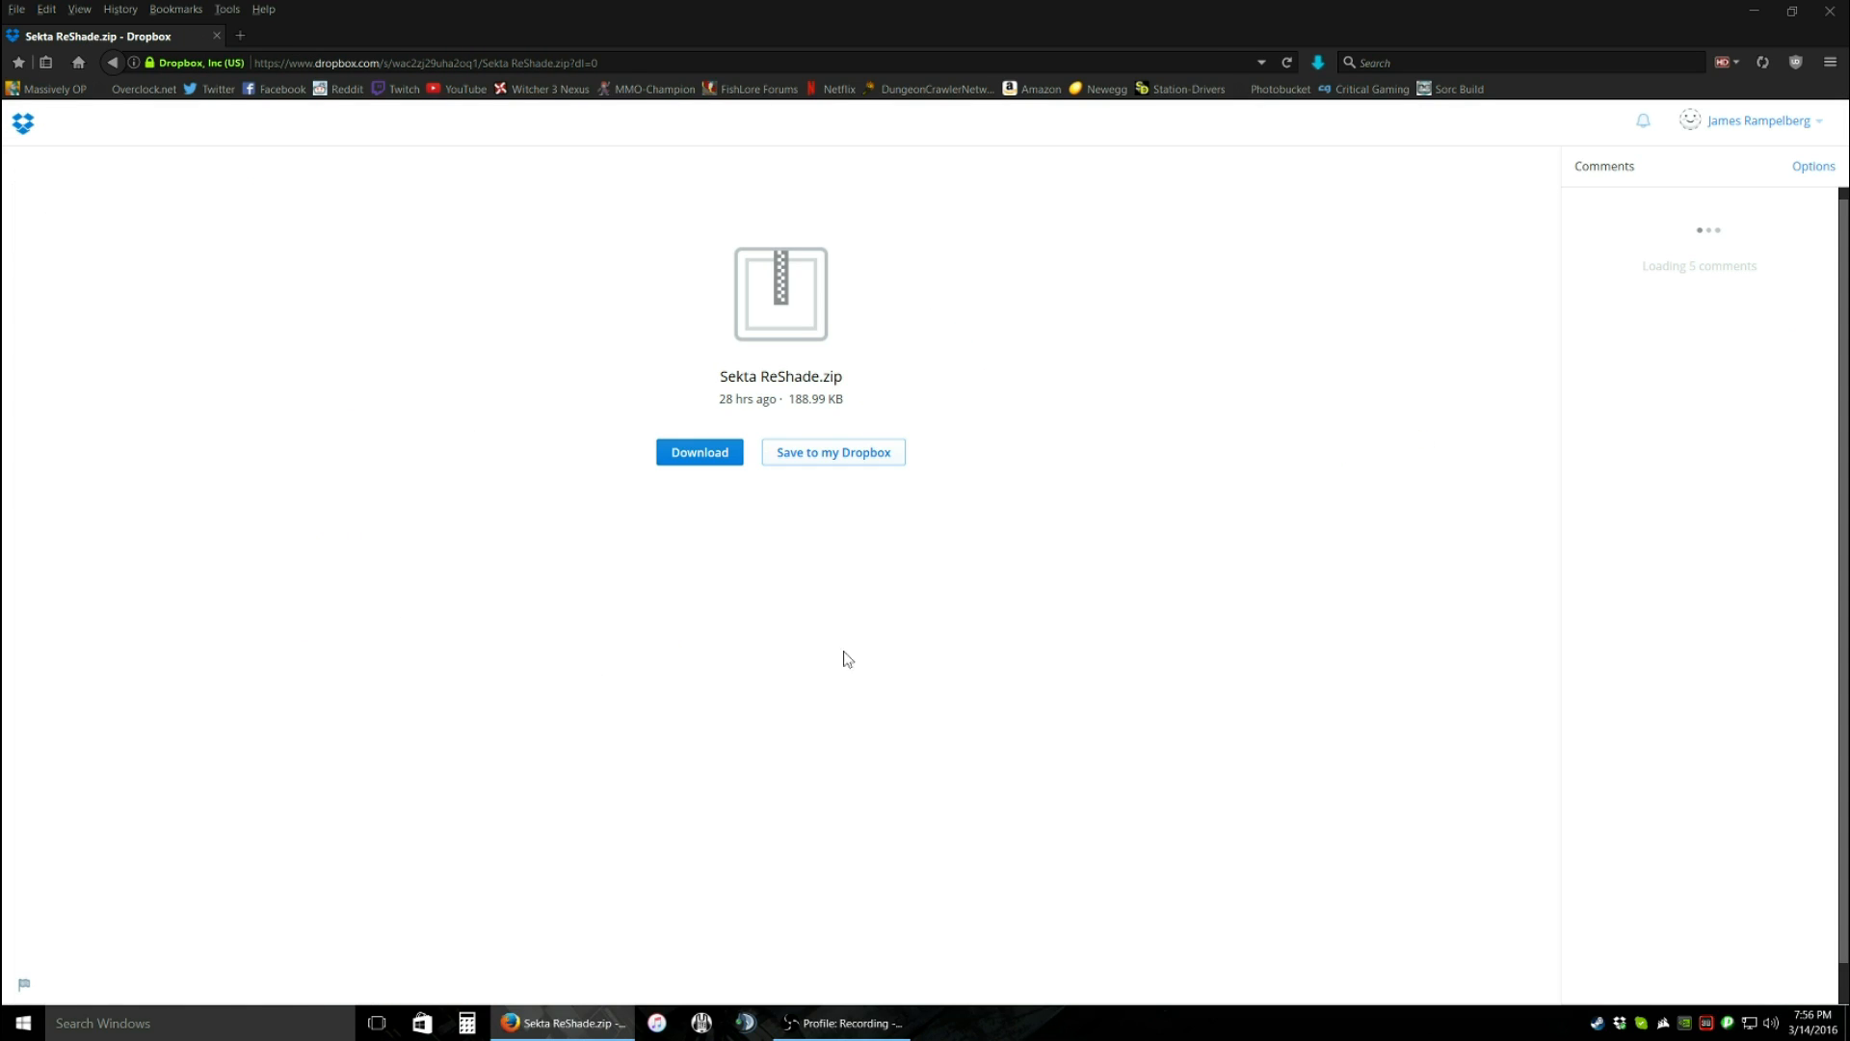
pyautogui.click(698, 452)
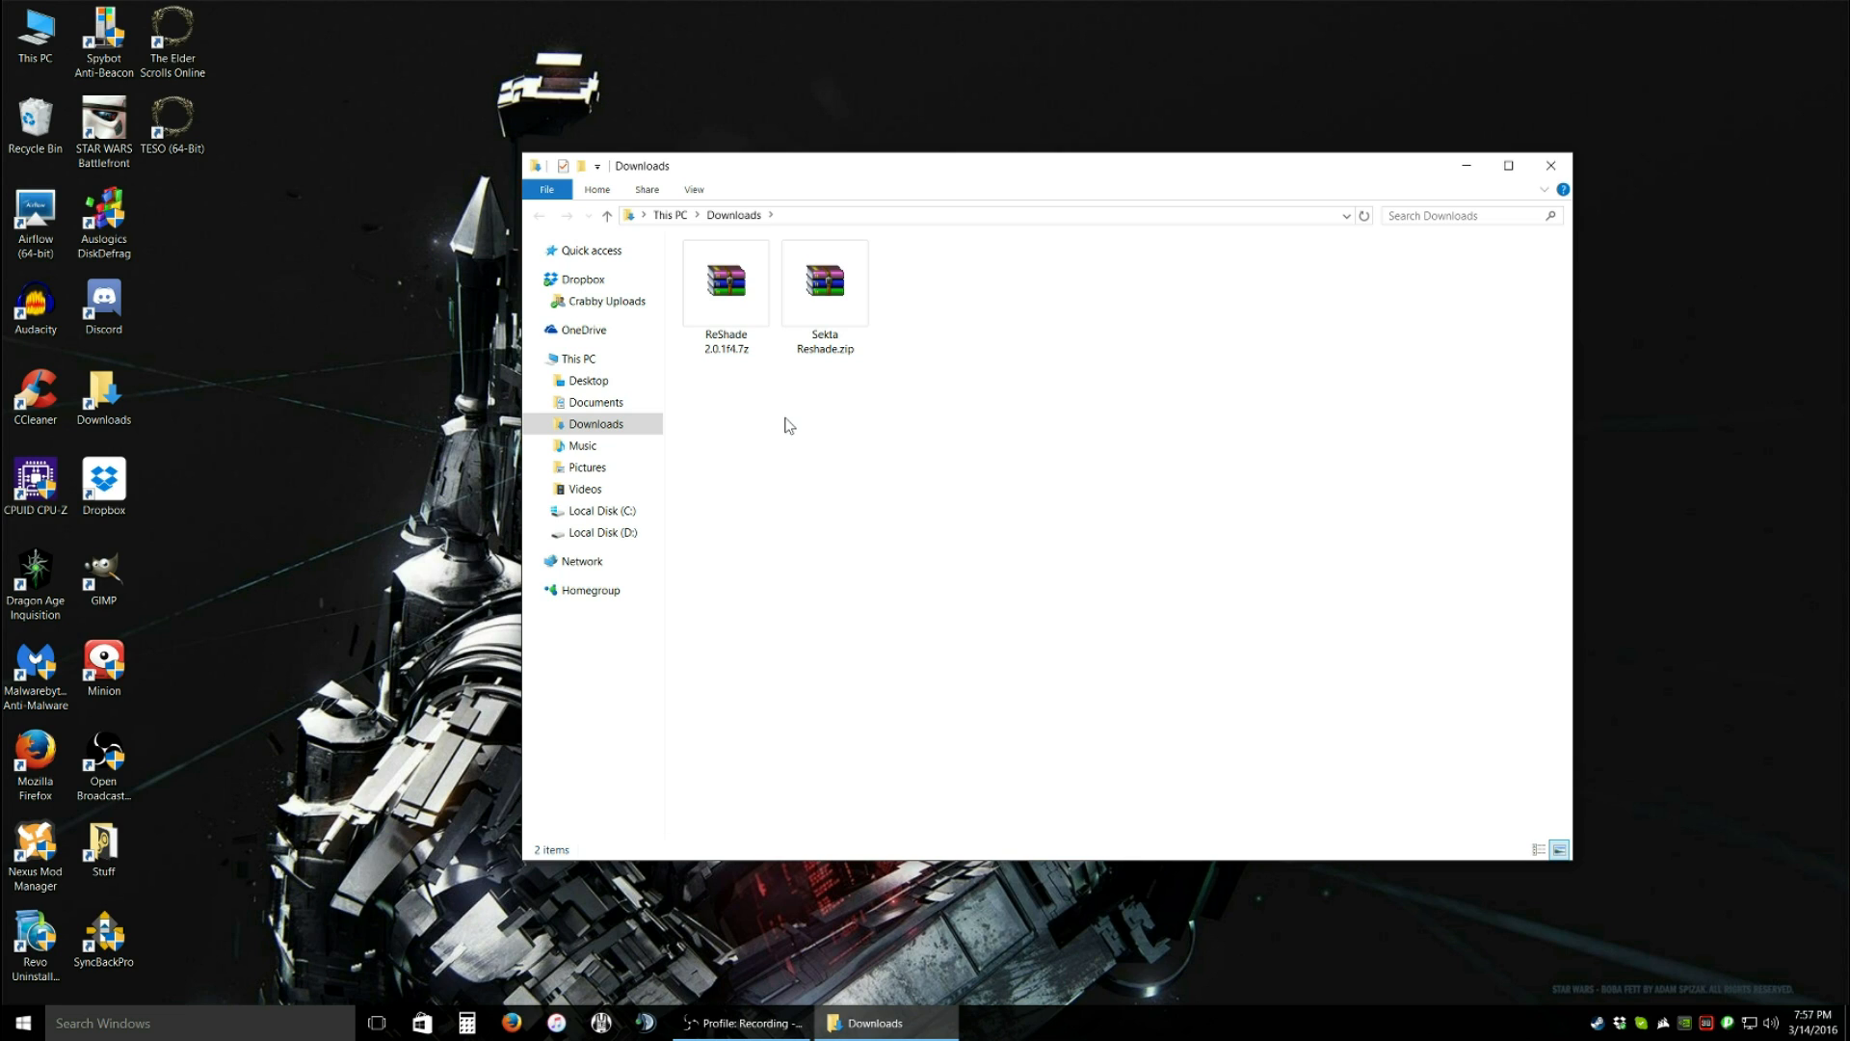
# - Open the ReShade 2.0.1f4 archive in WinRAR, then create and open a ReShade folder in SweetFX
pyautogui.doubleClick(726, 282)
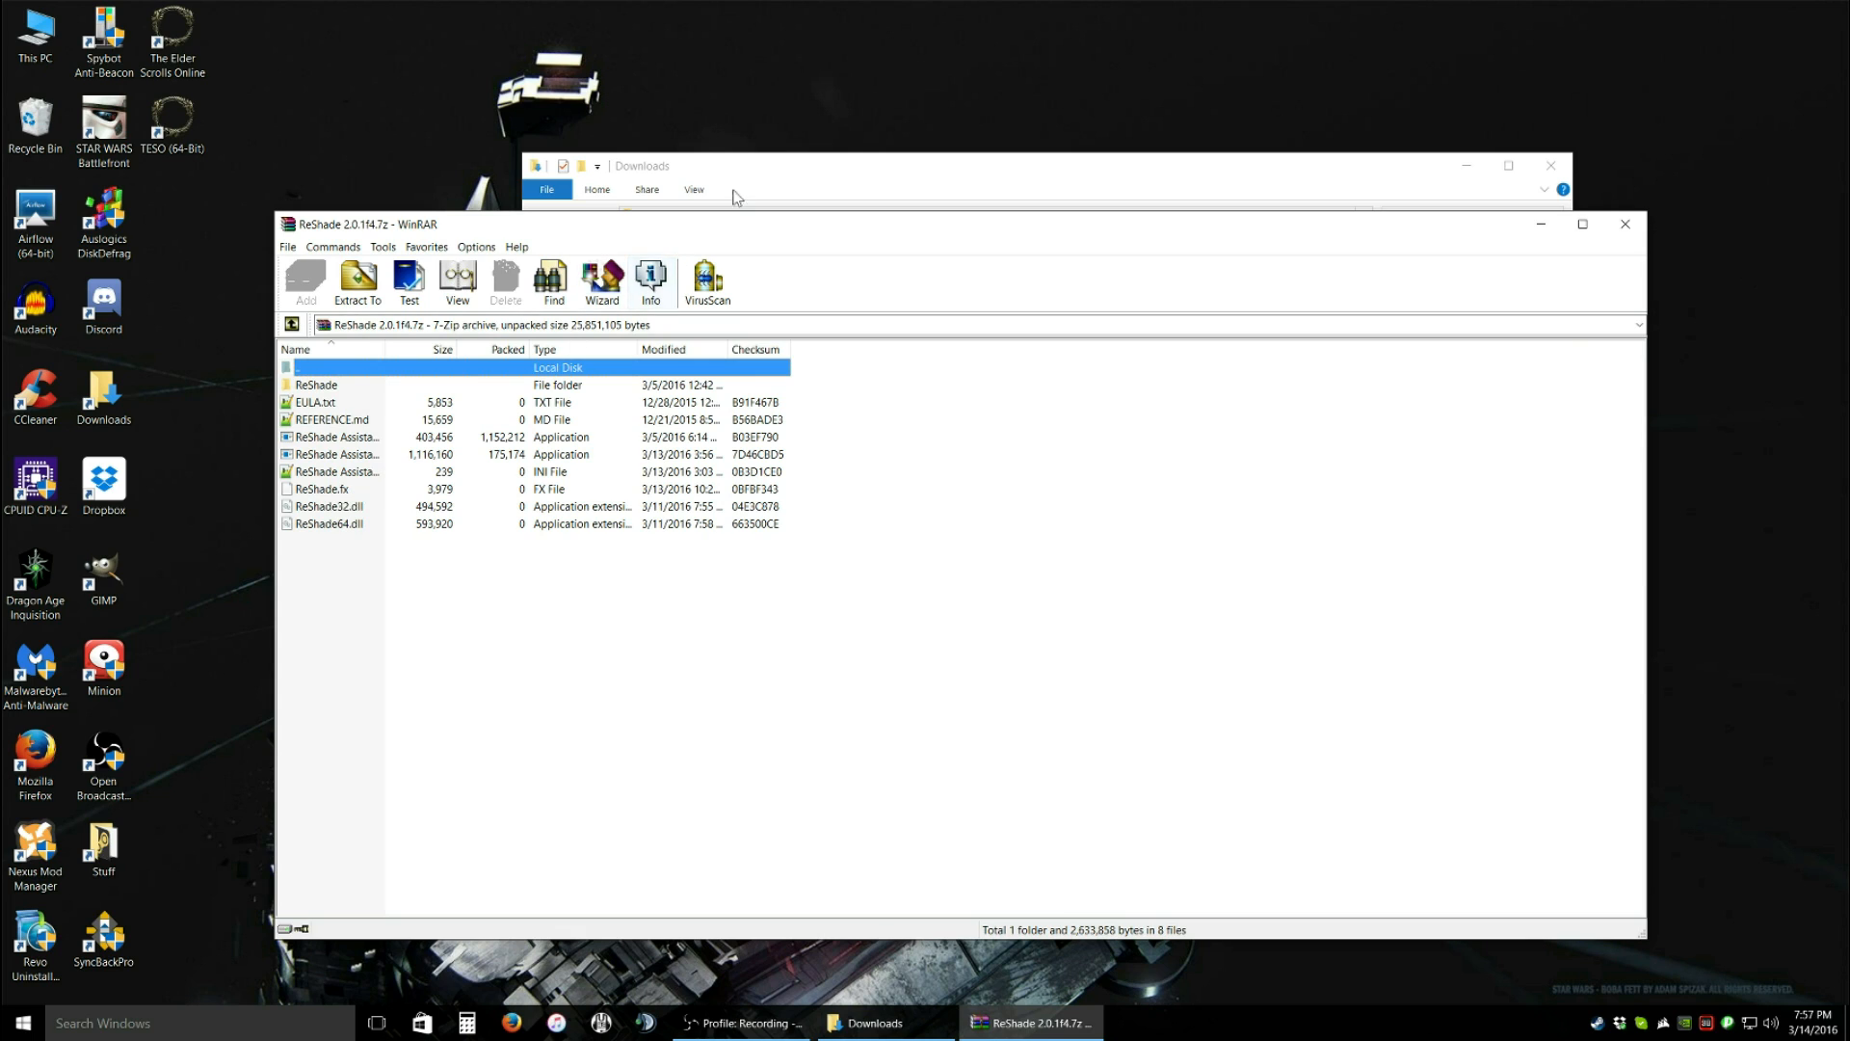
pyautogui.click(872, 1022)
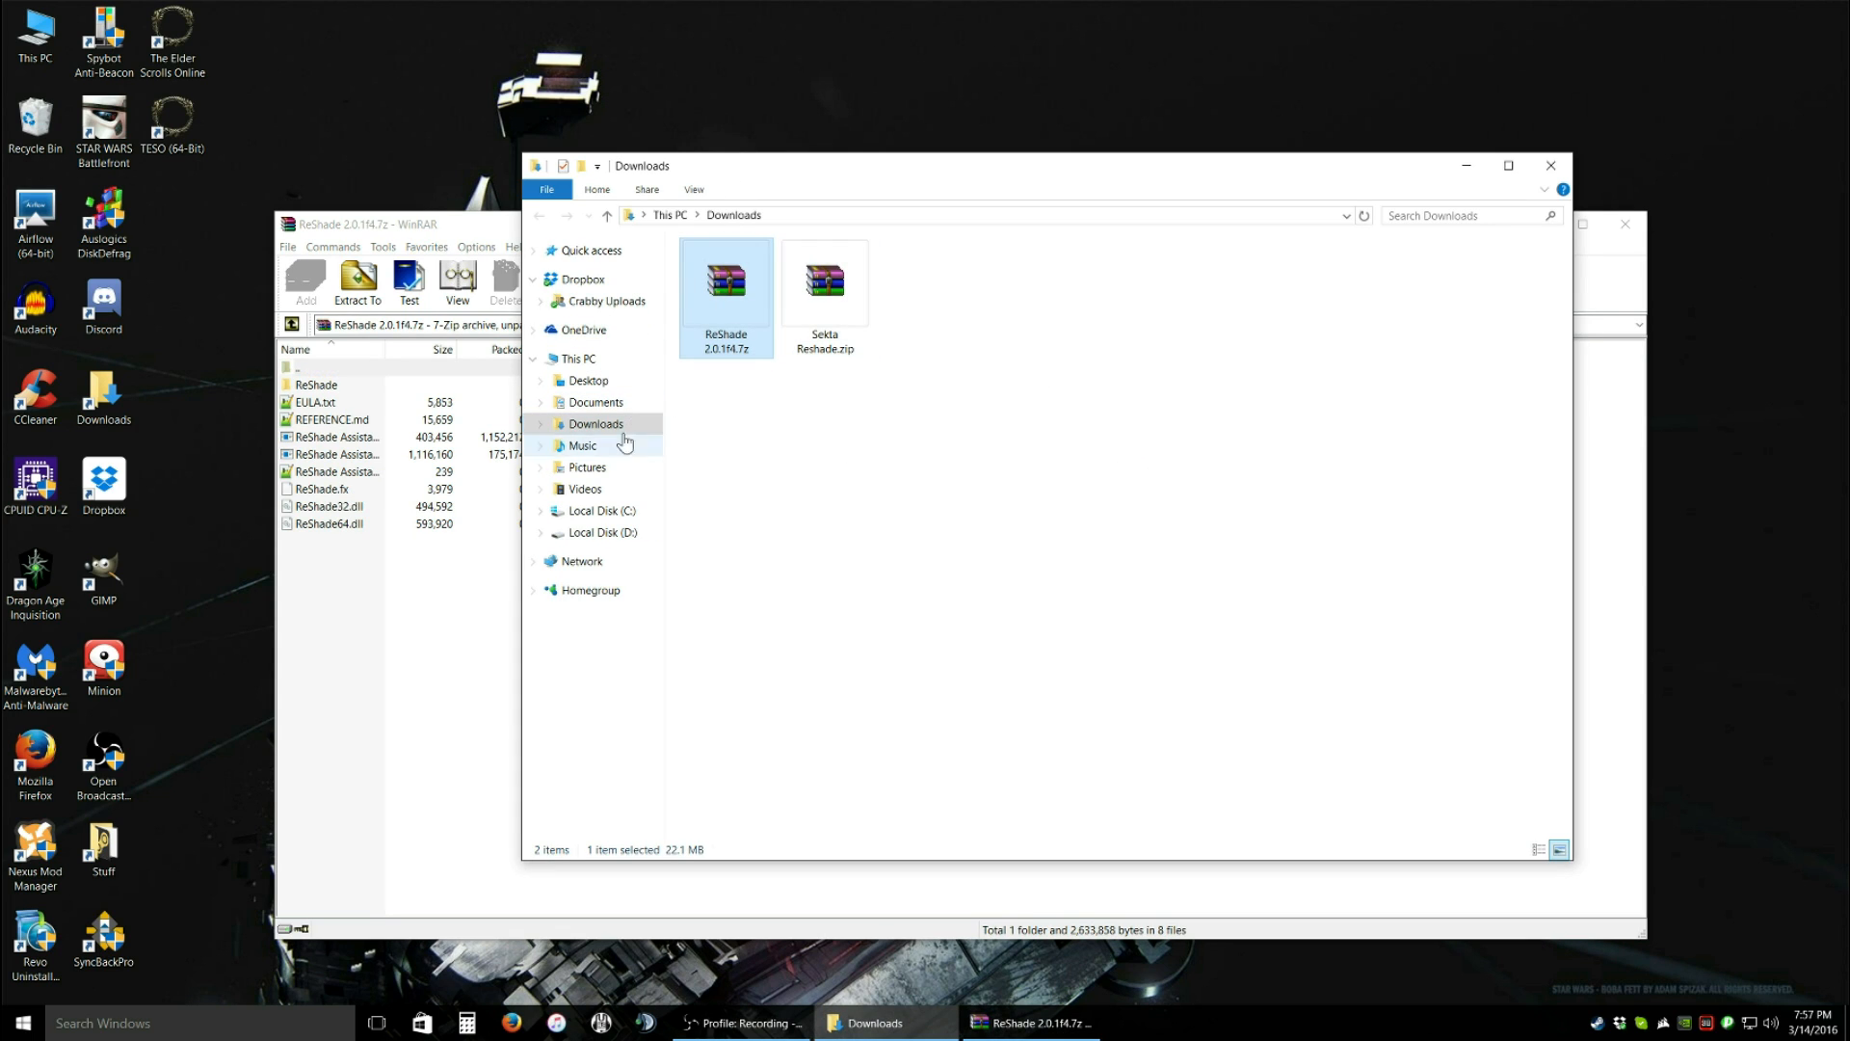
pyautogui.moveTo(634, 372)
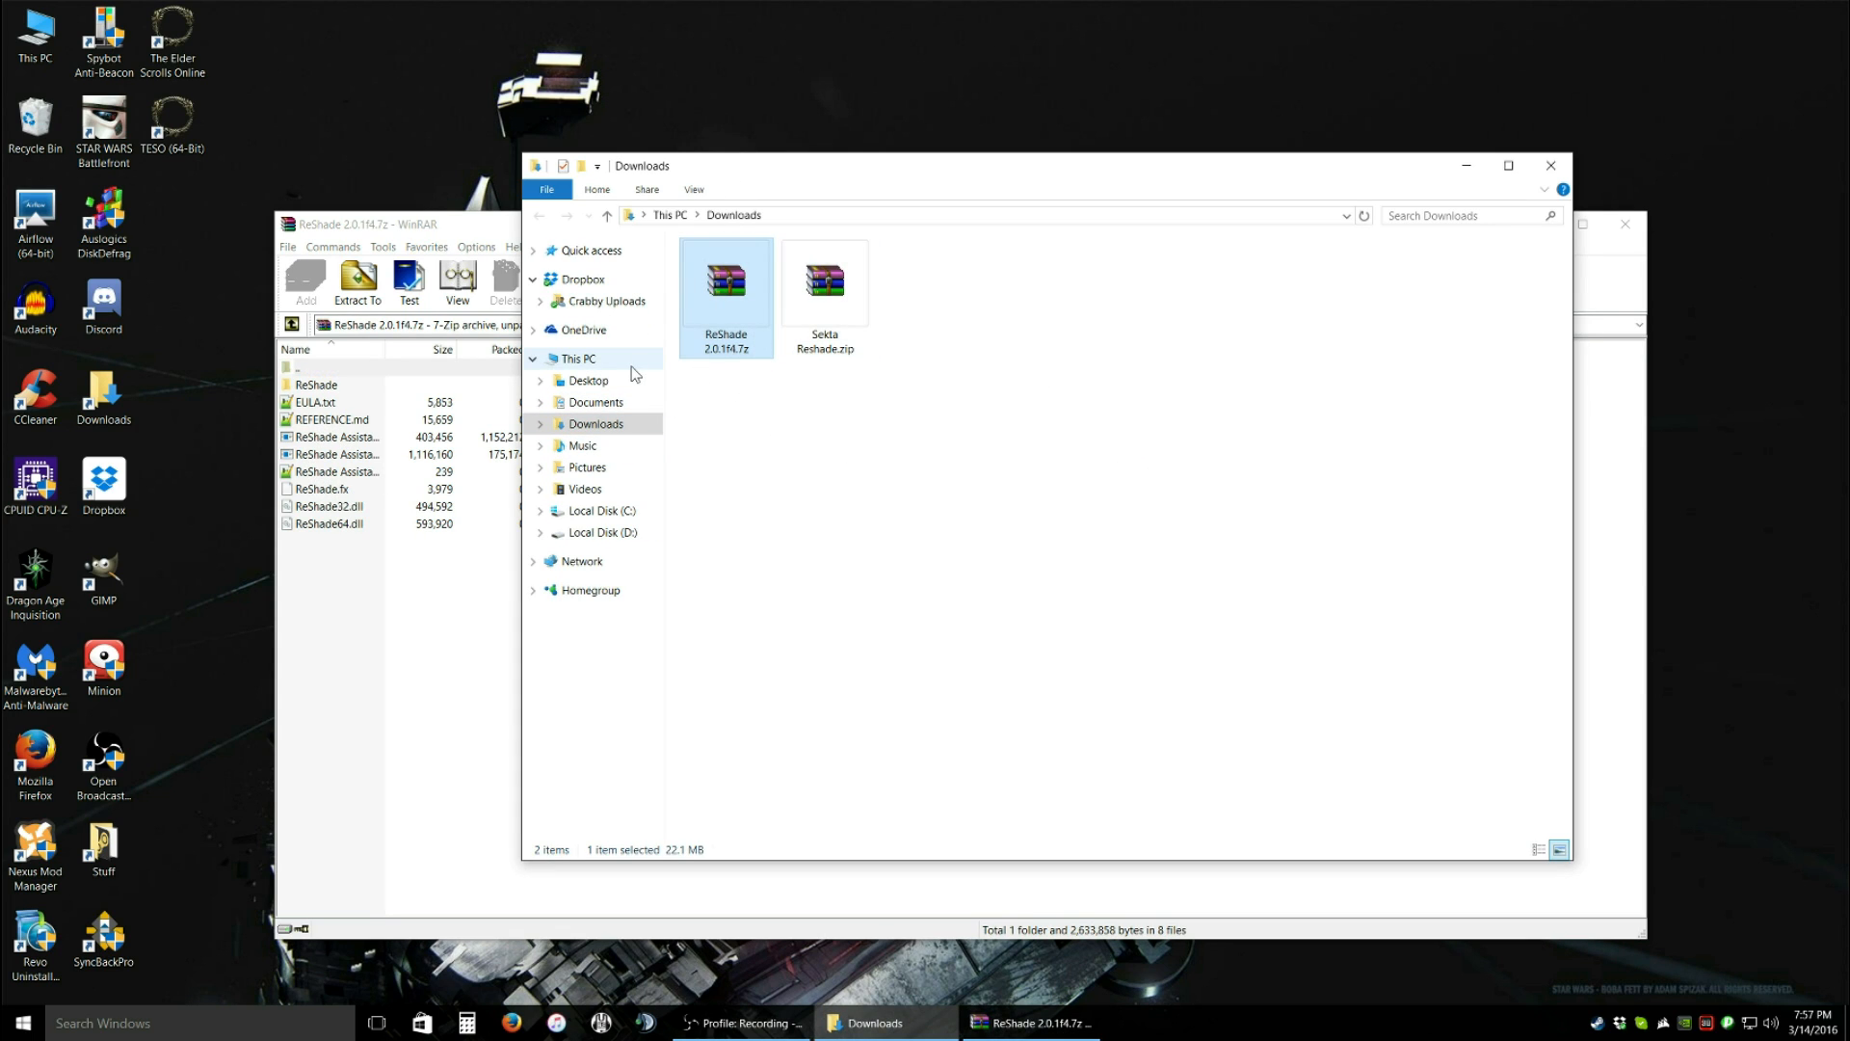
pyautogui.moveTo(615, 424)
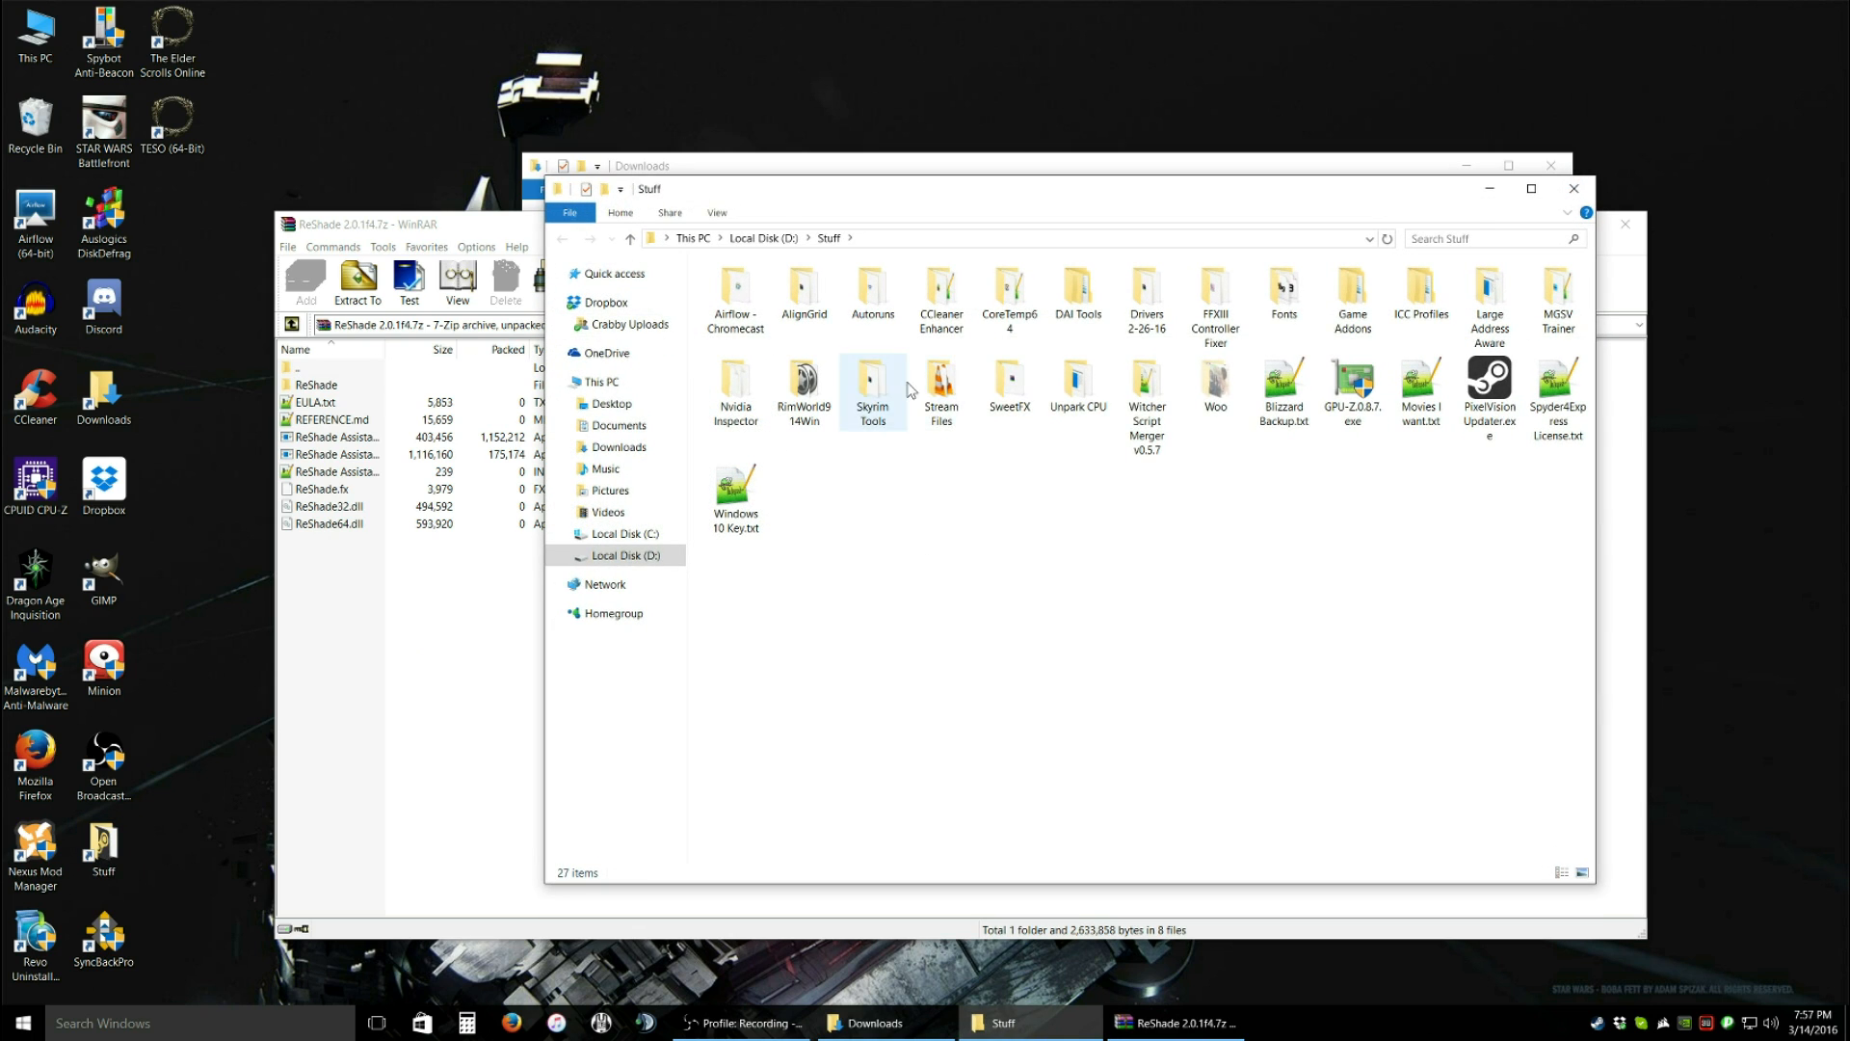
pyautogui.doubleClick(1009, 383)
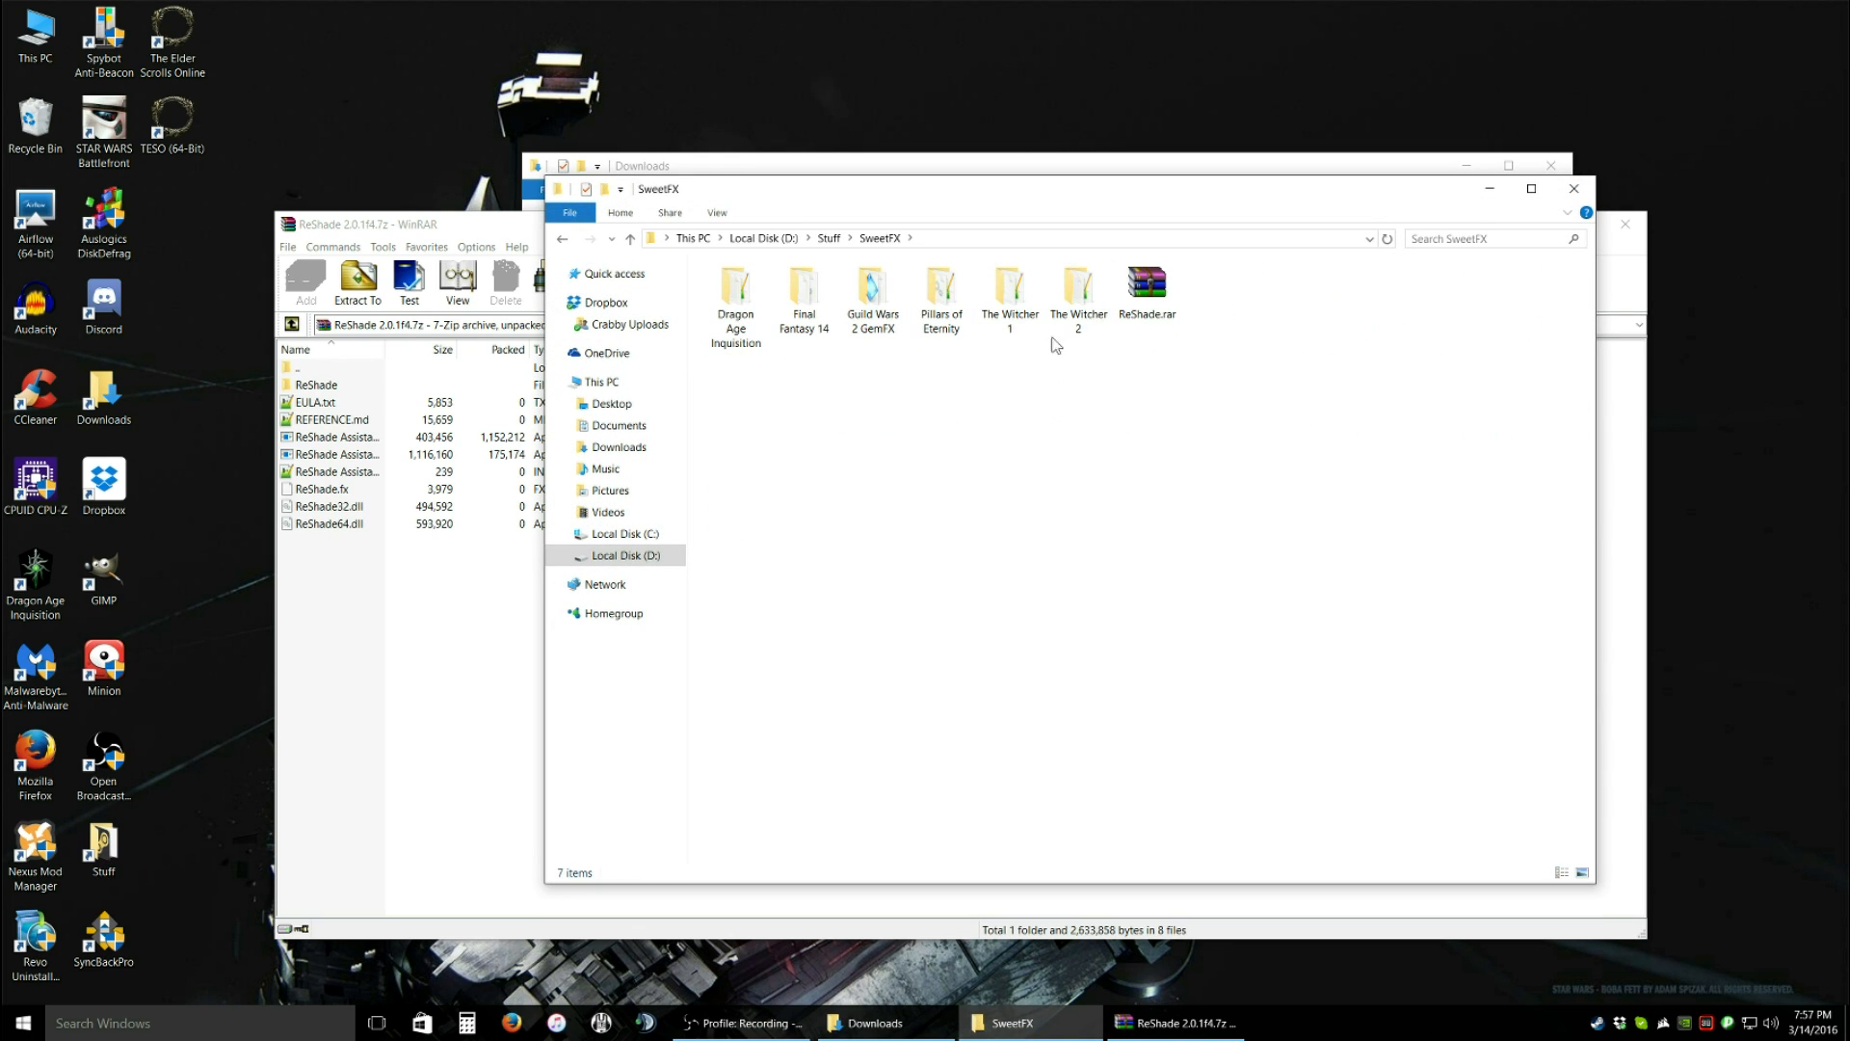
pyautogui.rightClick(1470, 361)
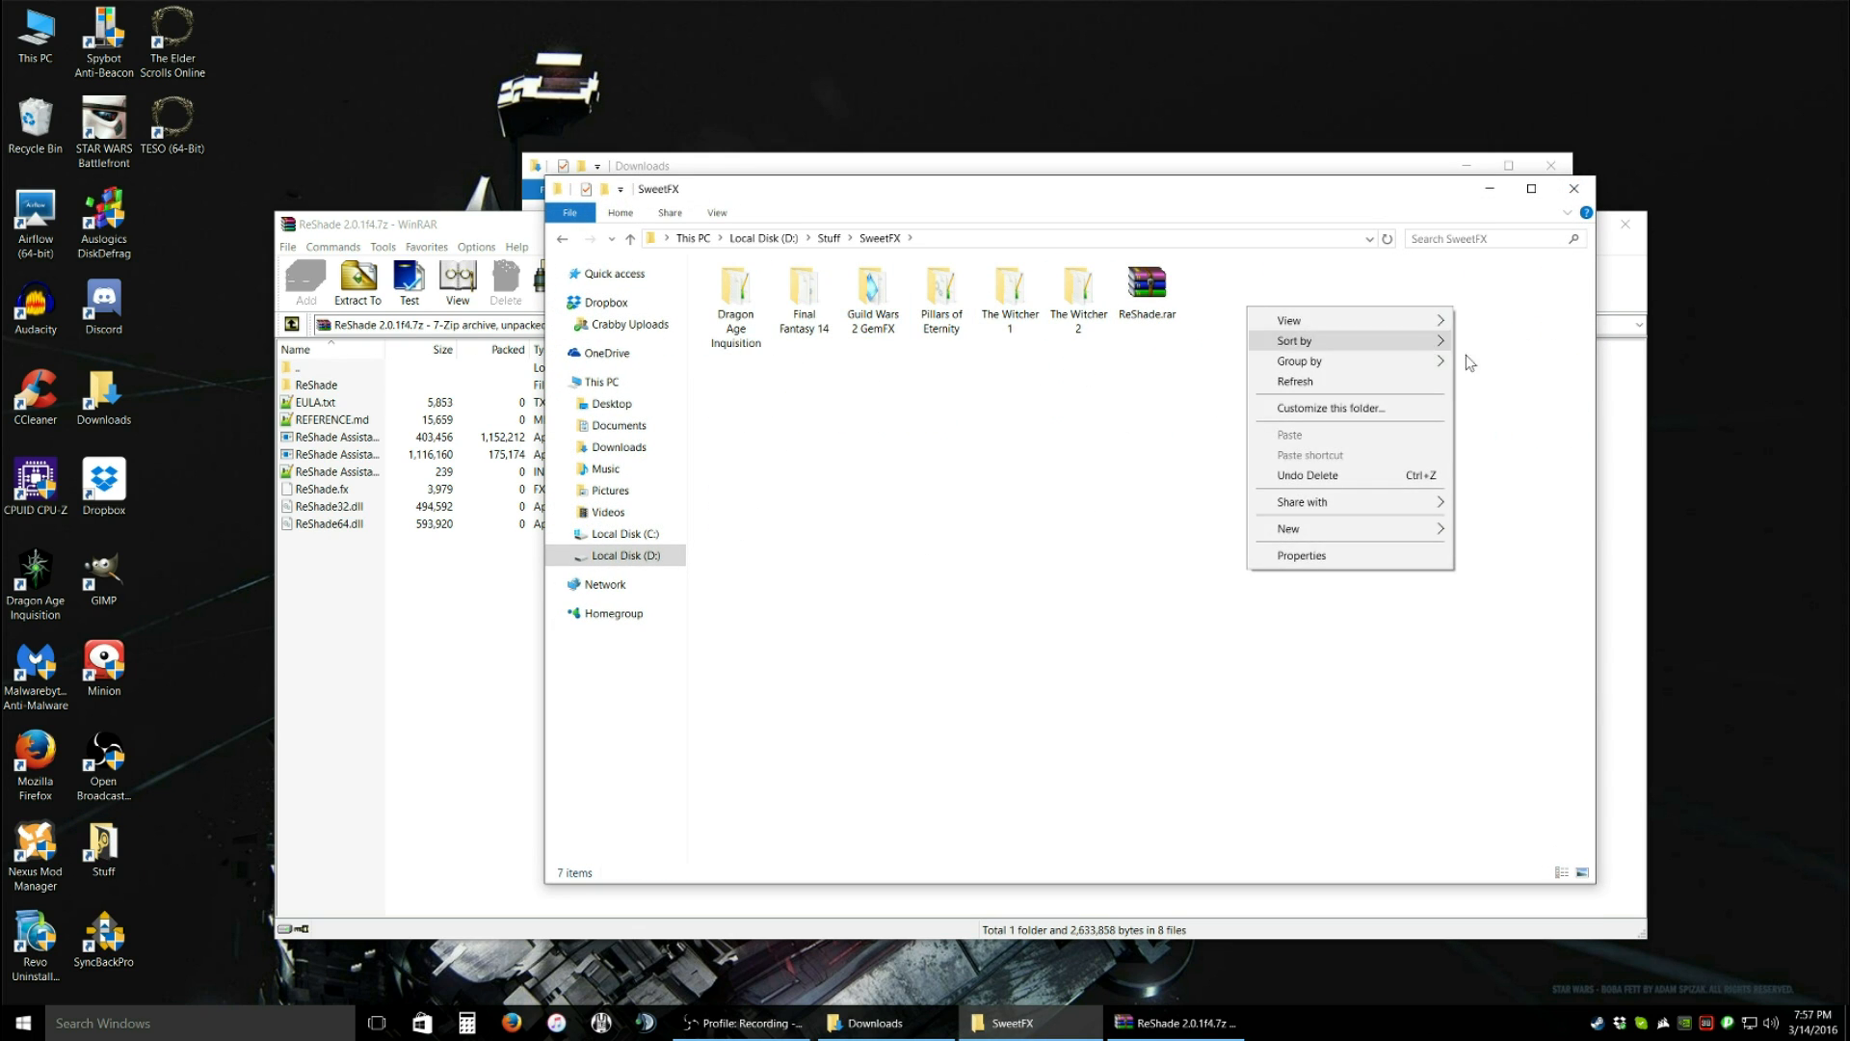
pyautogui.click(1288, 528)
pyautogui.write('ReShade')
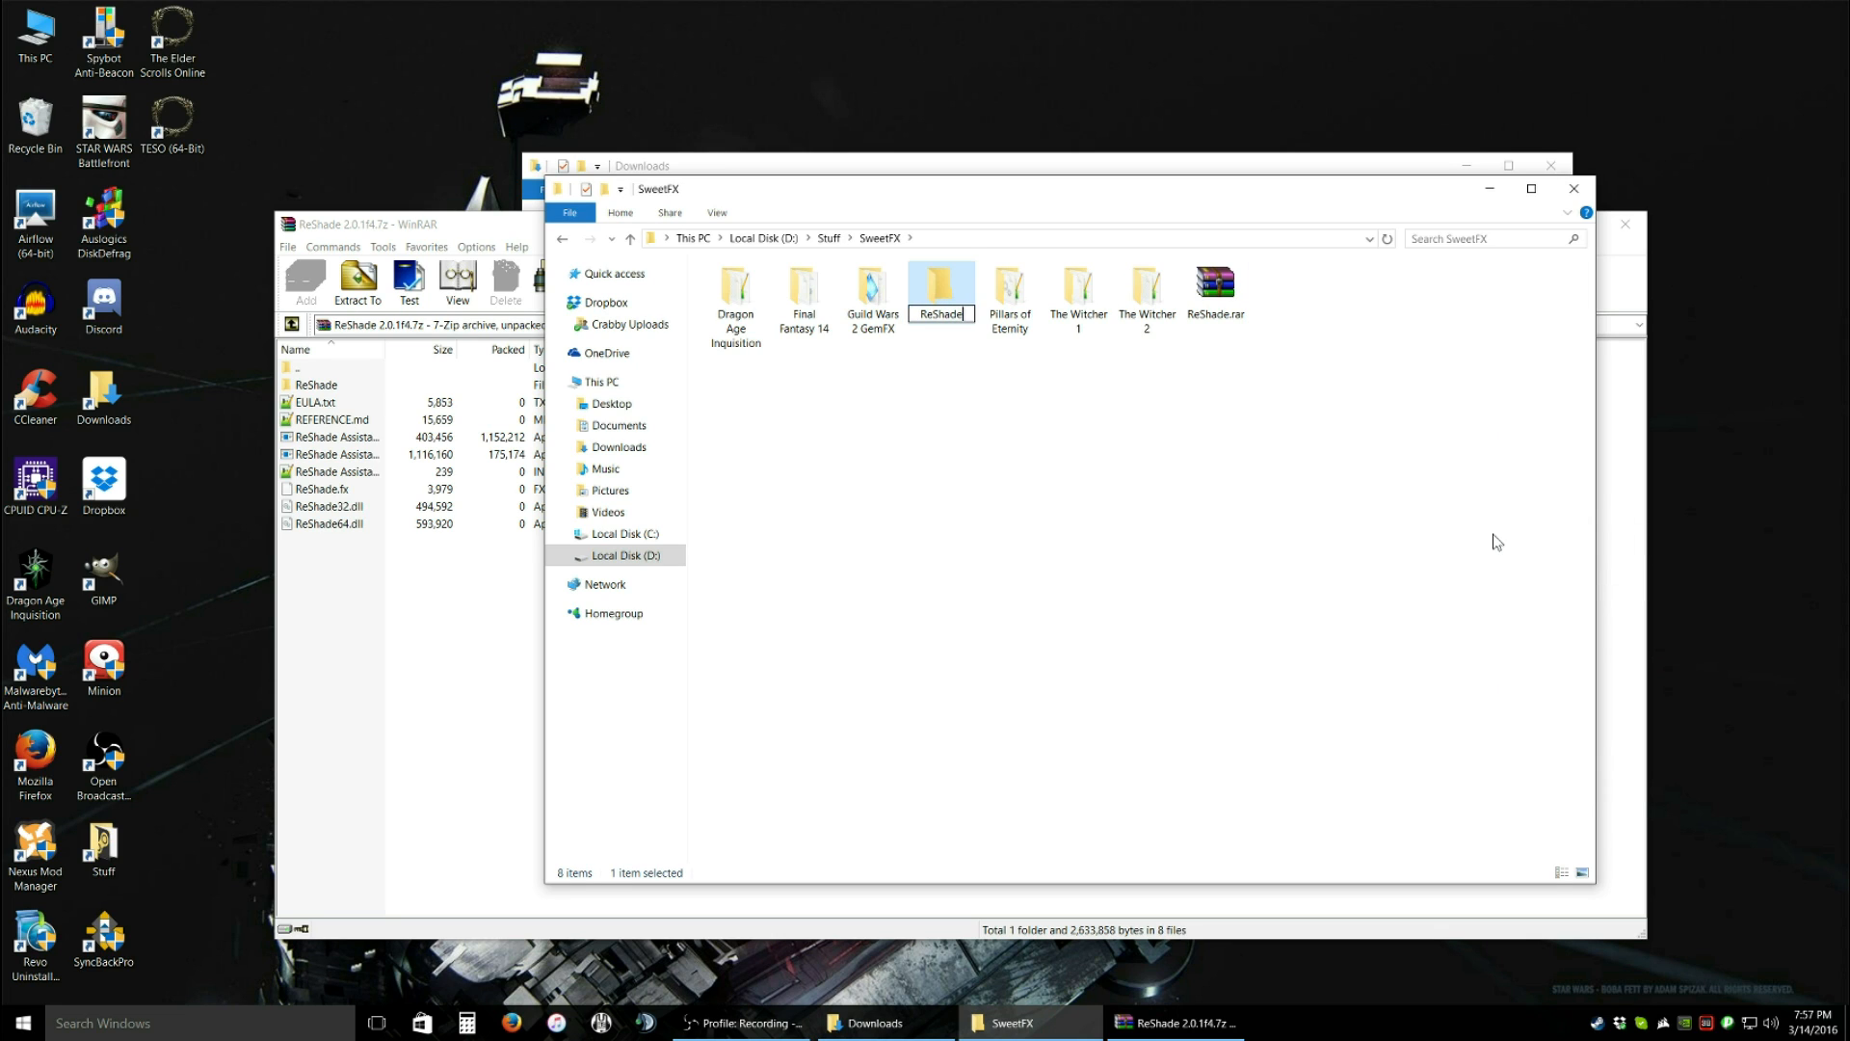
pyautogui.doubleClick(940, 285)
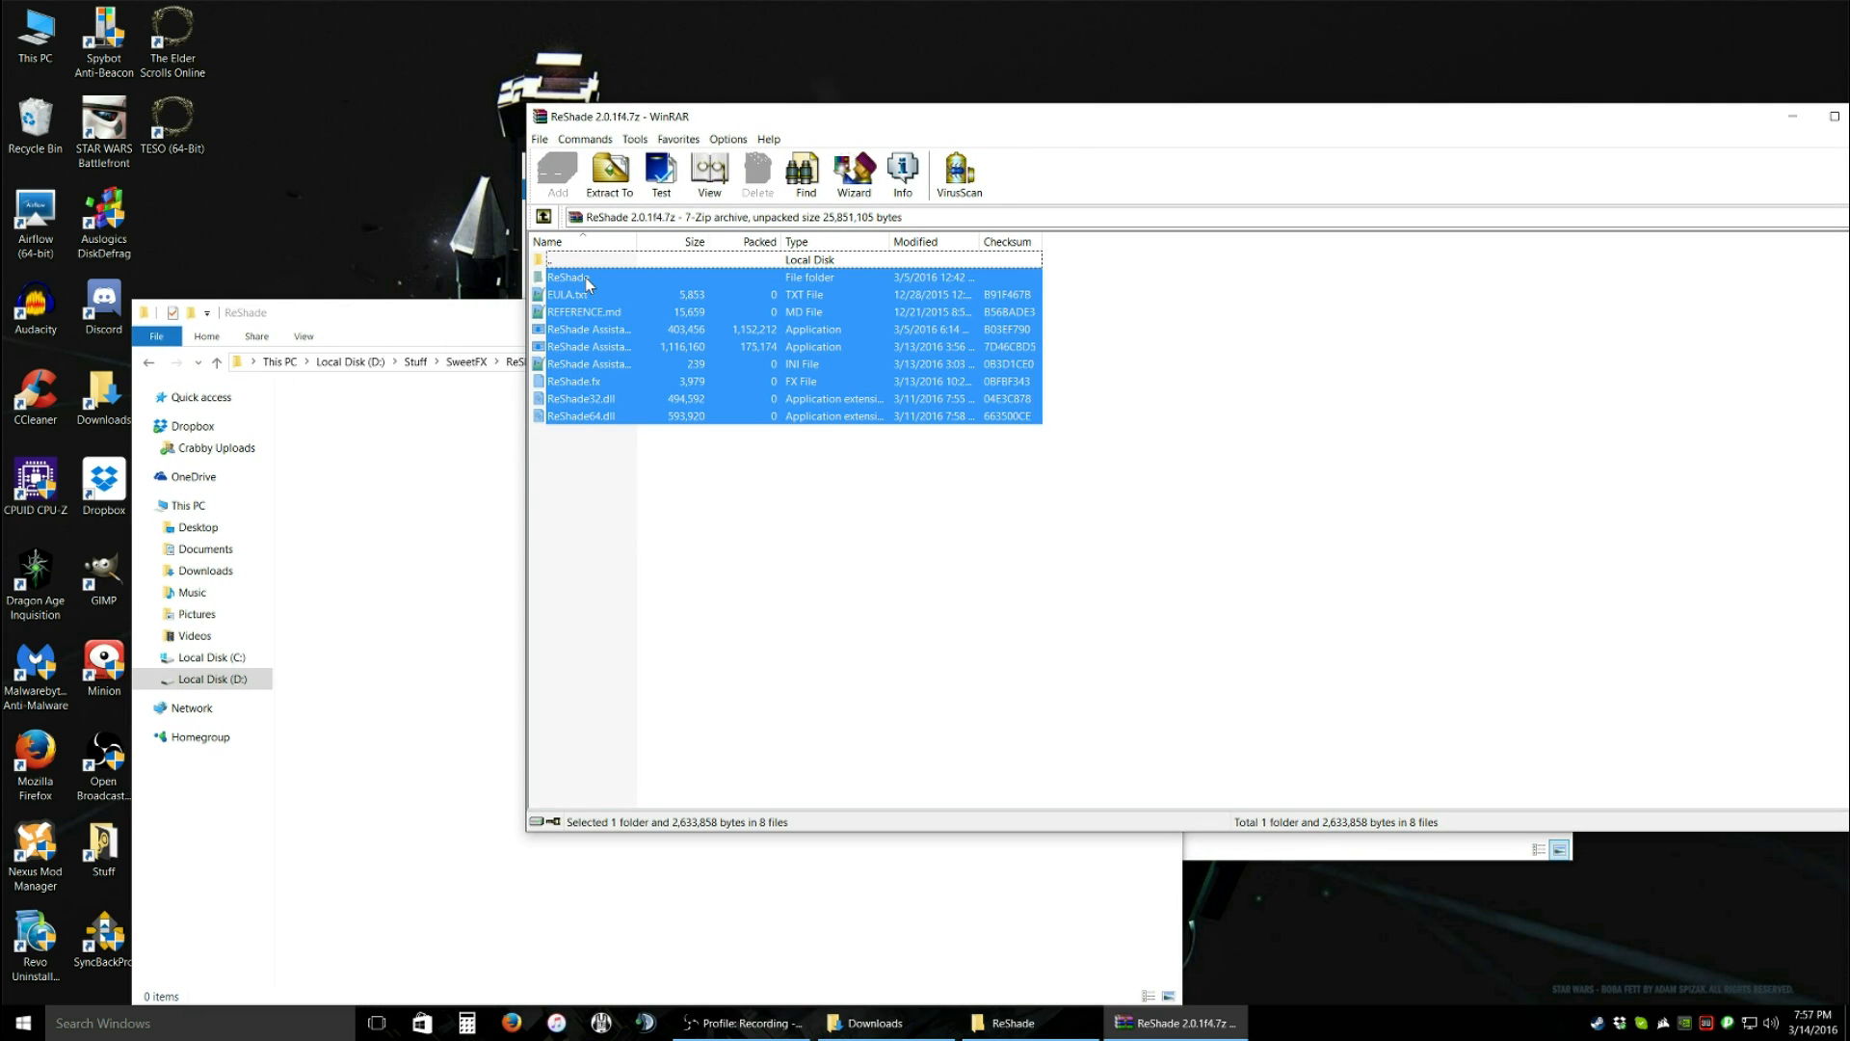
# - Close WinRAR and delete the ReShade 2.0.1f4 archive from Downloads
pyautogui.click(609, 173)
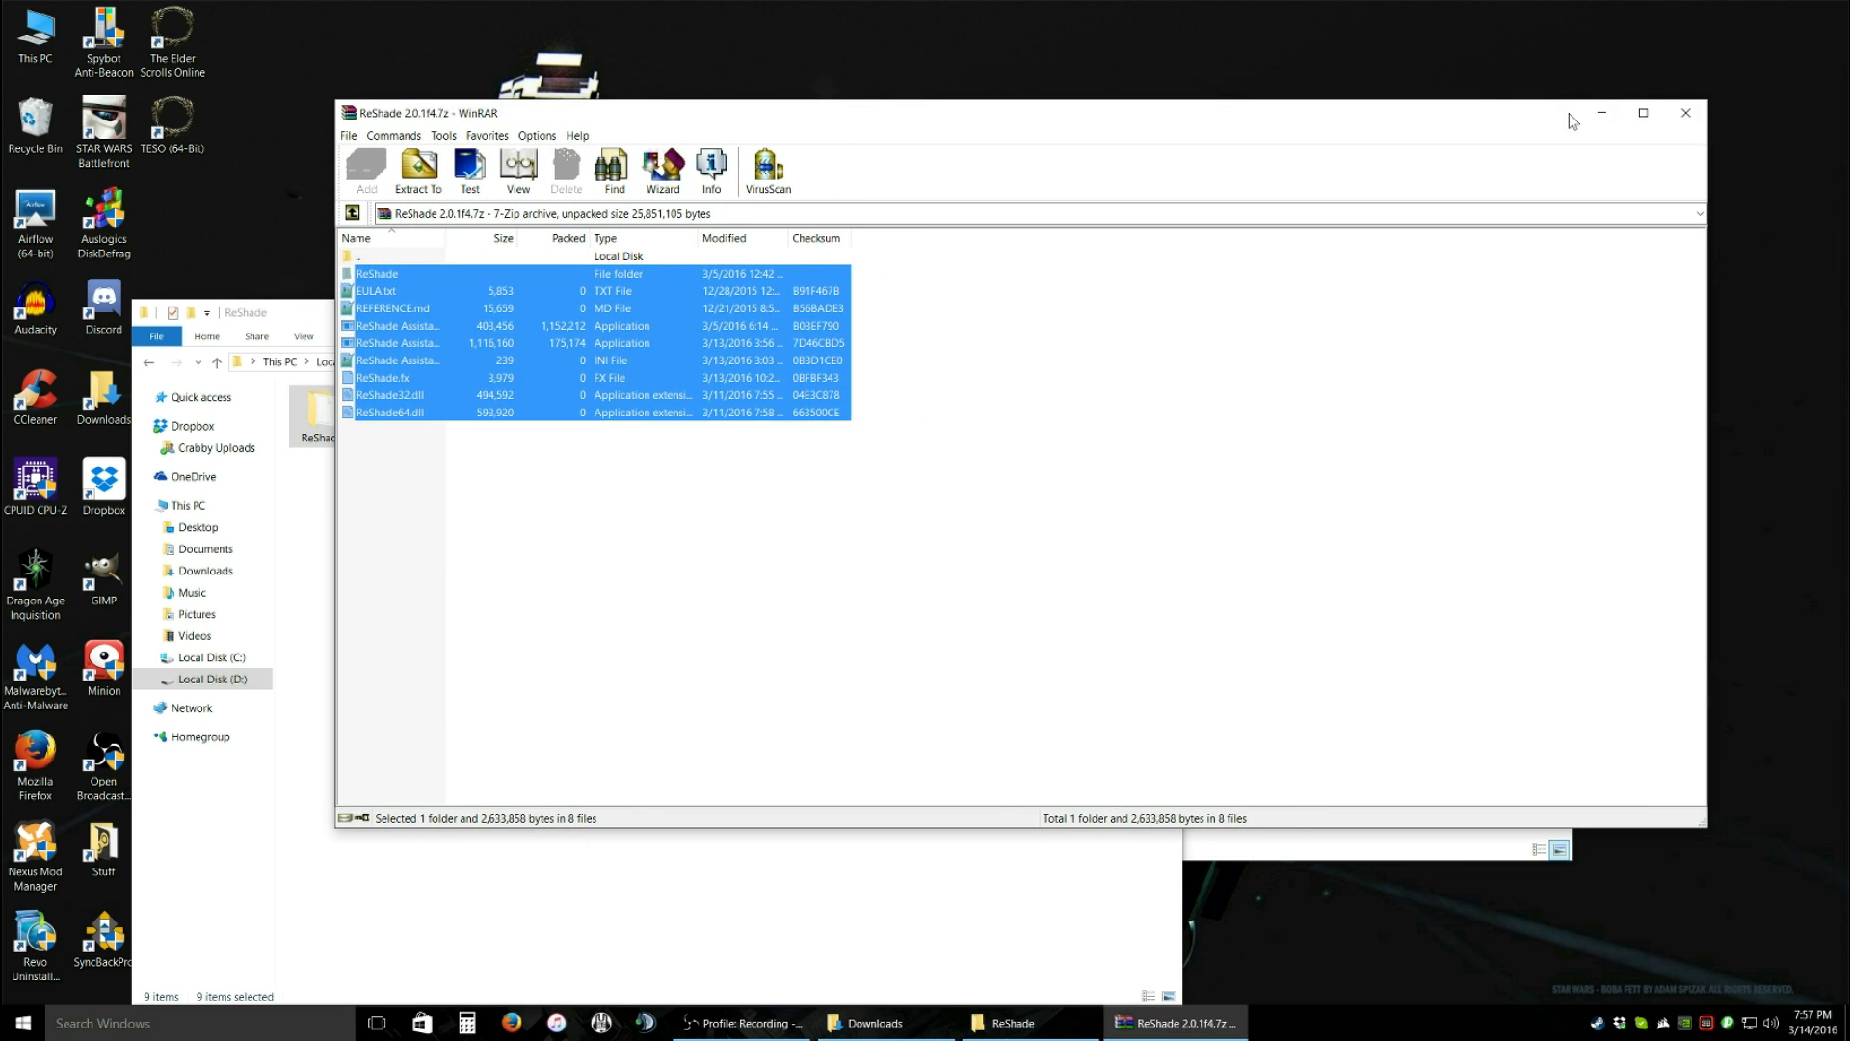
pyautogui.rightClick(726, 280)
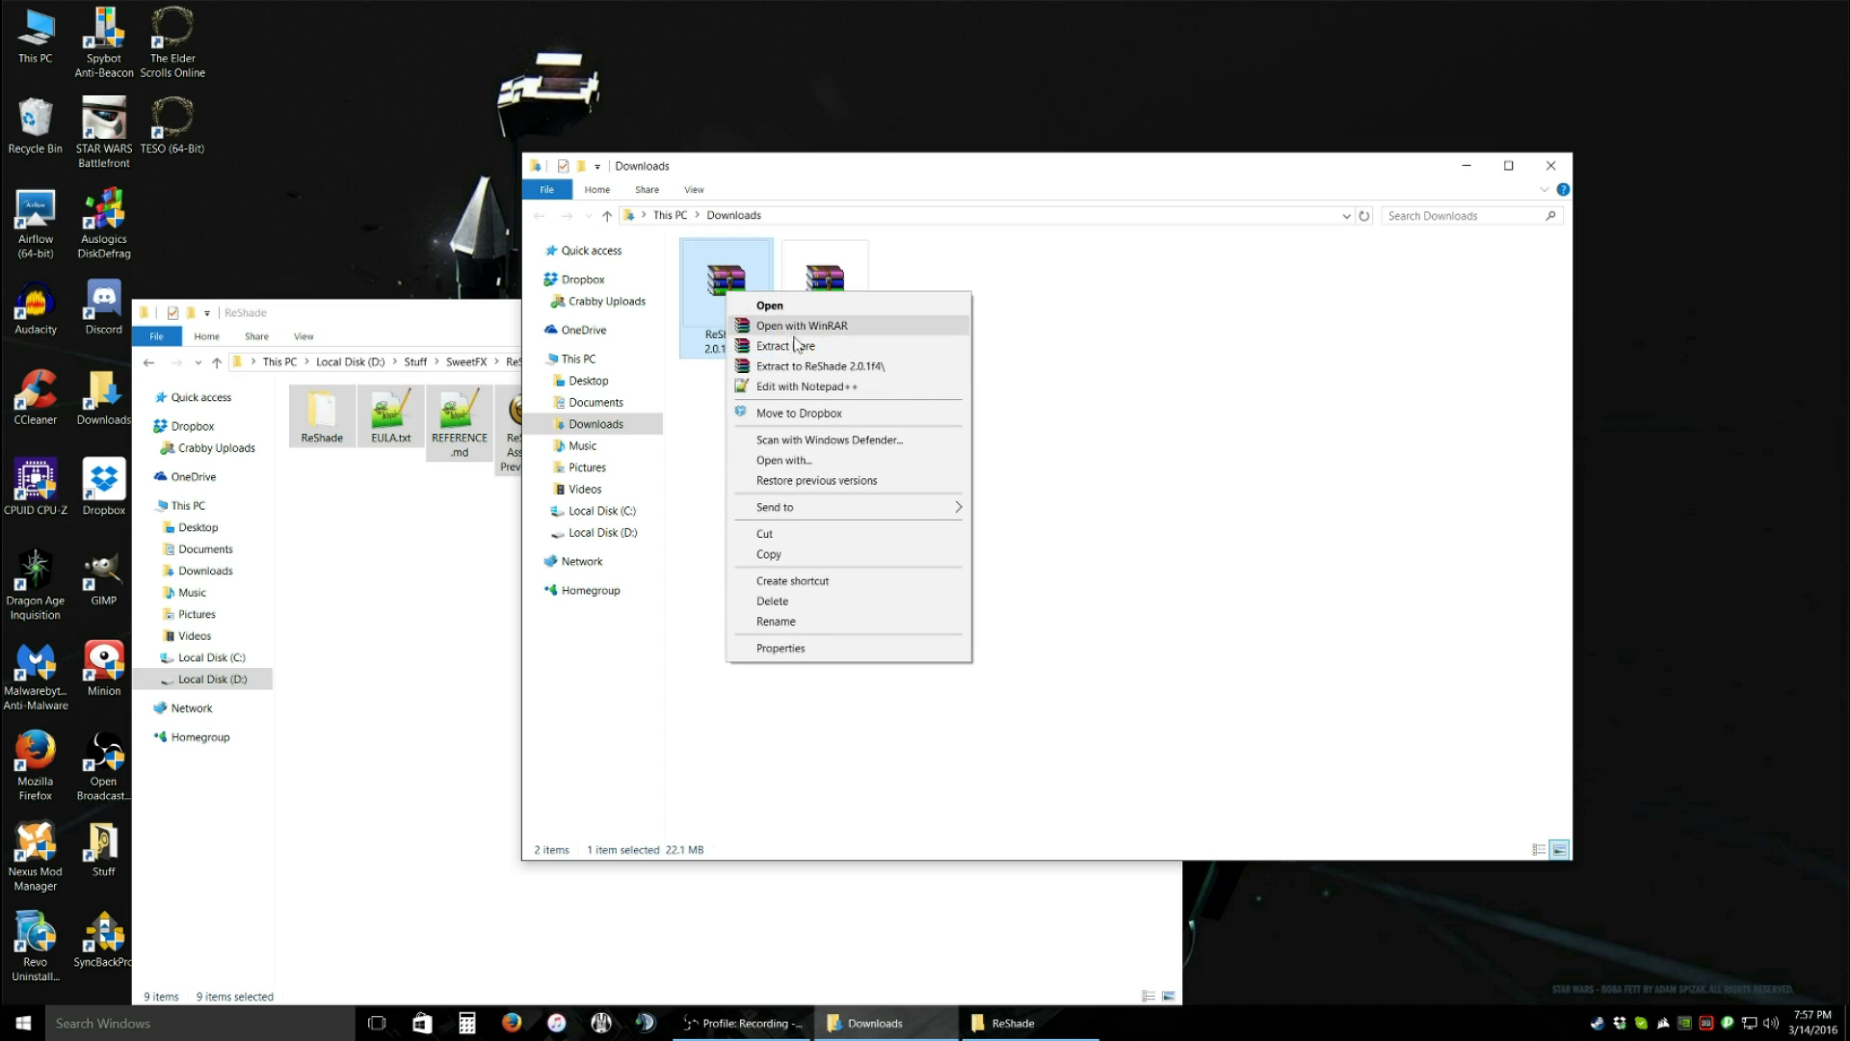
pyautogui.click(807, 366)
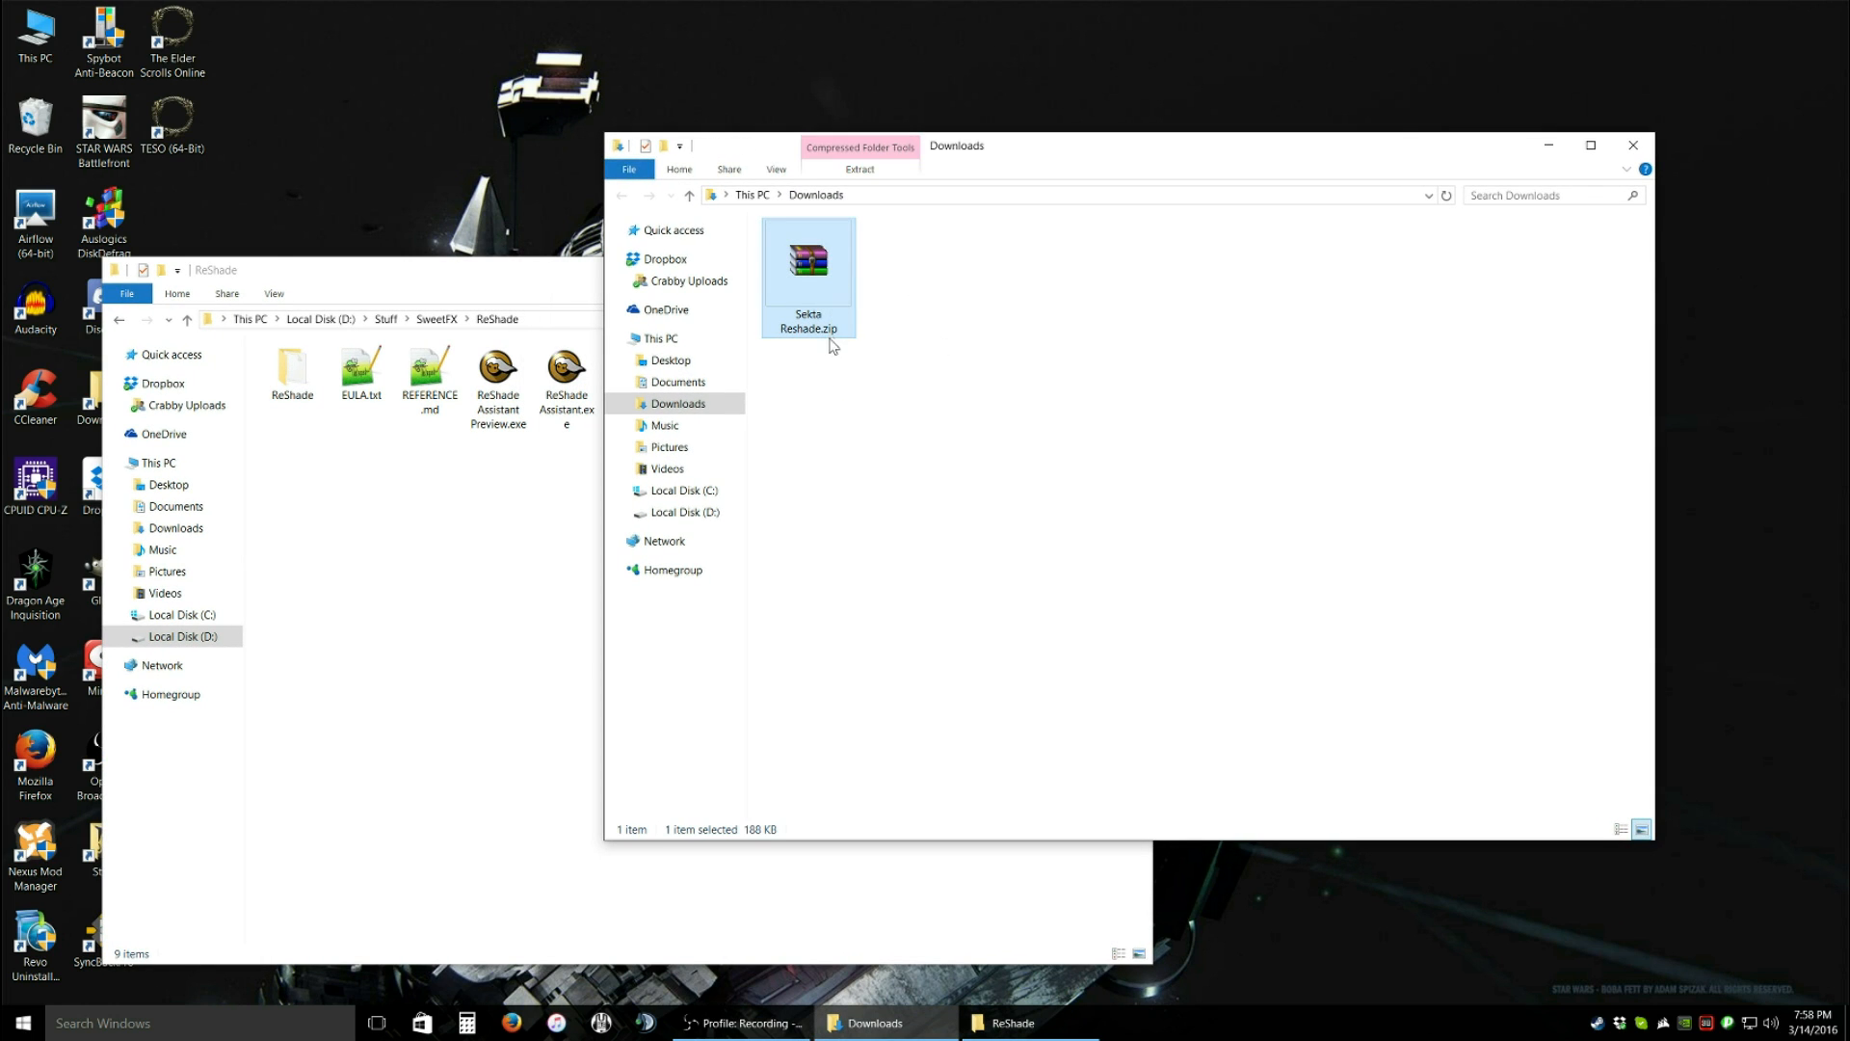
# - Extract Sekta Reshade.zip and move its ReShade folder into SweetFX\ReShade
pyautogui.rightClick(808, 265)
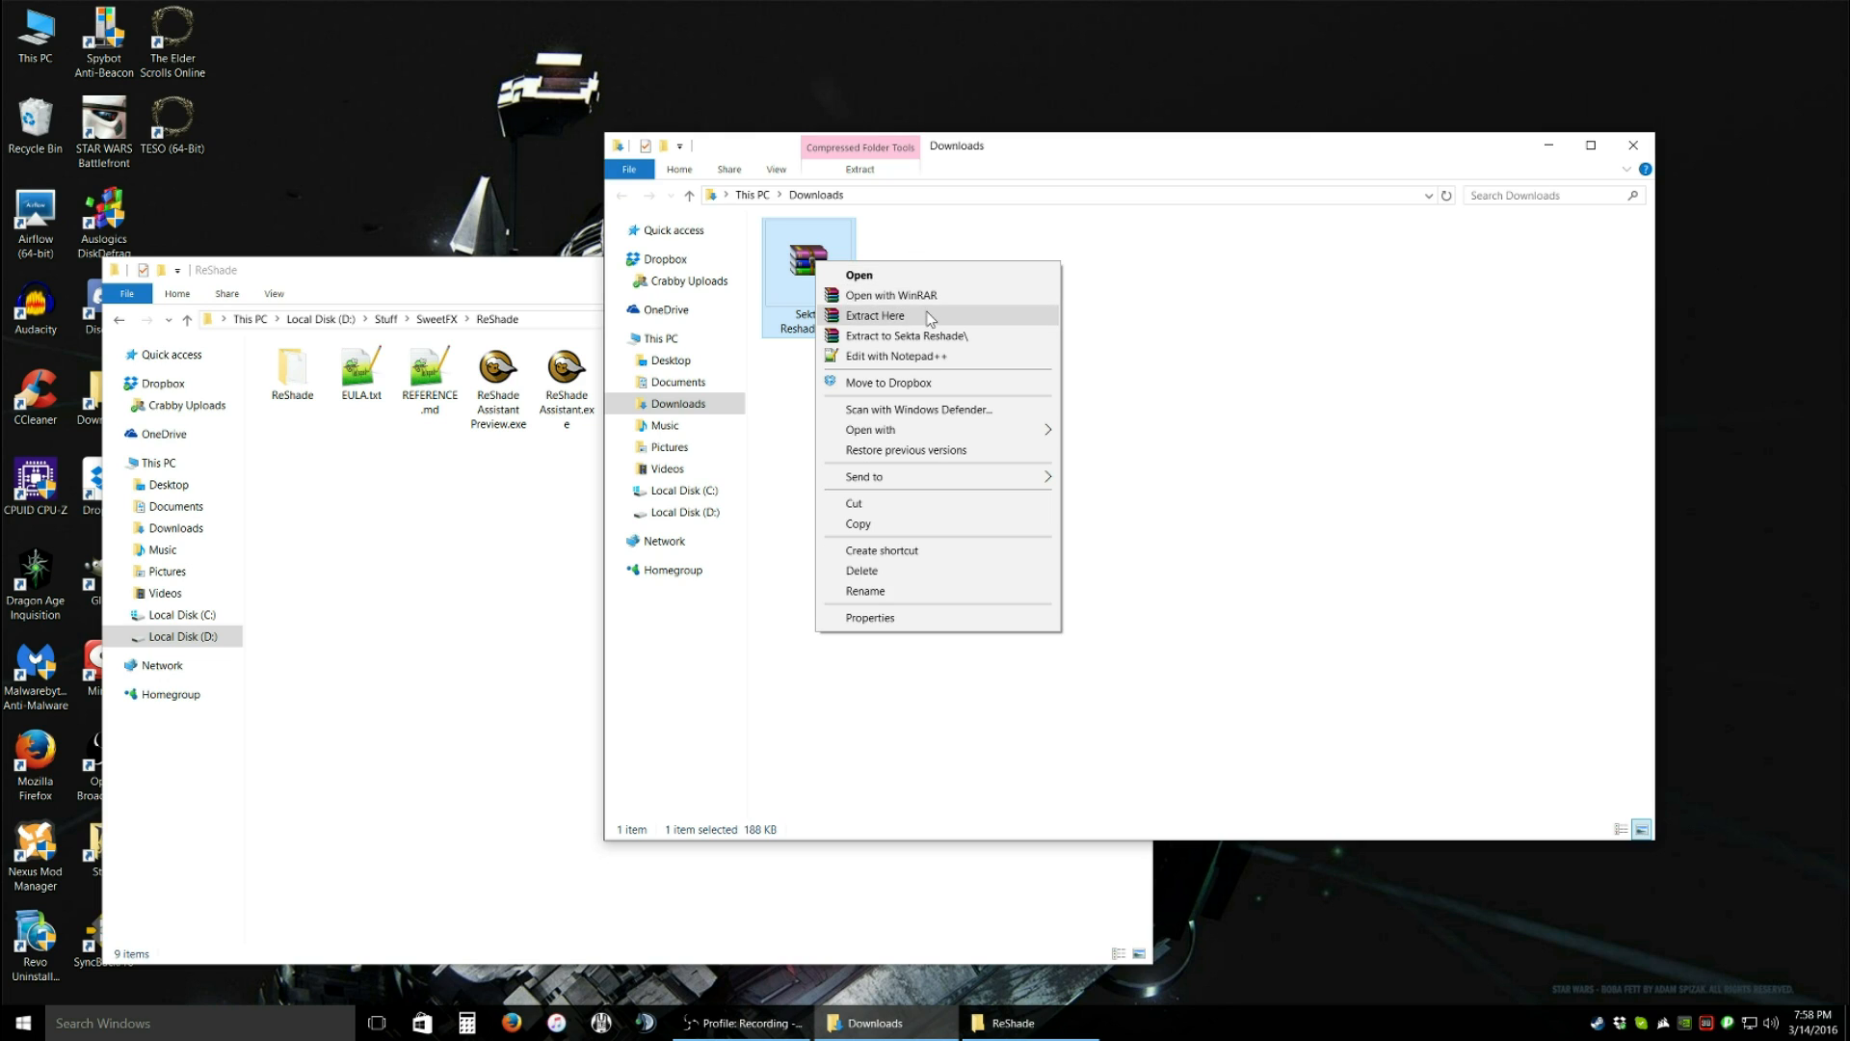
pyautogui.click(876, 315)
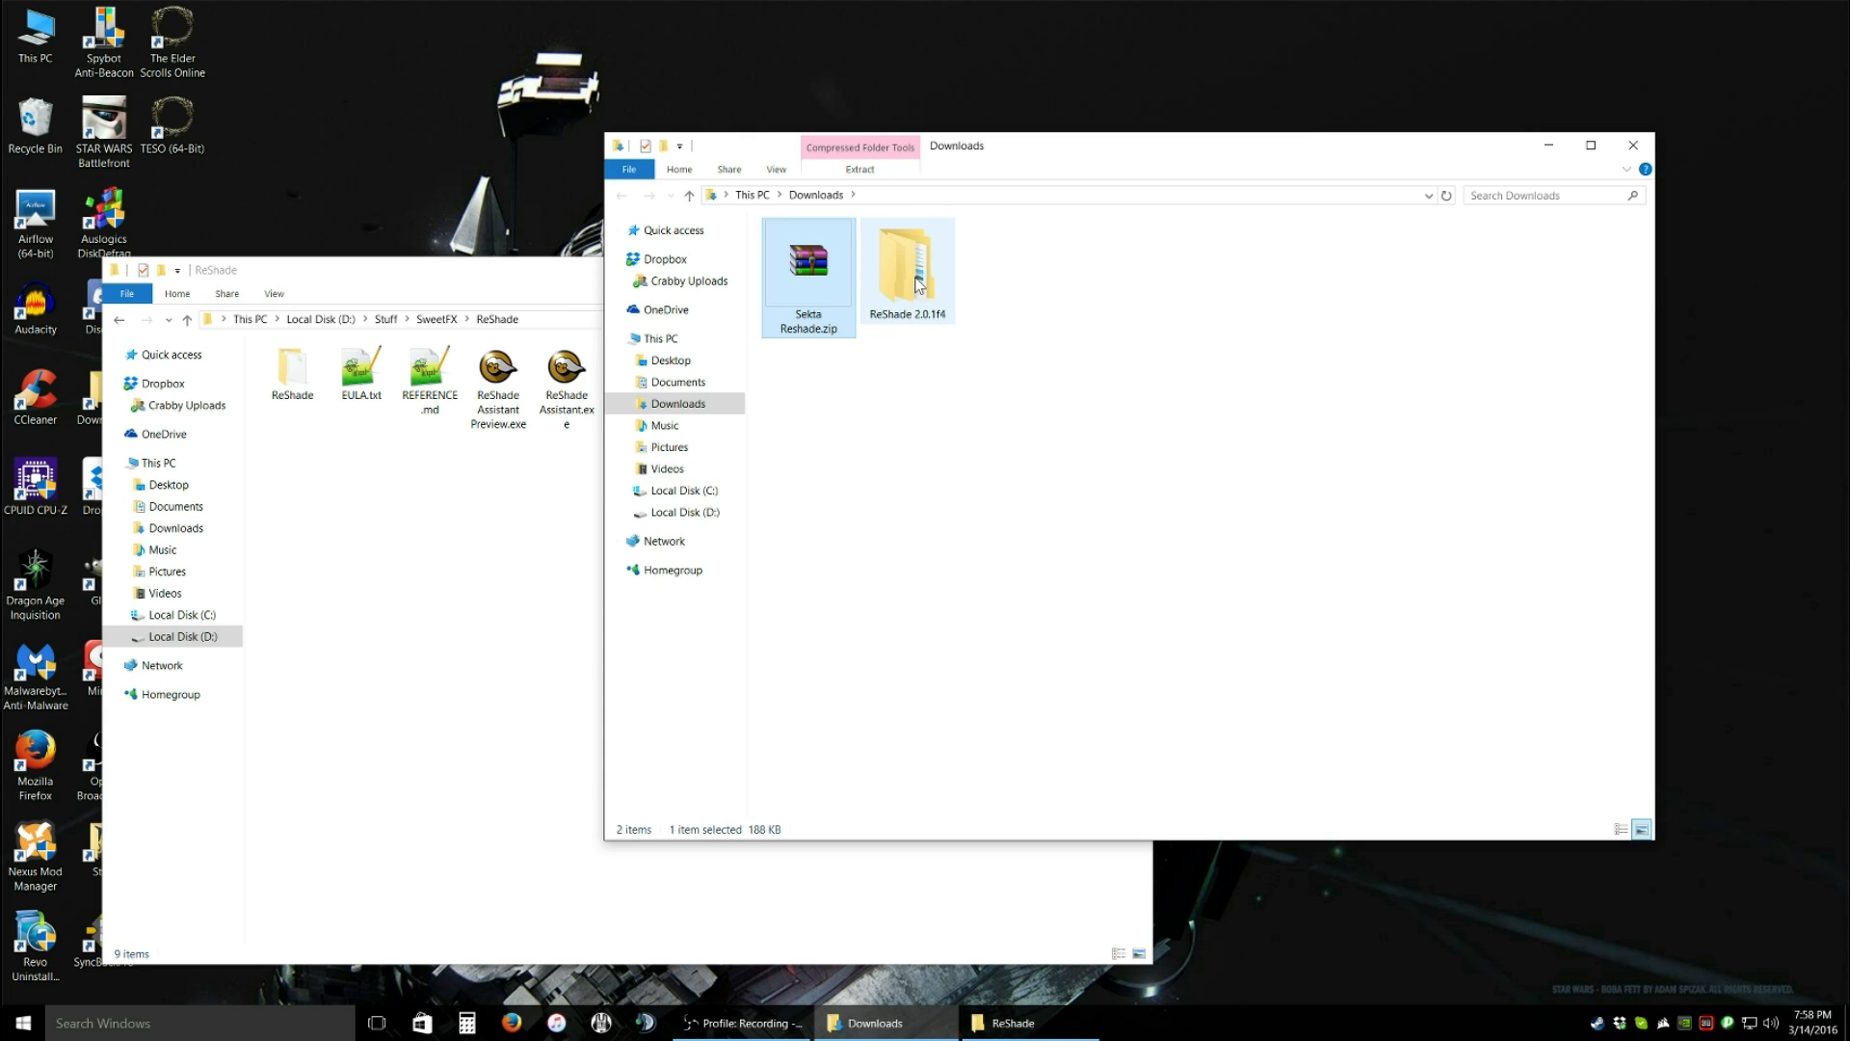
pyautogui.doubleClick(908, 260)
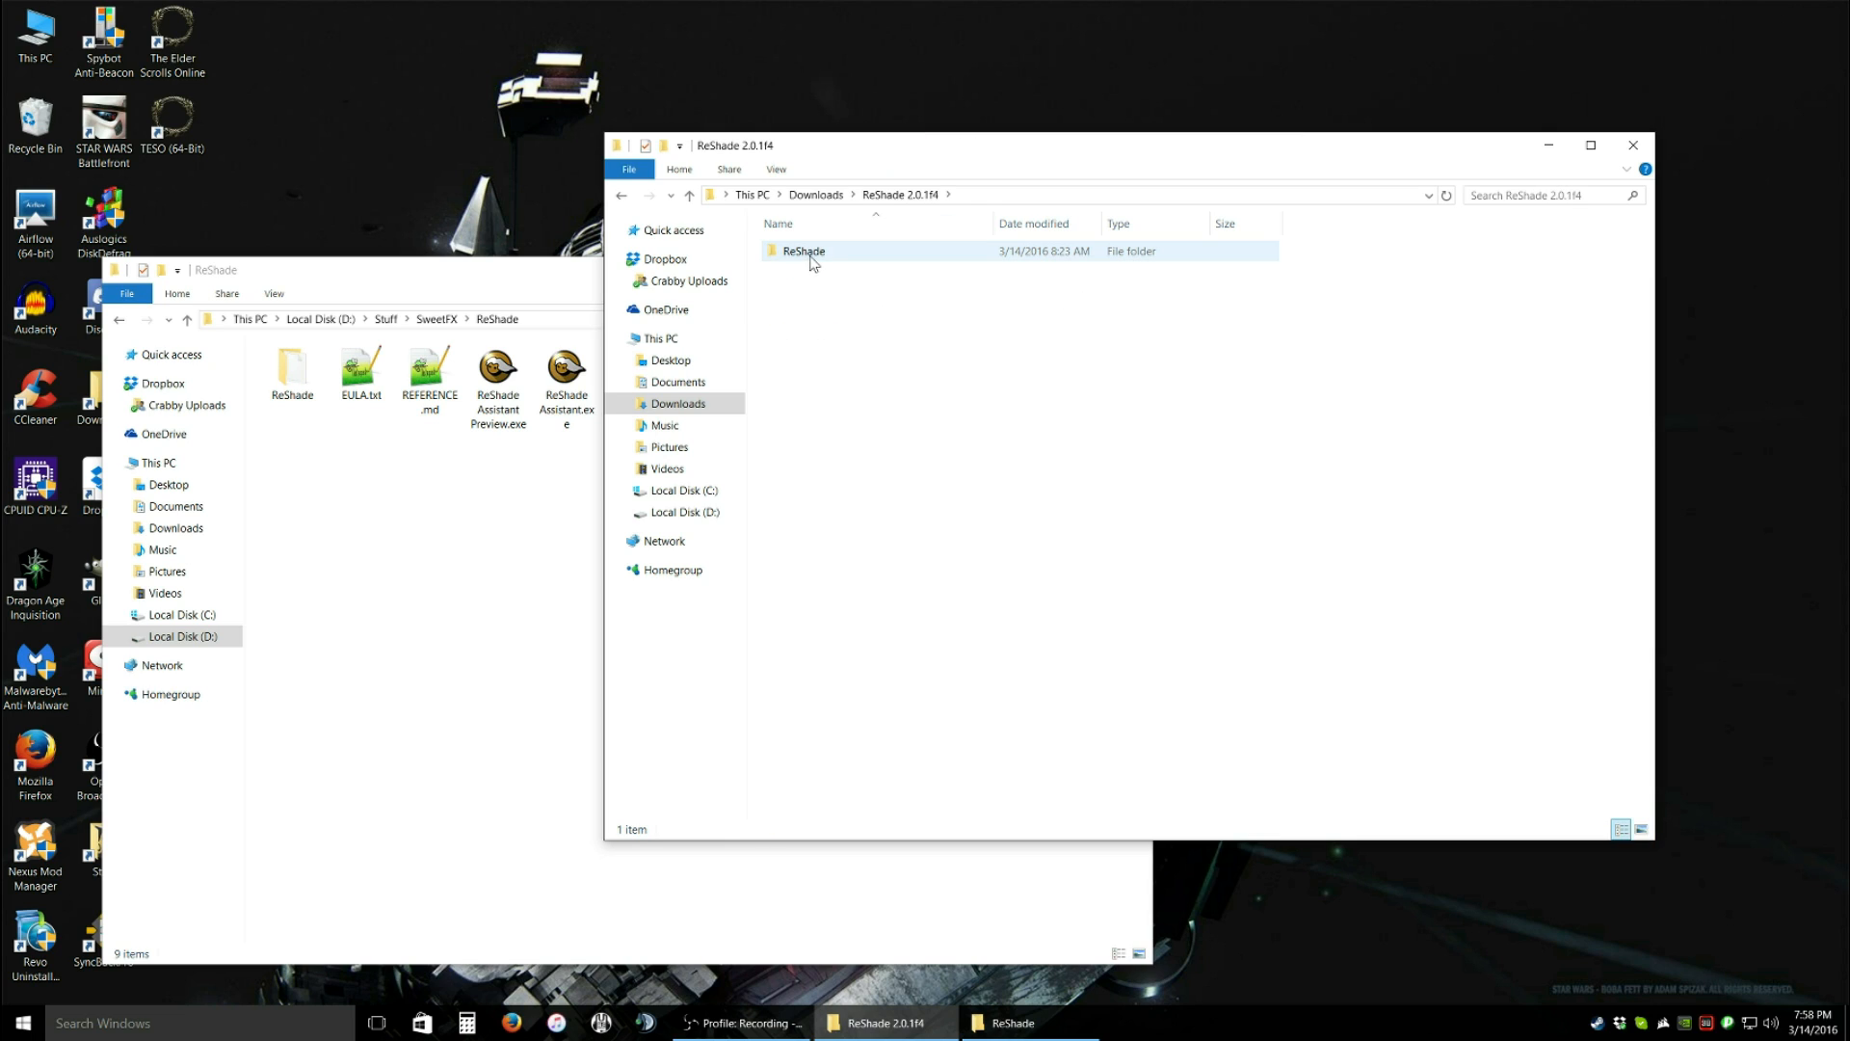
pyautogui.doubleClick(803, 251)
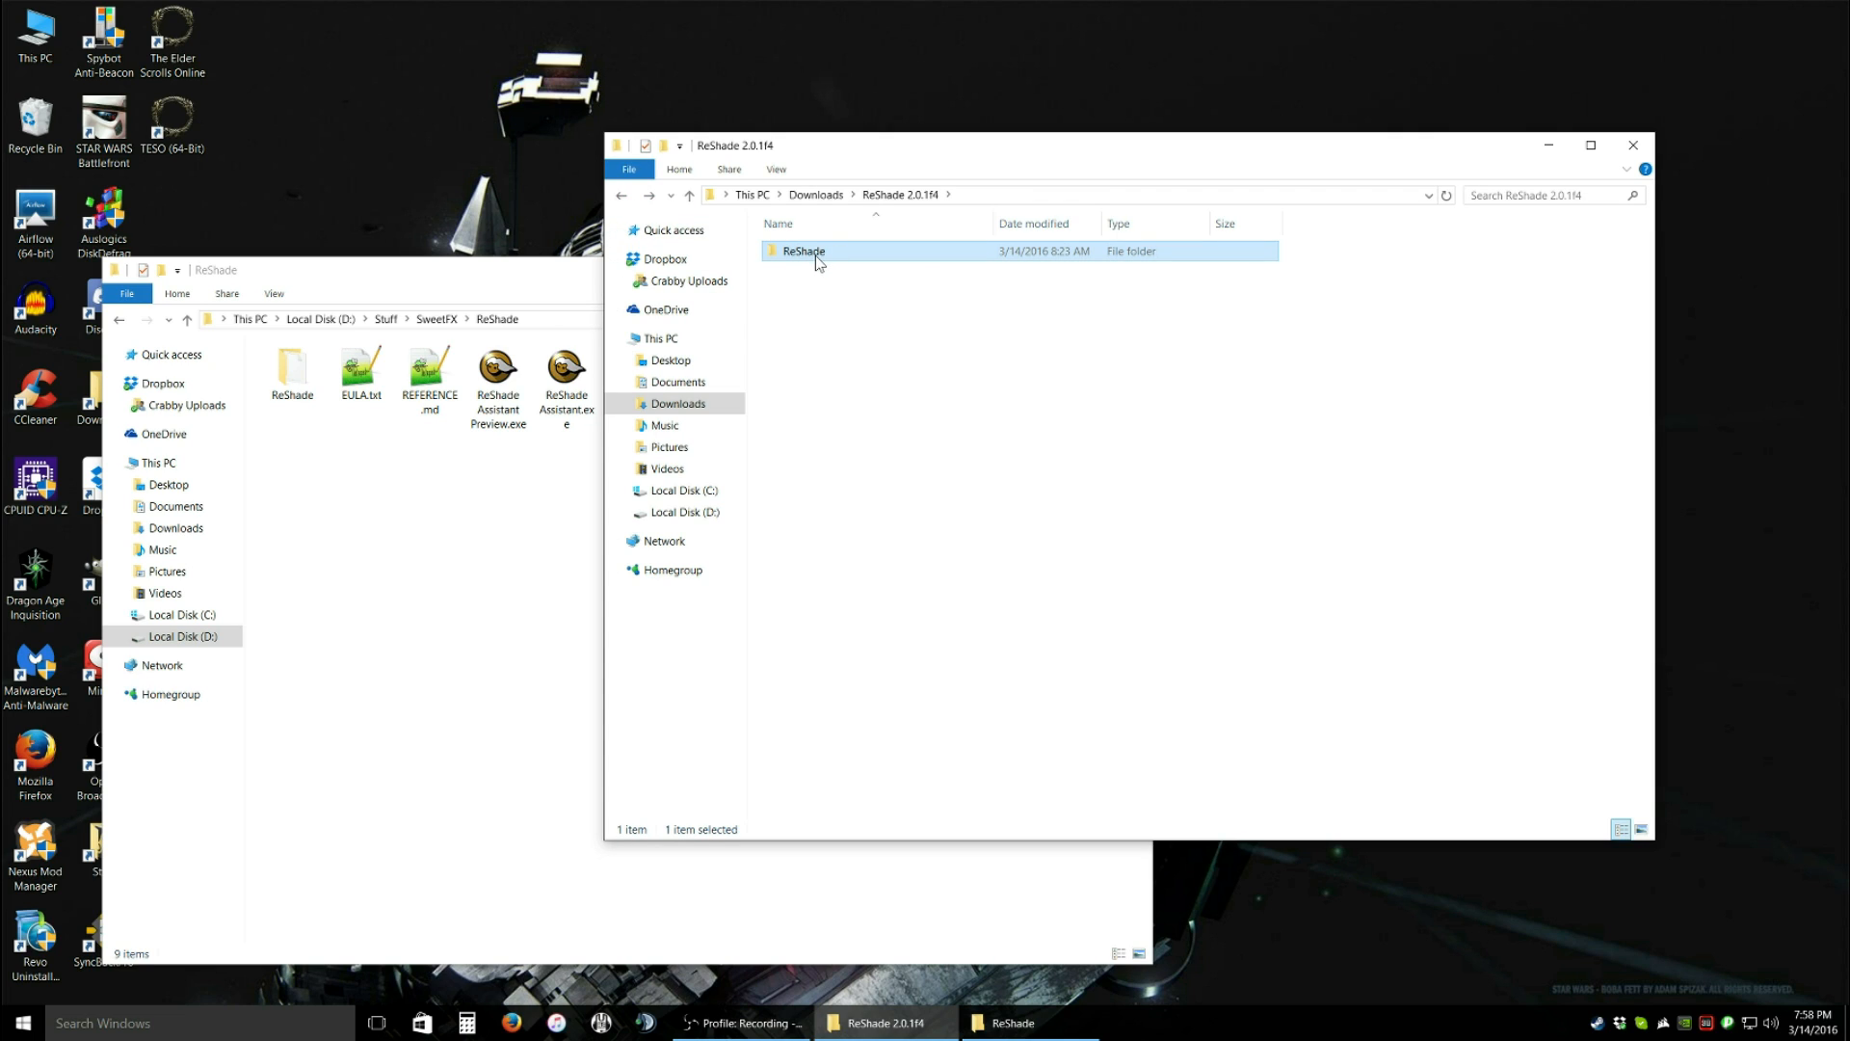
pyautogui.moveTo(811, 257)
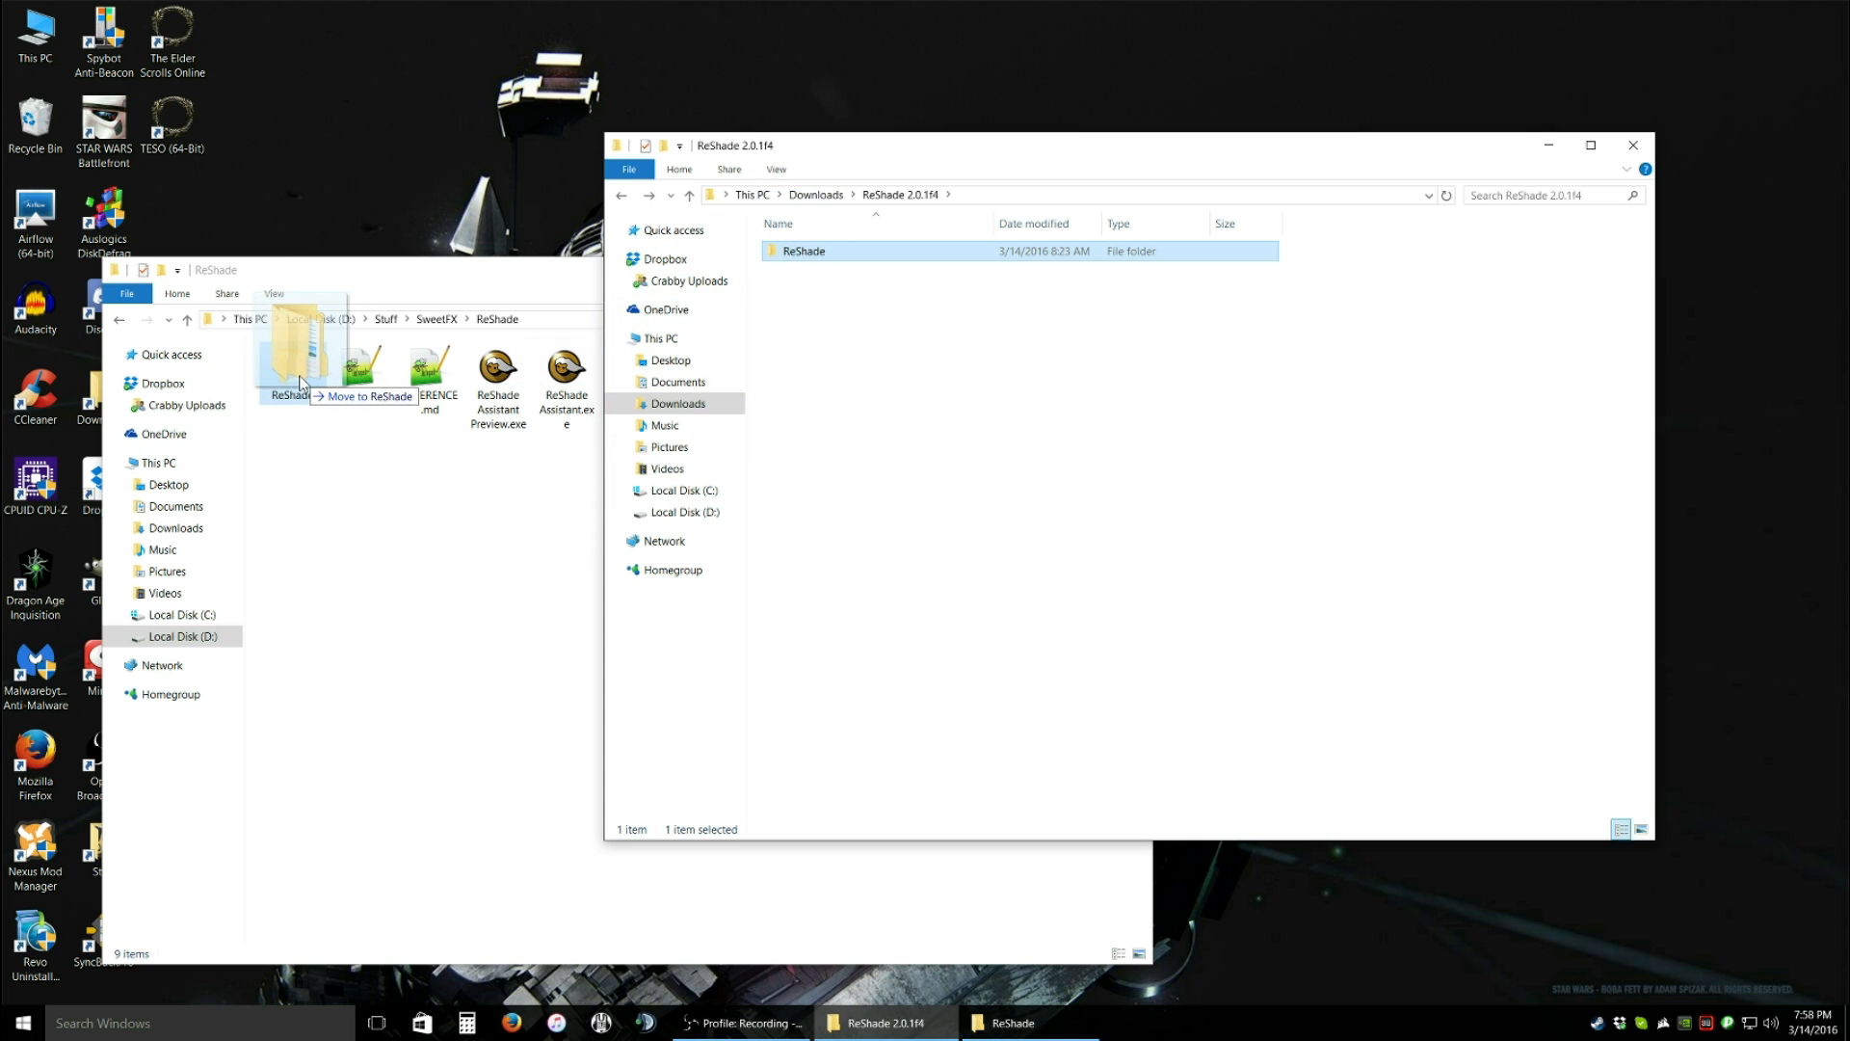
pyautogui.moveTo(304, 354); pyautogui.dragTo(431, 508)
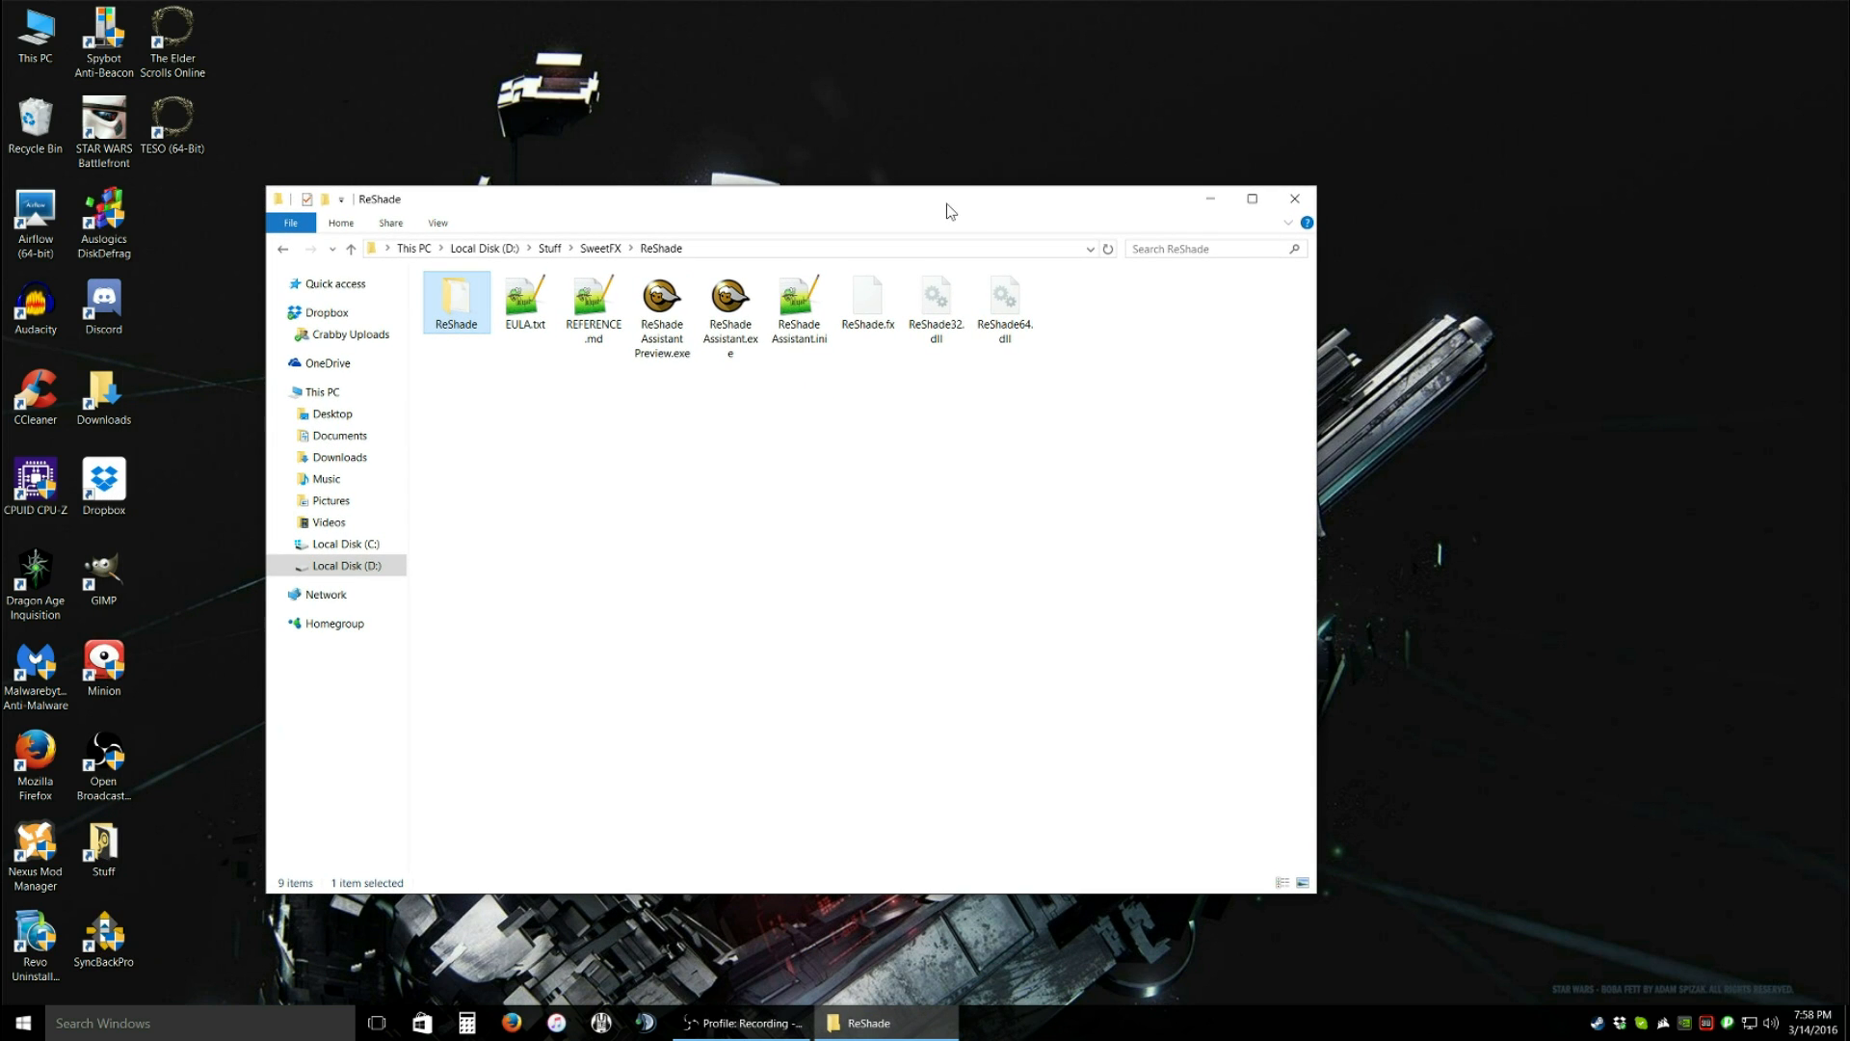
# - Unblock ReShade Assistant.exe in its Properties and apply the change
pyautogui.click(731, 308)
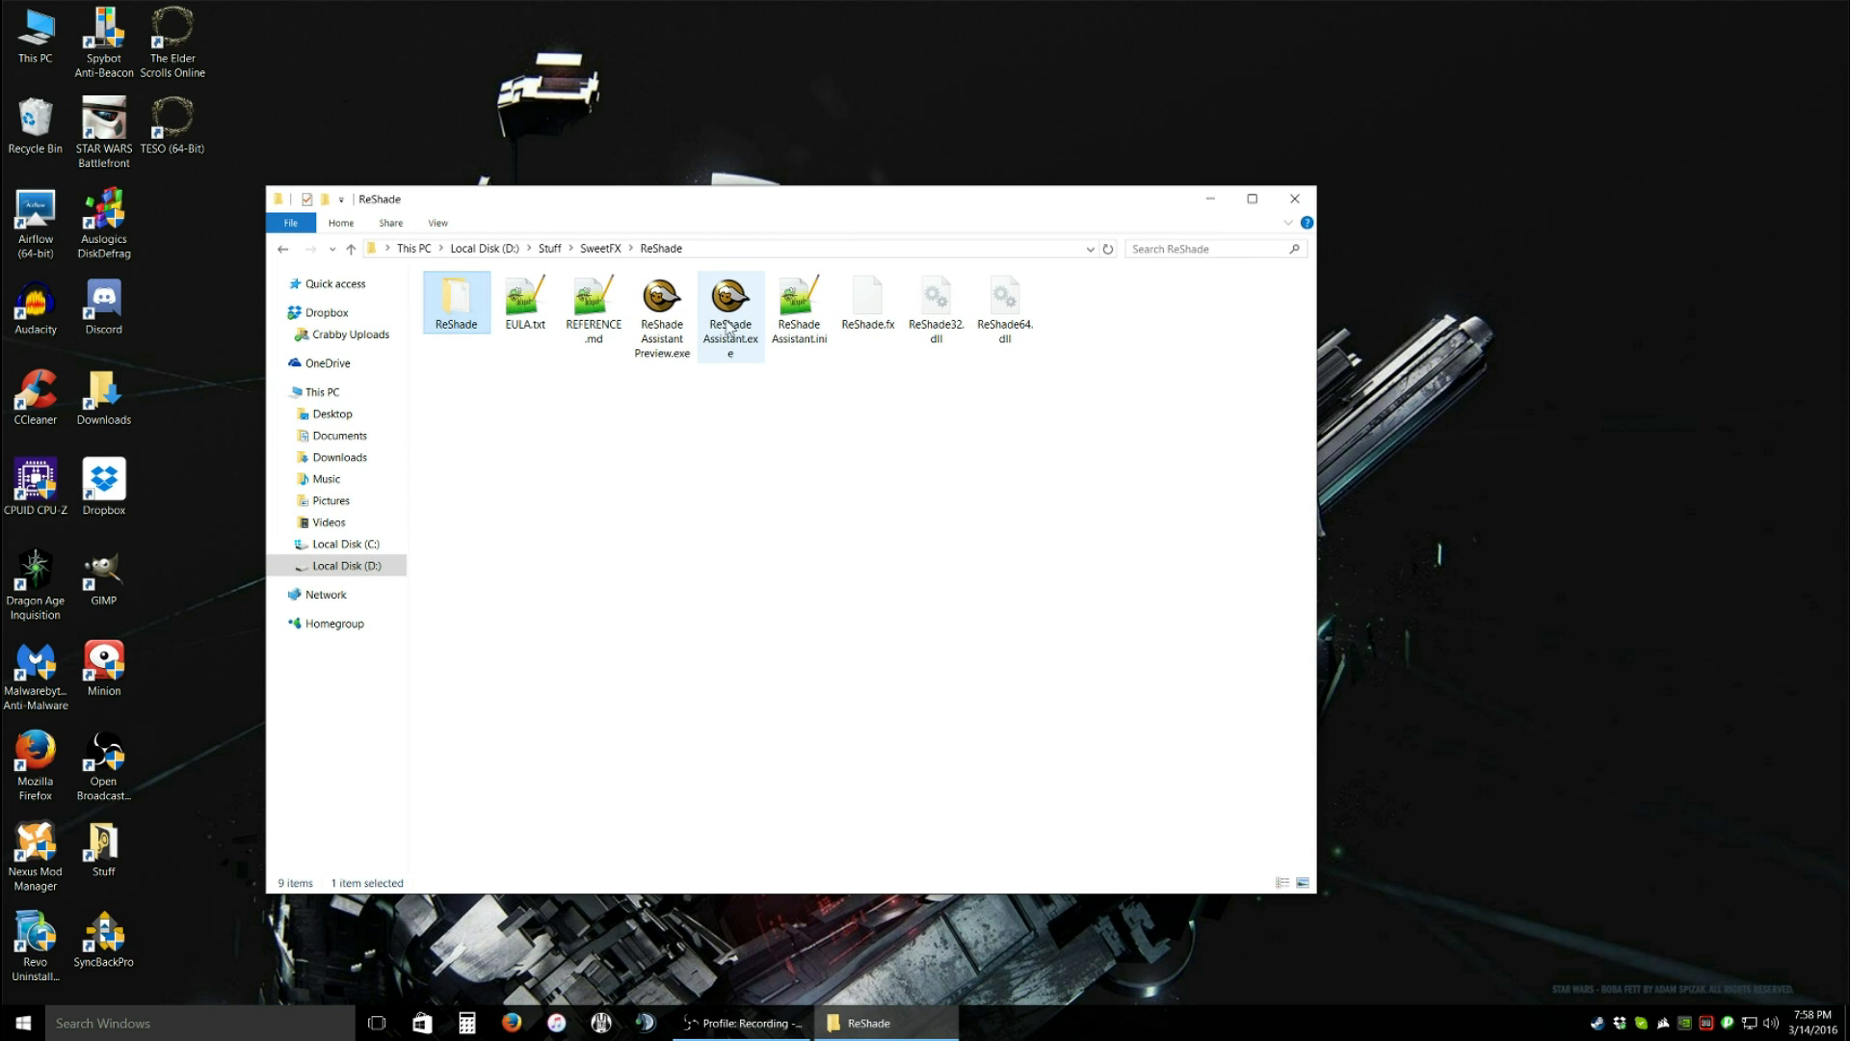
pyautogui.moveTo(731, 332)
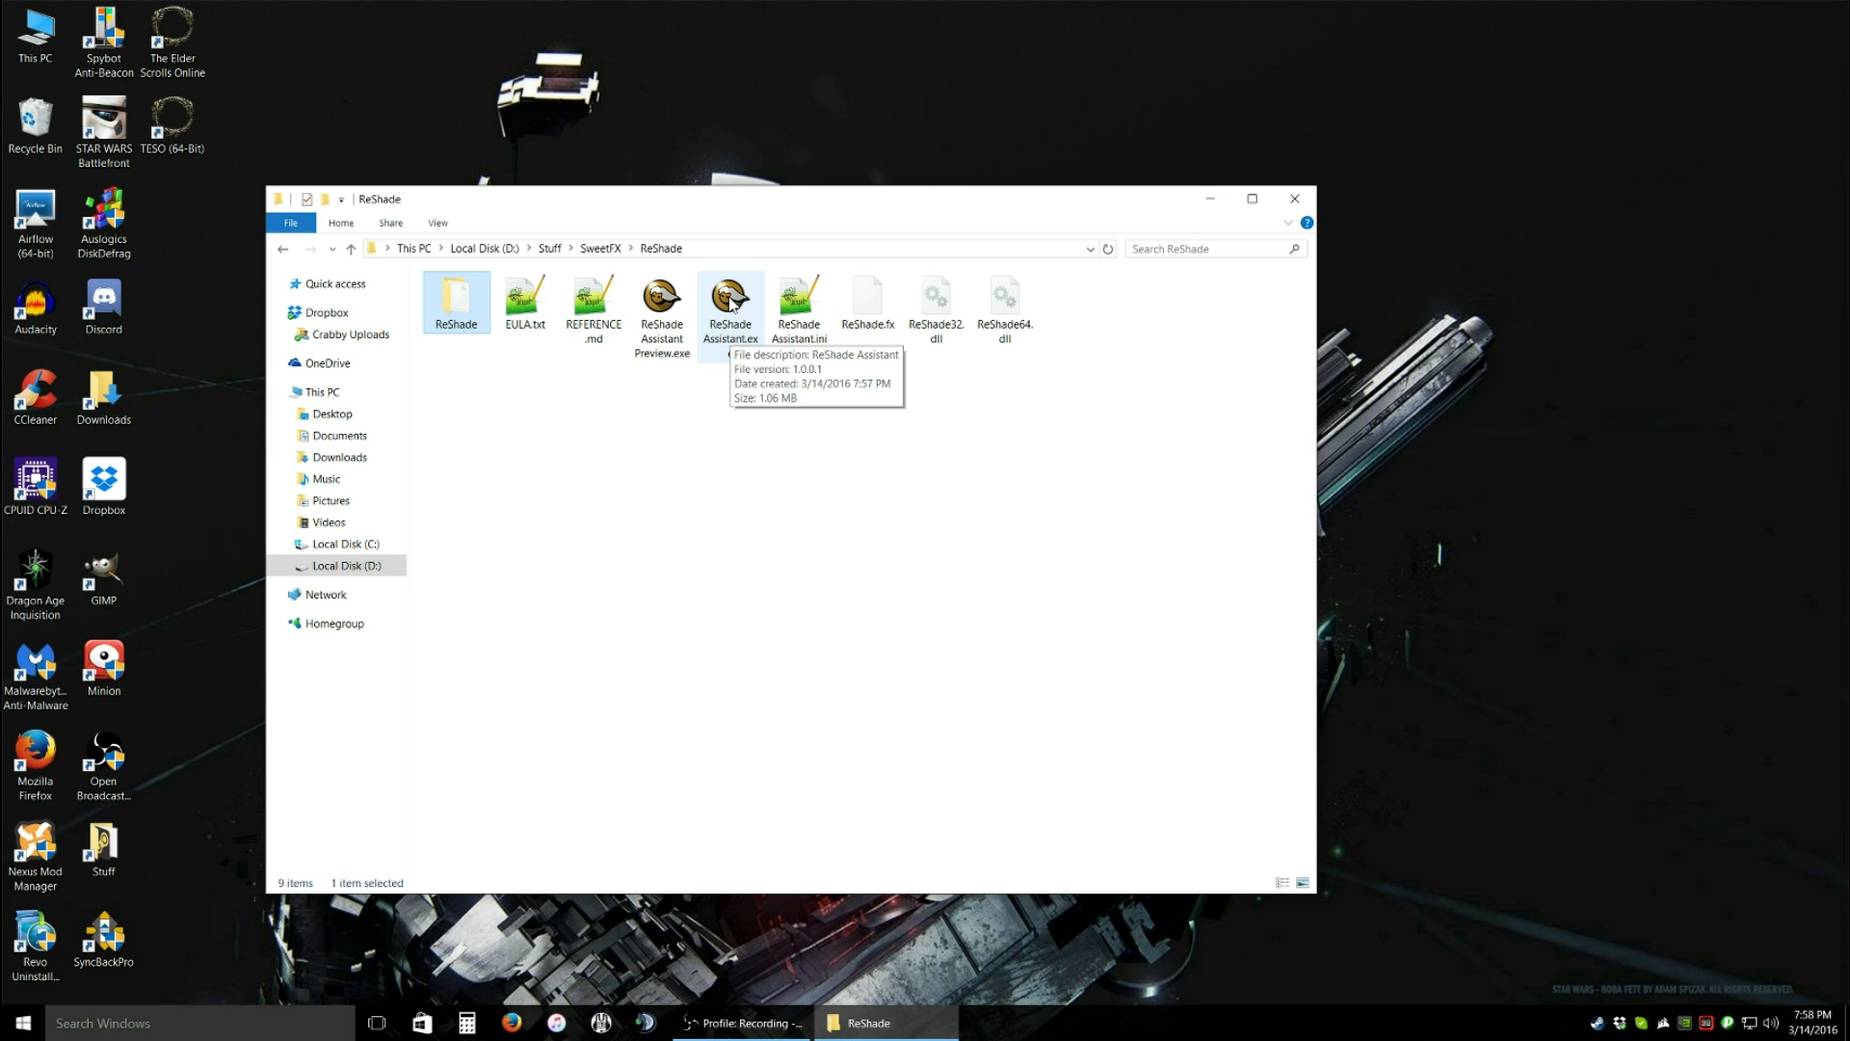
pyautogui.rightClick(729, 299)
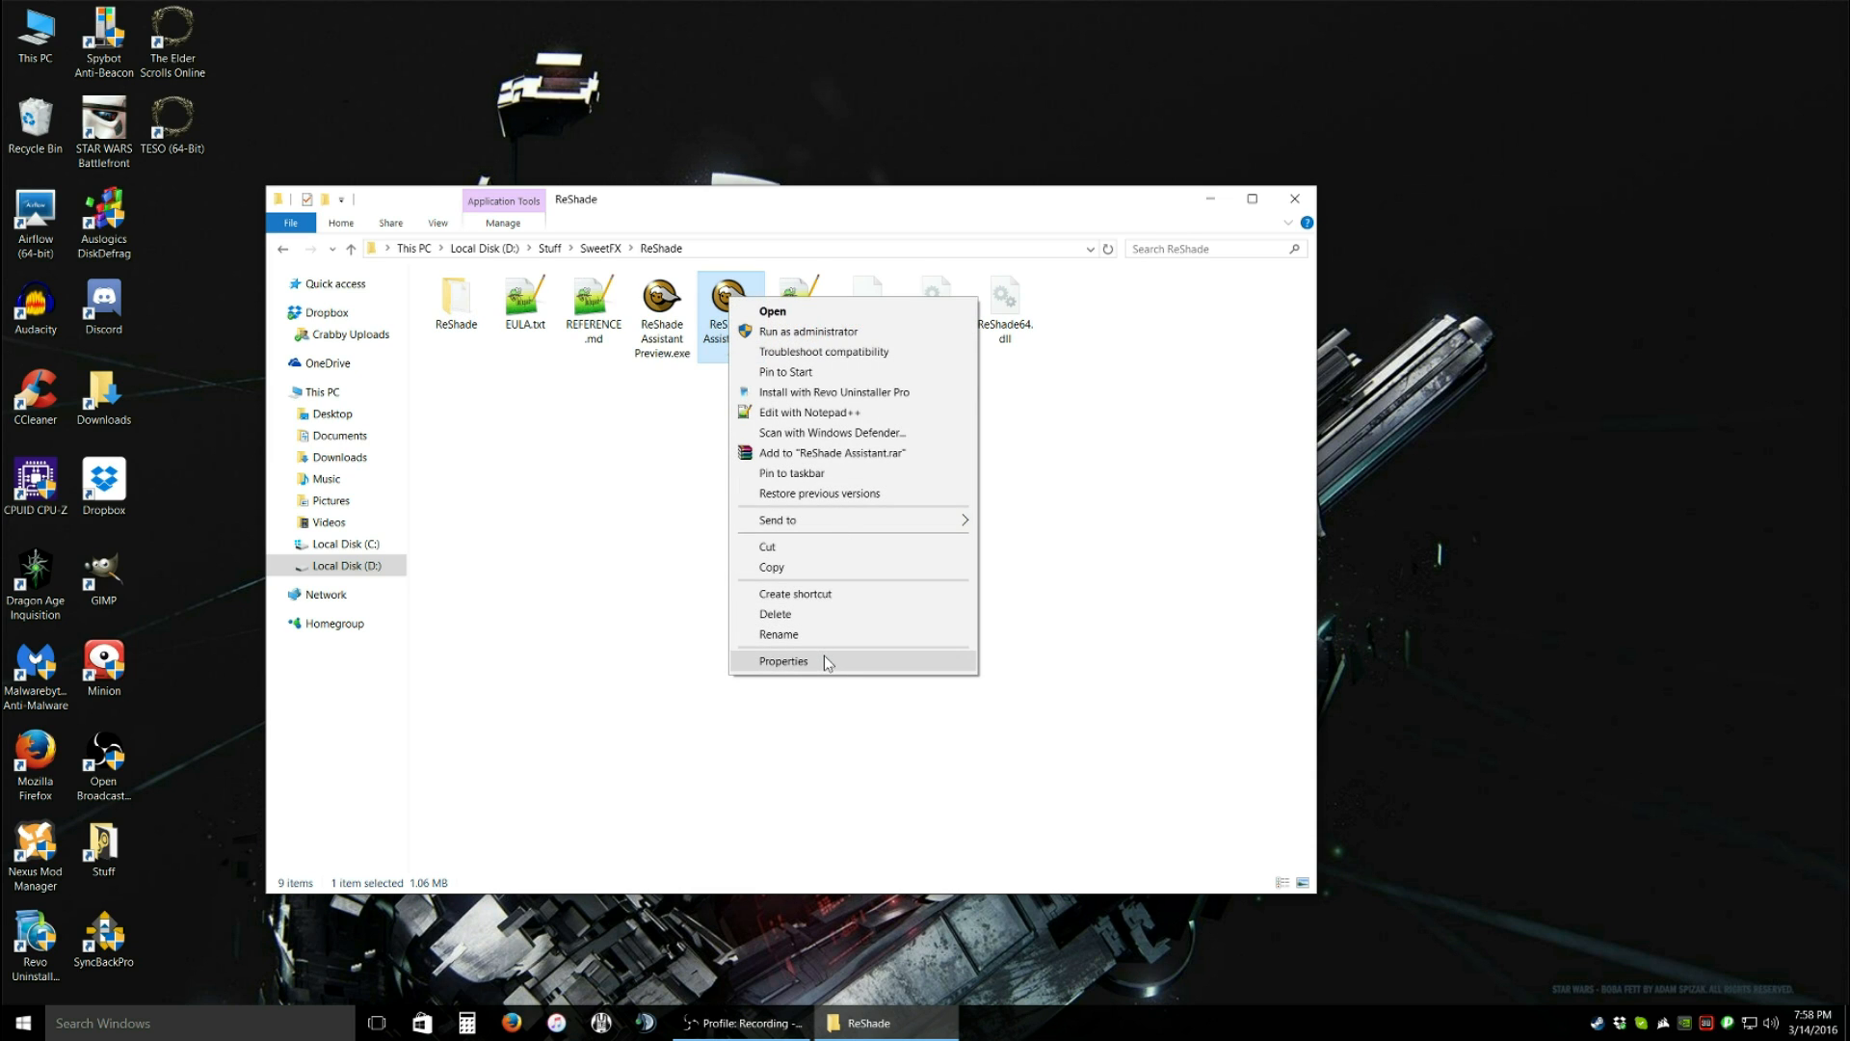
pyautogui.click(783, 661)
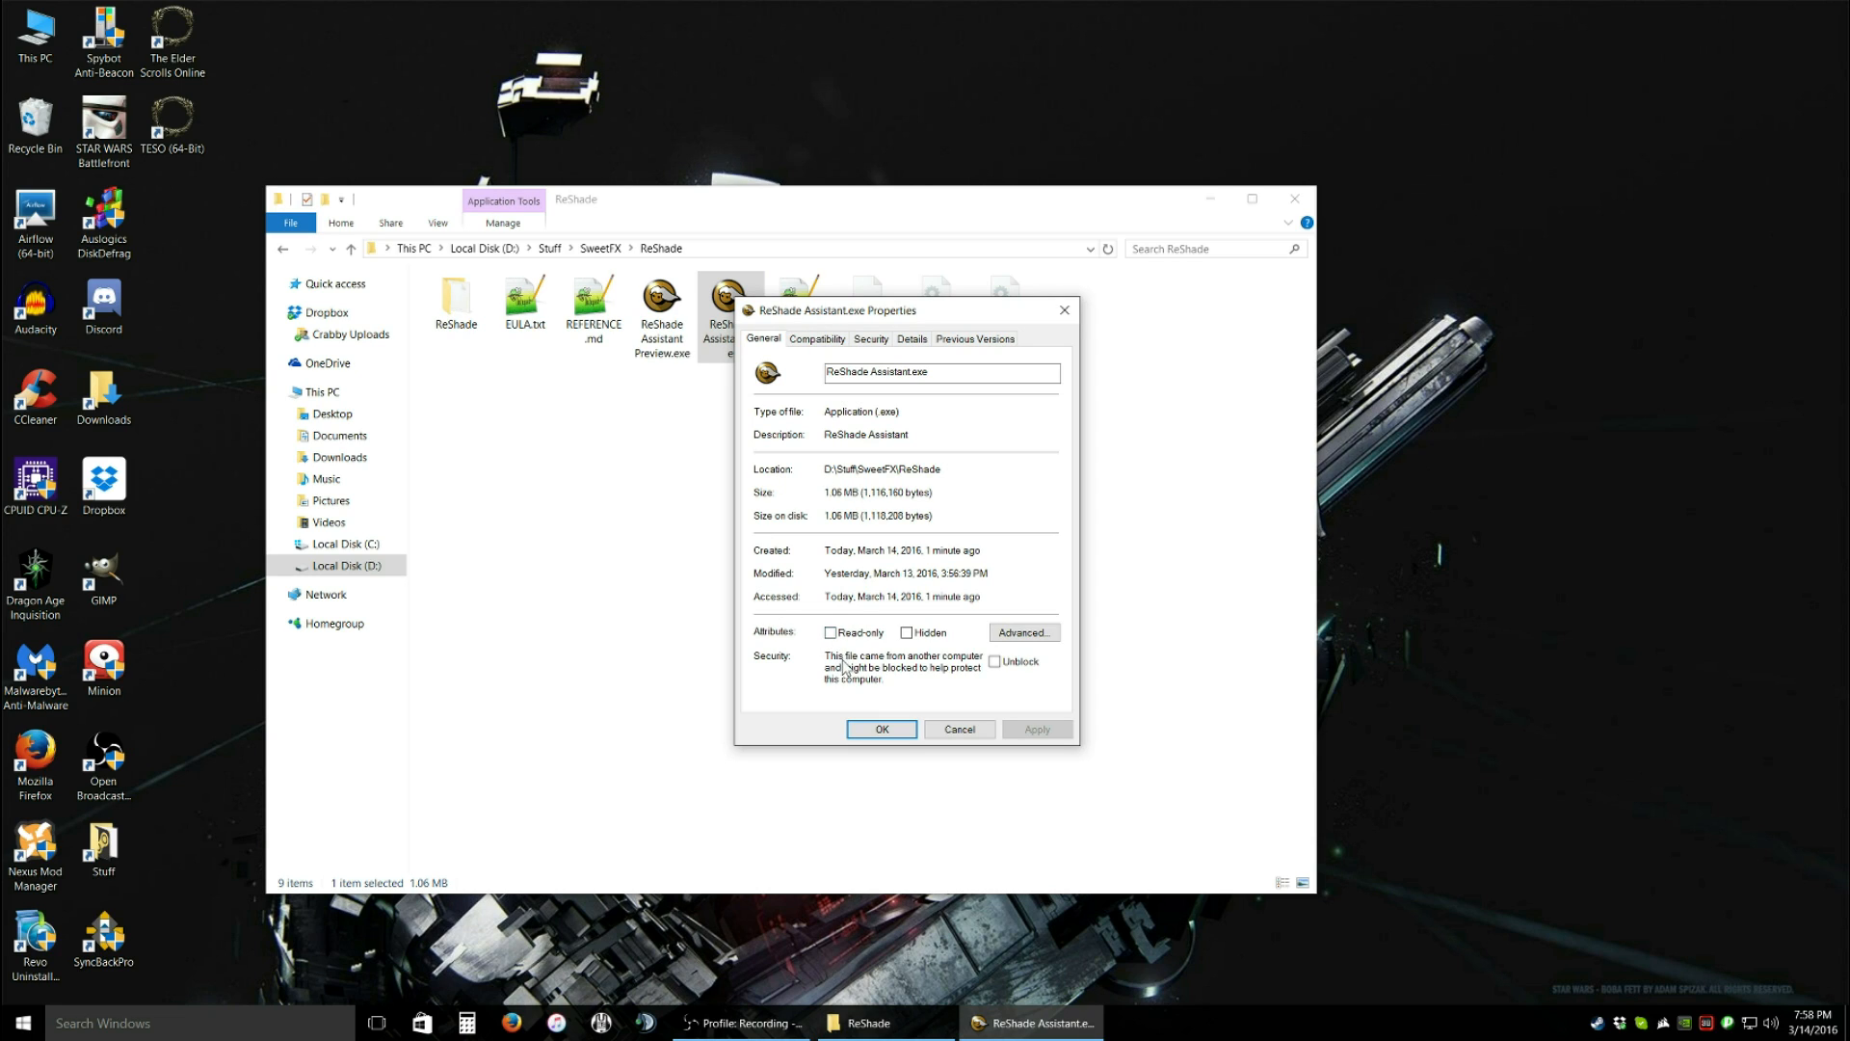
pyautogui.moveTo(897, 682)
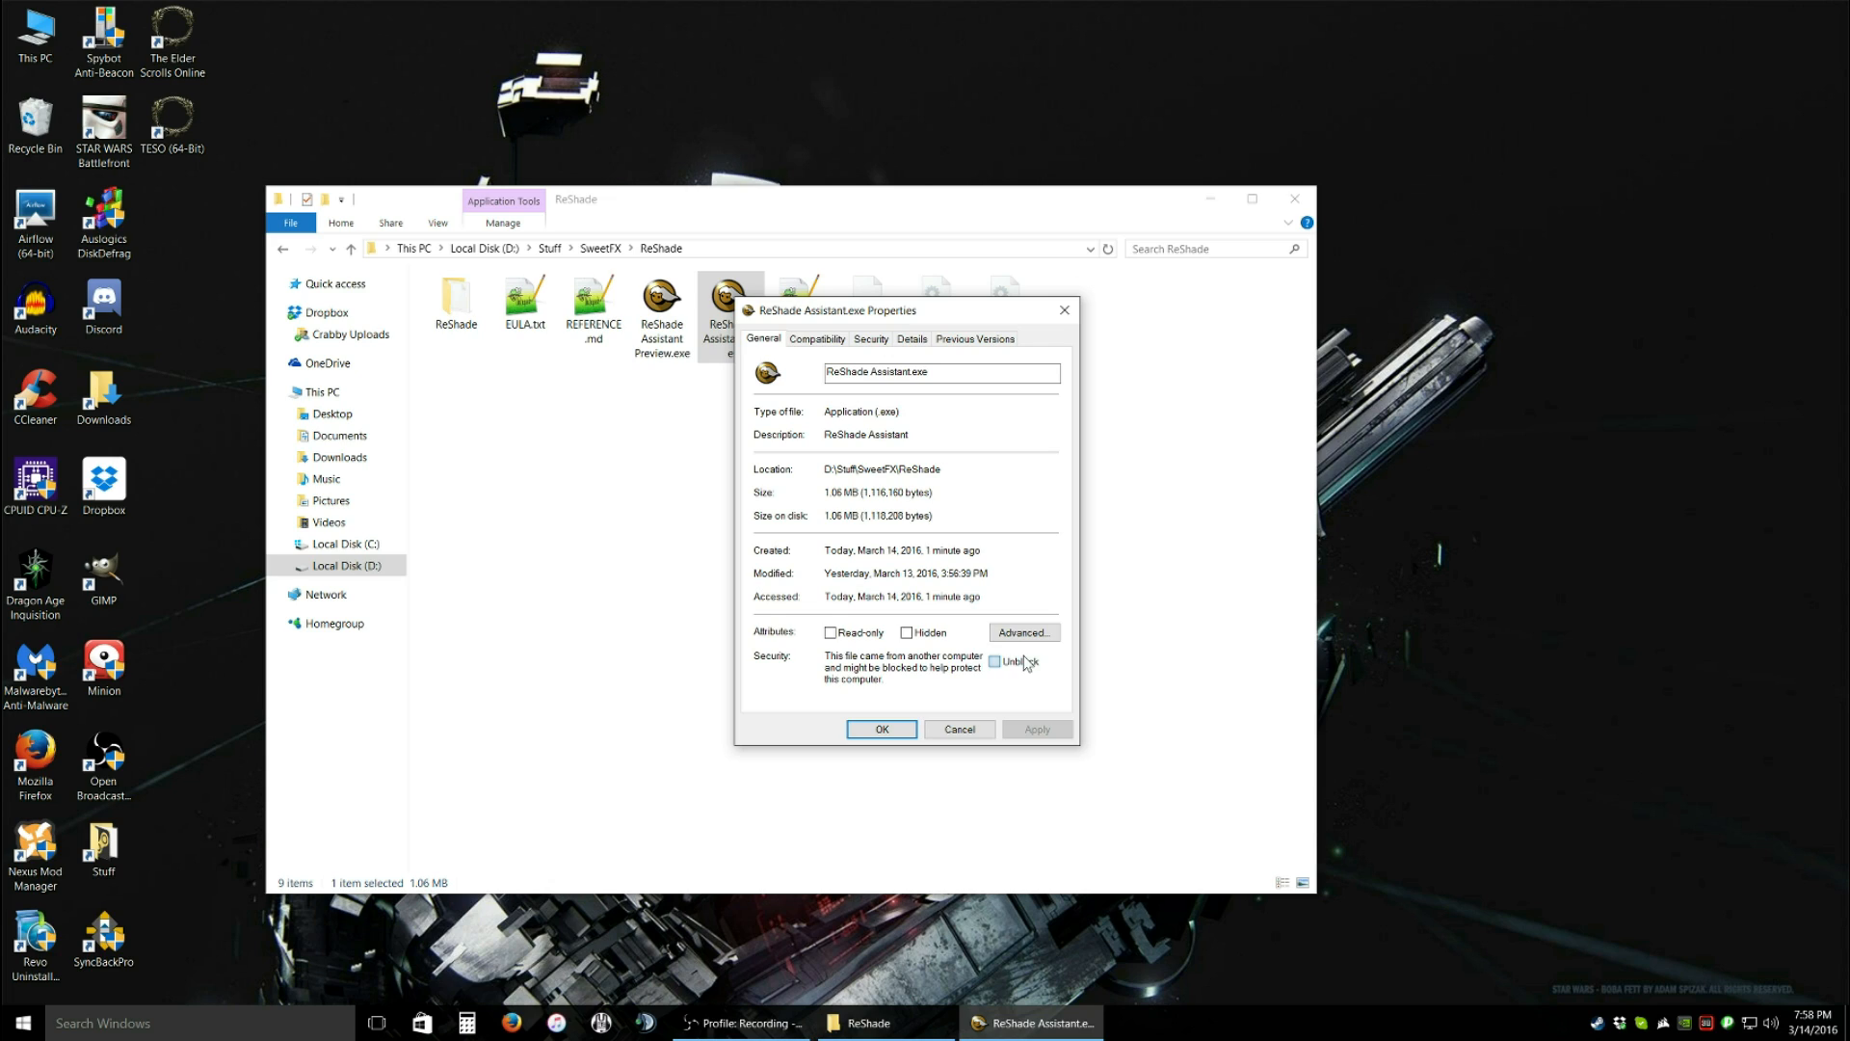
pyautogui.click(994, 662)
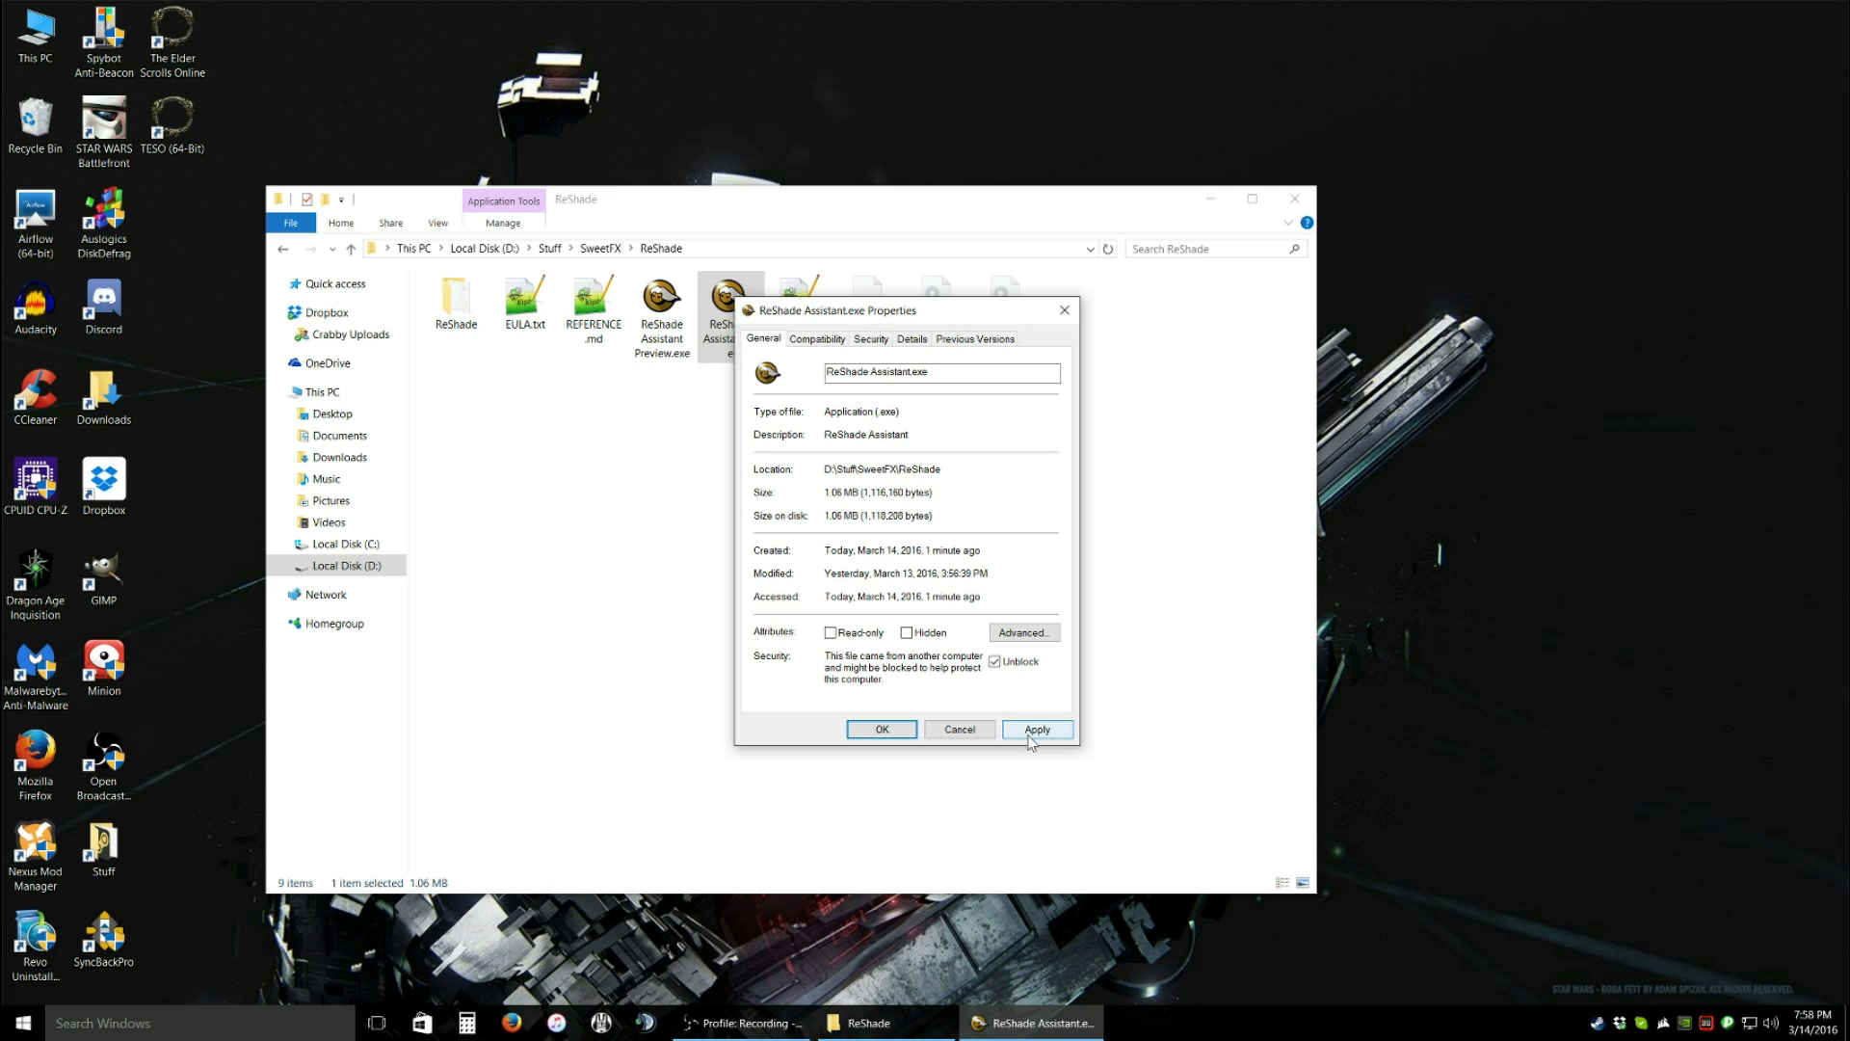
pyautogui.click(1037, 729)
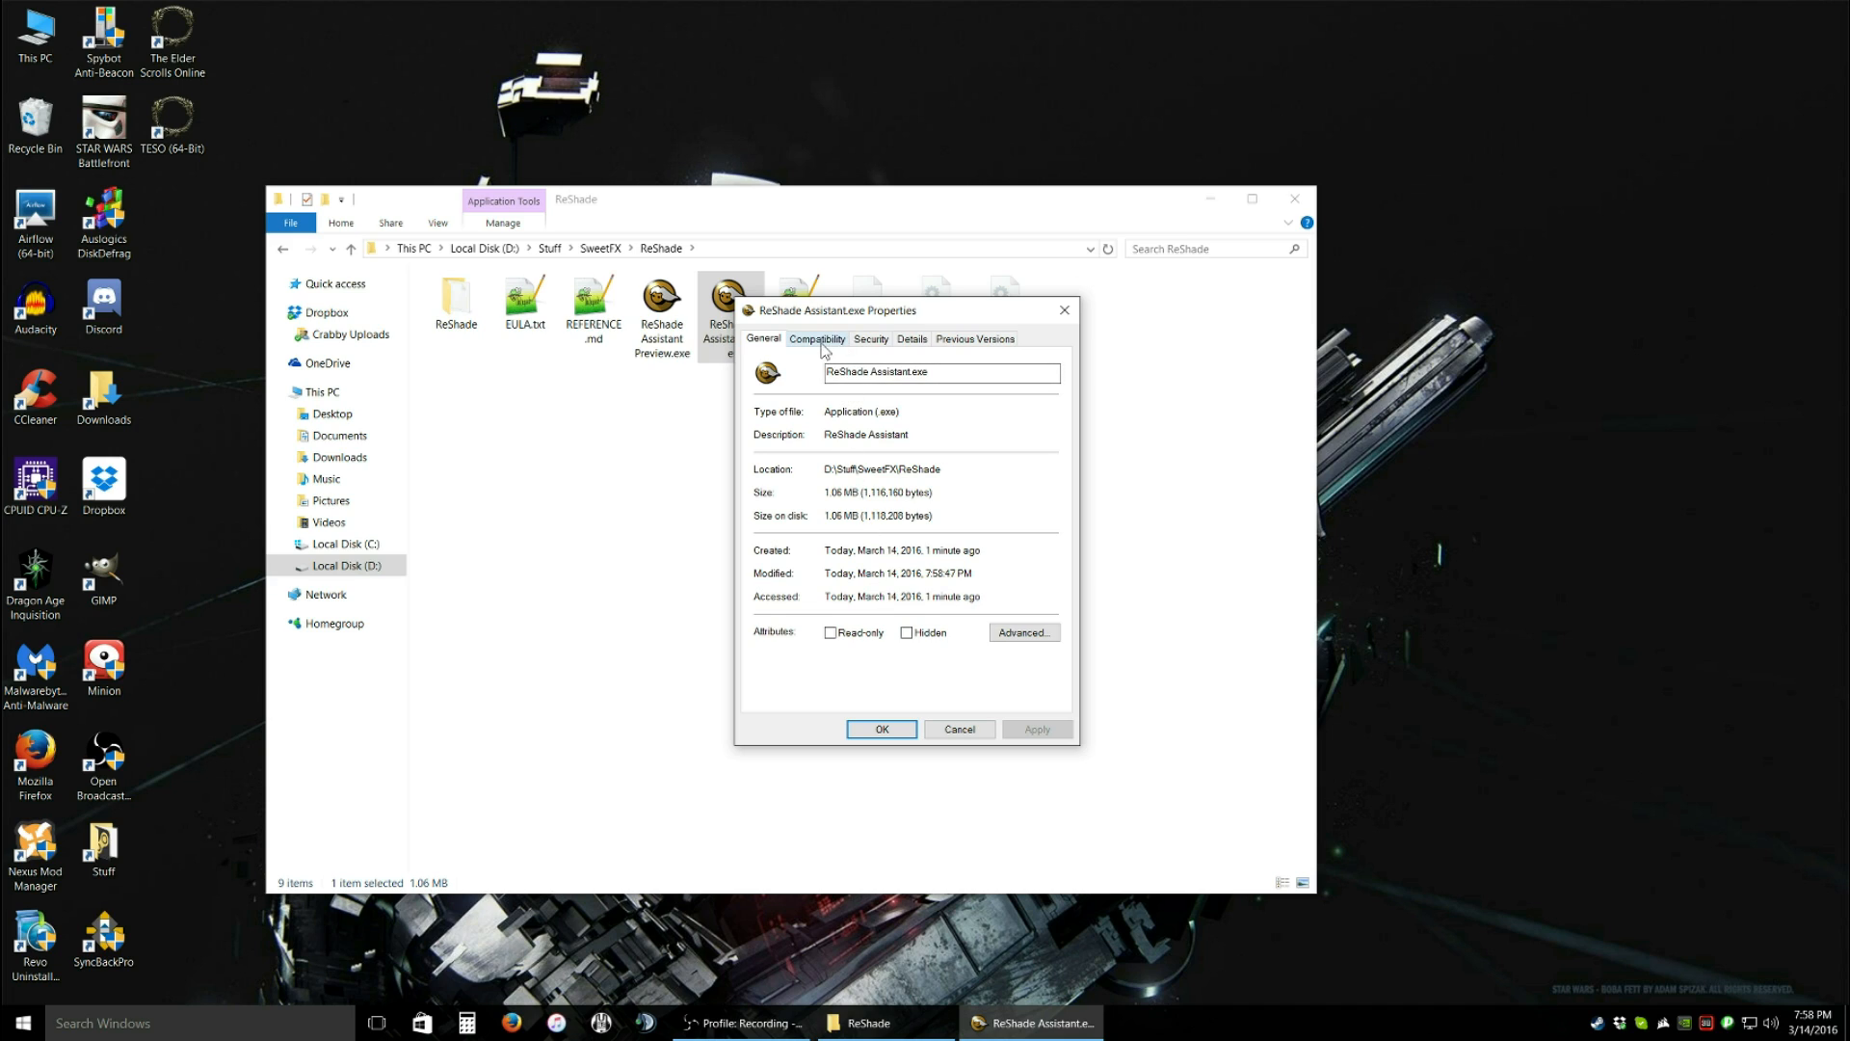
# - Set ReShade Assistant.exe to always run as administrator and close Properties
pyautogui.click(818, 338)
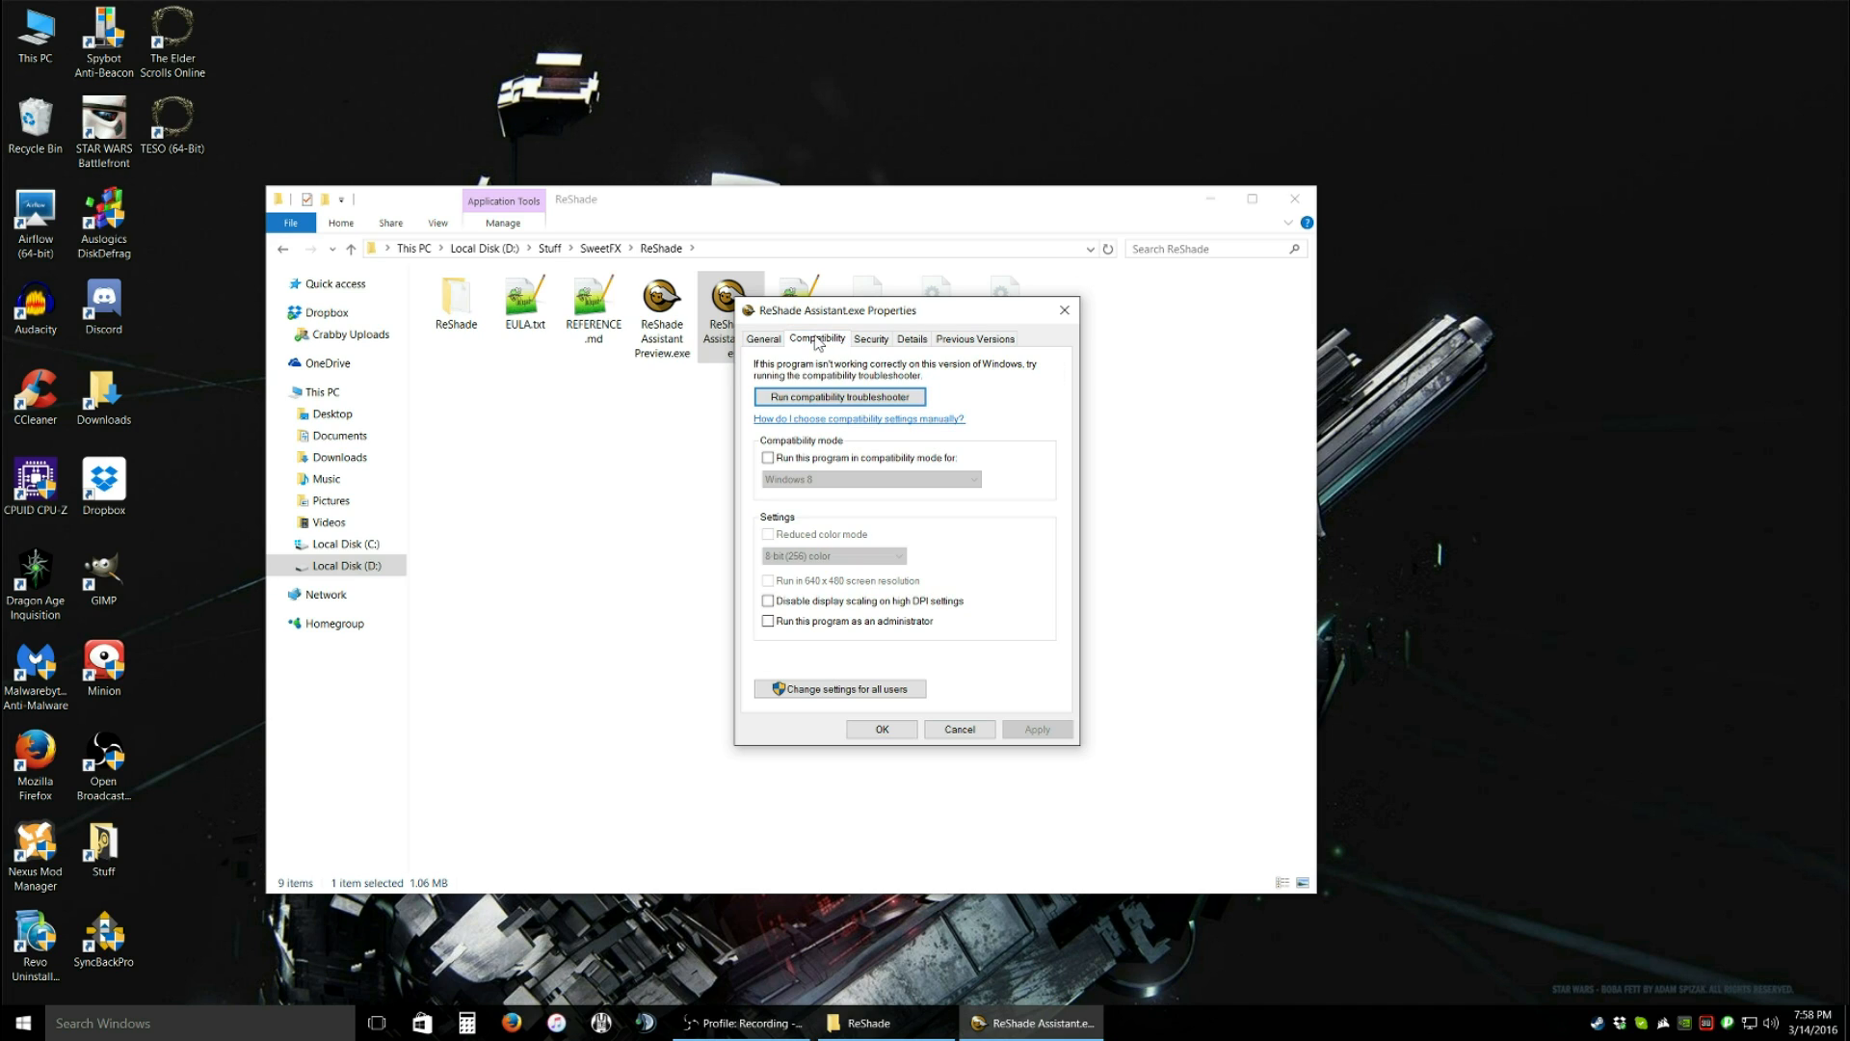
pyautogui.click(767, 621)
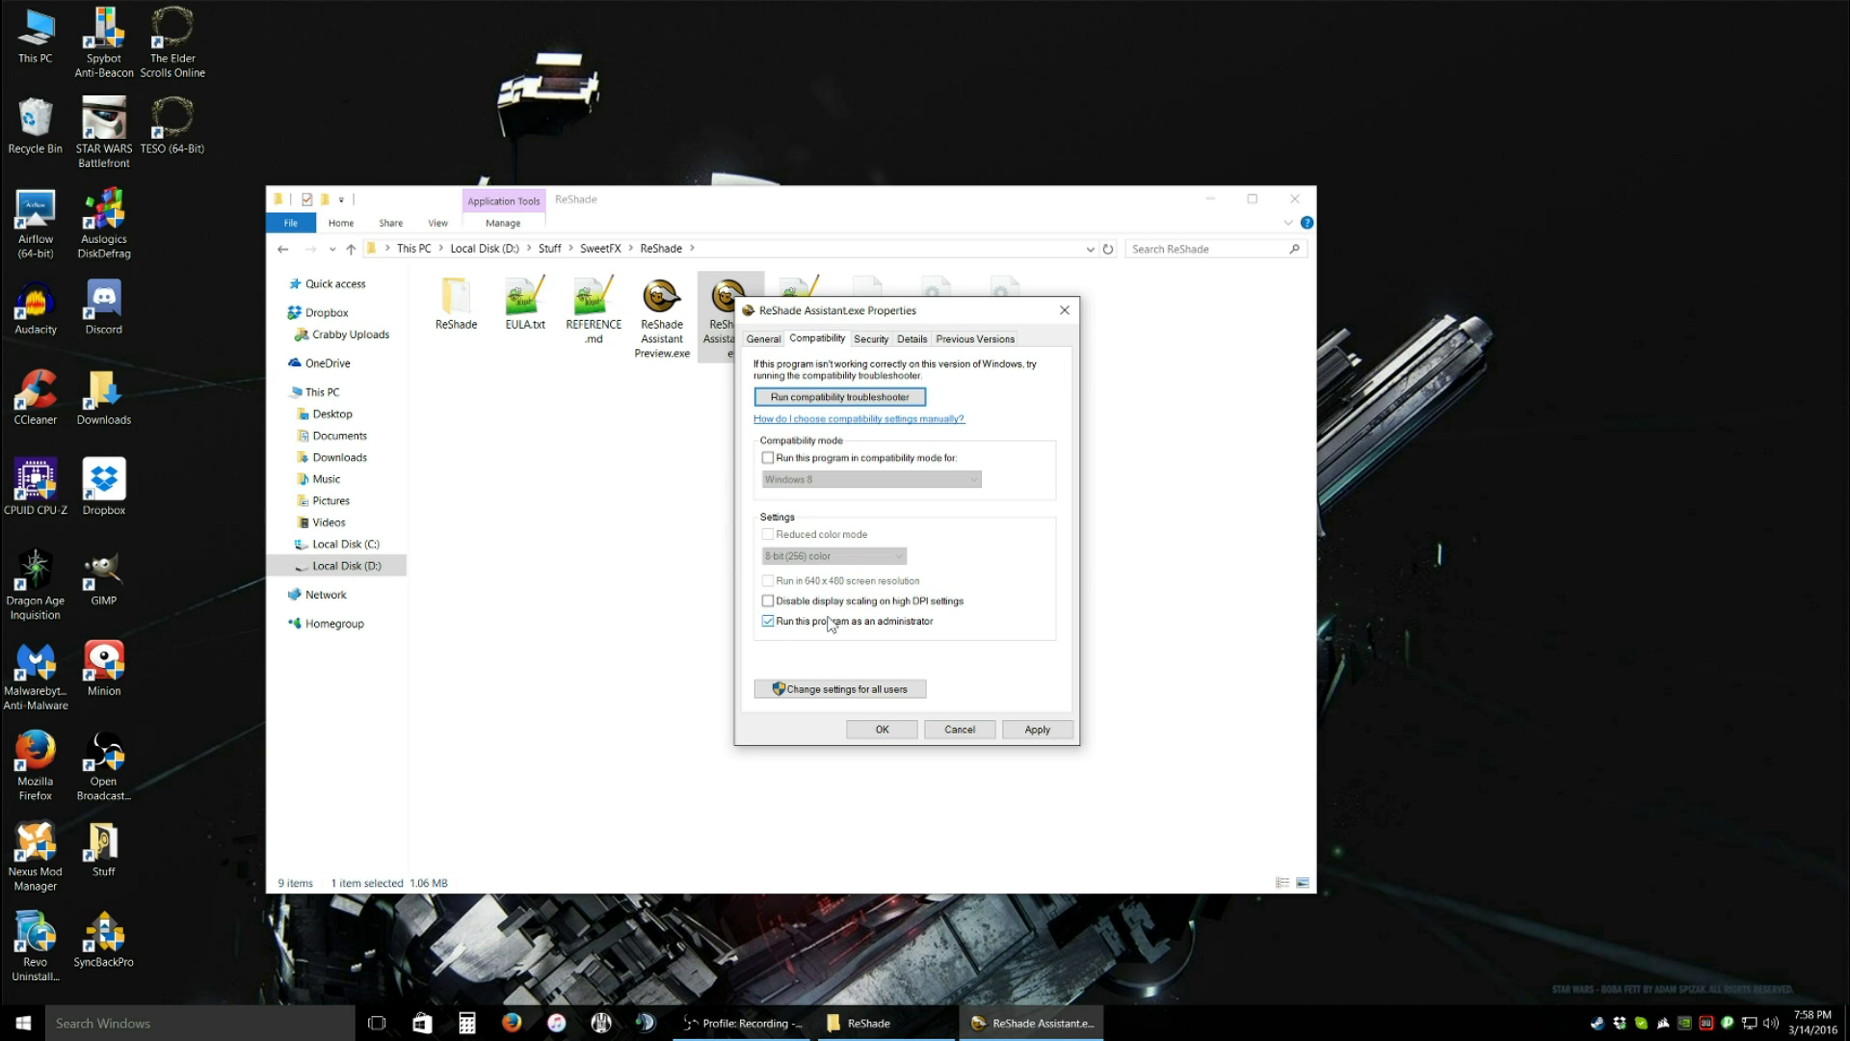
pyautogui.click(1037, 730)
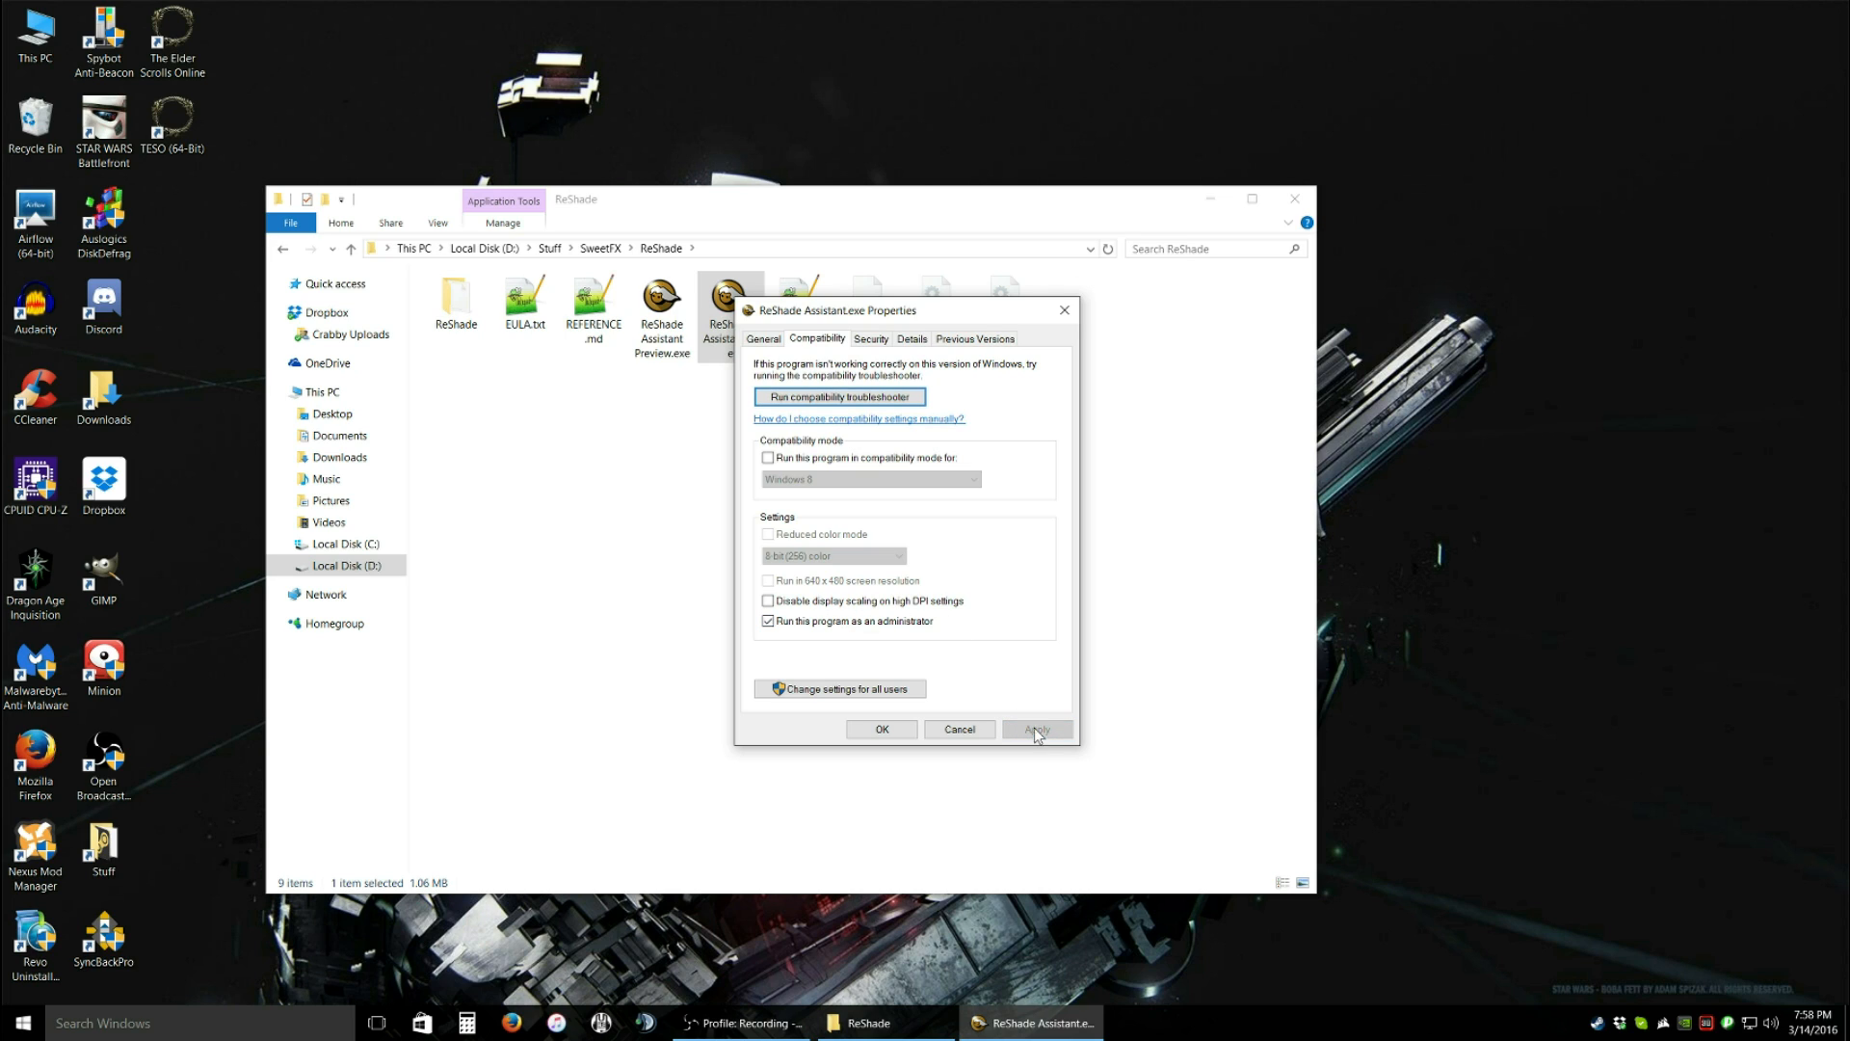
pyautogui.click(882, 728)
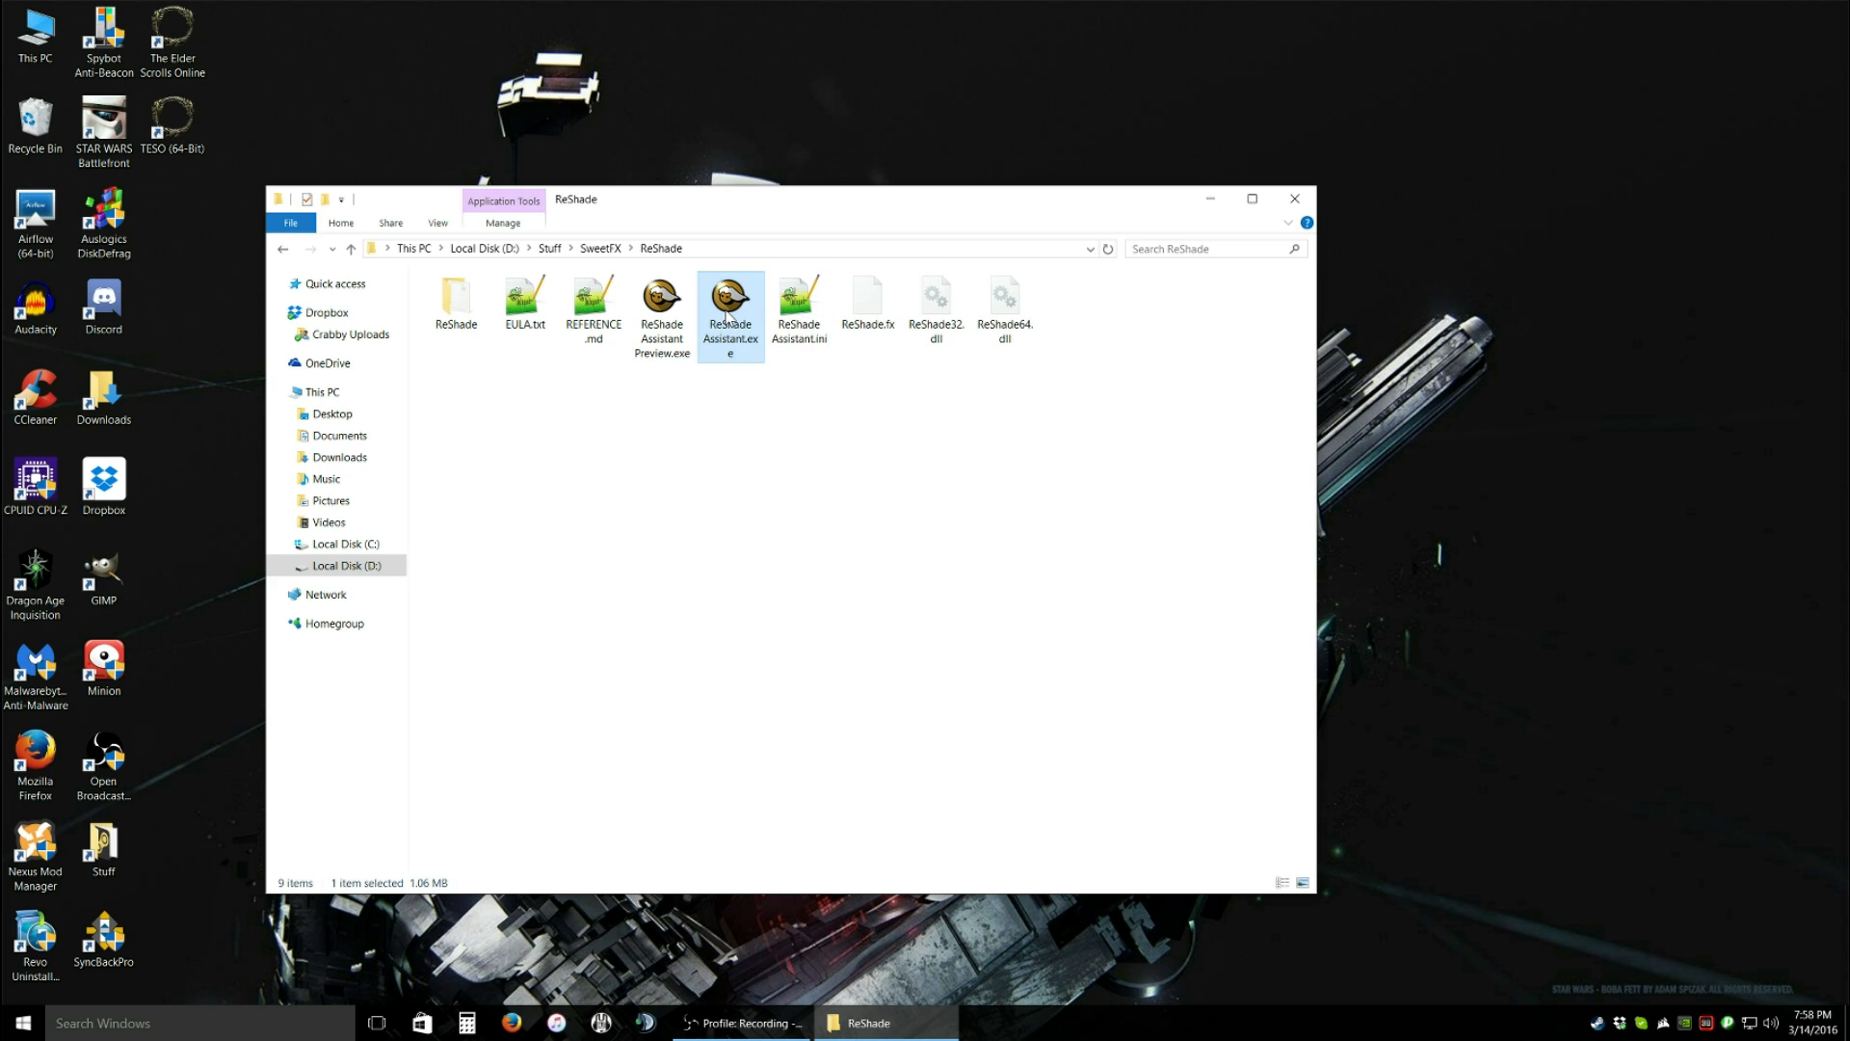
# - Launch ReShade Assistant and return to the Profiles list showing only Default
pyautogui.doubleClick(731, 306)
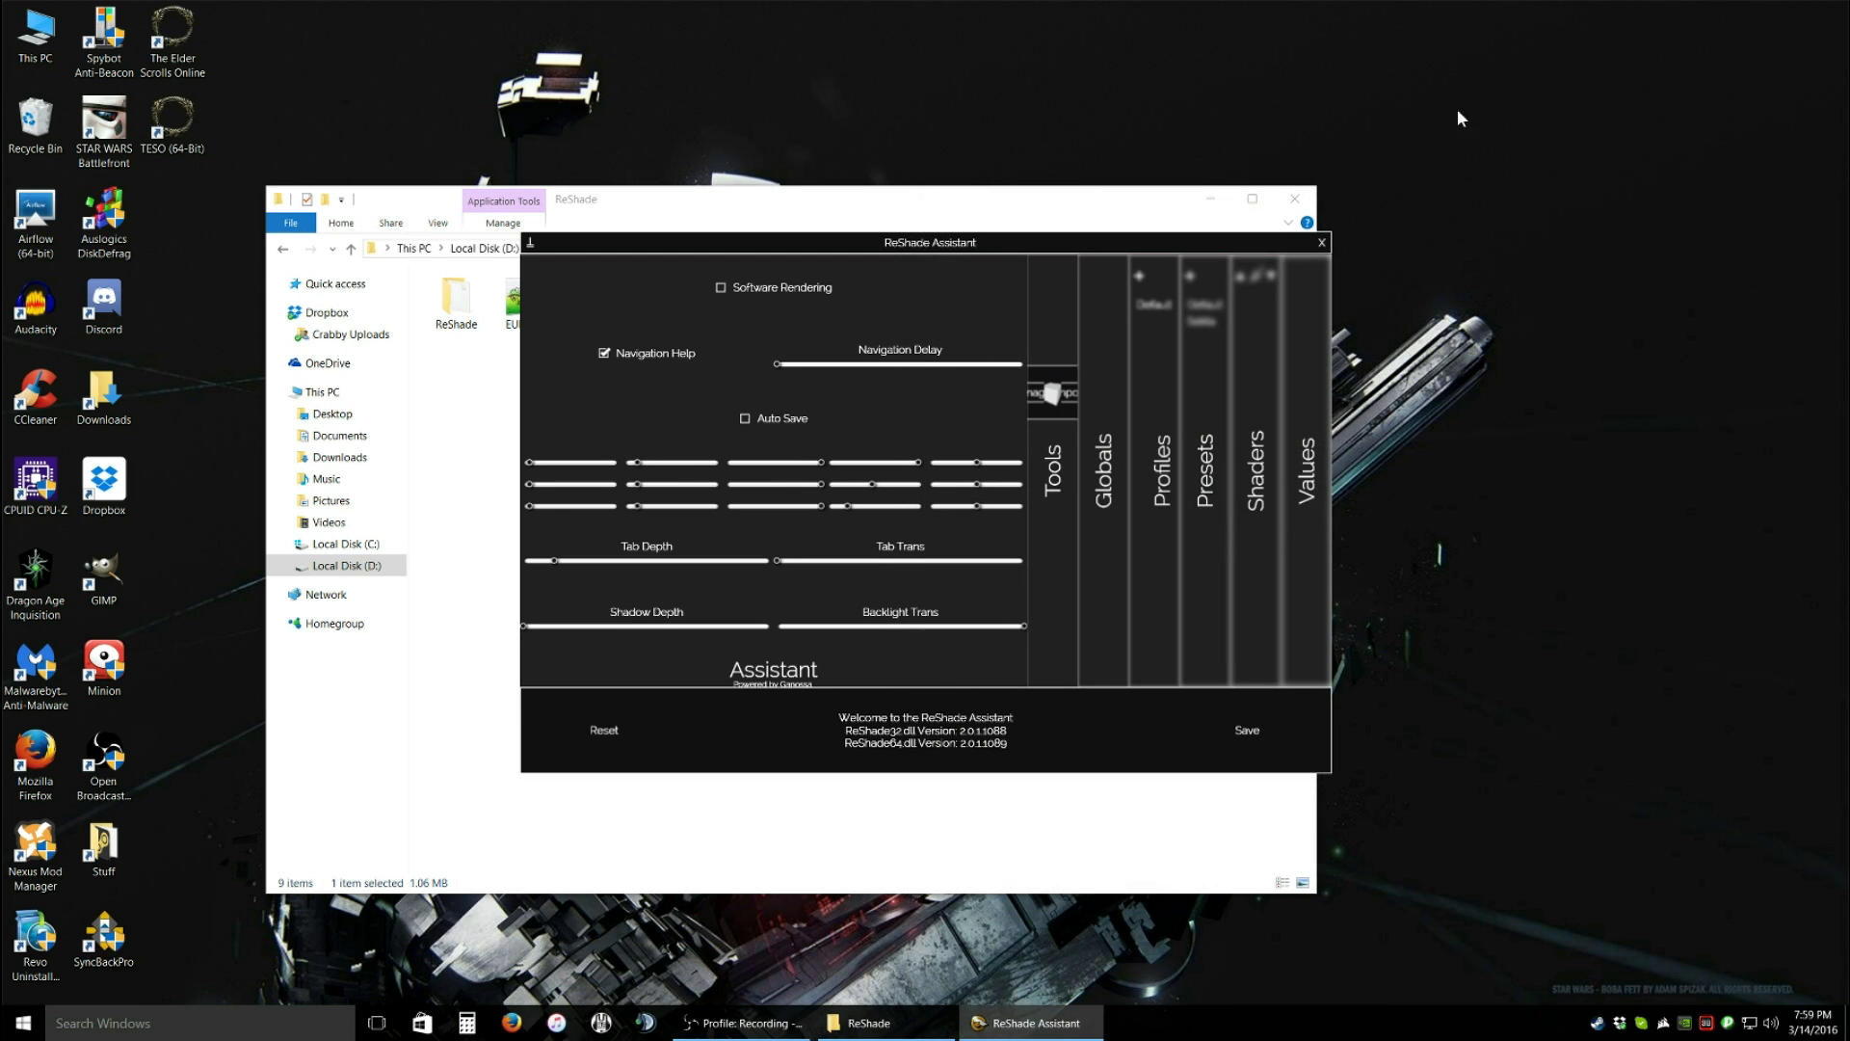
pyautogui.click(1160, 475)
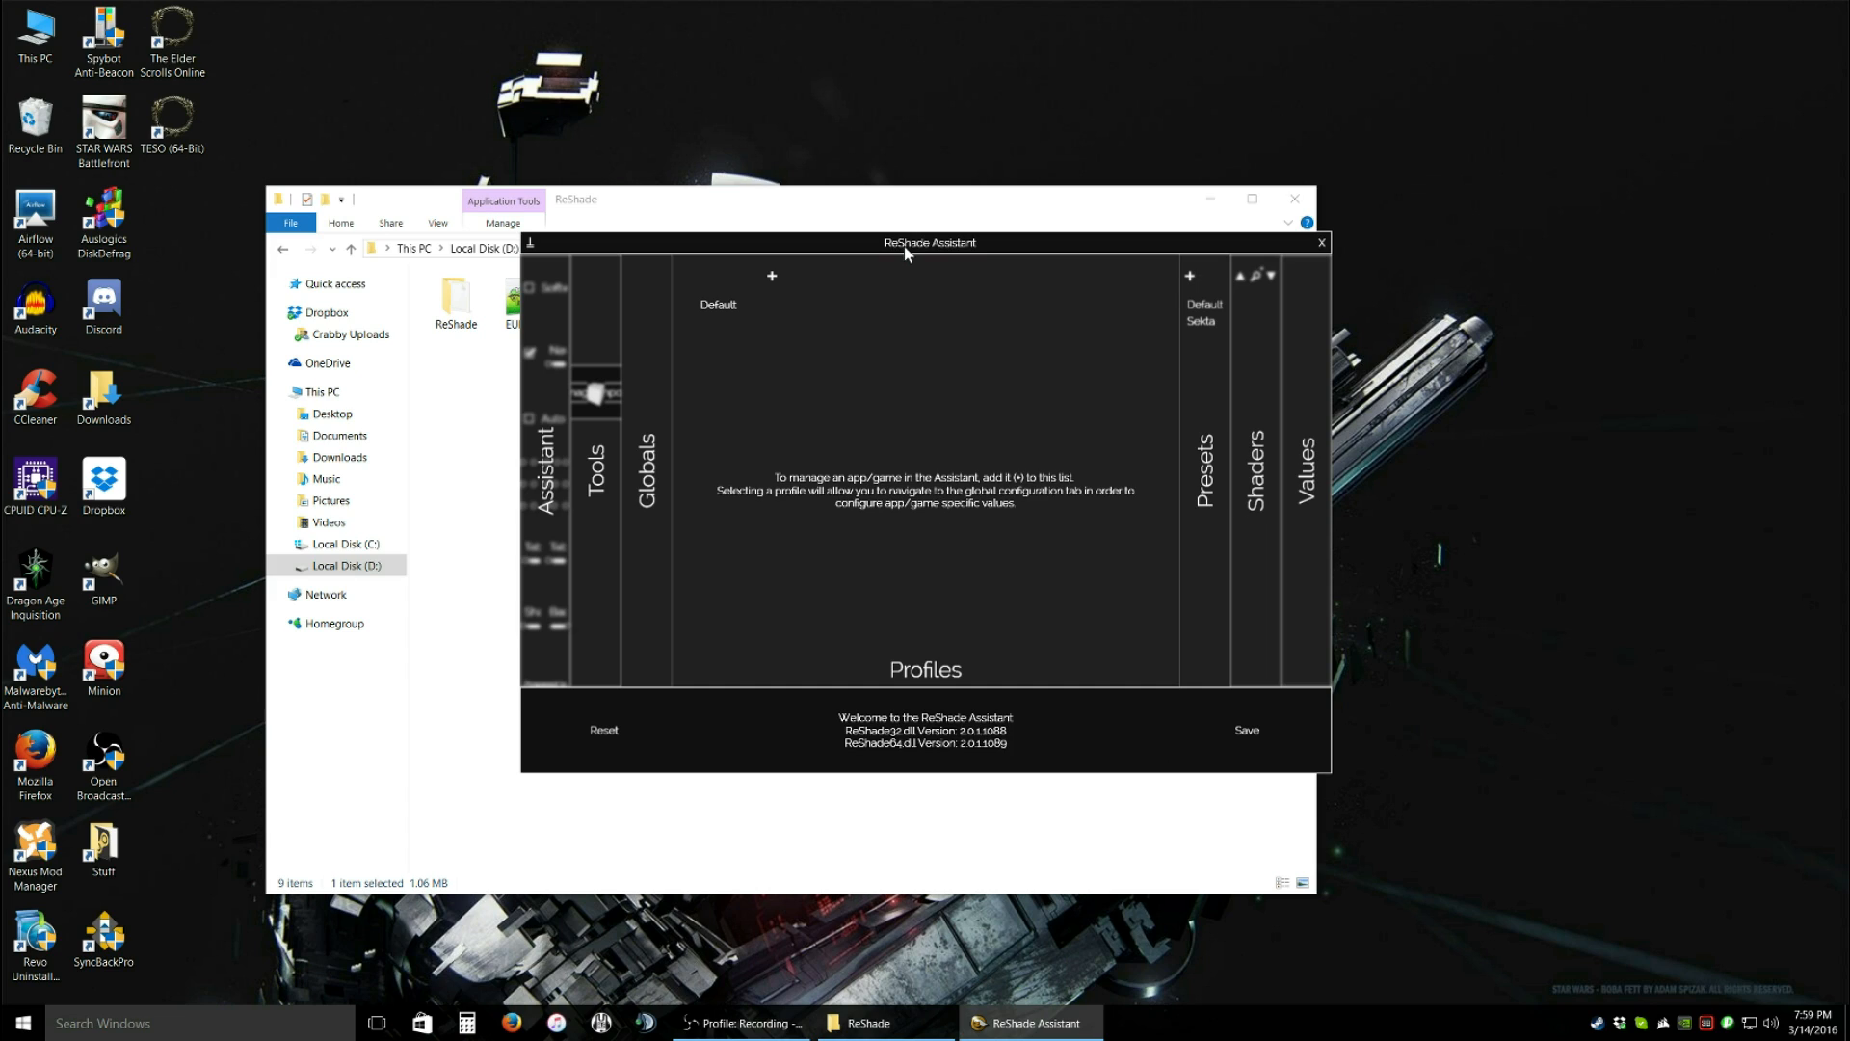
pyautogui.moveTo(946, 542)
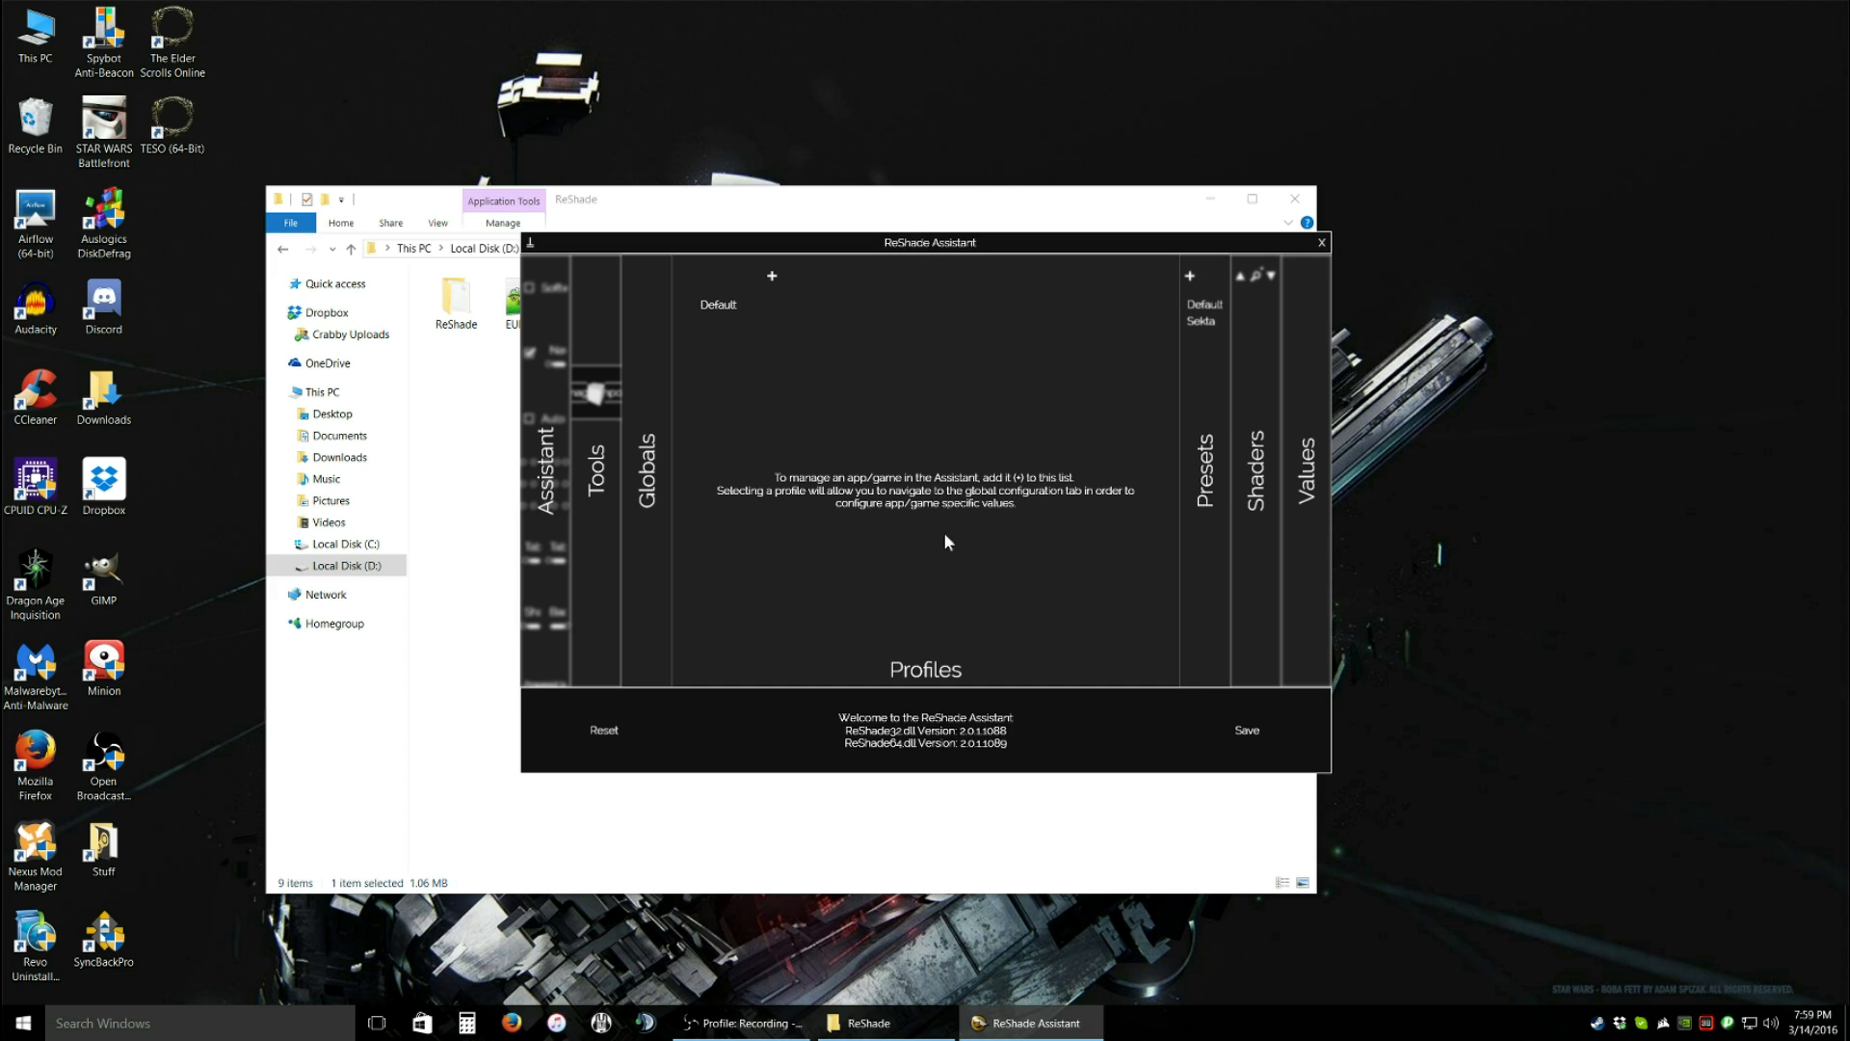
pyautogui.moveTo(758, 460)
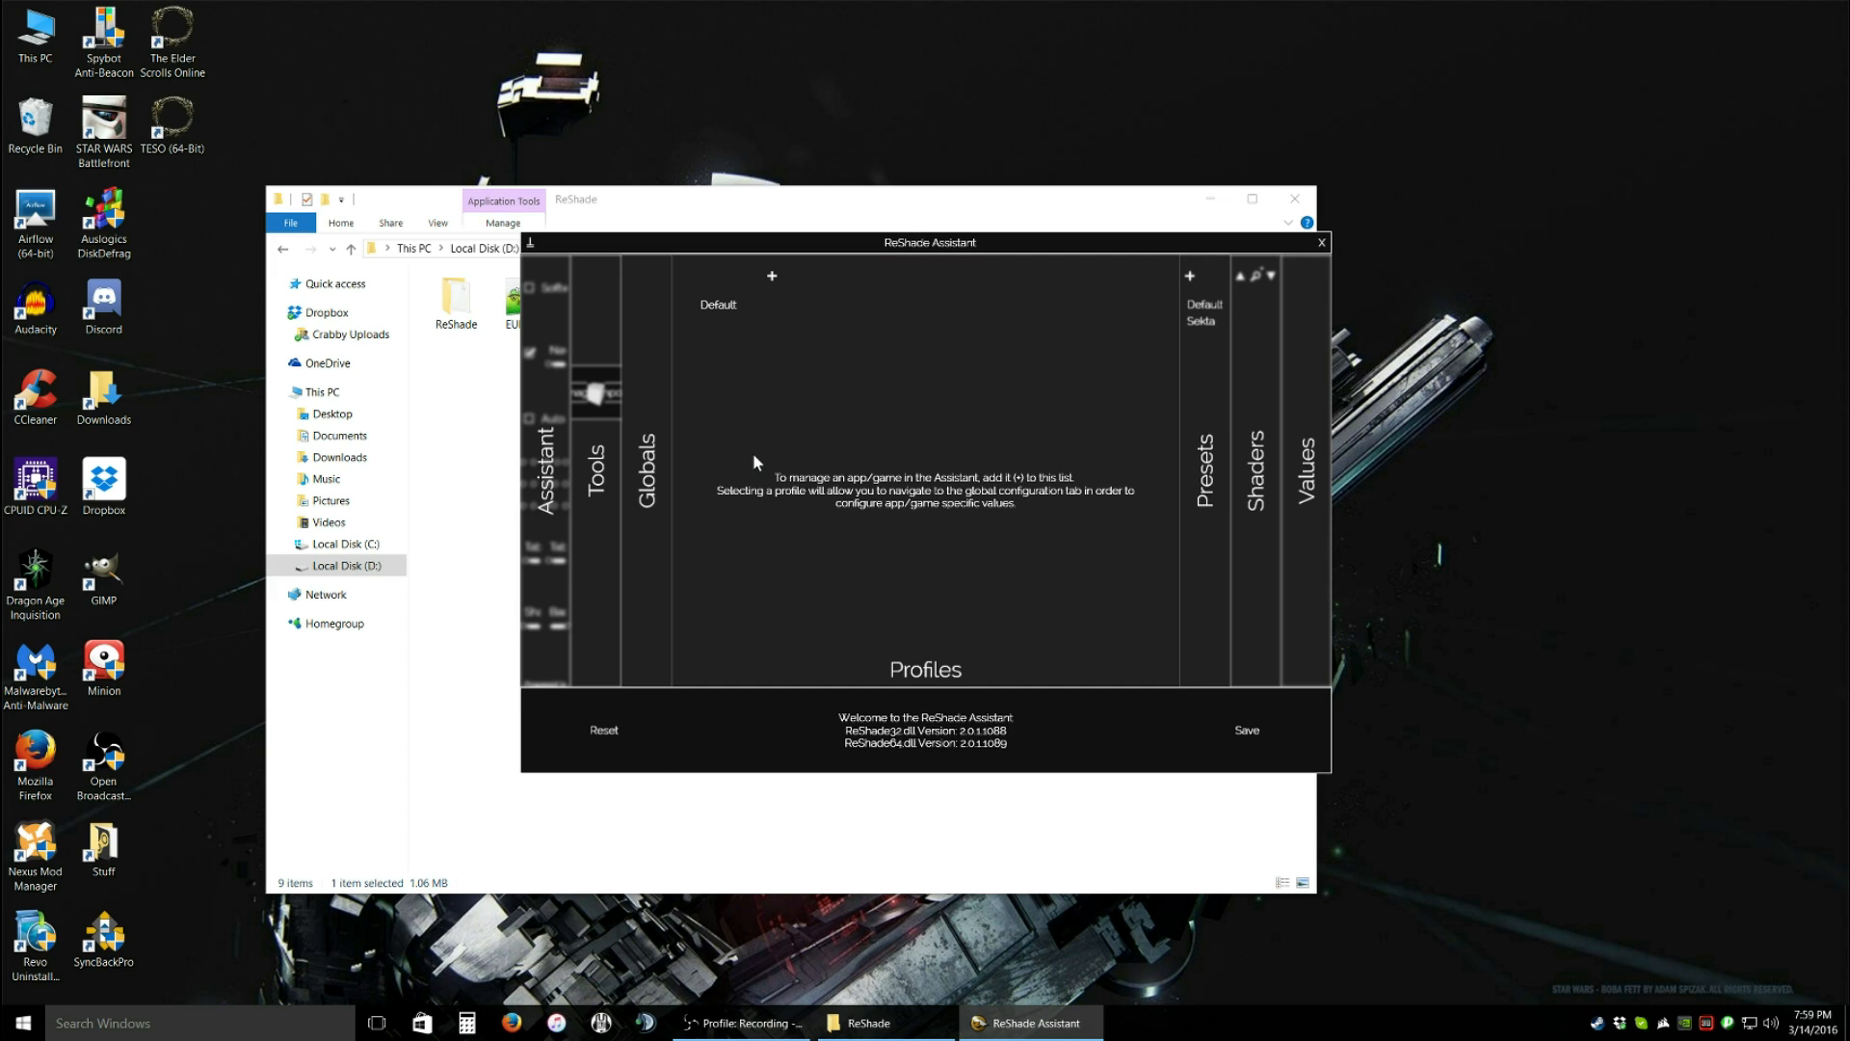
pyautogui.moveTo(667, 466)
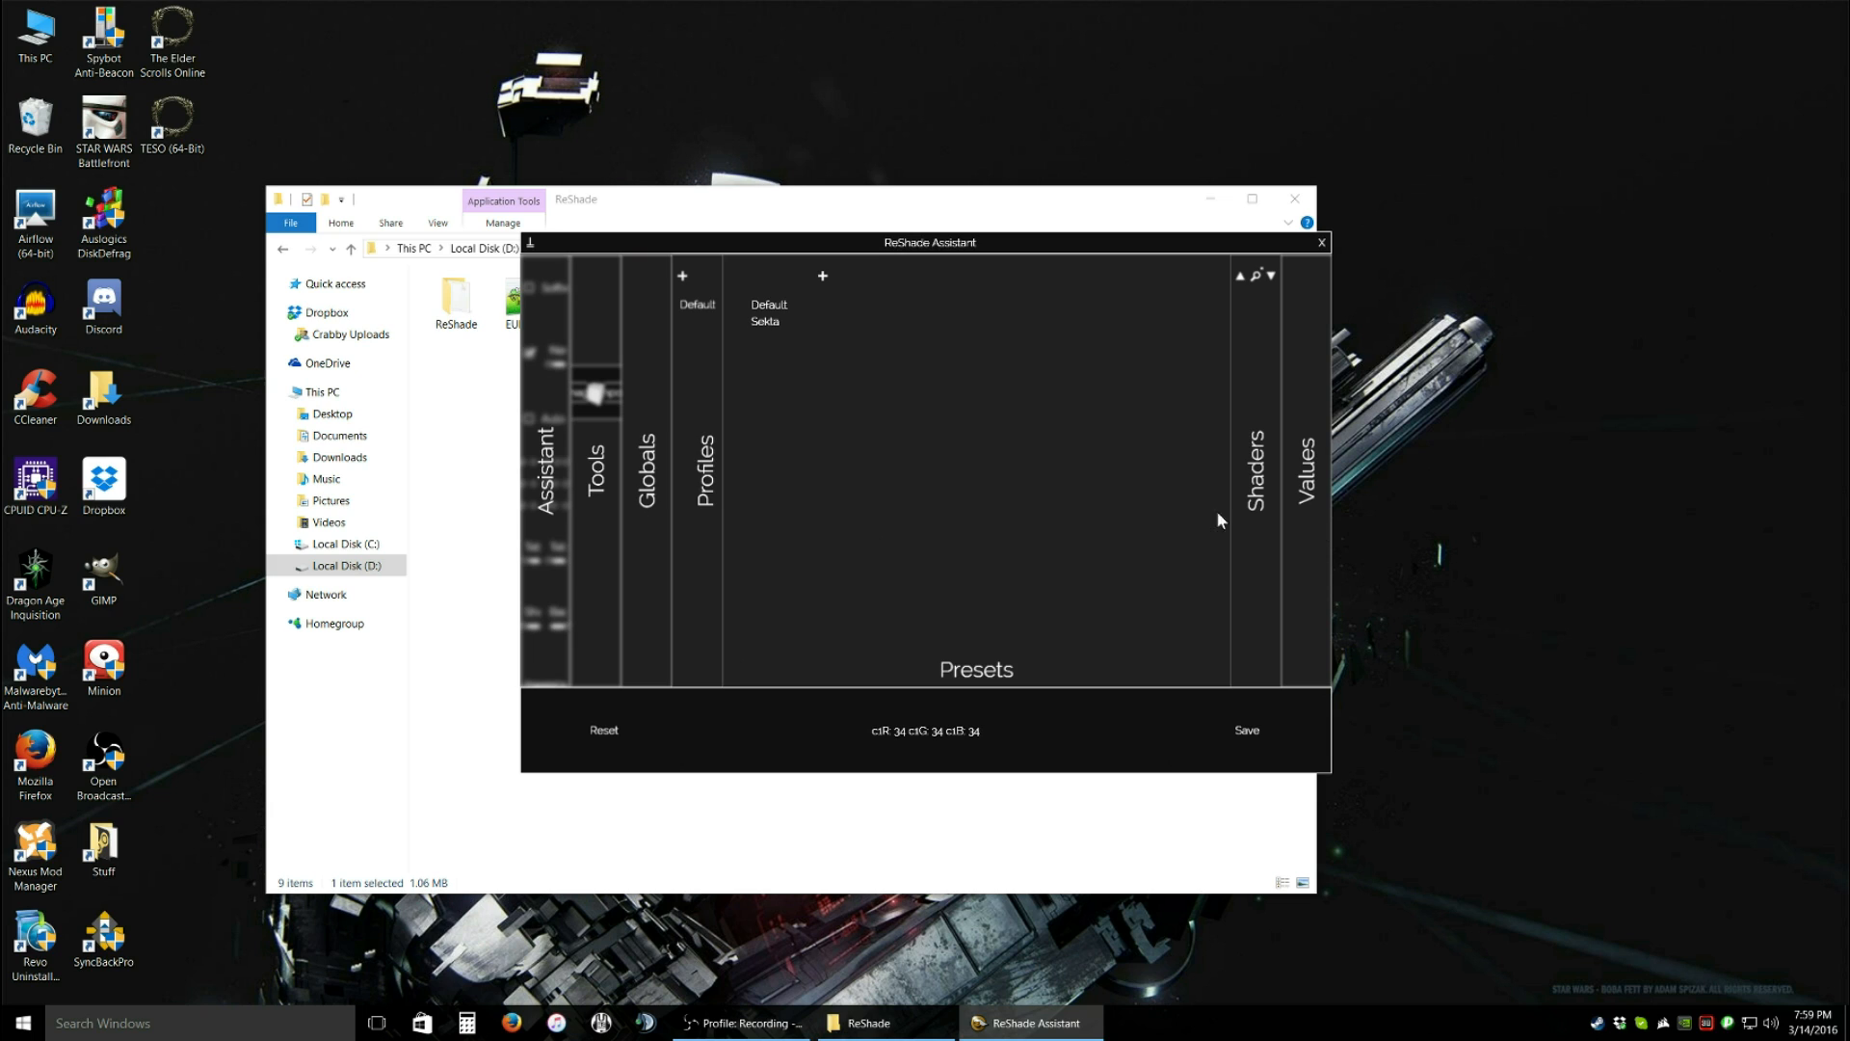
pyautogui.click(545, 481)
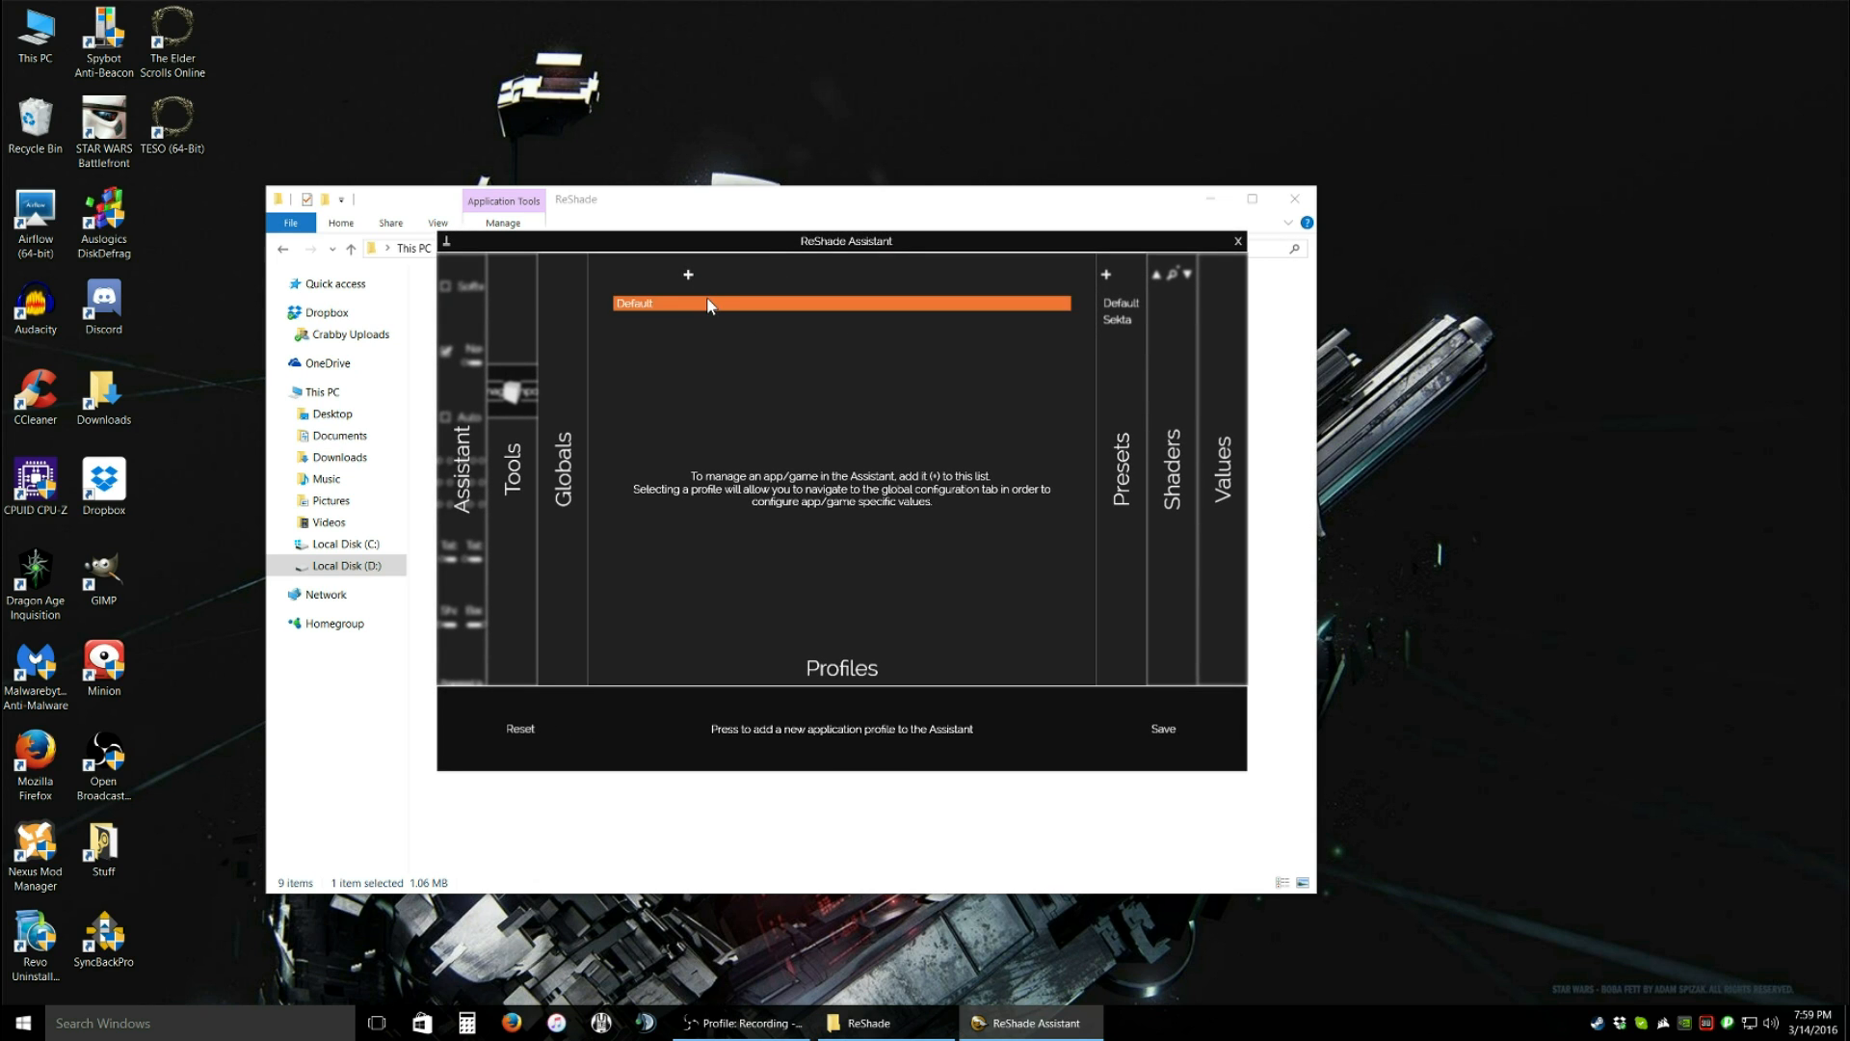
# - Add a new profile using eso.exe from The Elder Scrolls Online\game\client folder
pyautogui.click(688, 276)
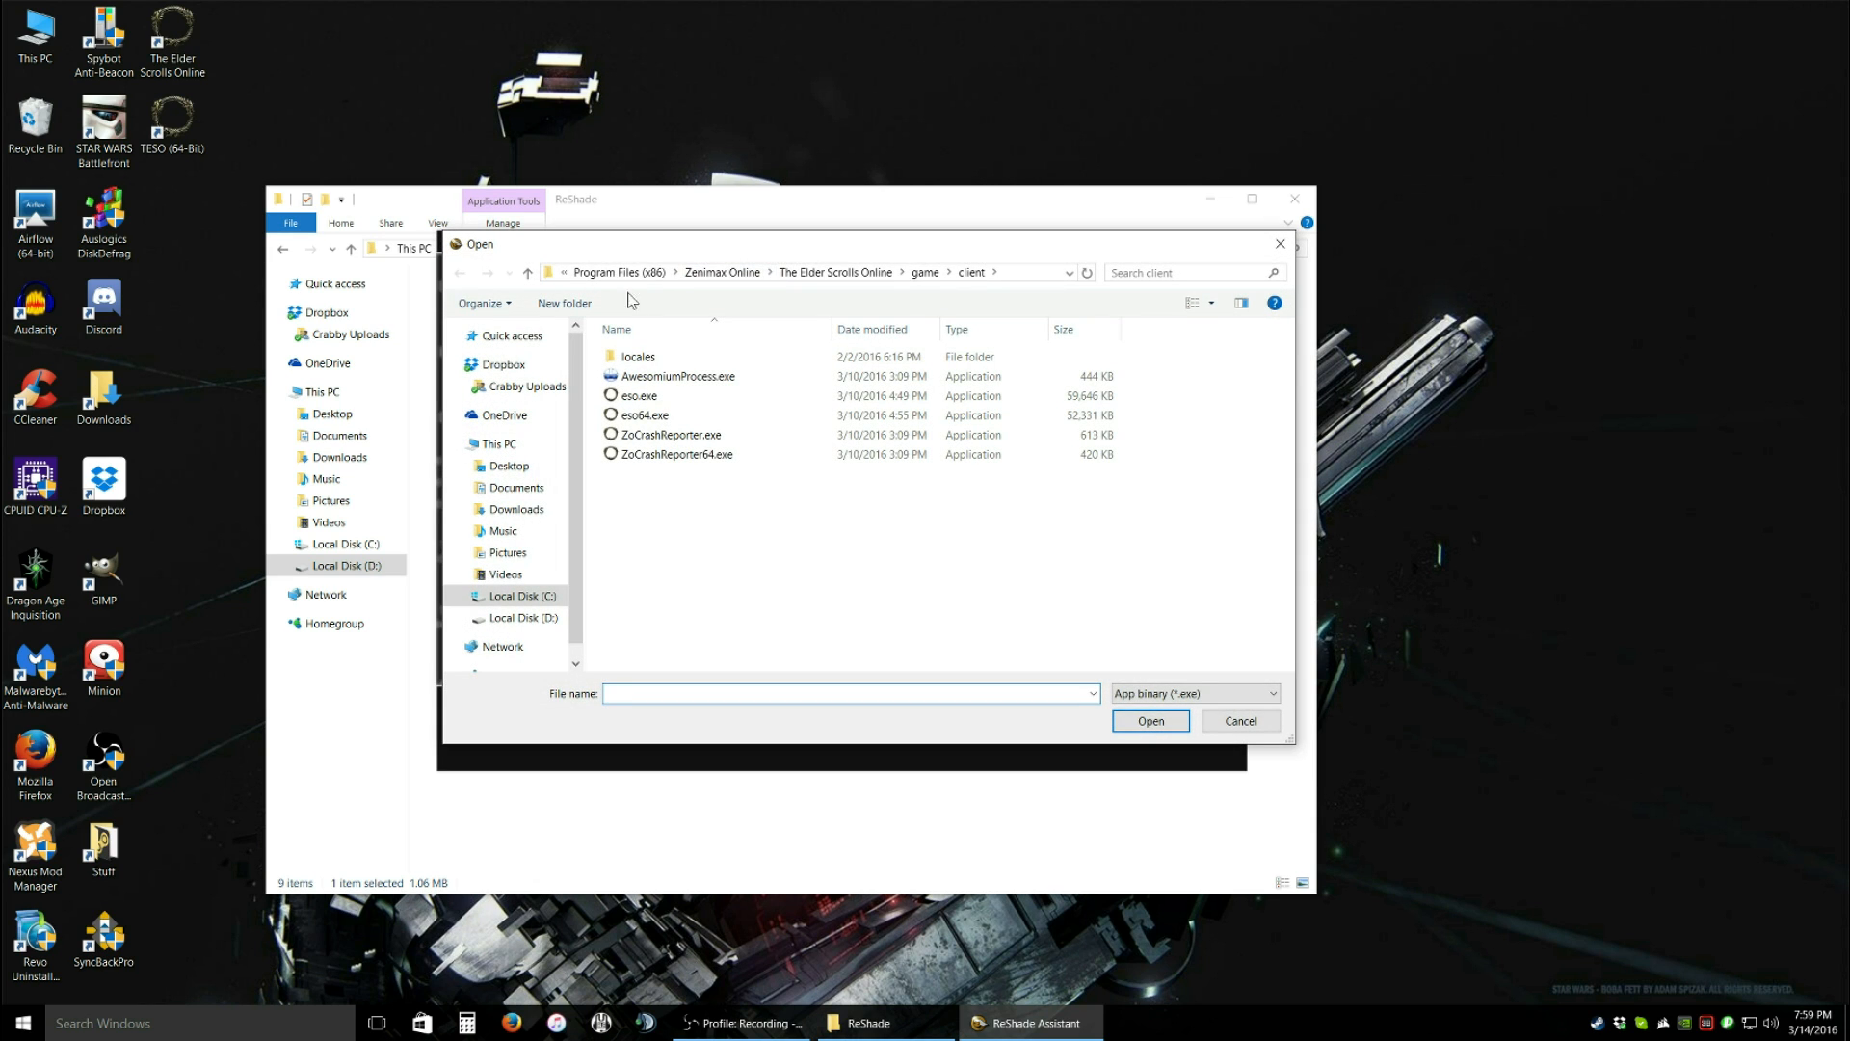
pyautogui.click(840, 271)
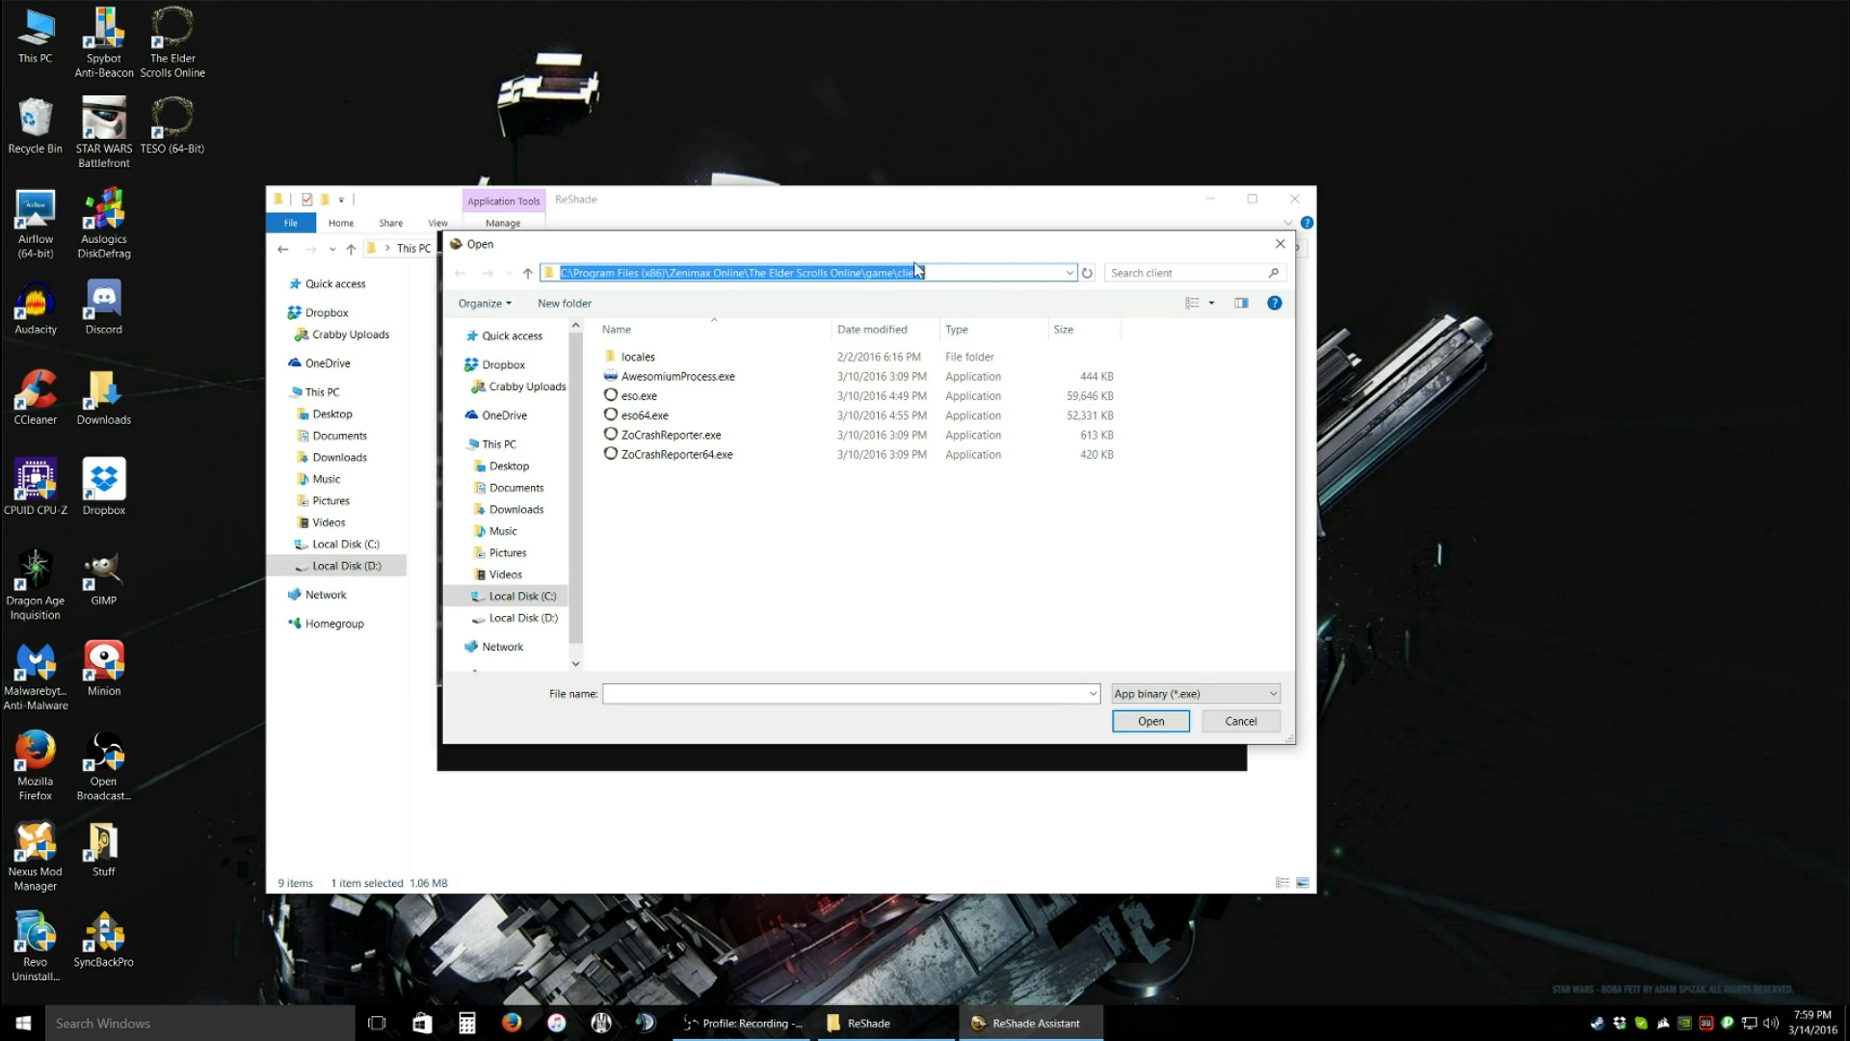
pyautogui.moveTo(731, 323)
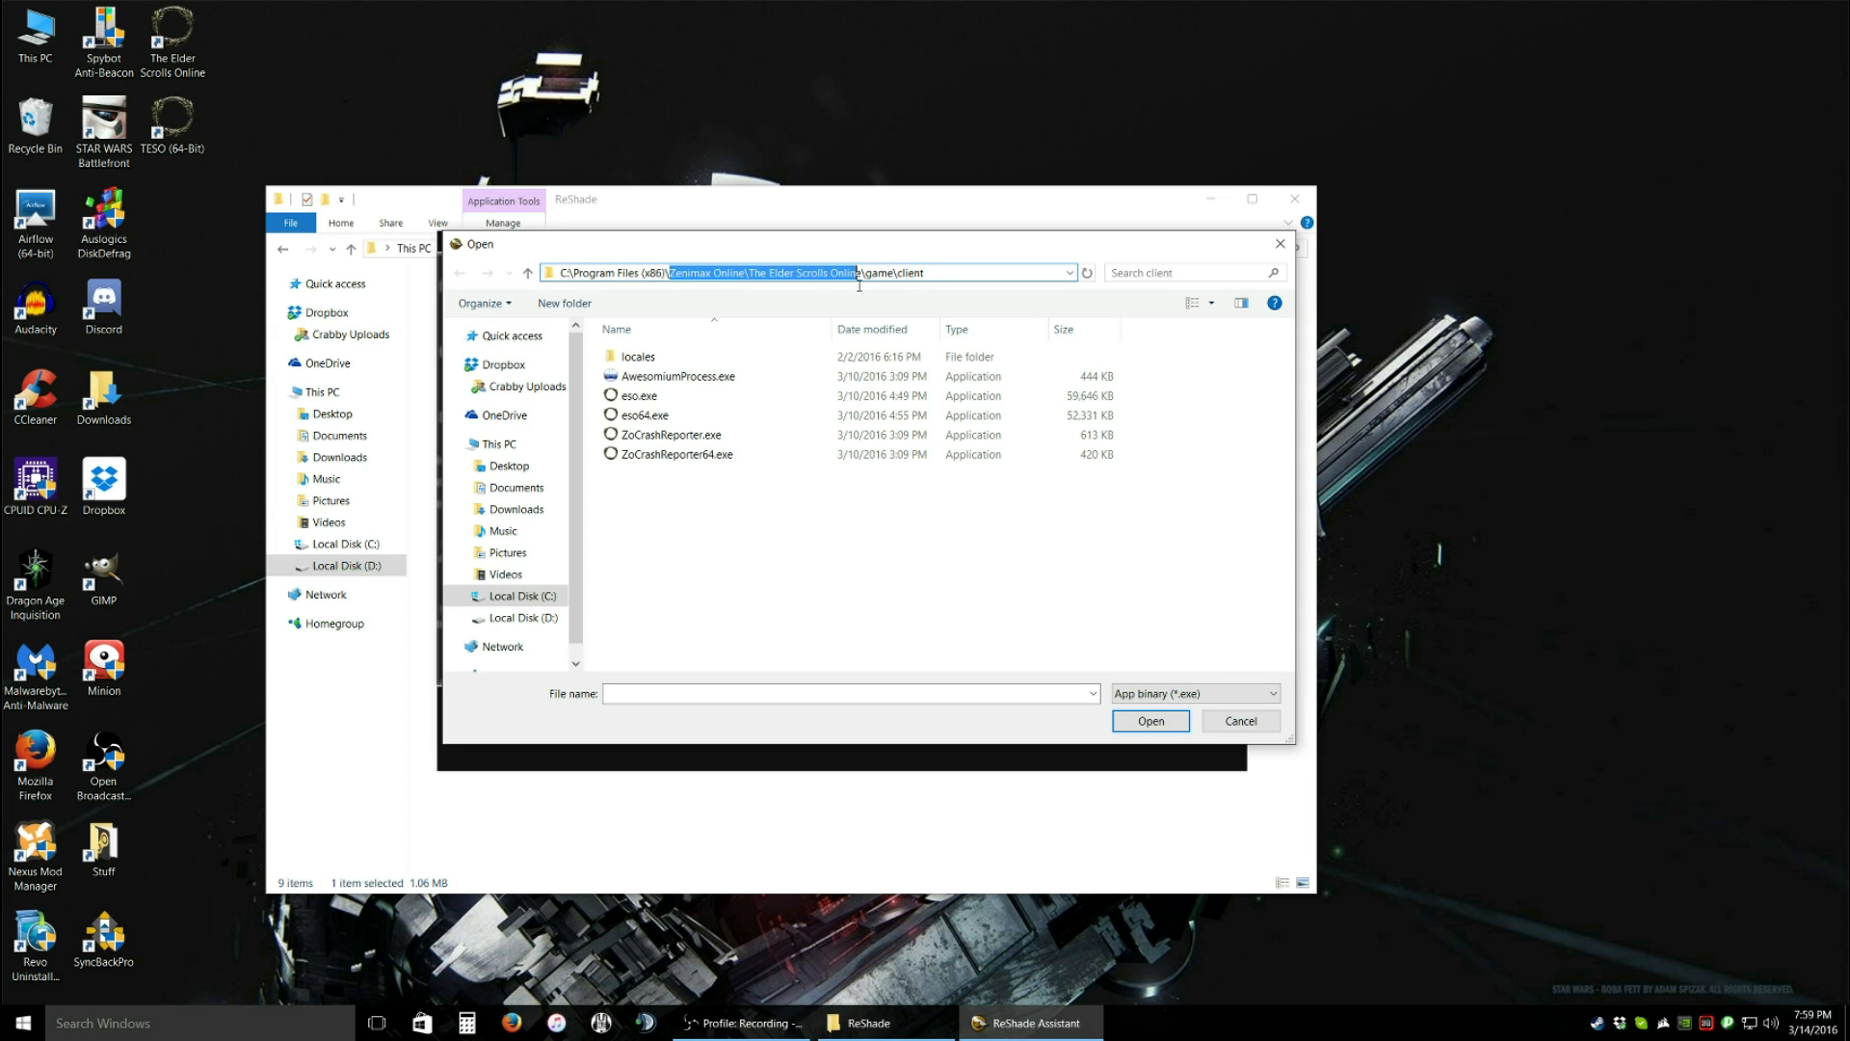
pyautogui.click(893, 273)
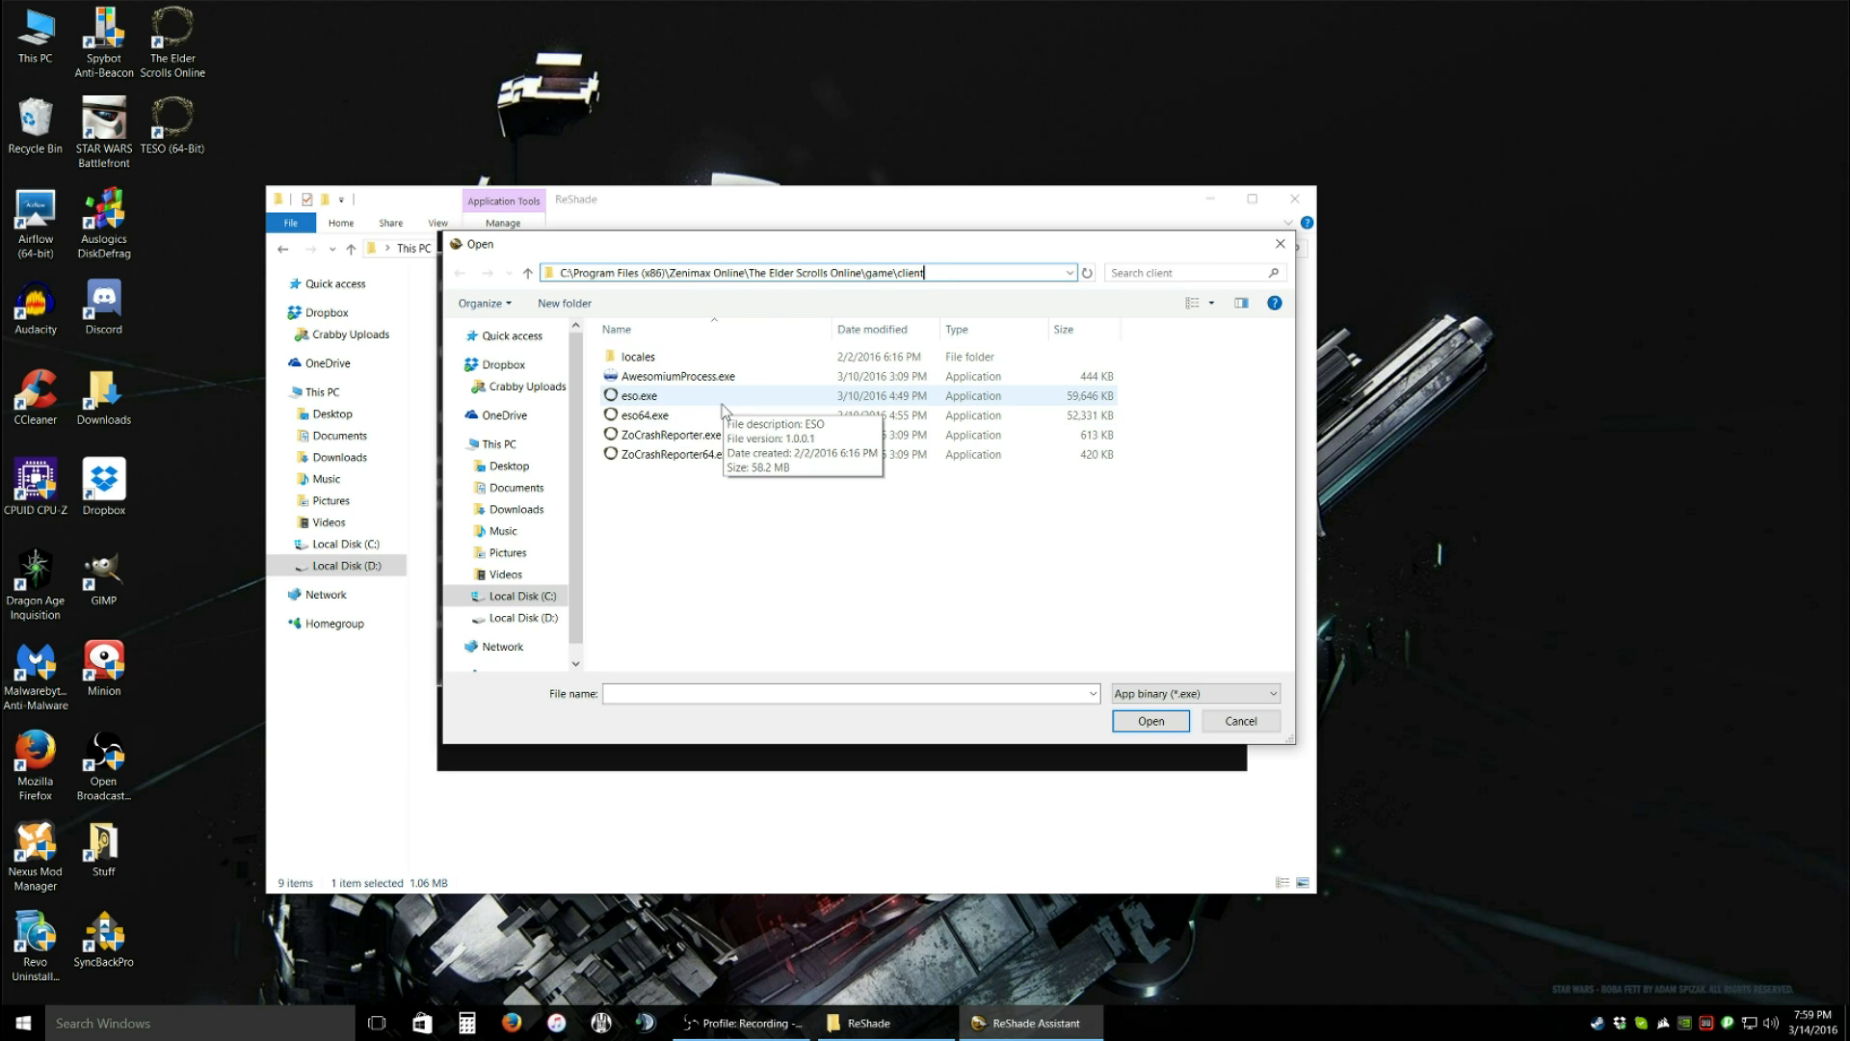
pyautogui.click(639, 395)
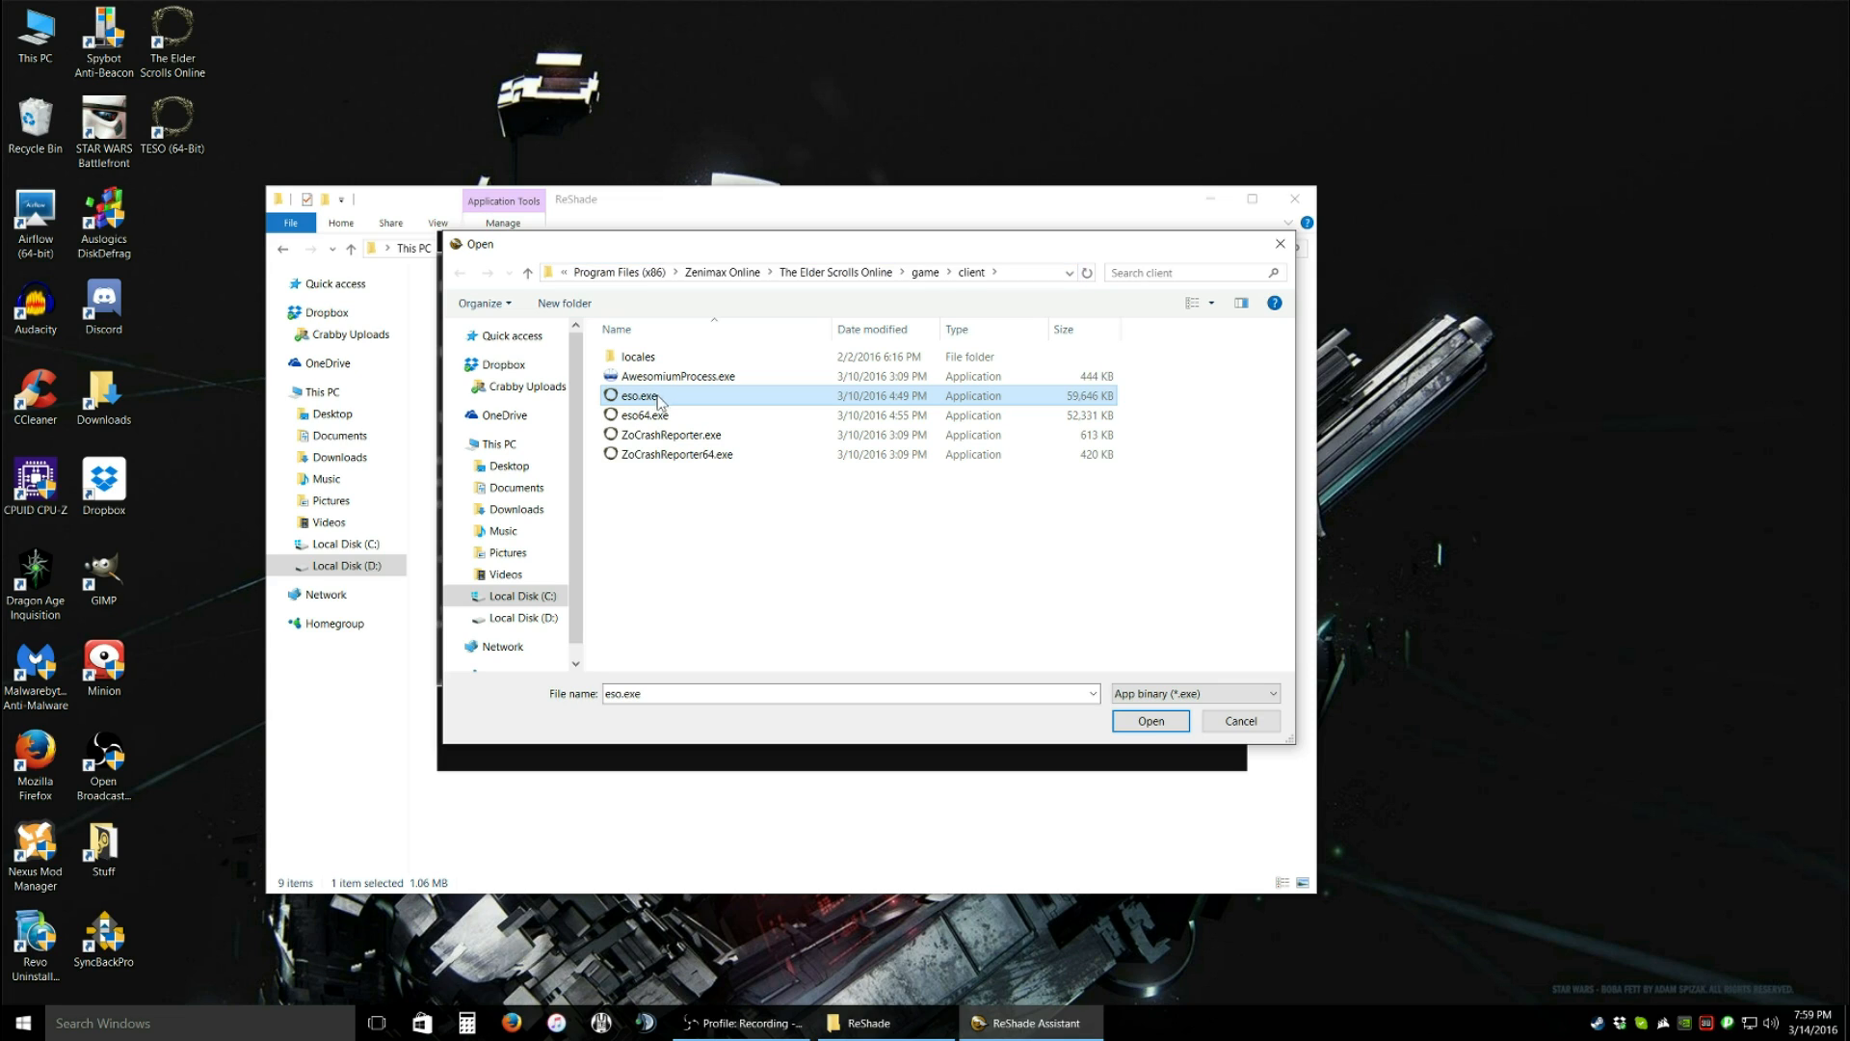
pyautogui.click(639, 415)
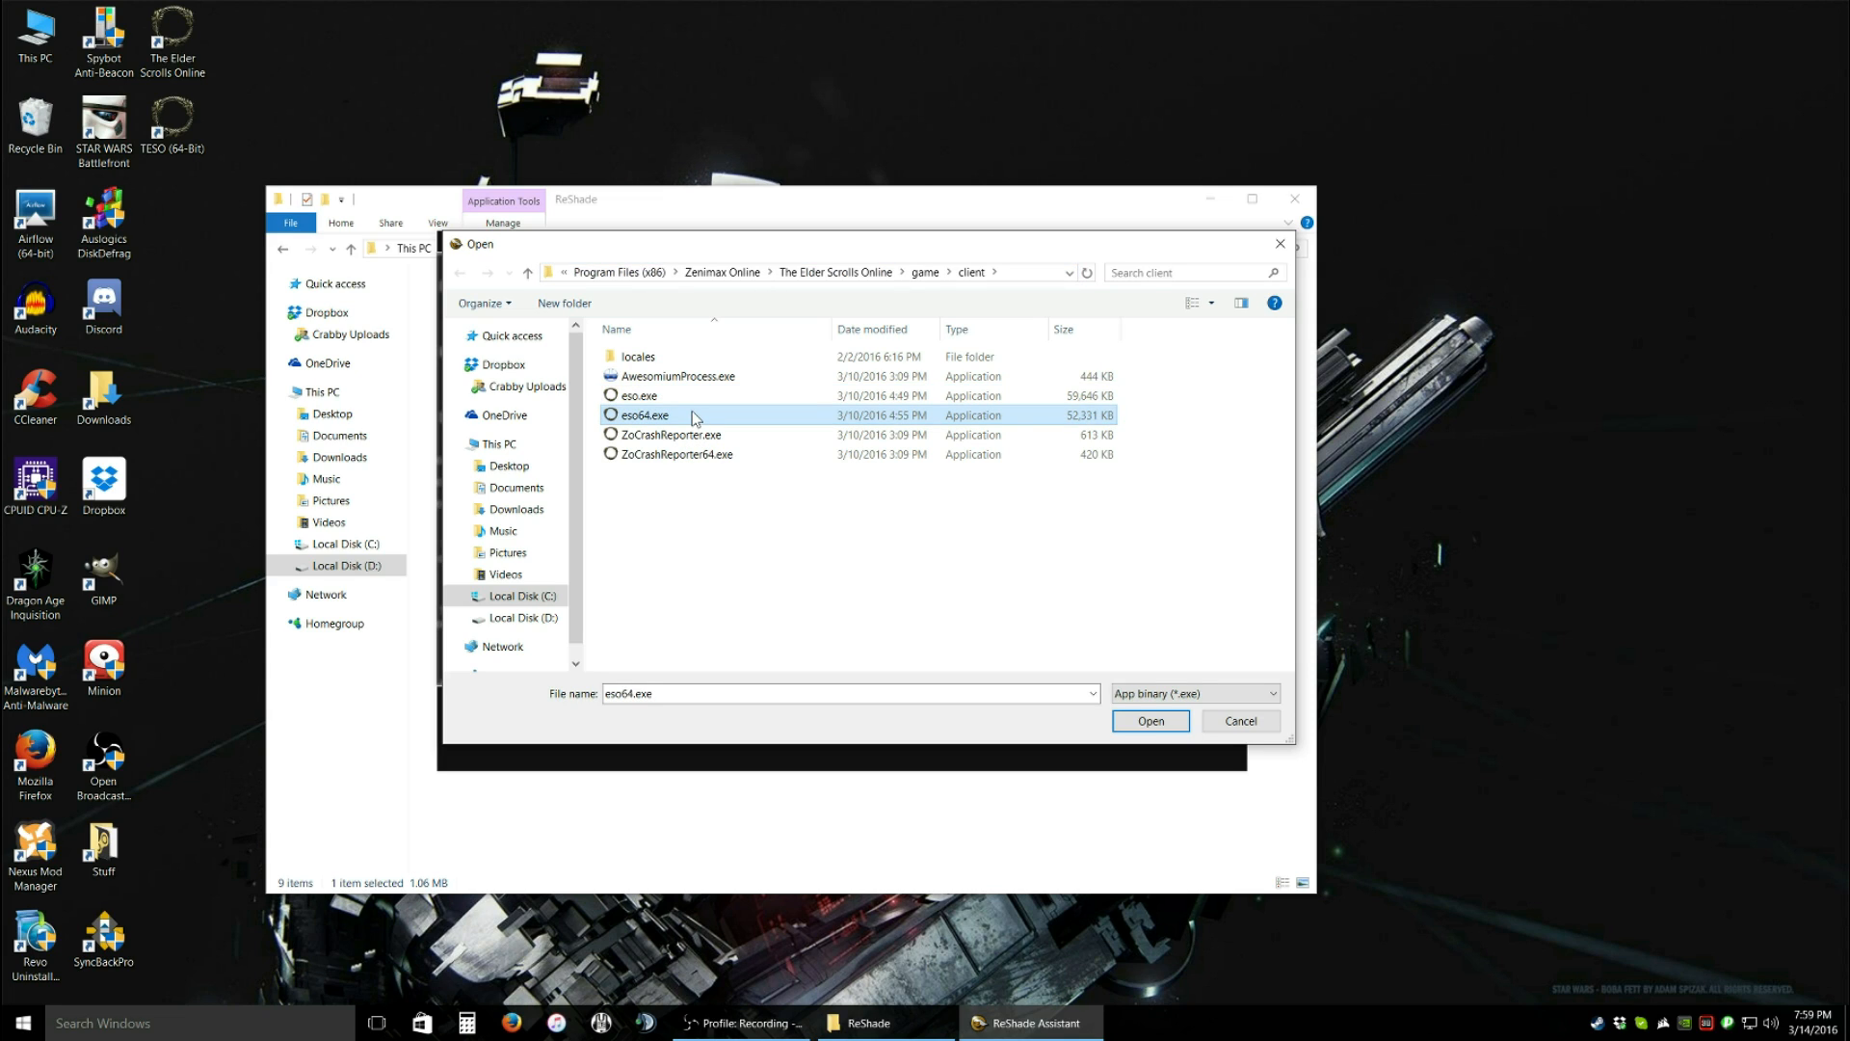
pyautogui.moveTo(687, 417)
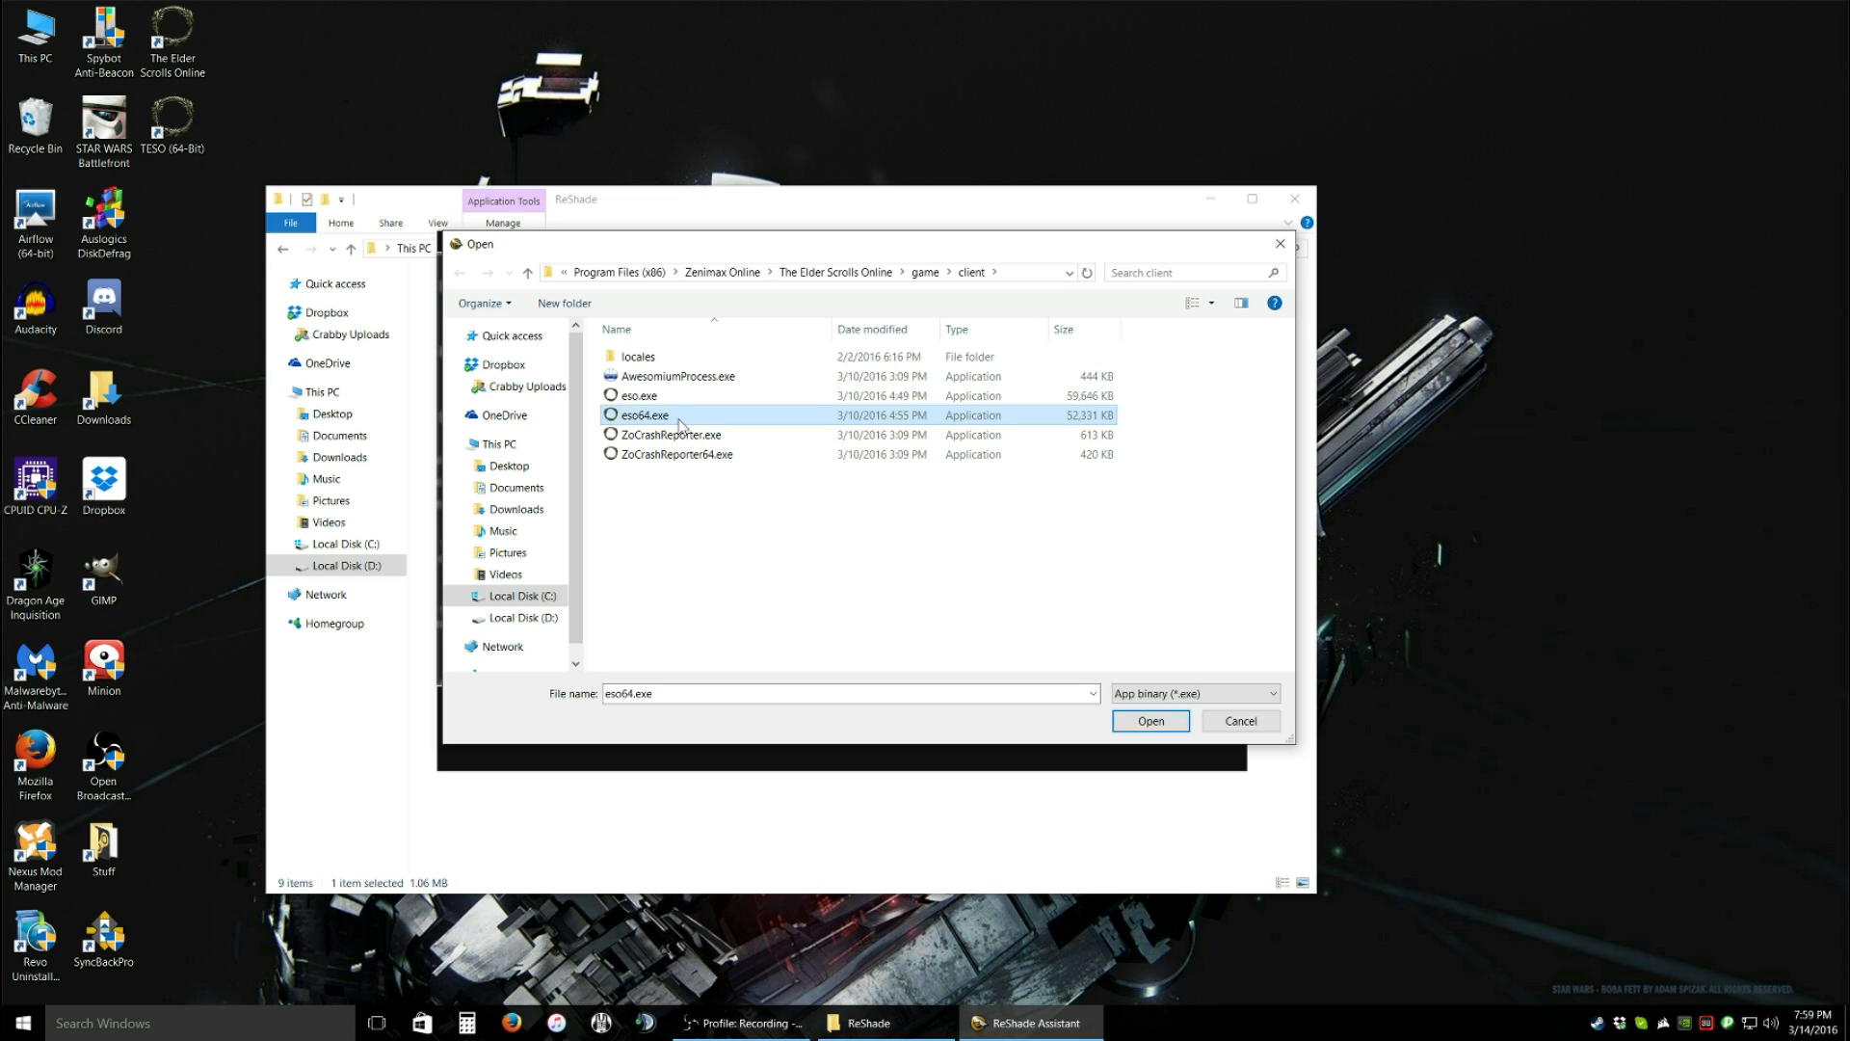
pyautogui.moveTo(648, 422)
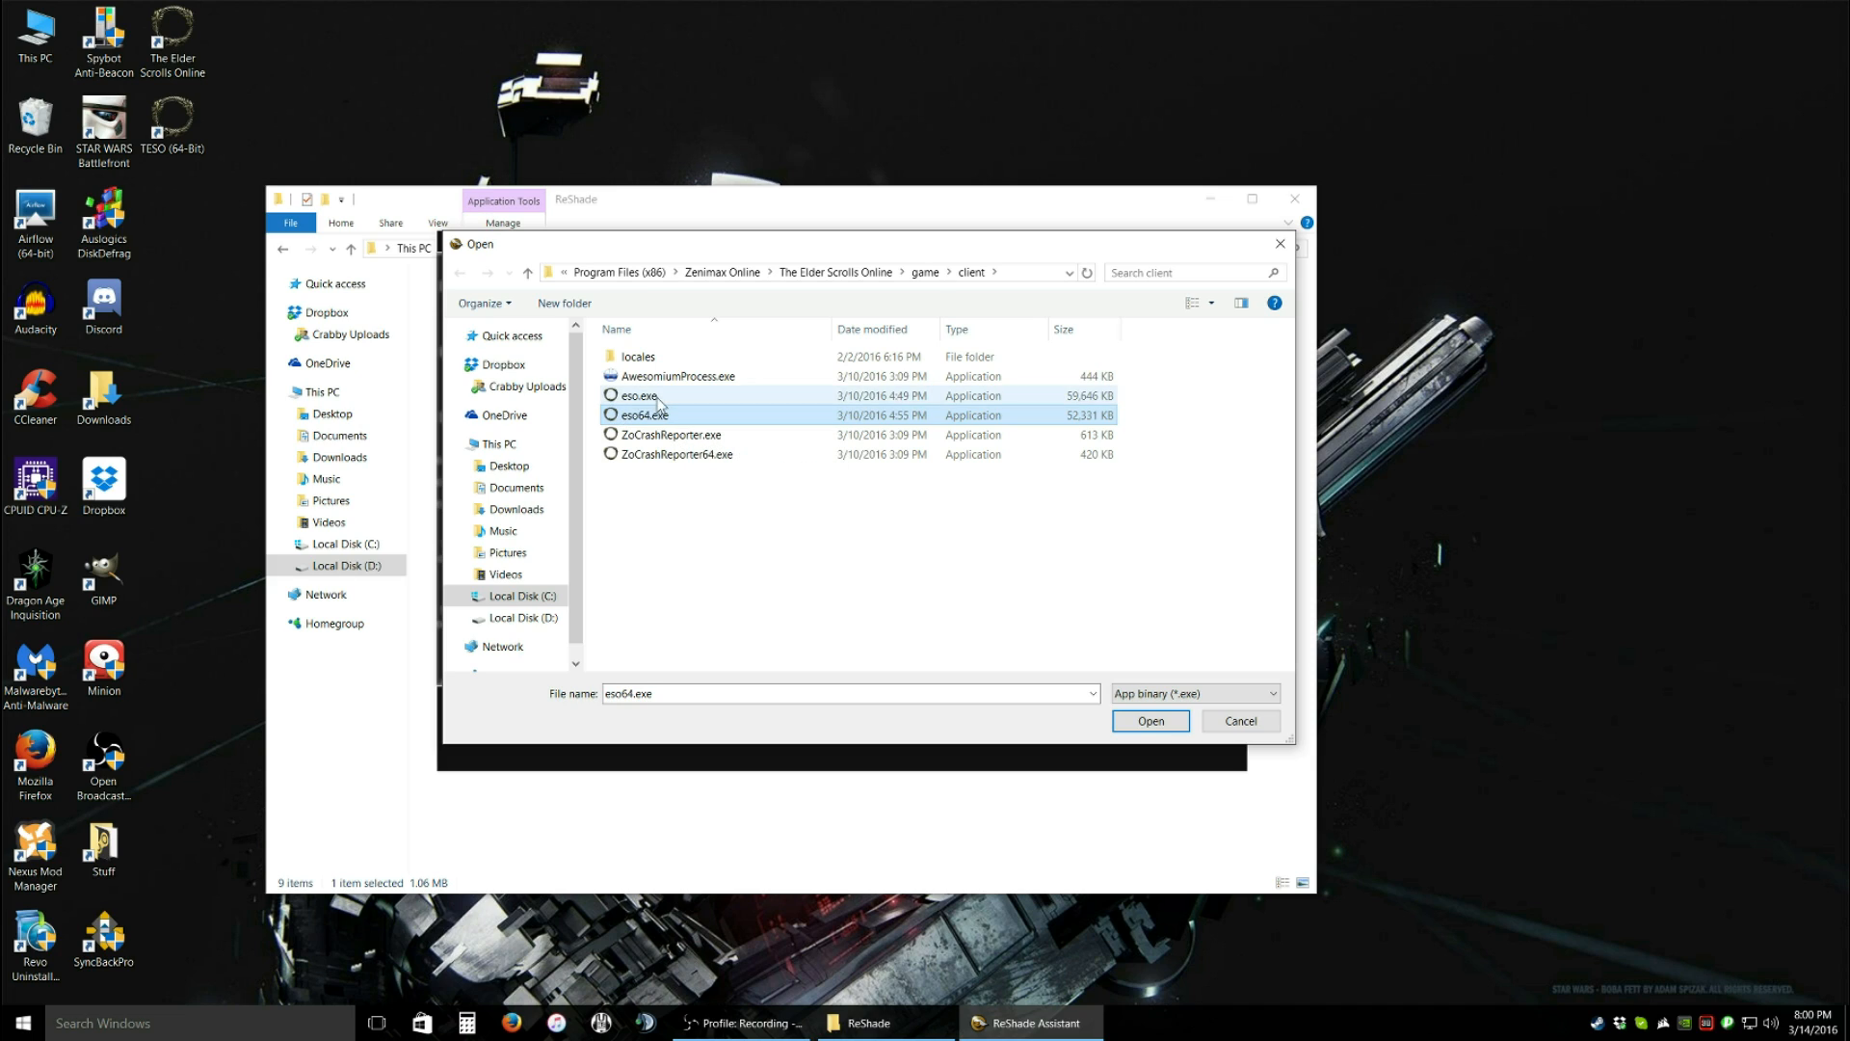
pyautogui.click(637, 395)
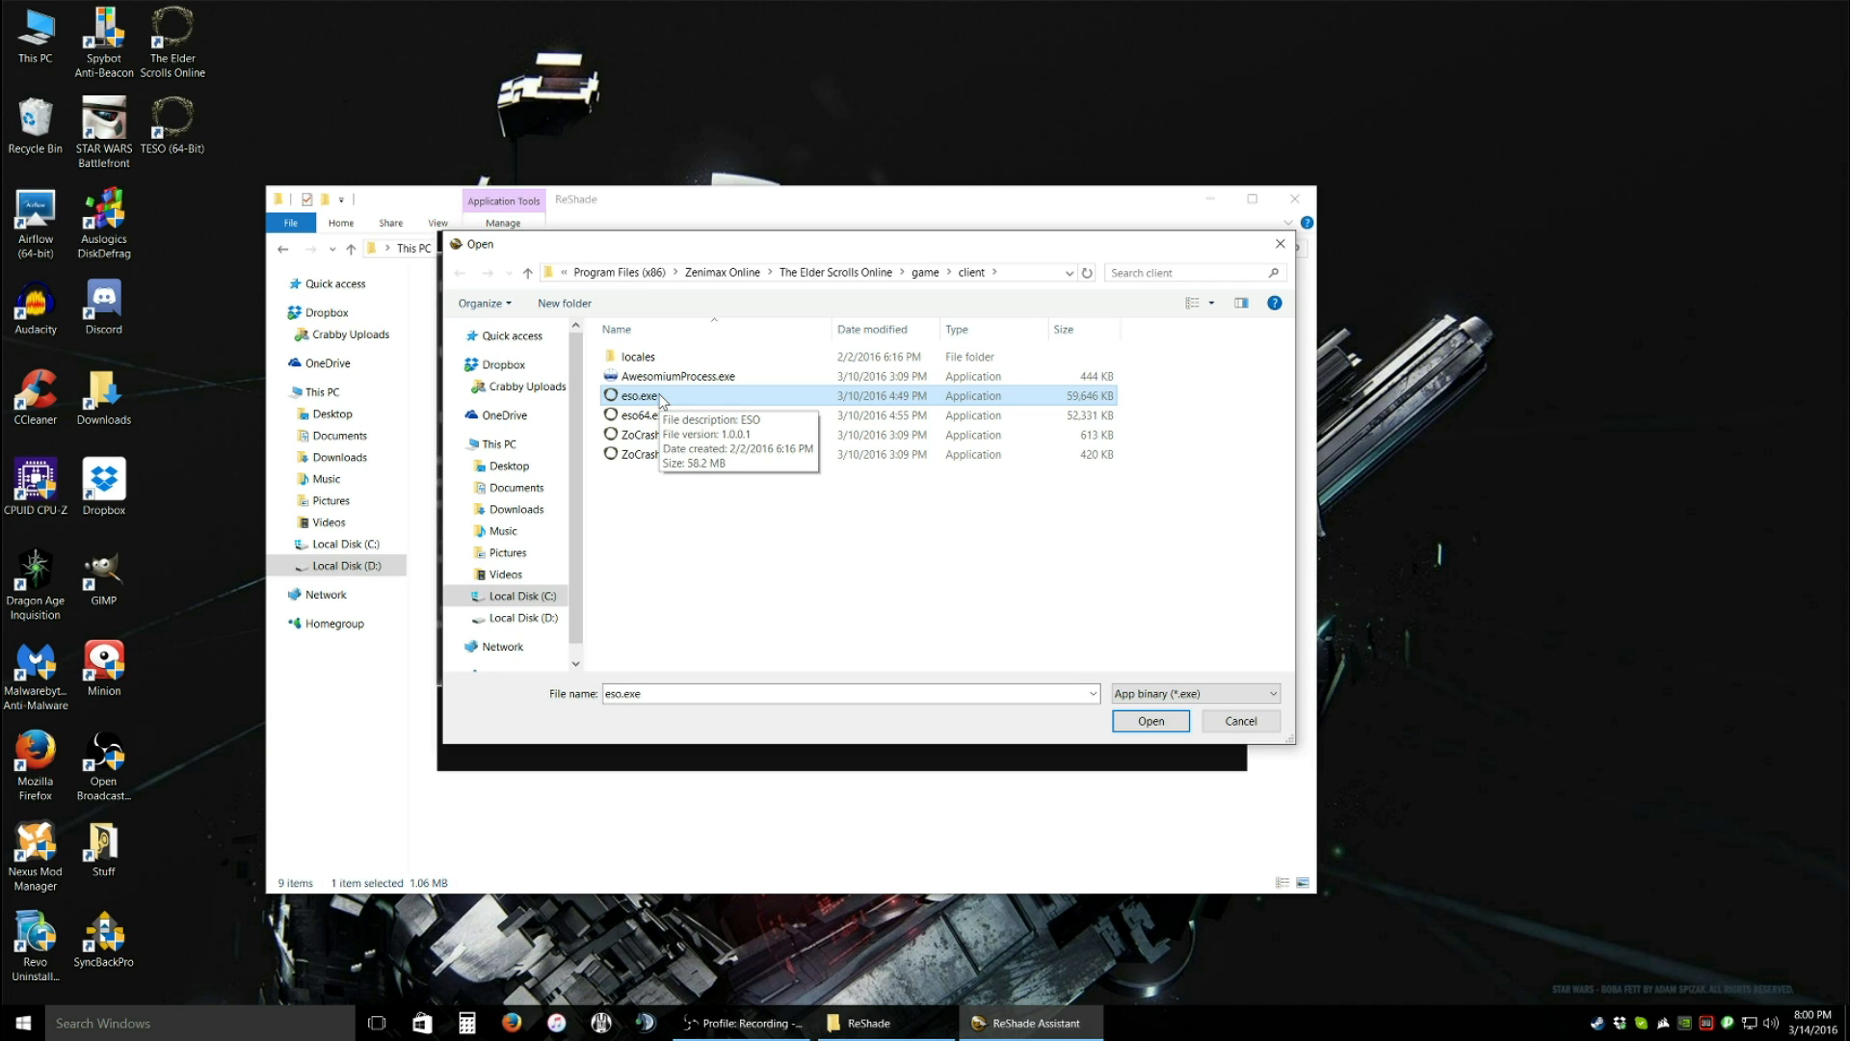
pyautogui.moveTo(824, 424)
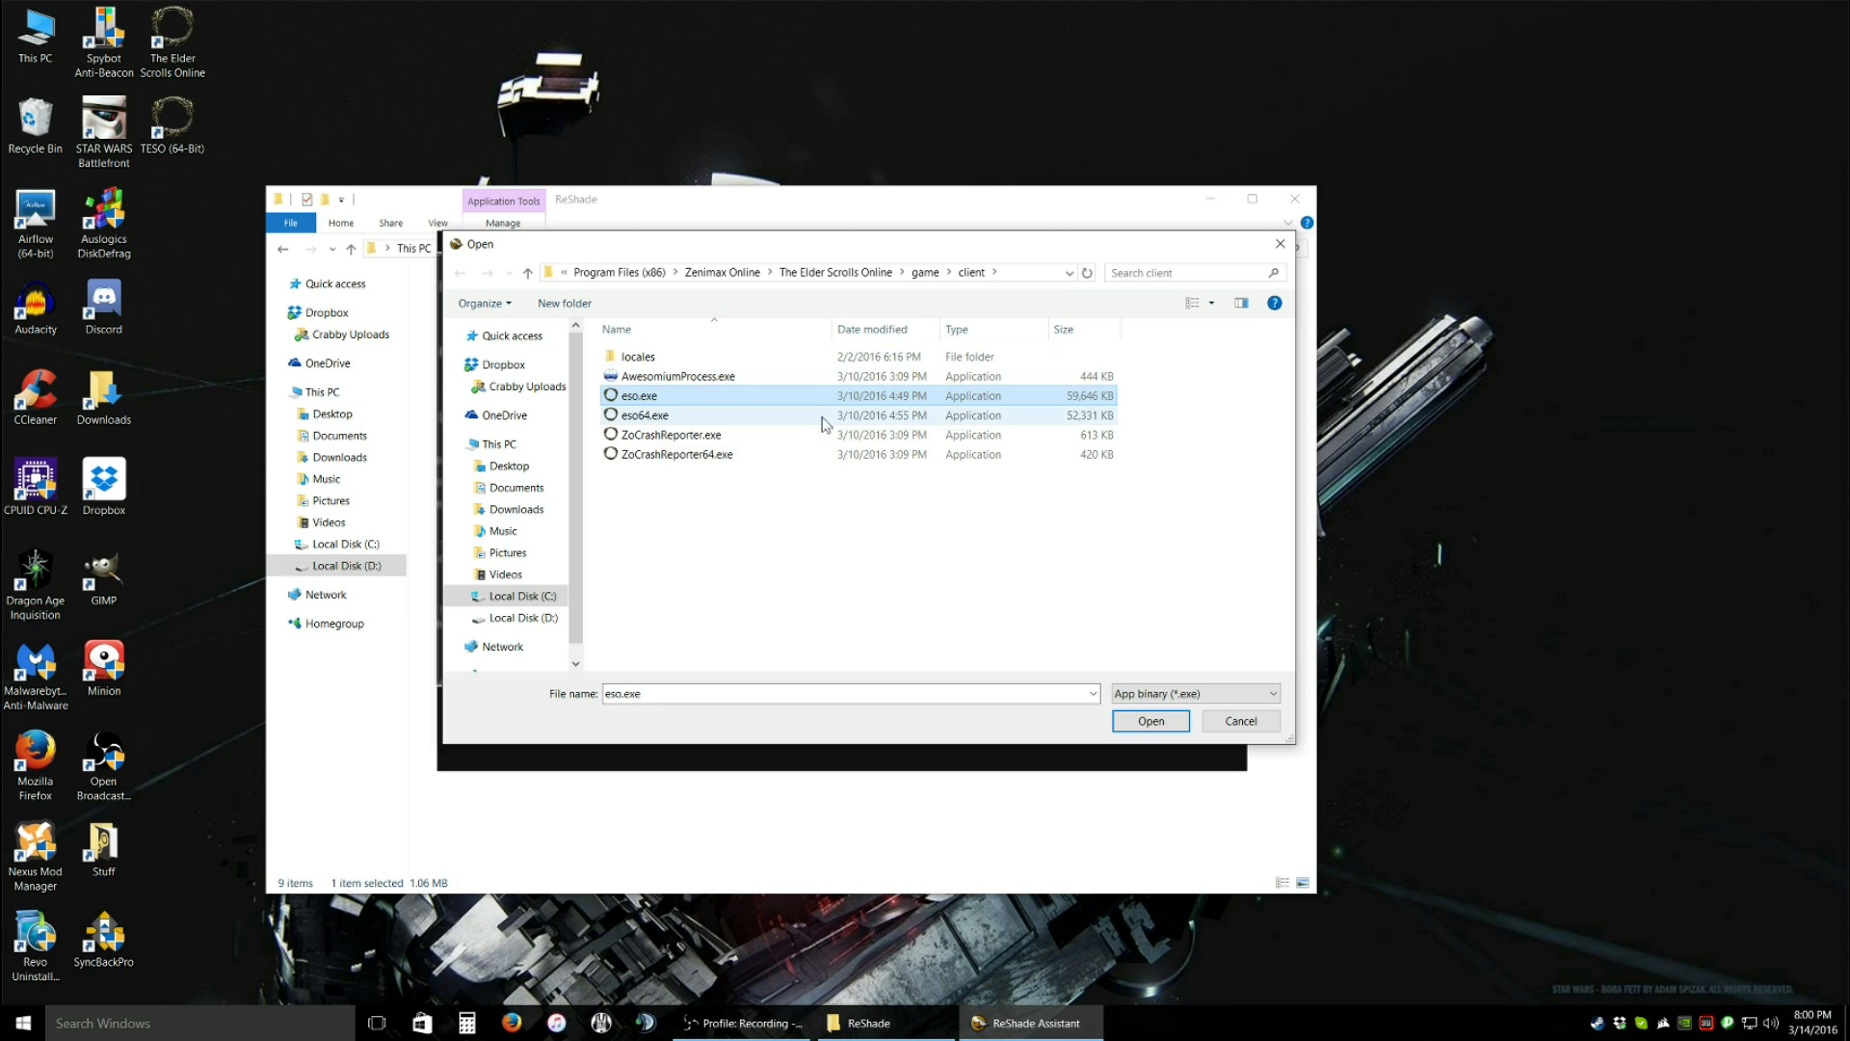
pyautogui.moveTo(773, 404)
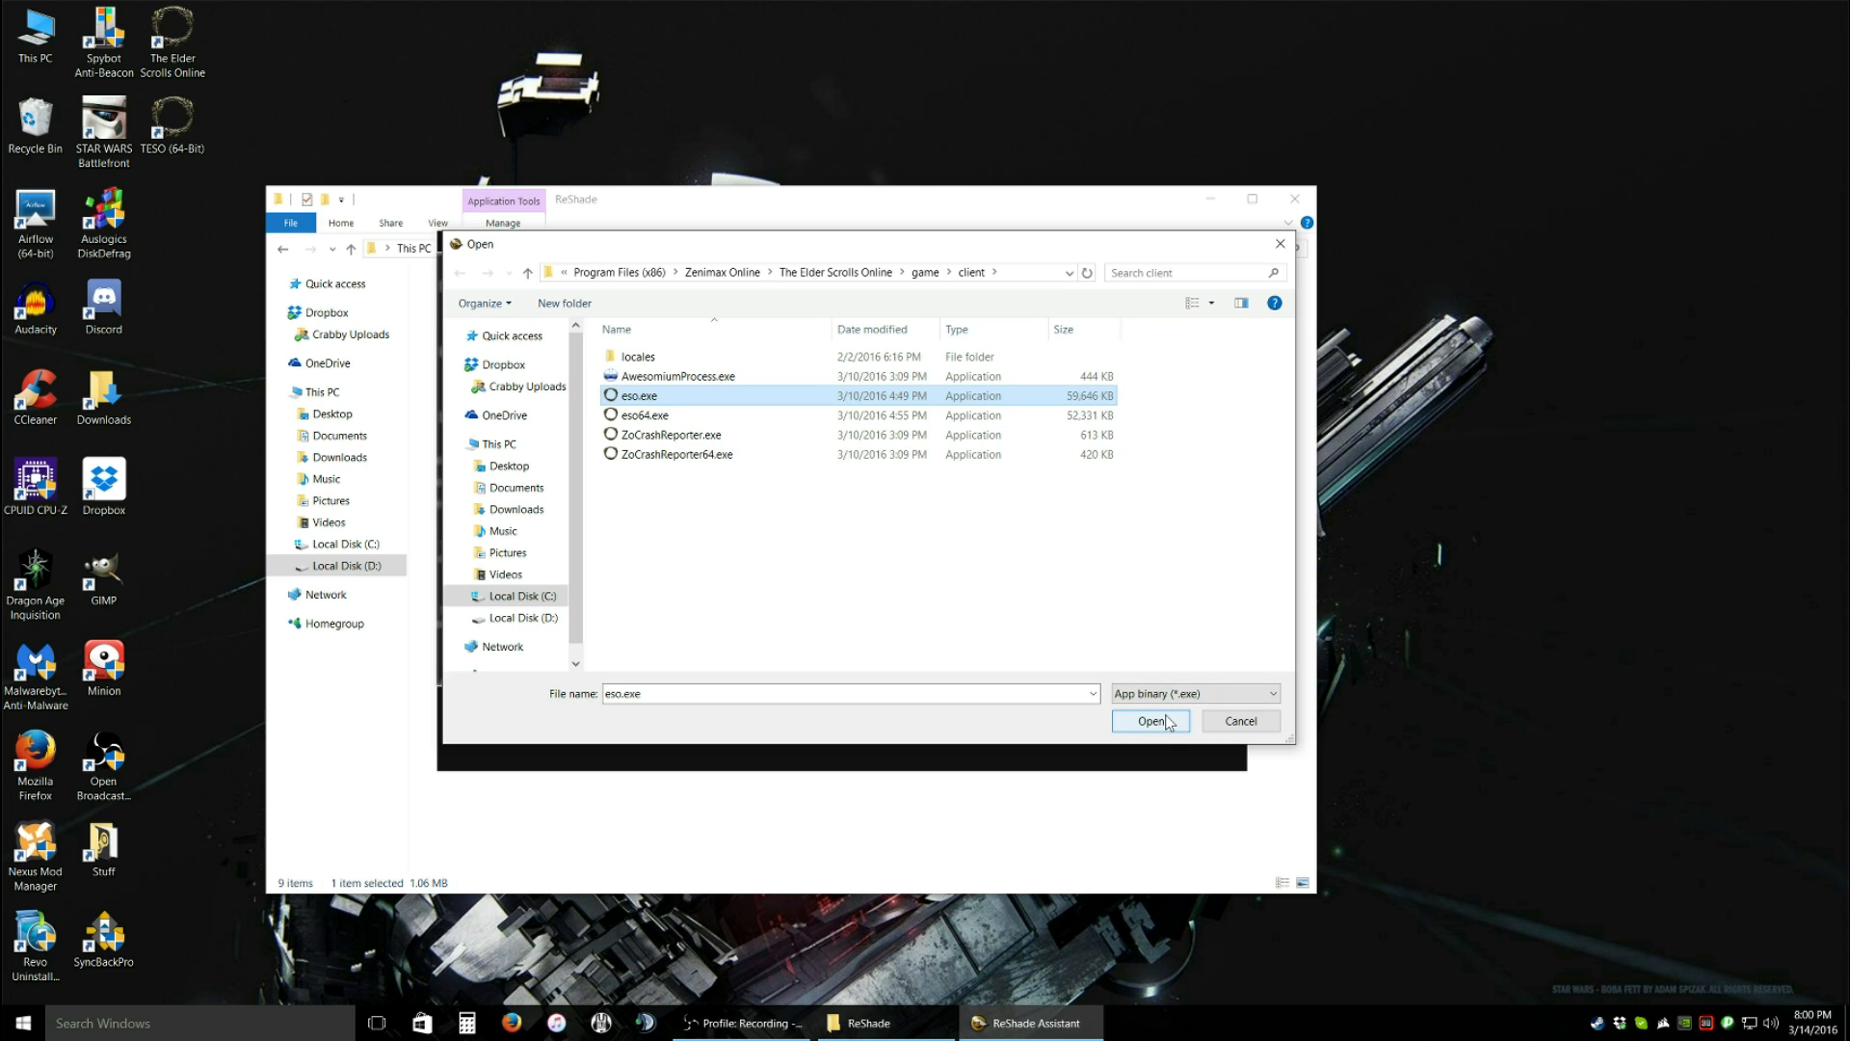
pyautogui.click(1150, 721)
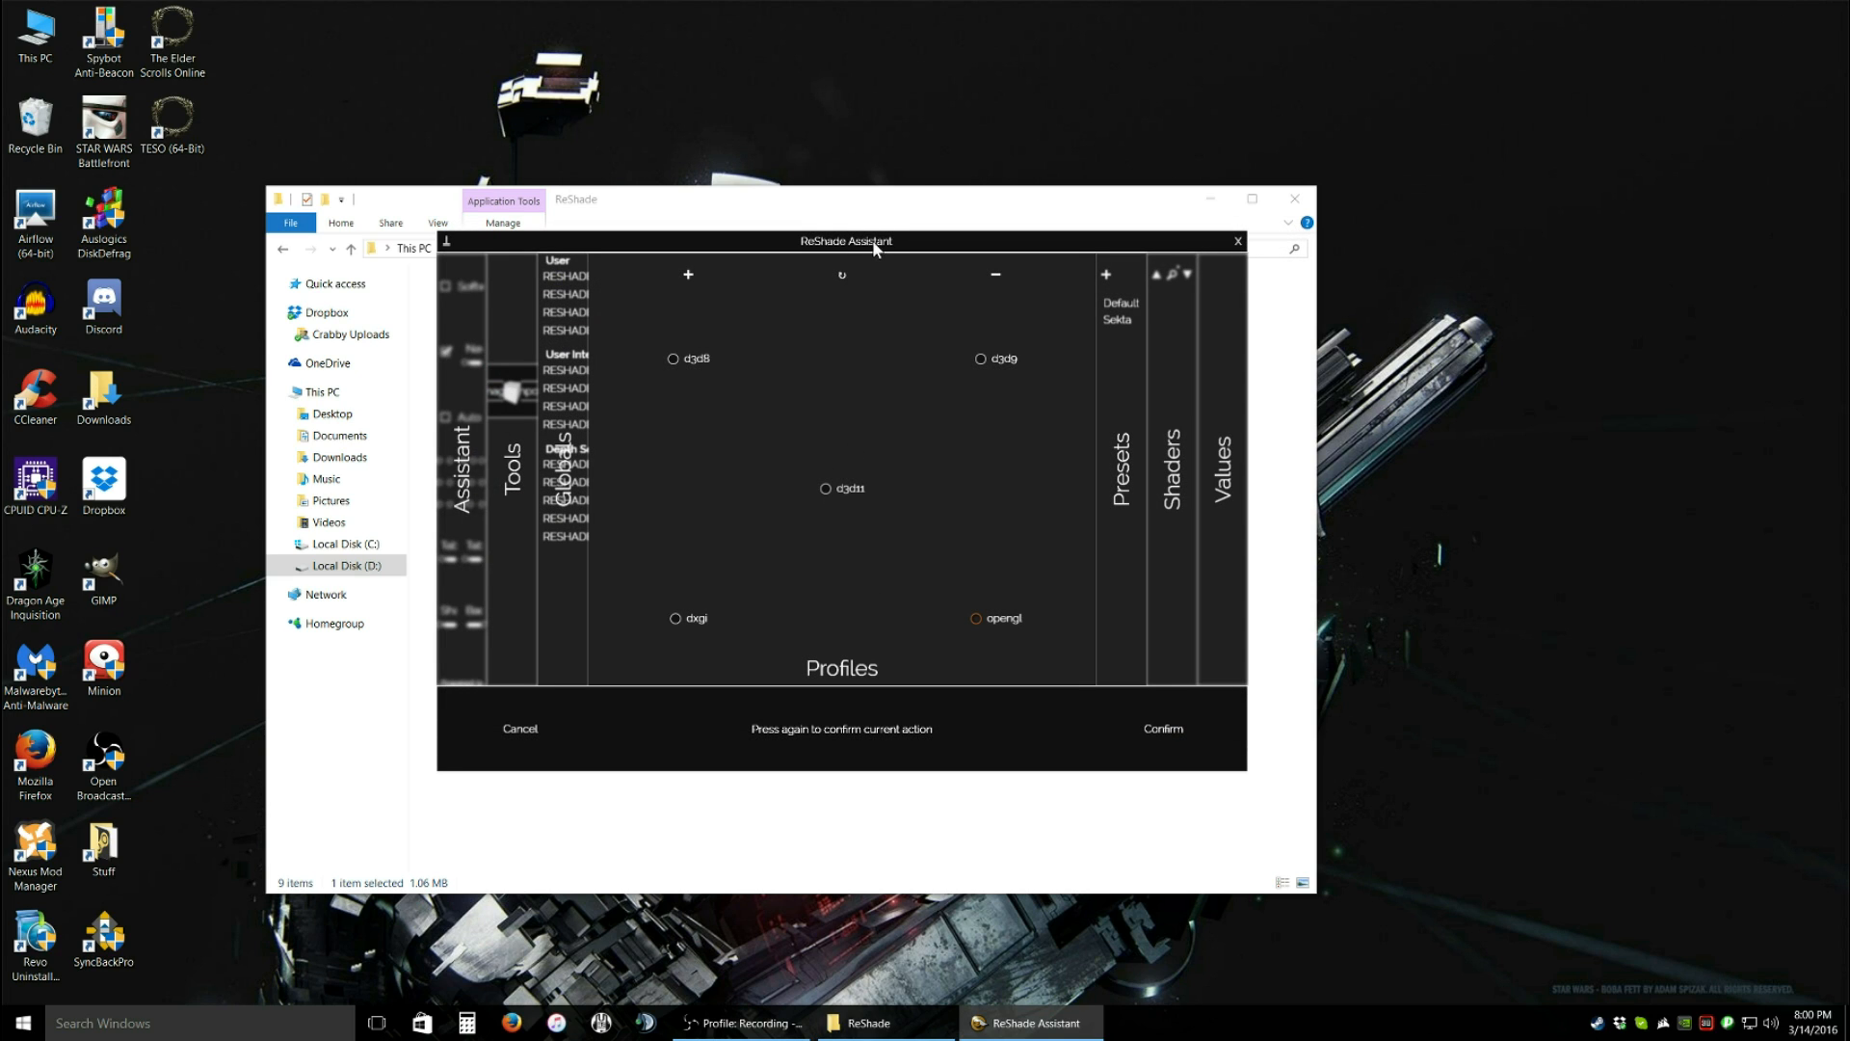
pyautogui.moveTo(890, 552)
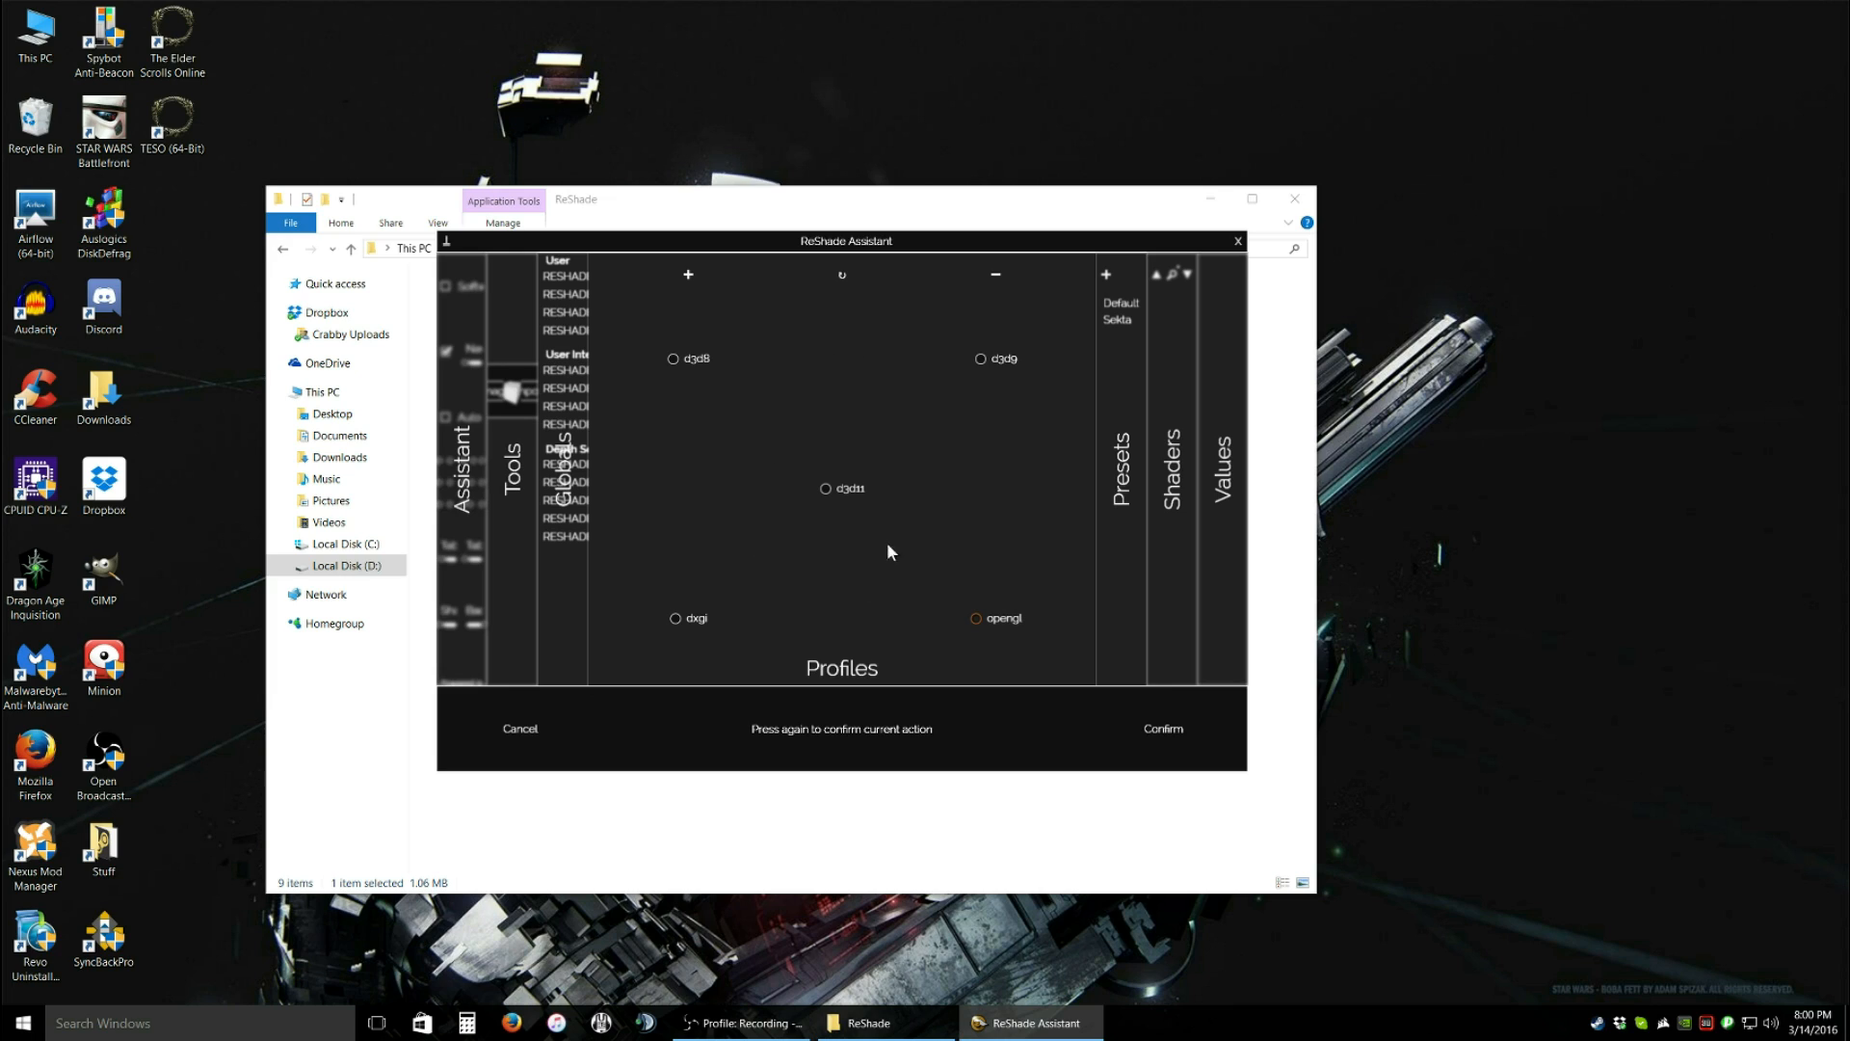
pyautogui.moveTo(718, 380)
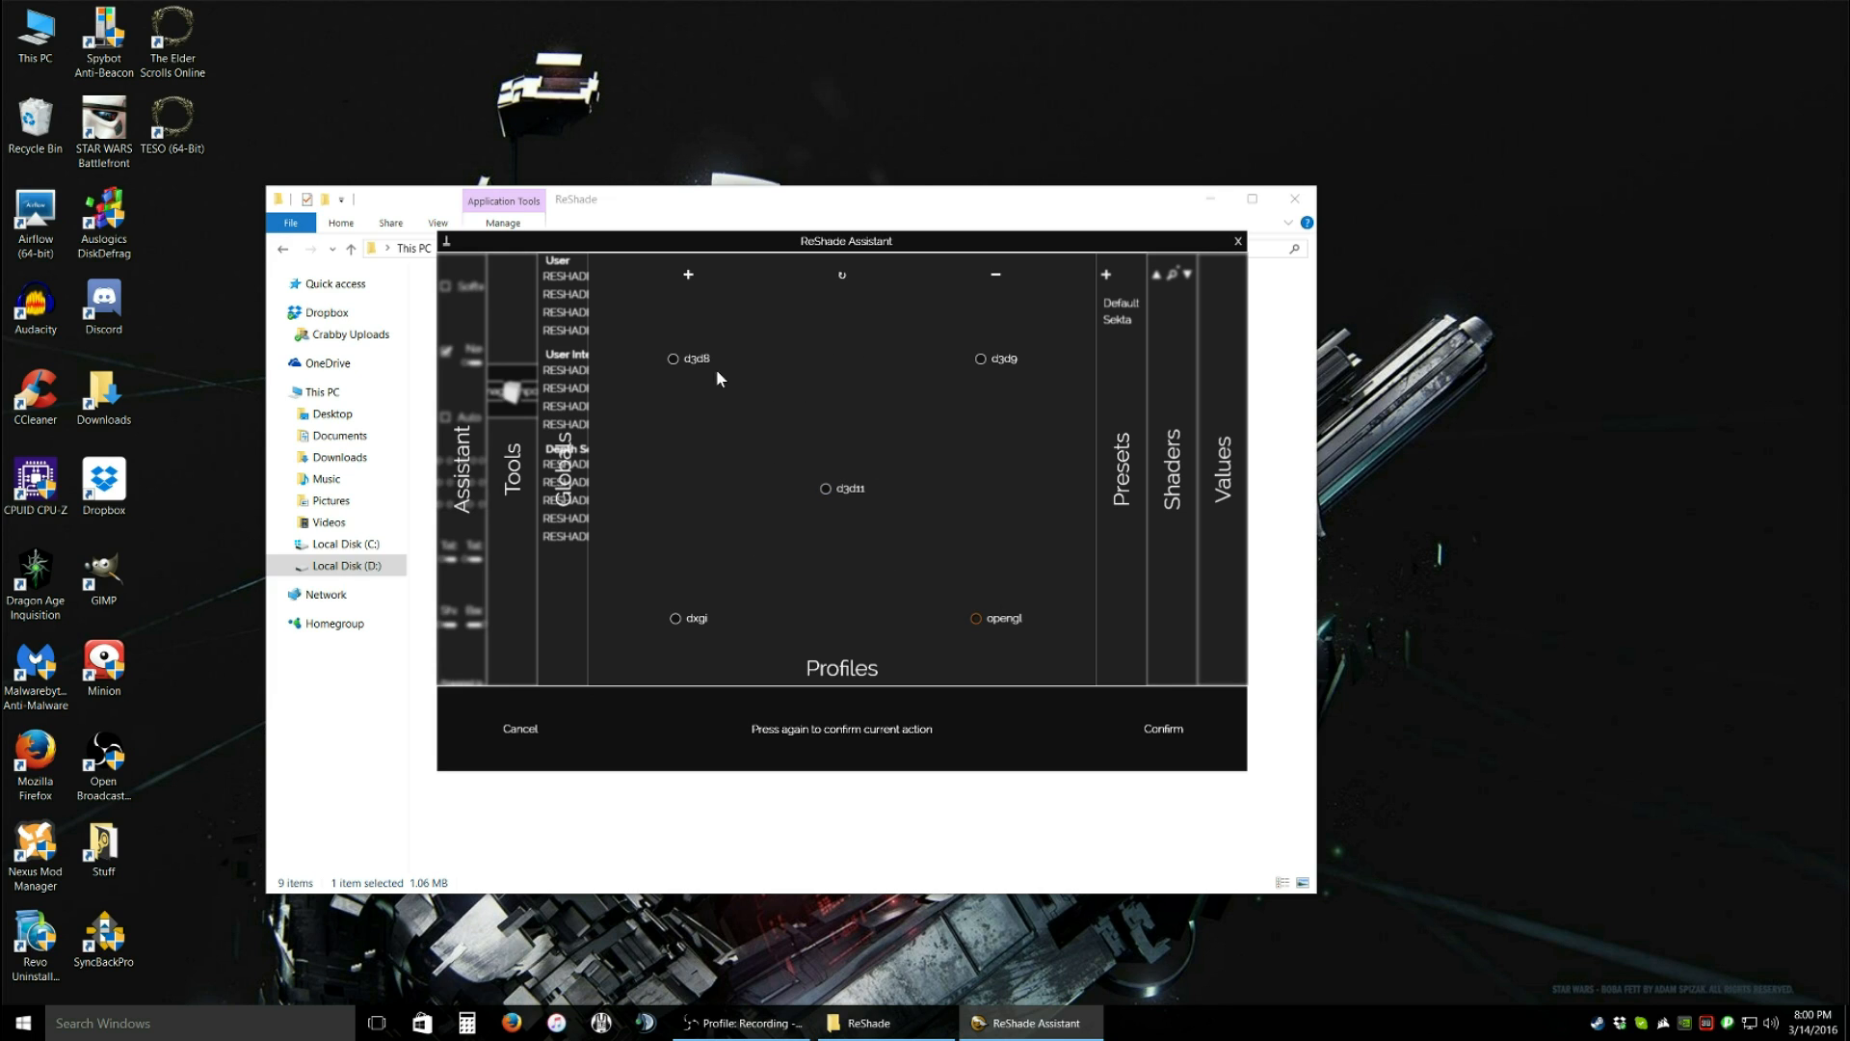
pyautogui.moveTo(728, 617)
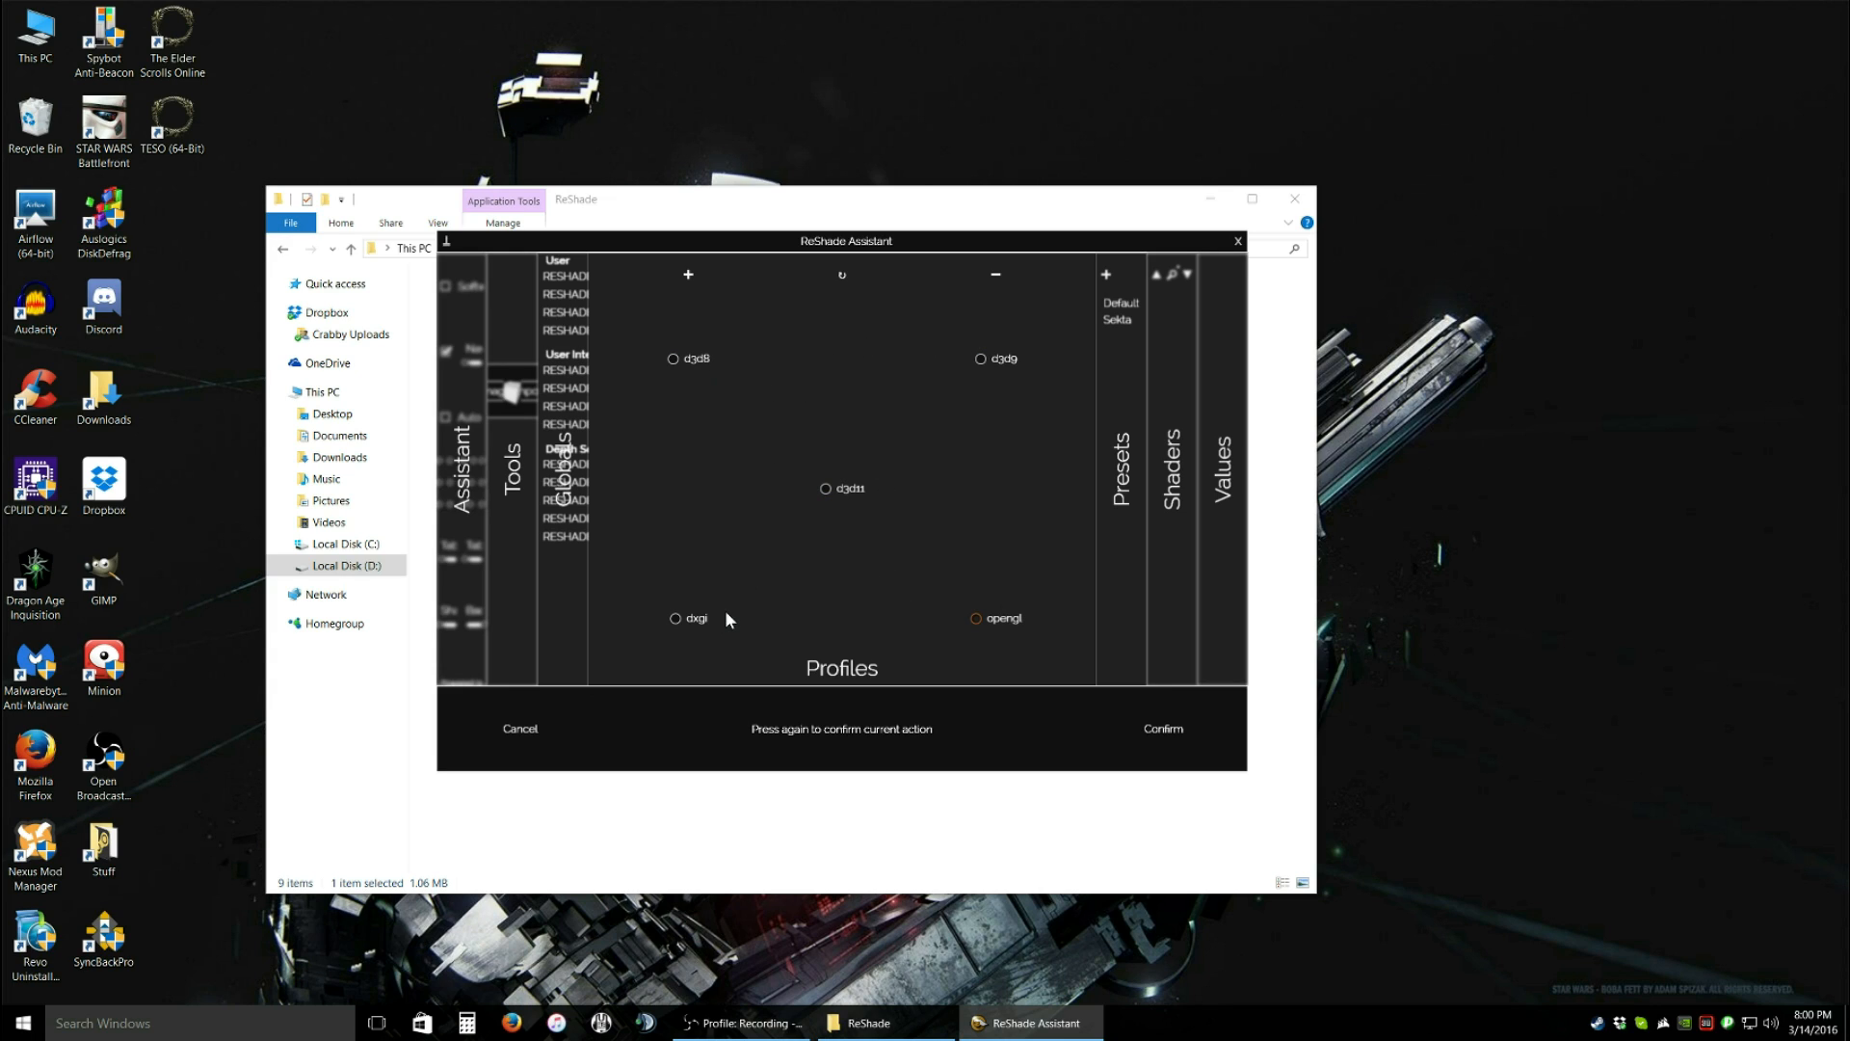
pyautogui.moveTo(747, 621)
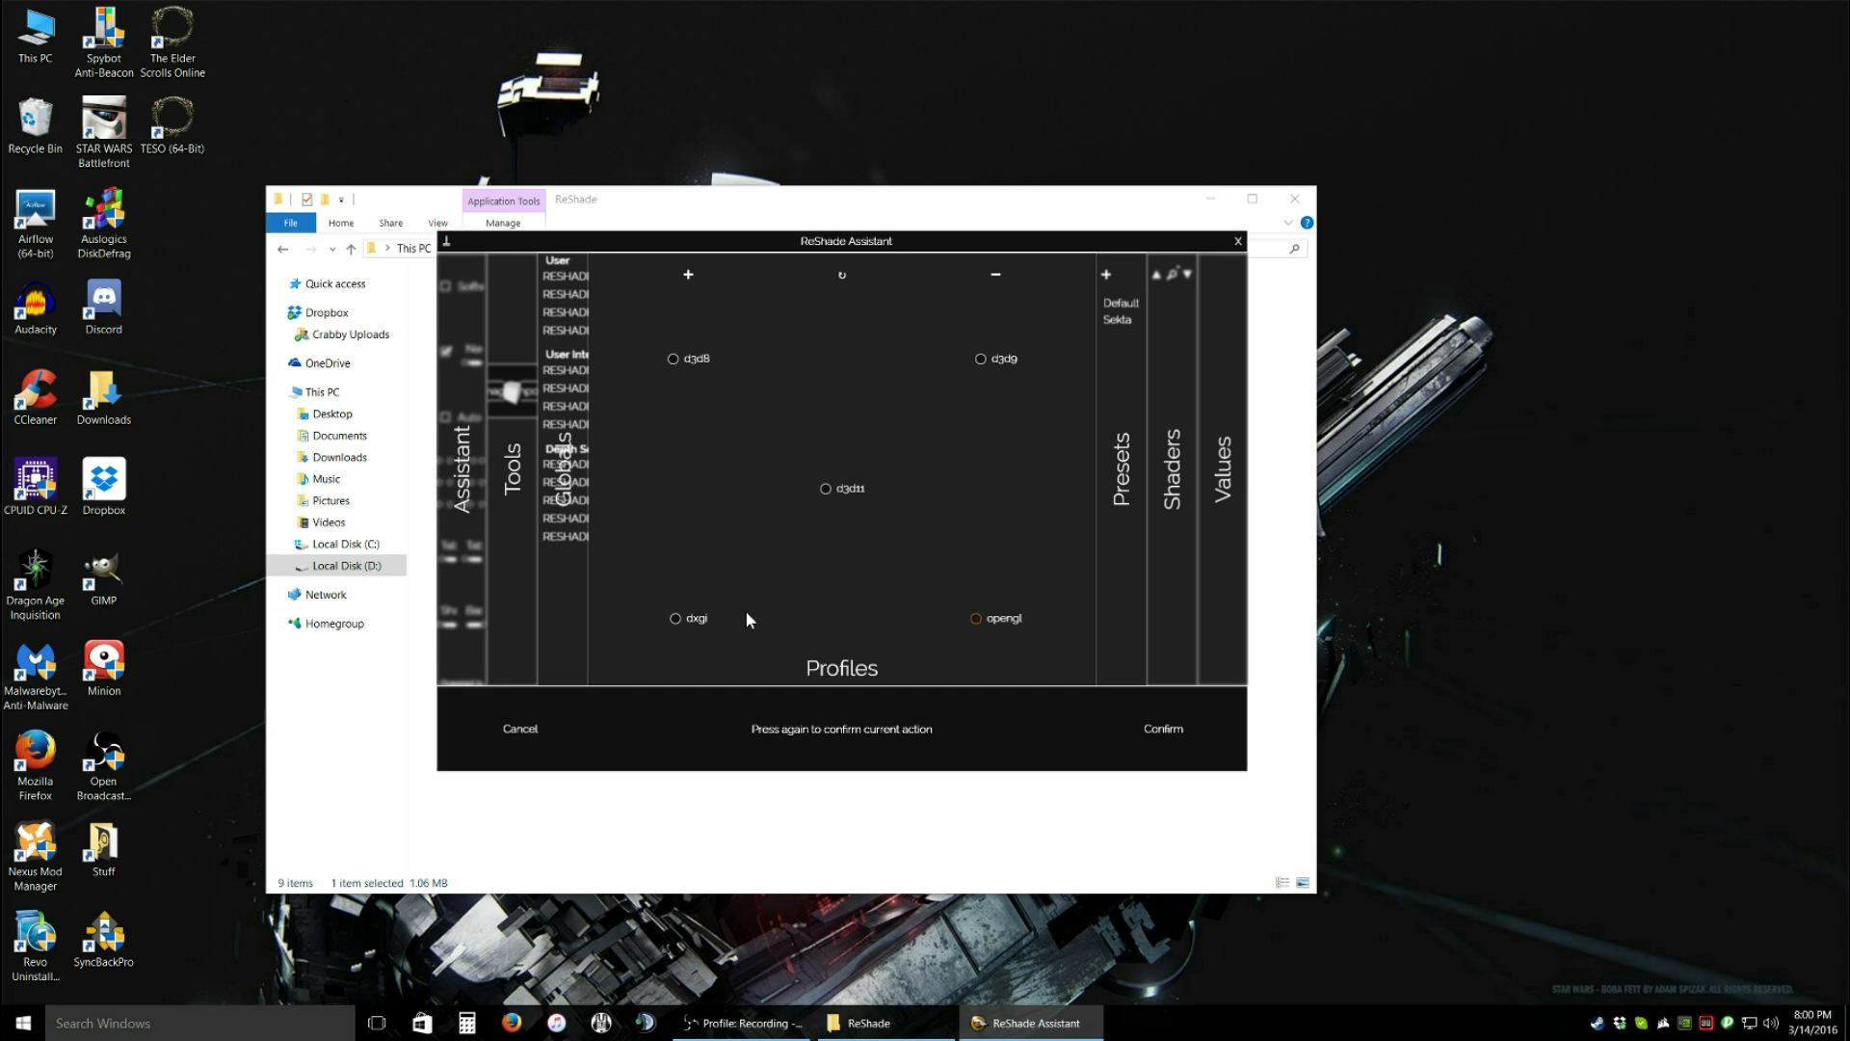
pyautogui.moveTo(873, 521)
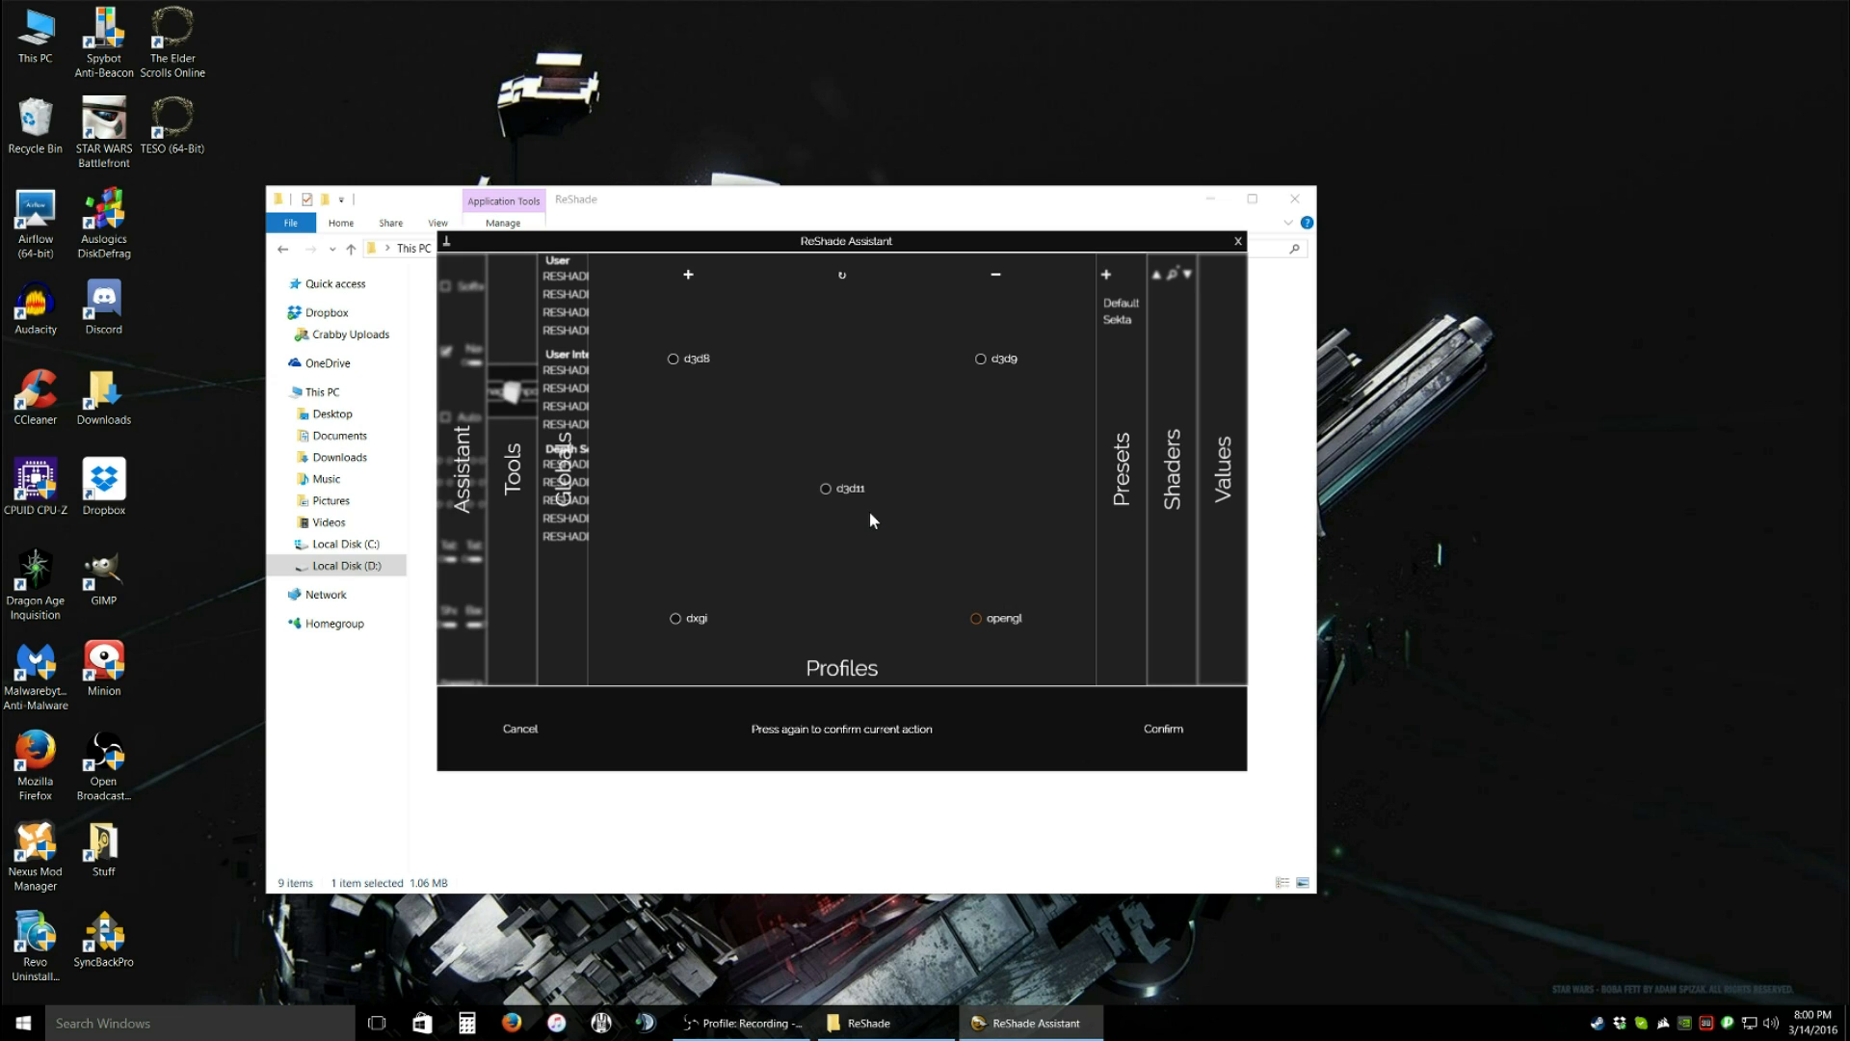
pyautogui.moveTo(897, 591)
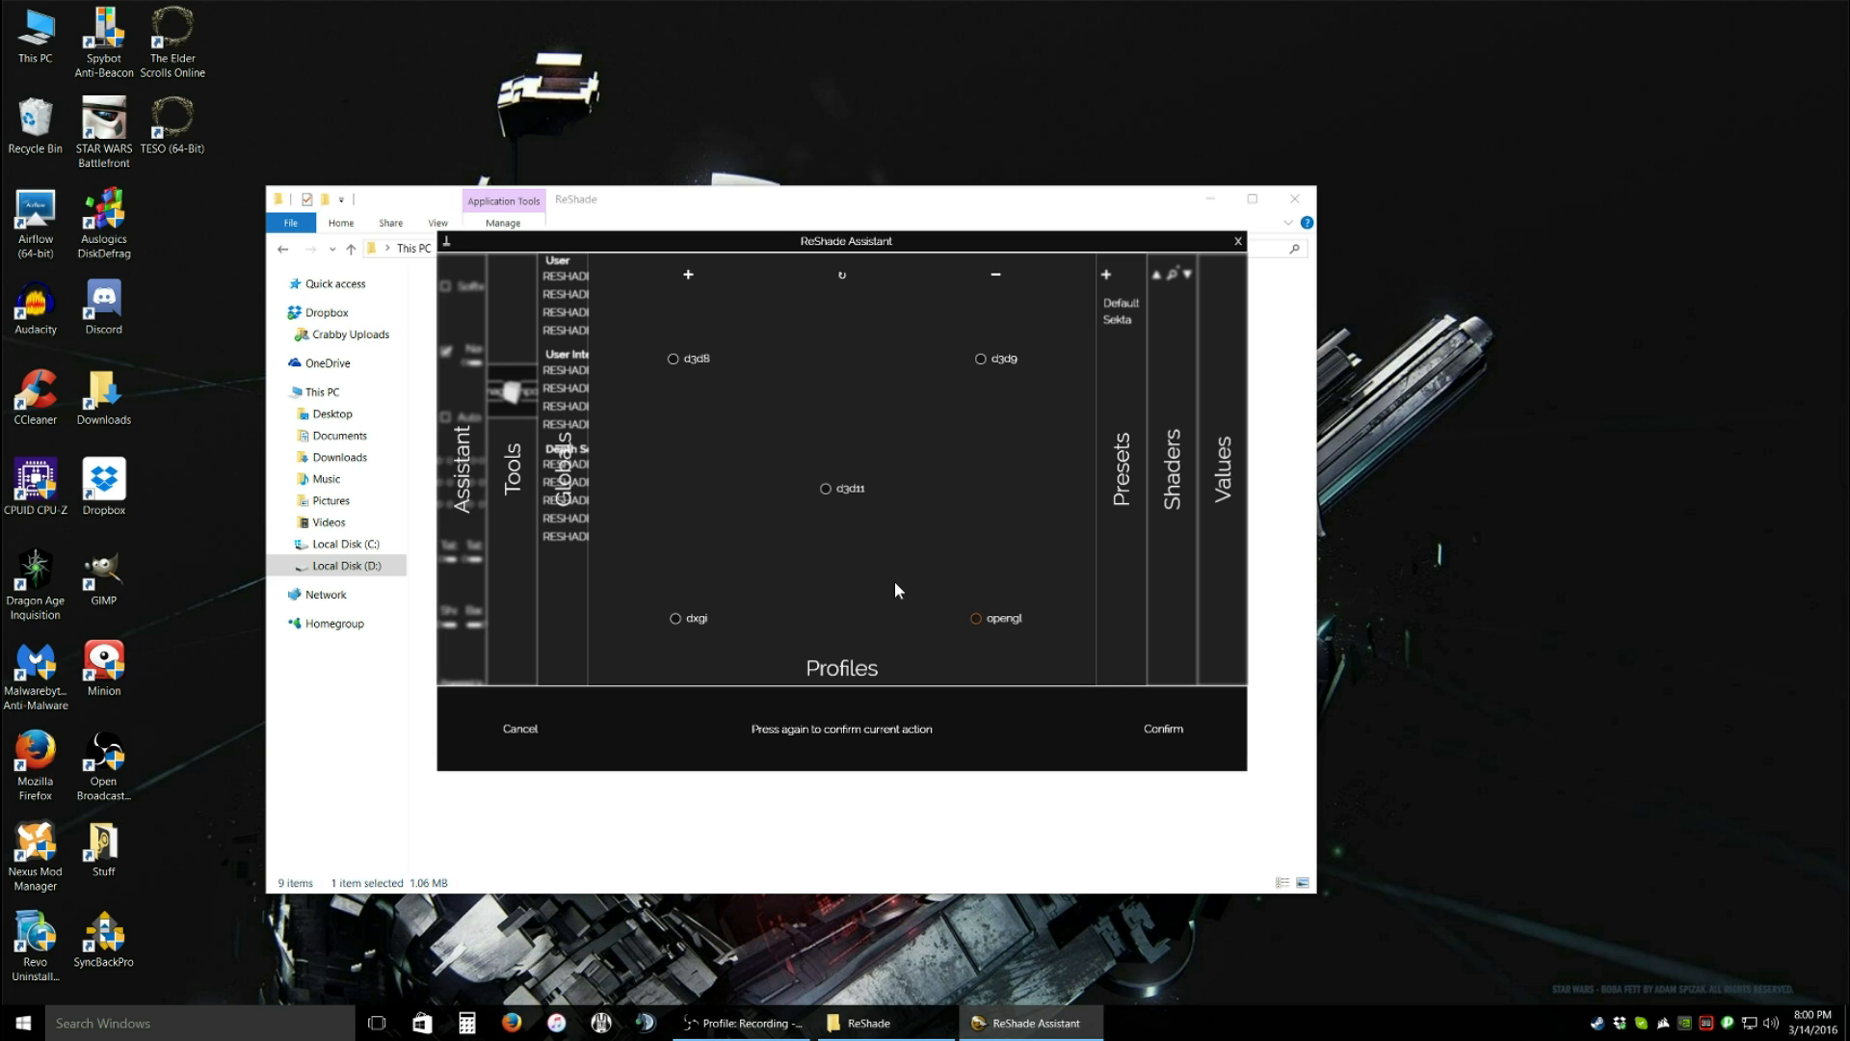
pyautogui.click(976, 618)
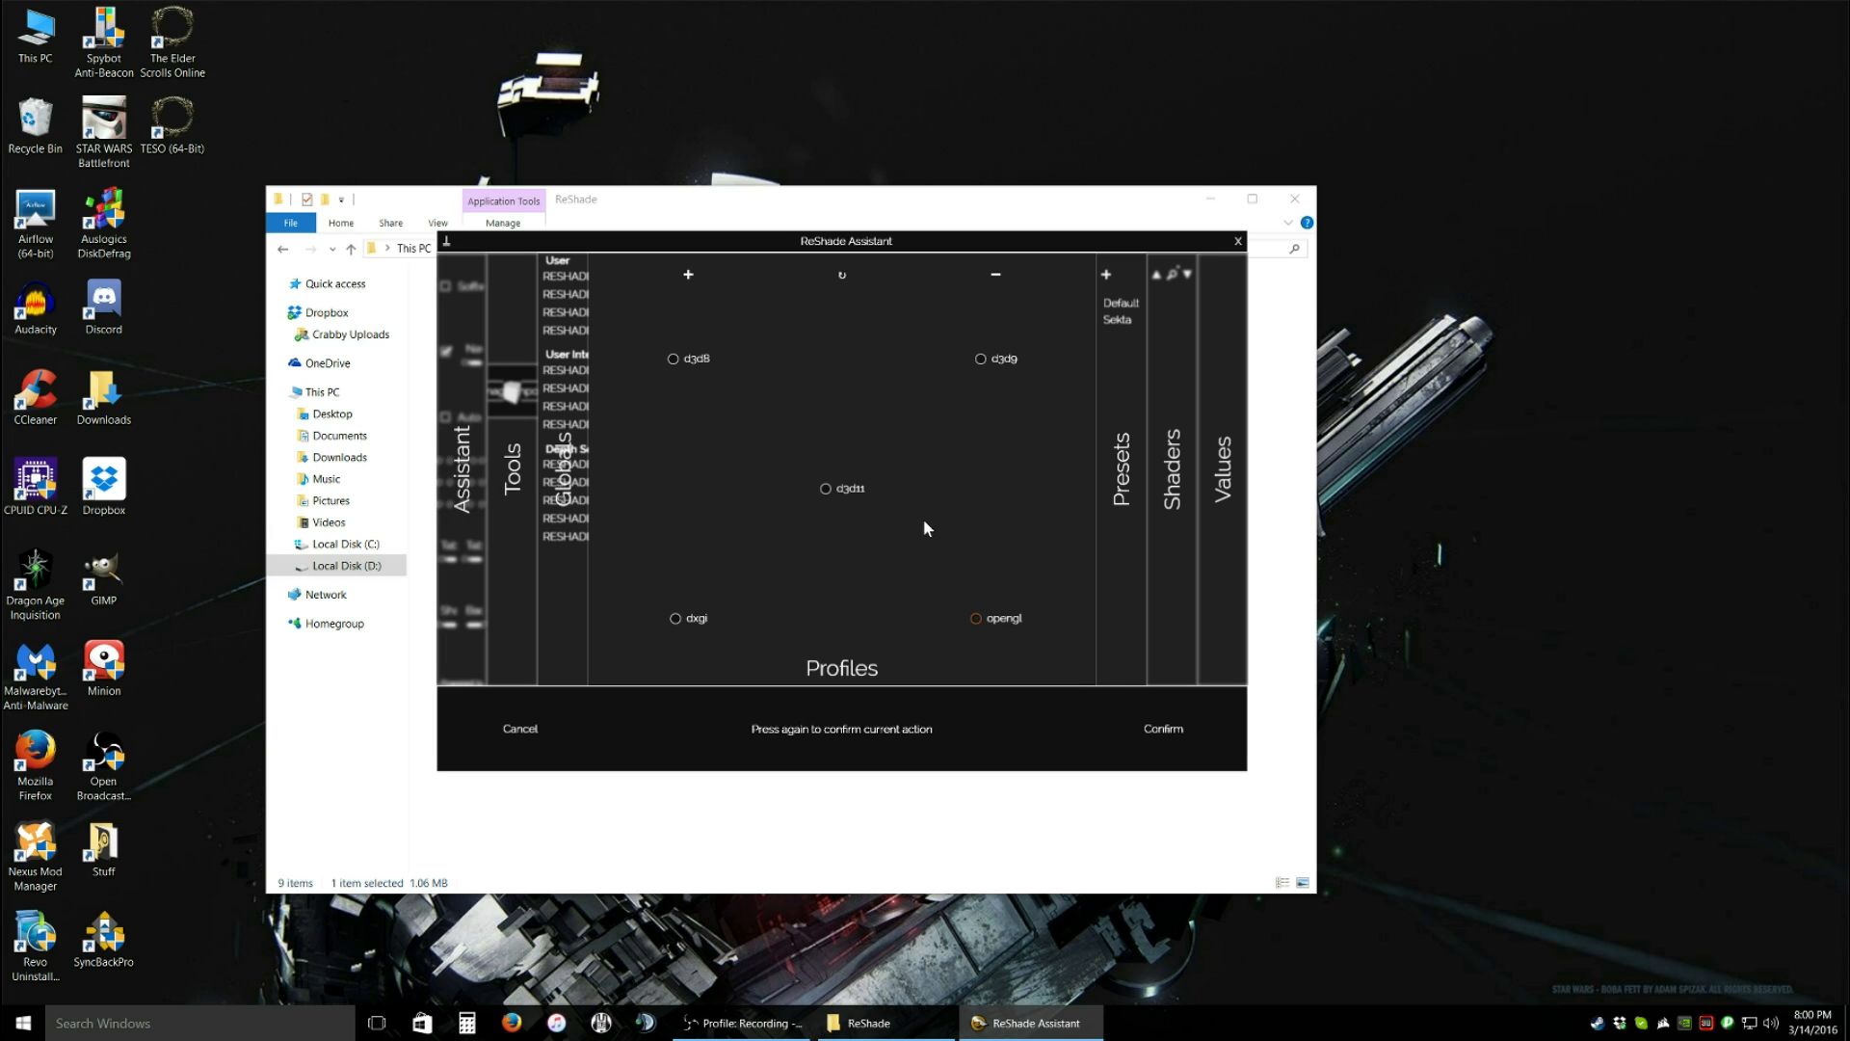
pyautogui.click(826, 488)
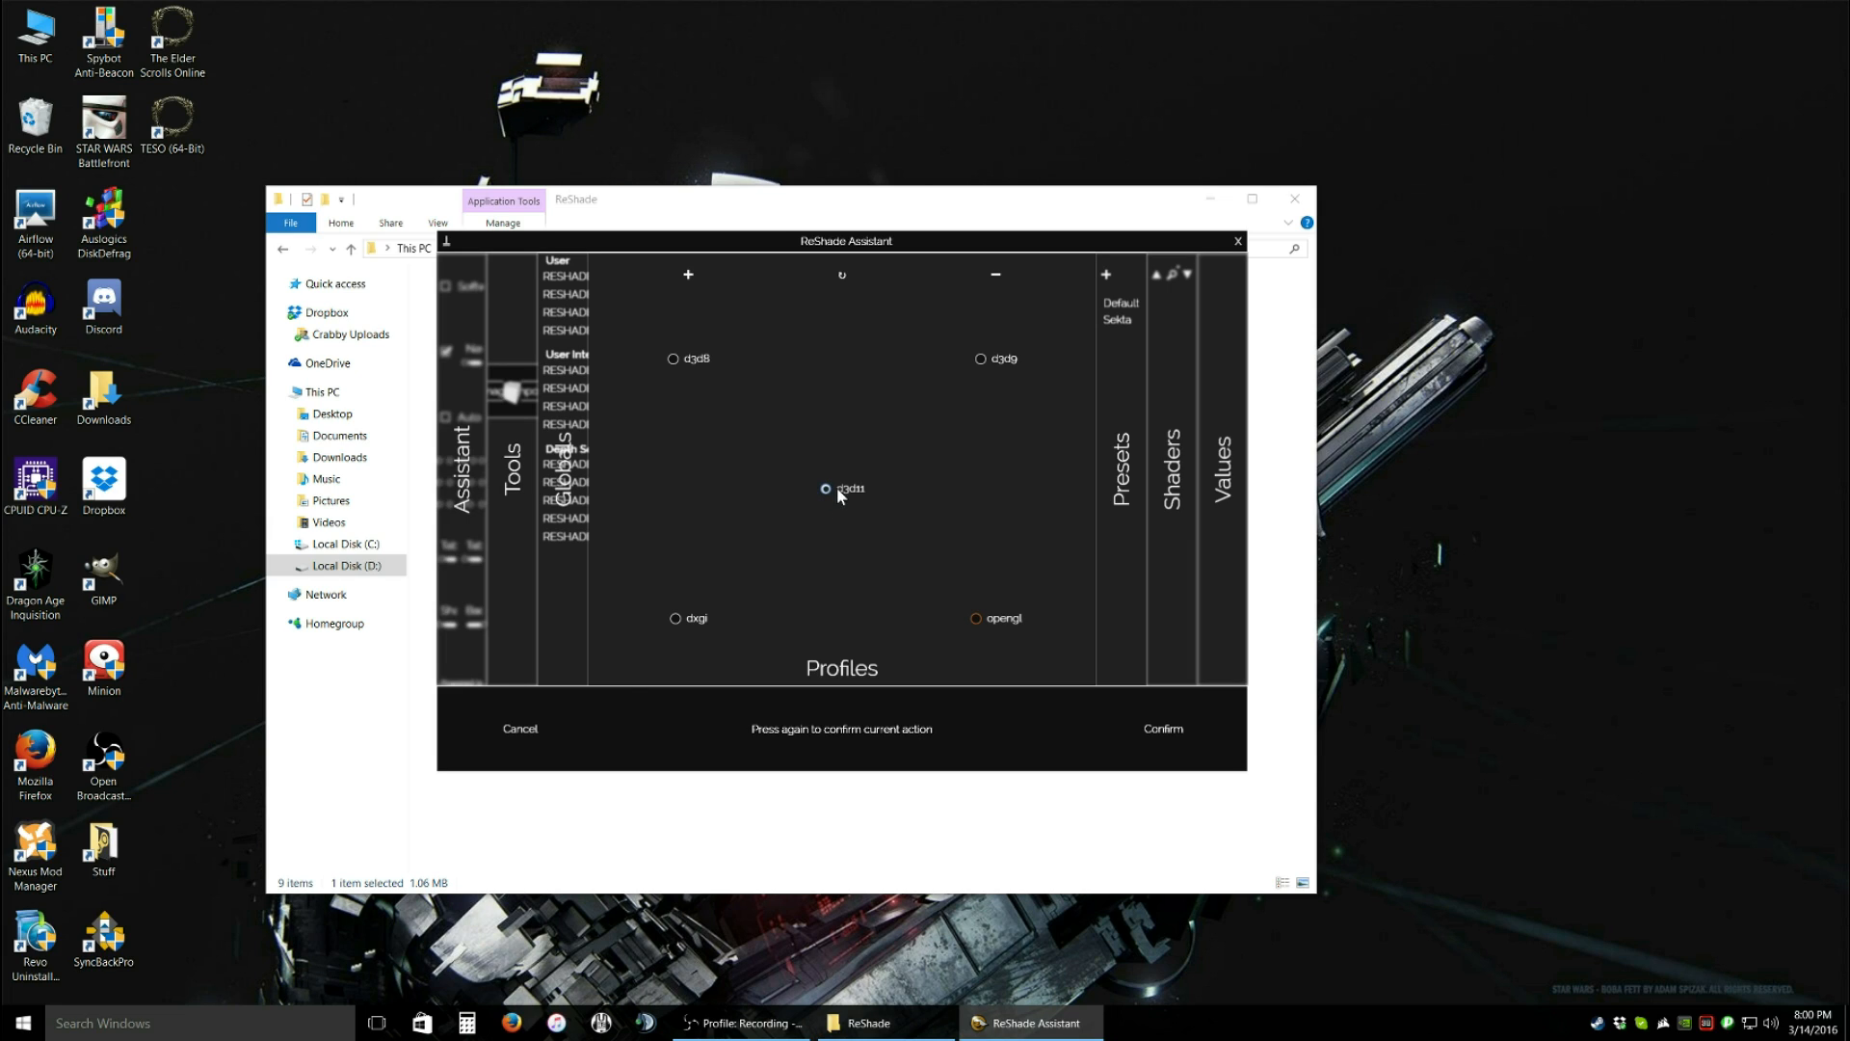
pyautogui.moveTo(846, 518)
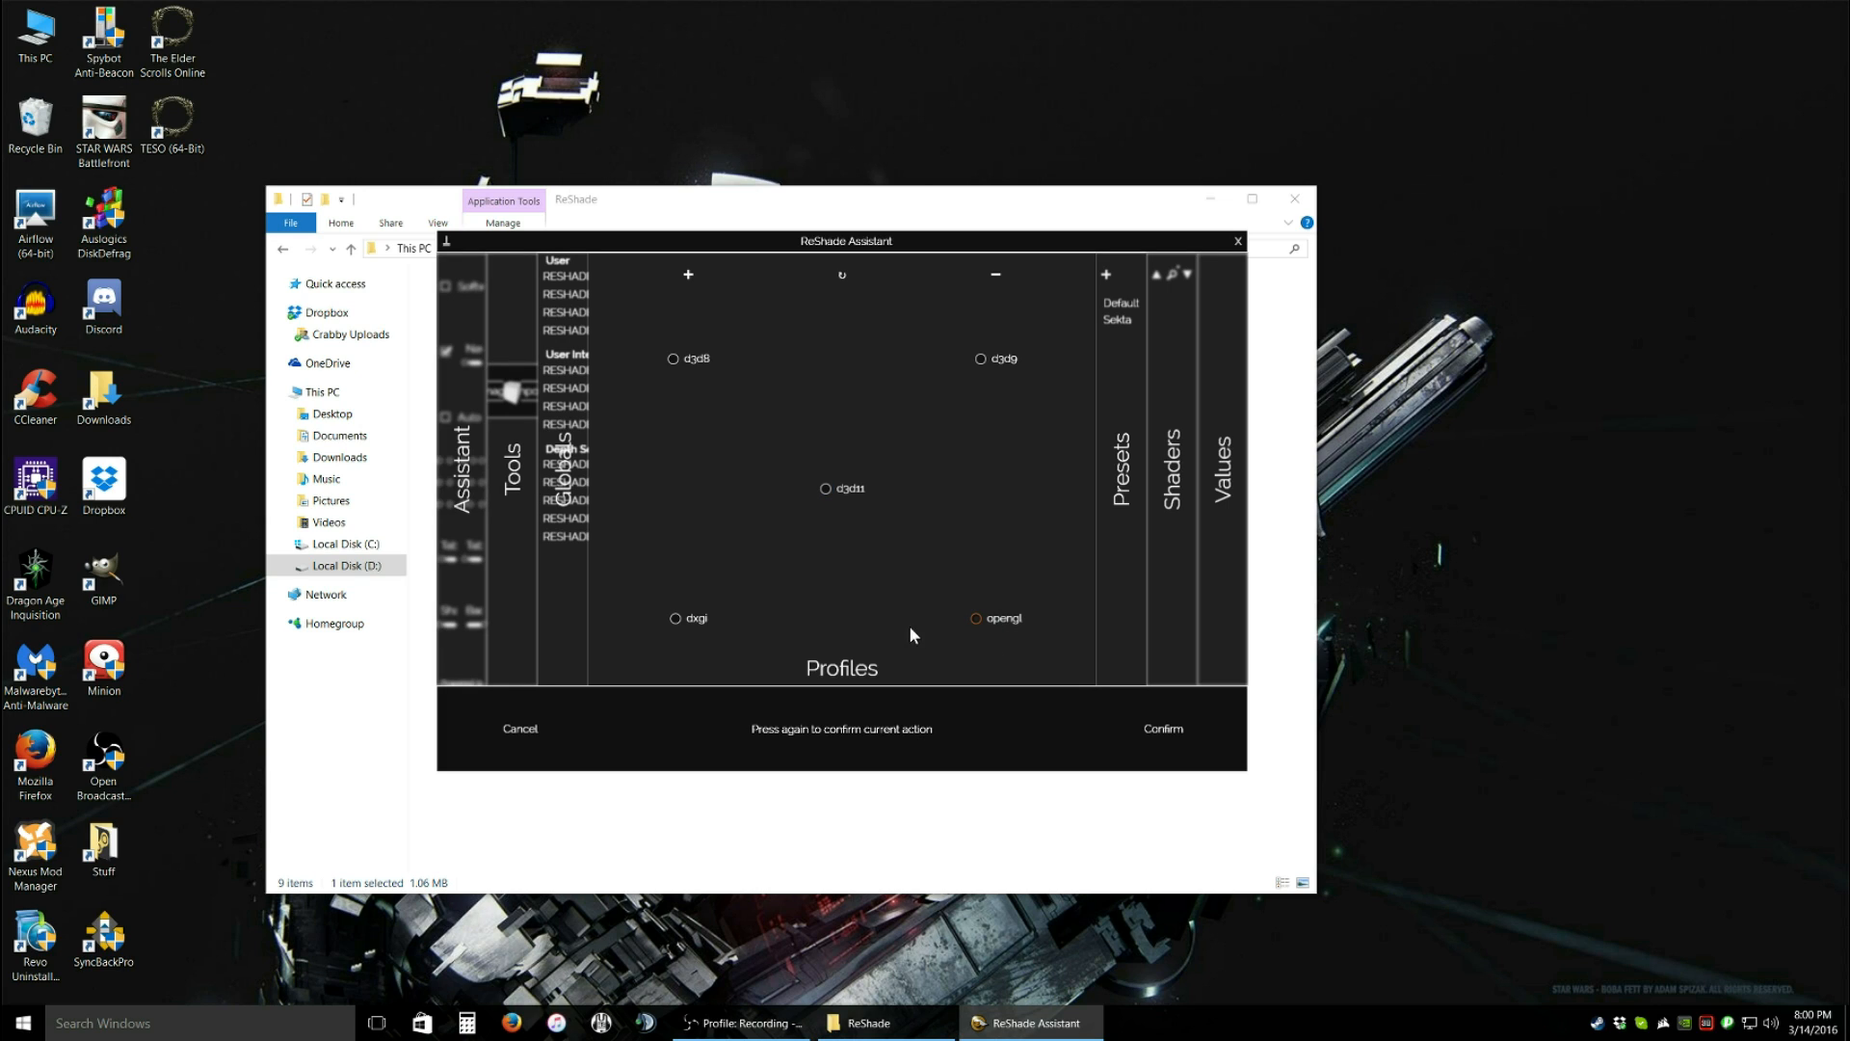
pyautogui.moveTo(873, 646)
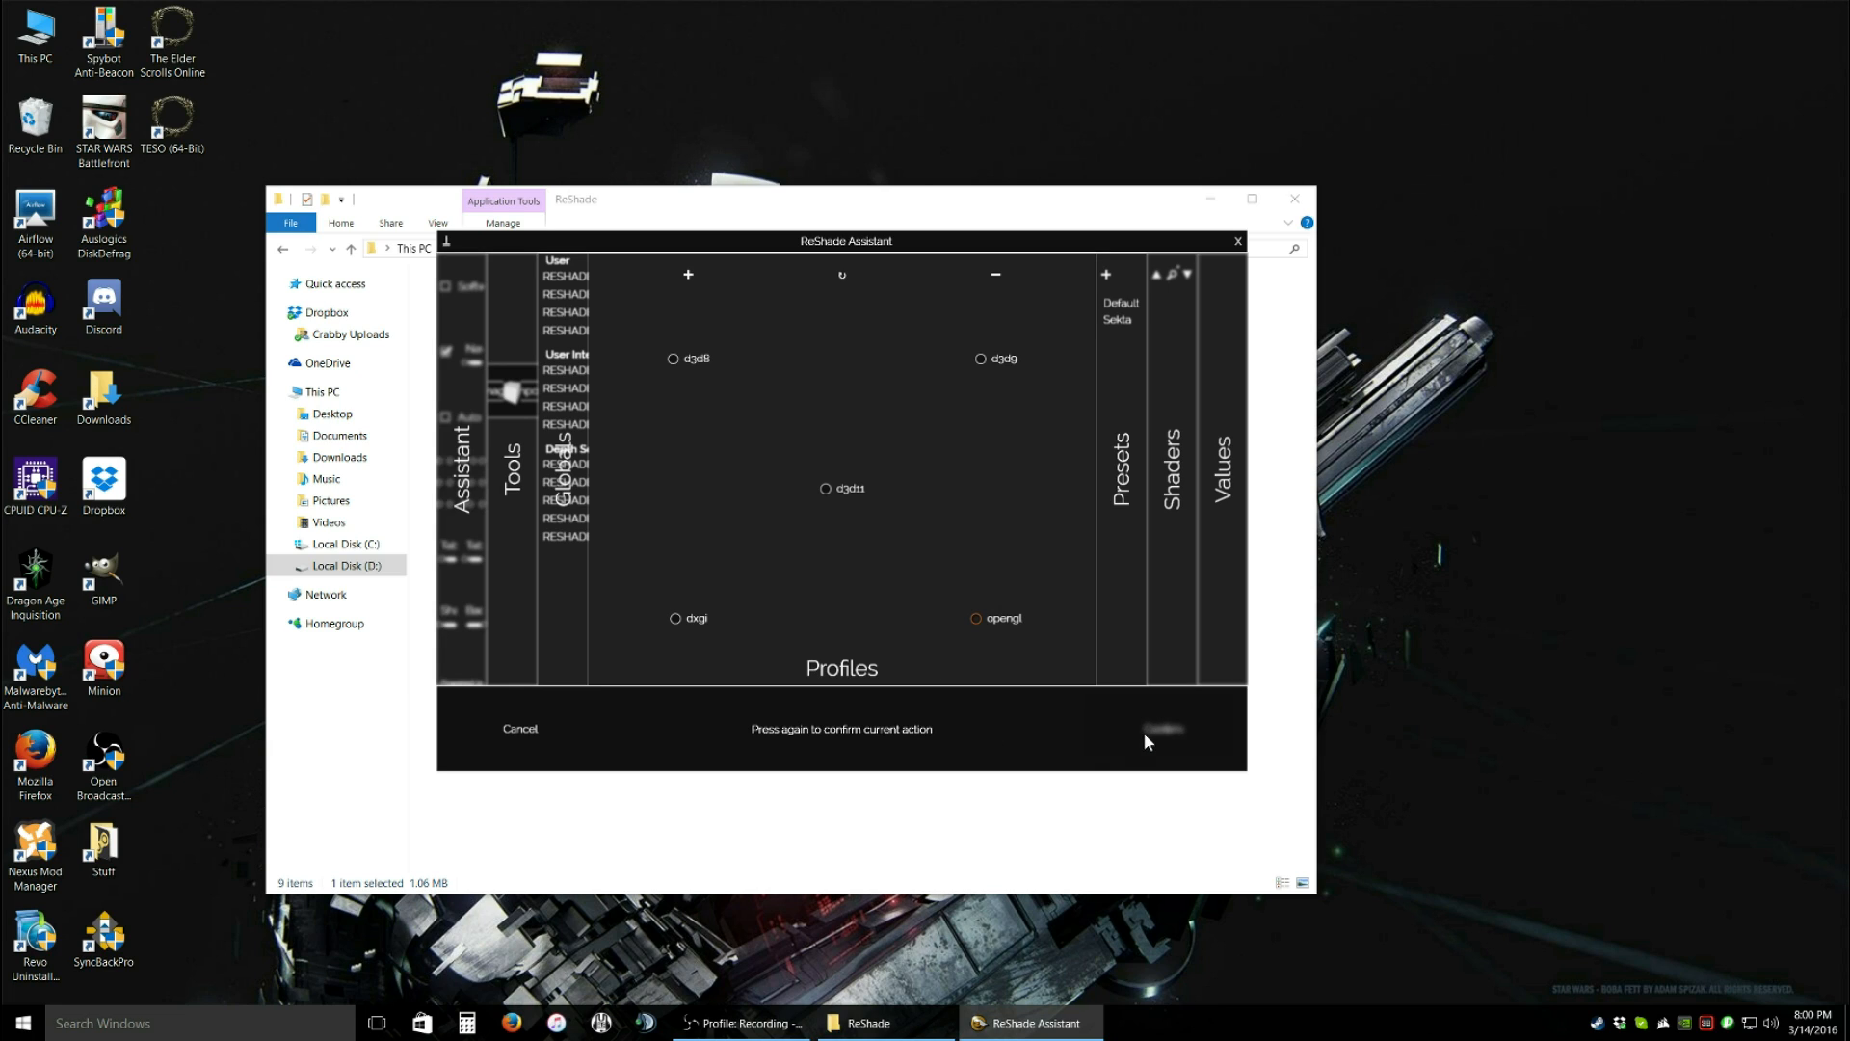
pyautogui.click(1155, 729)
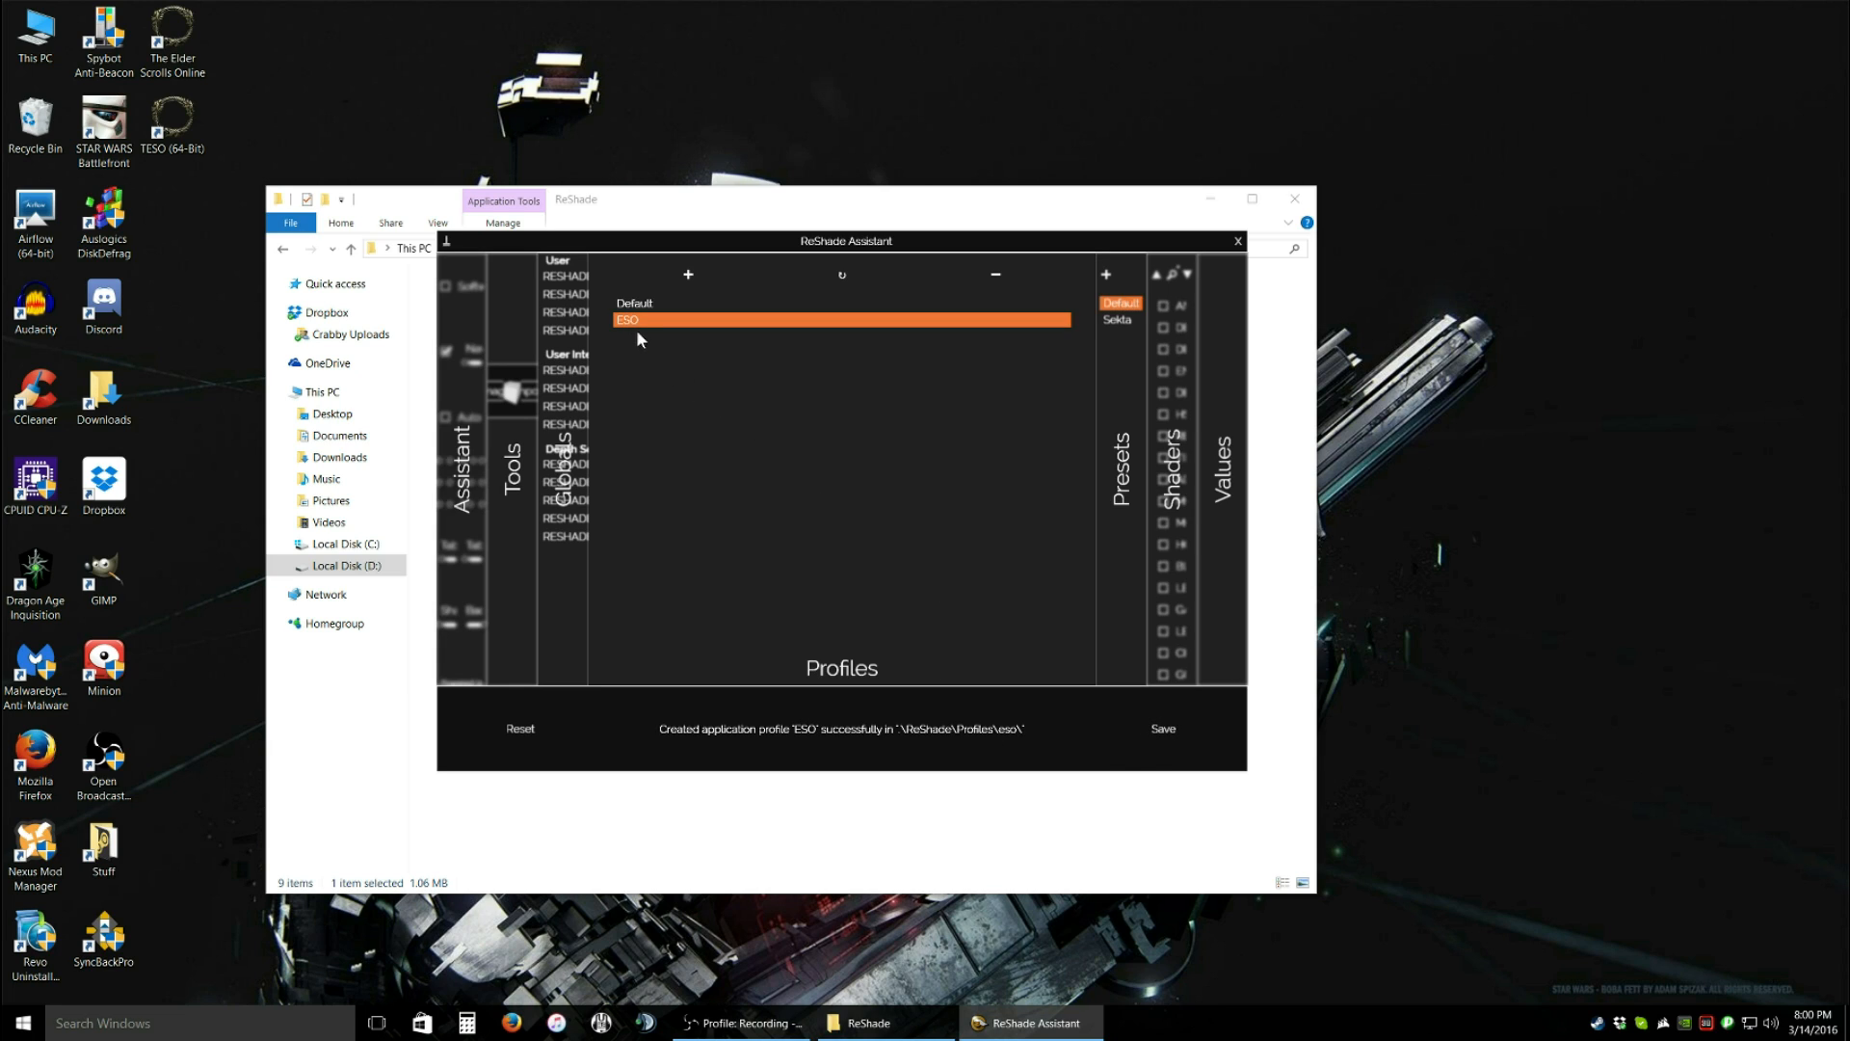
pyautogui.moveTo(964, 474)
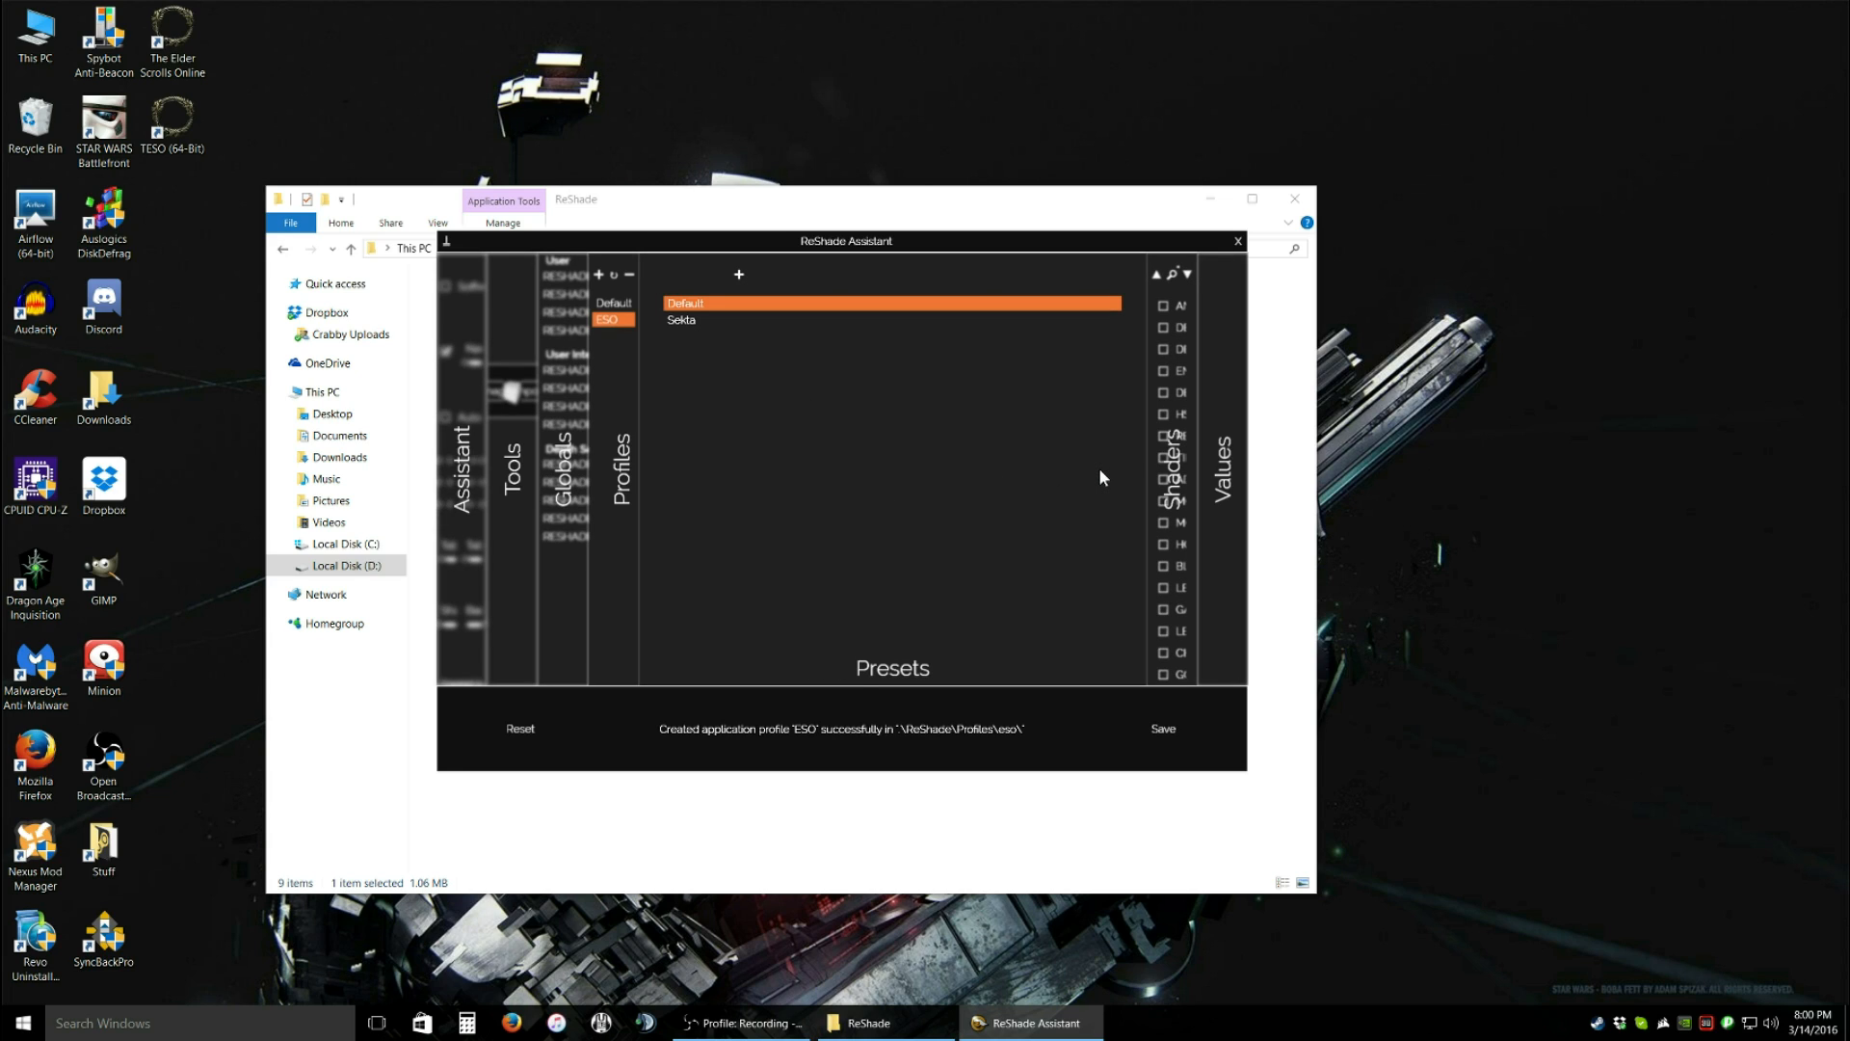
# - Choose Sekta from the presets for the ESO profile, then save and confirm
pyautogui.click(681, 319)
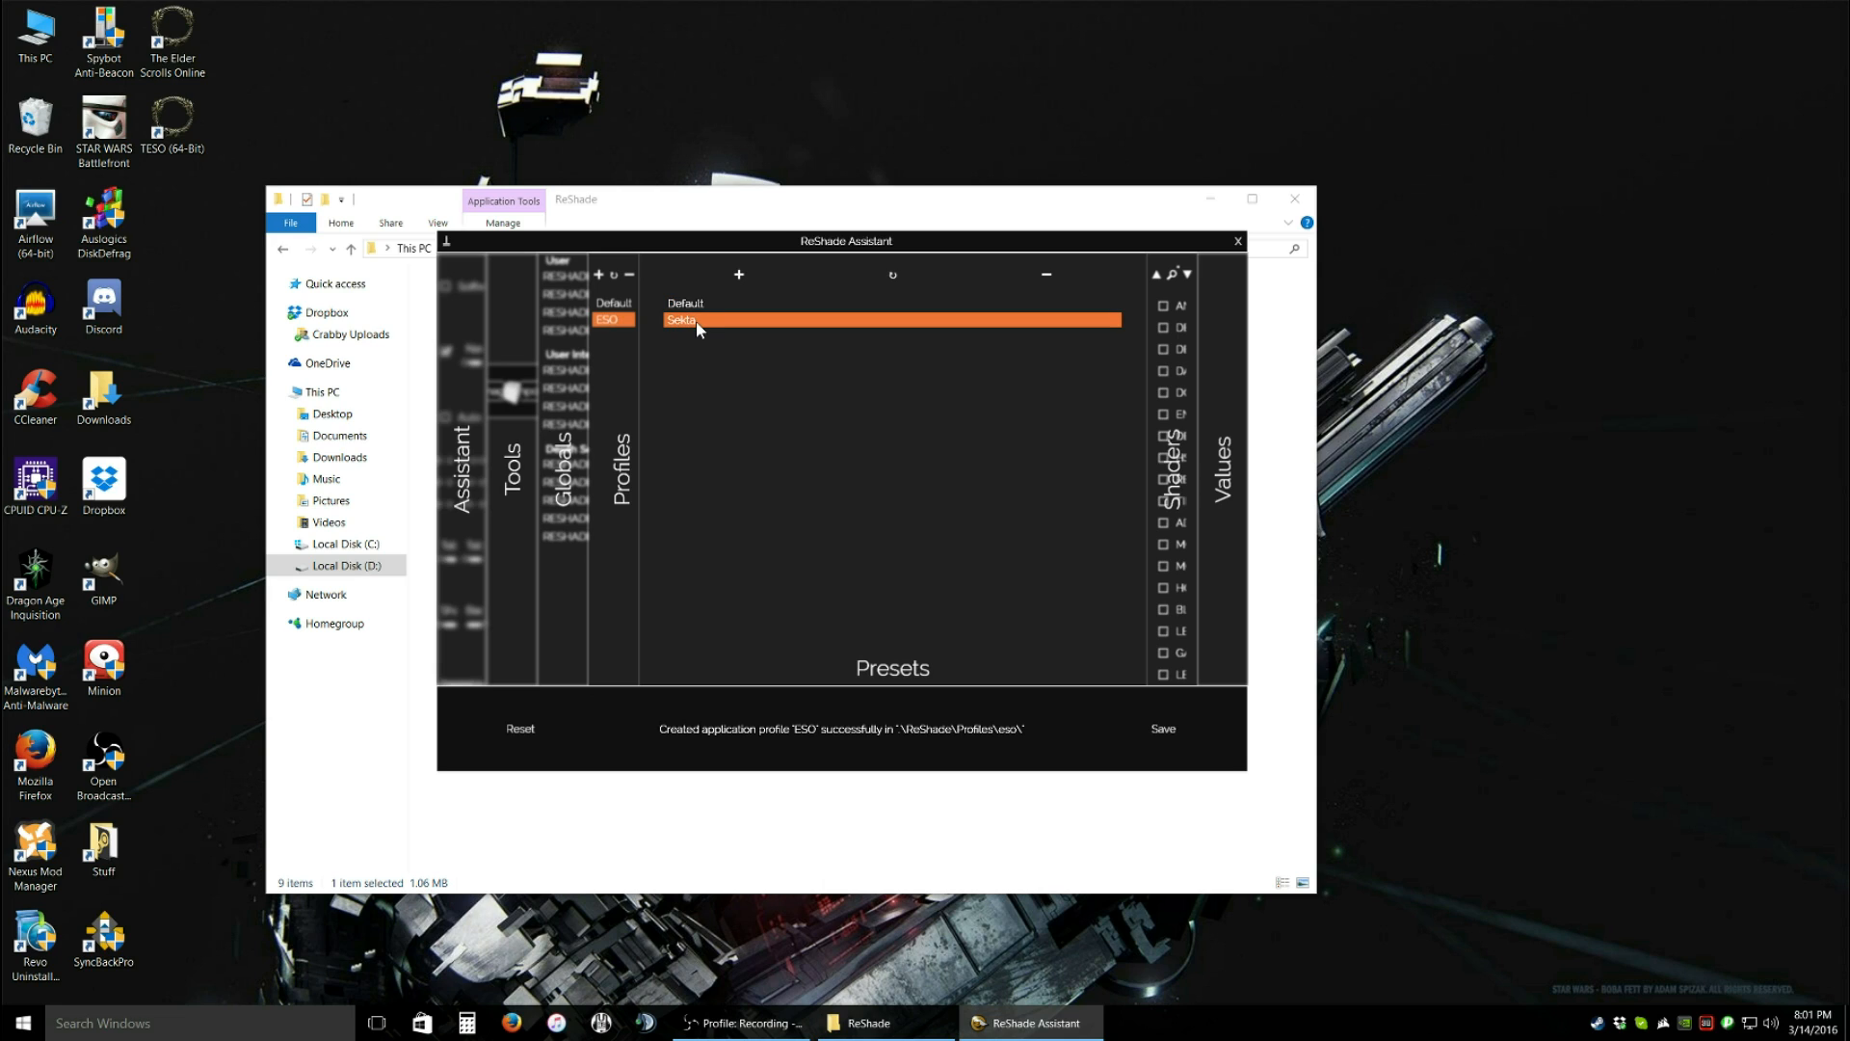
pyautogui.click(1045, 276)
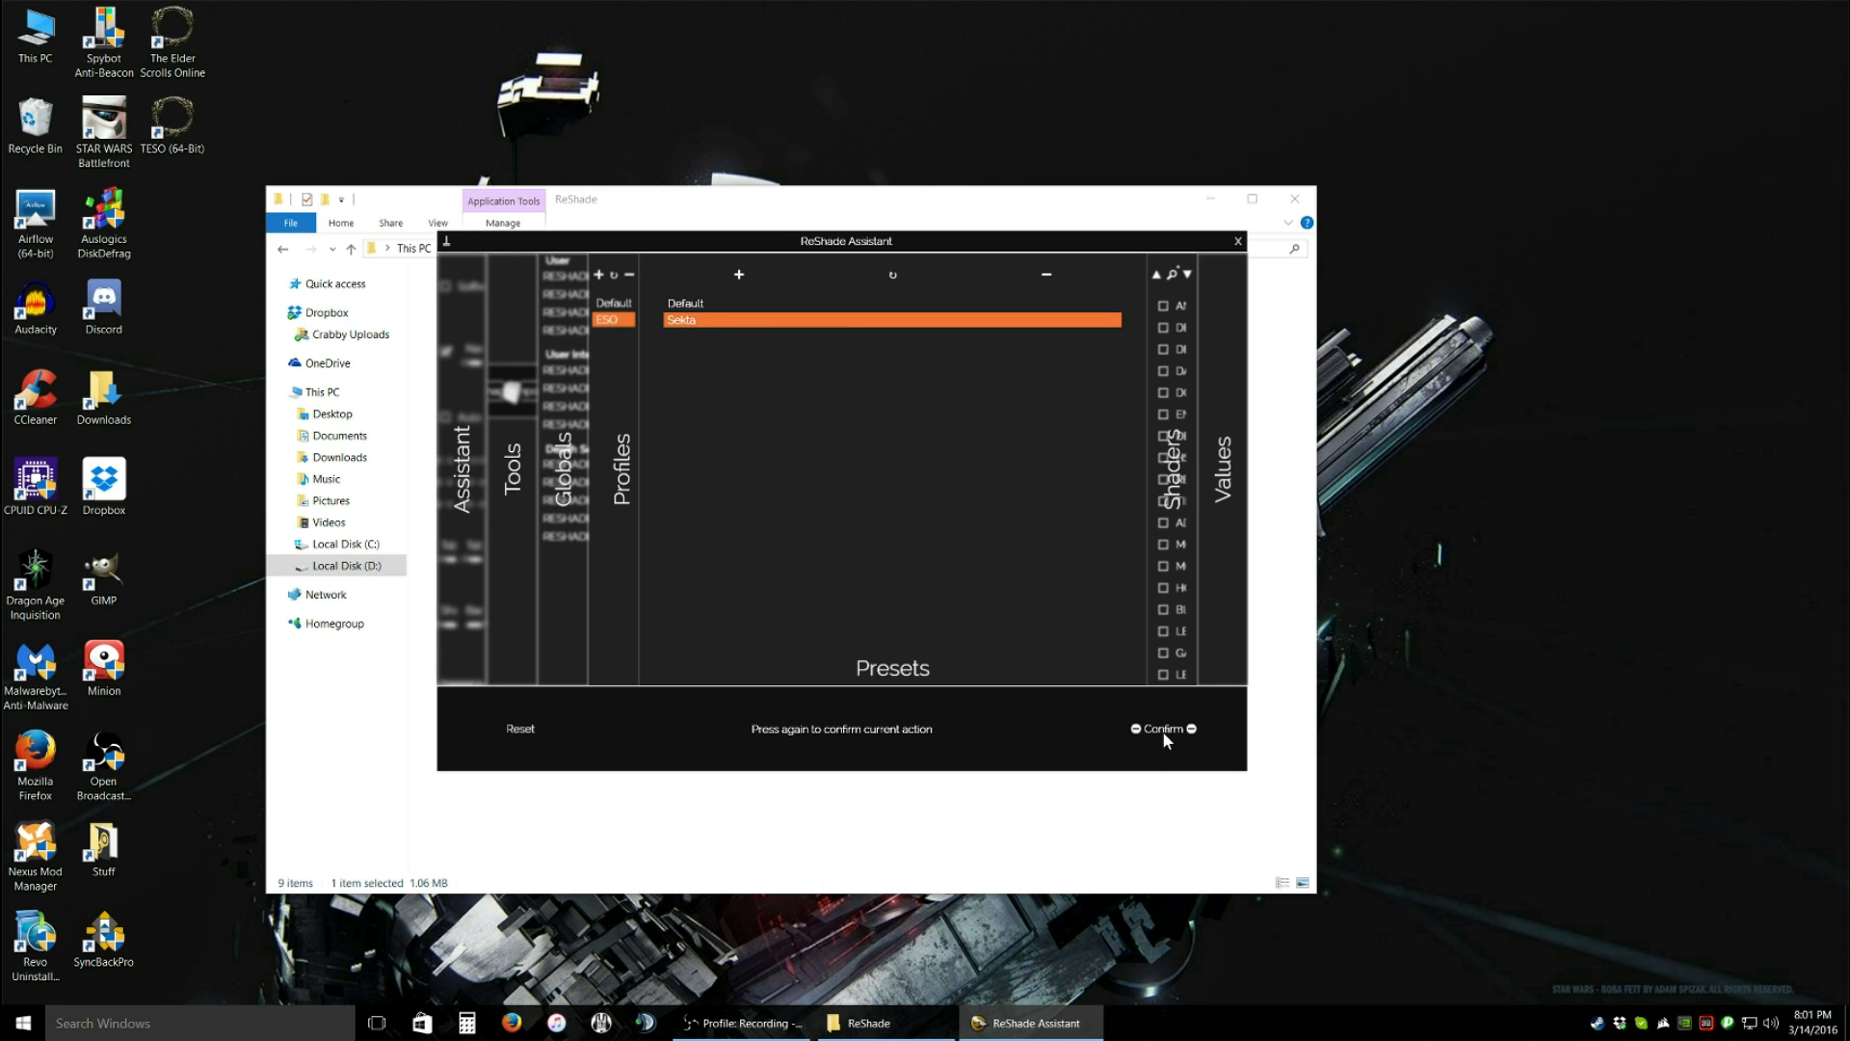
pyautogui.click(1164, 728)
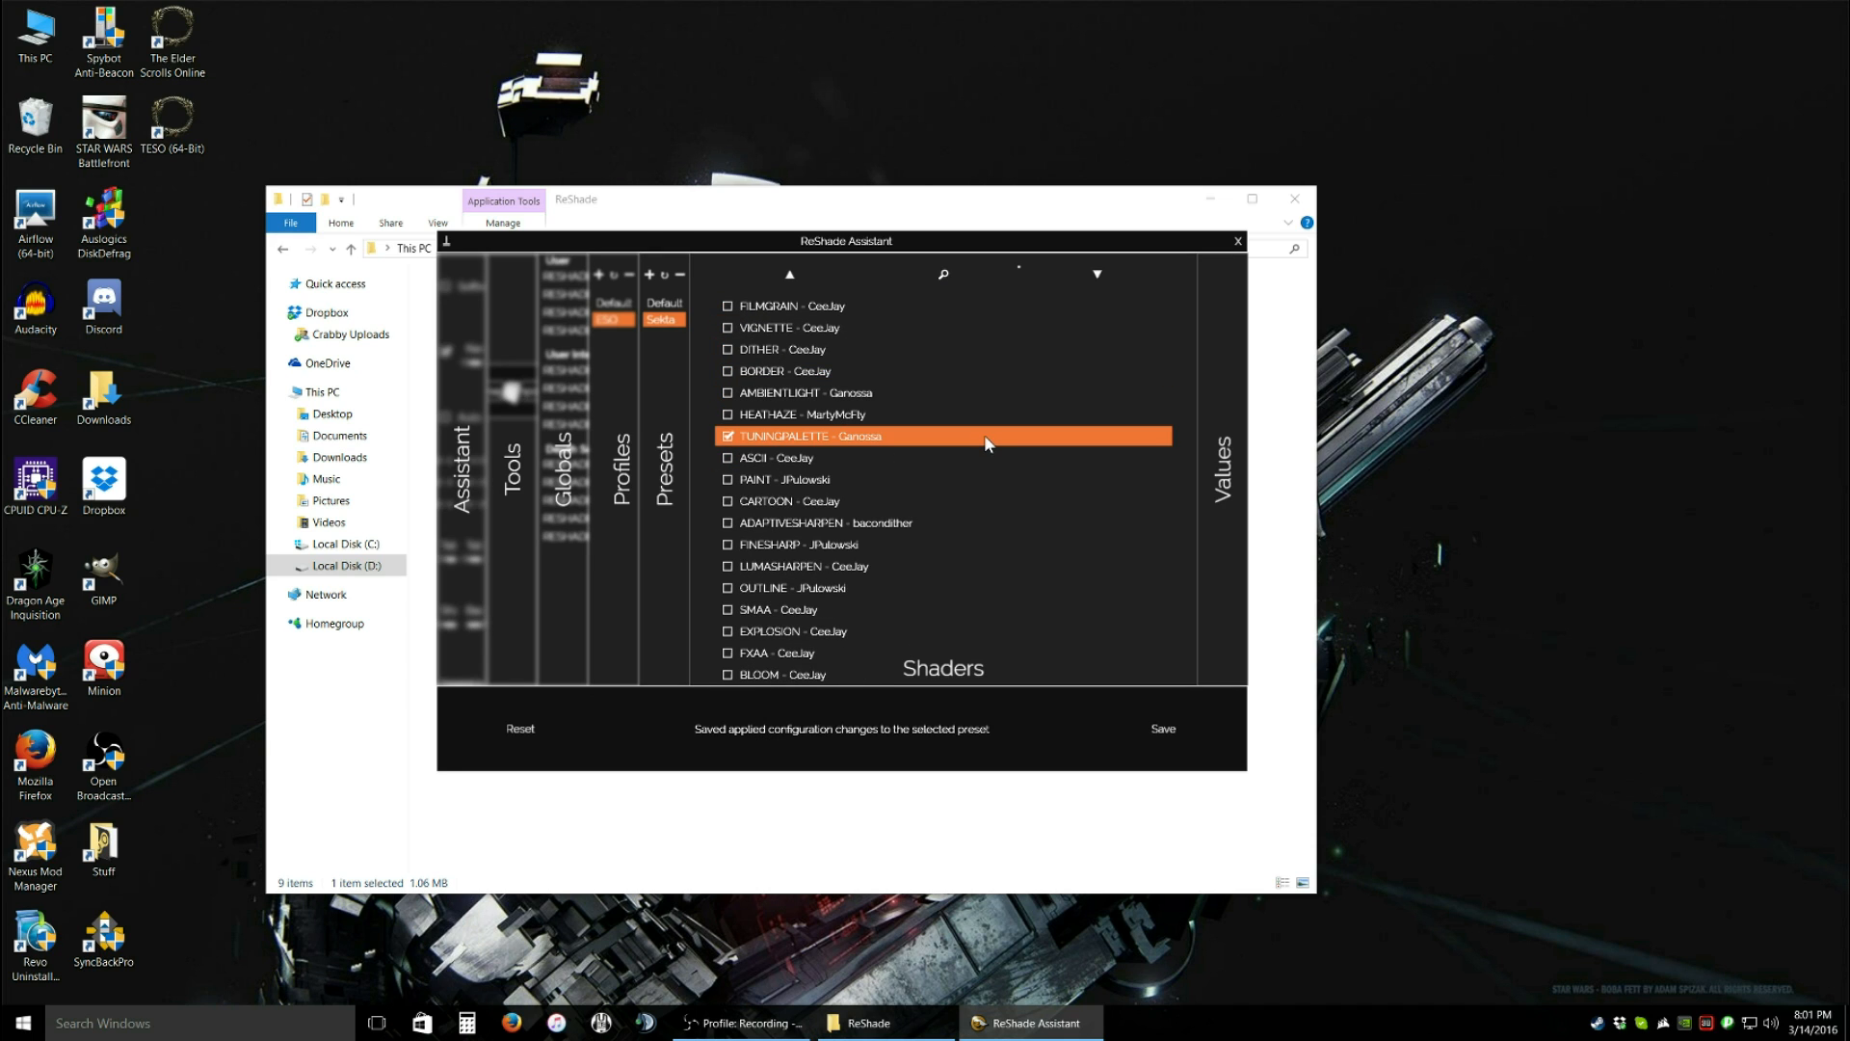
pyautogui.moveTo(808, 435)
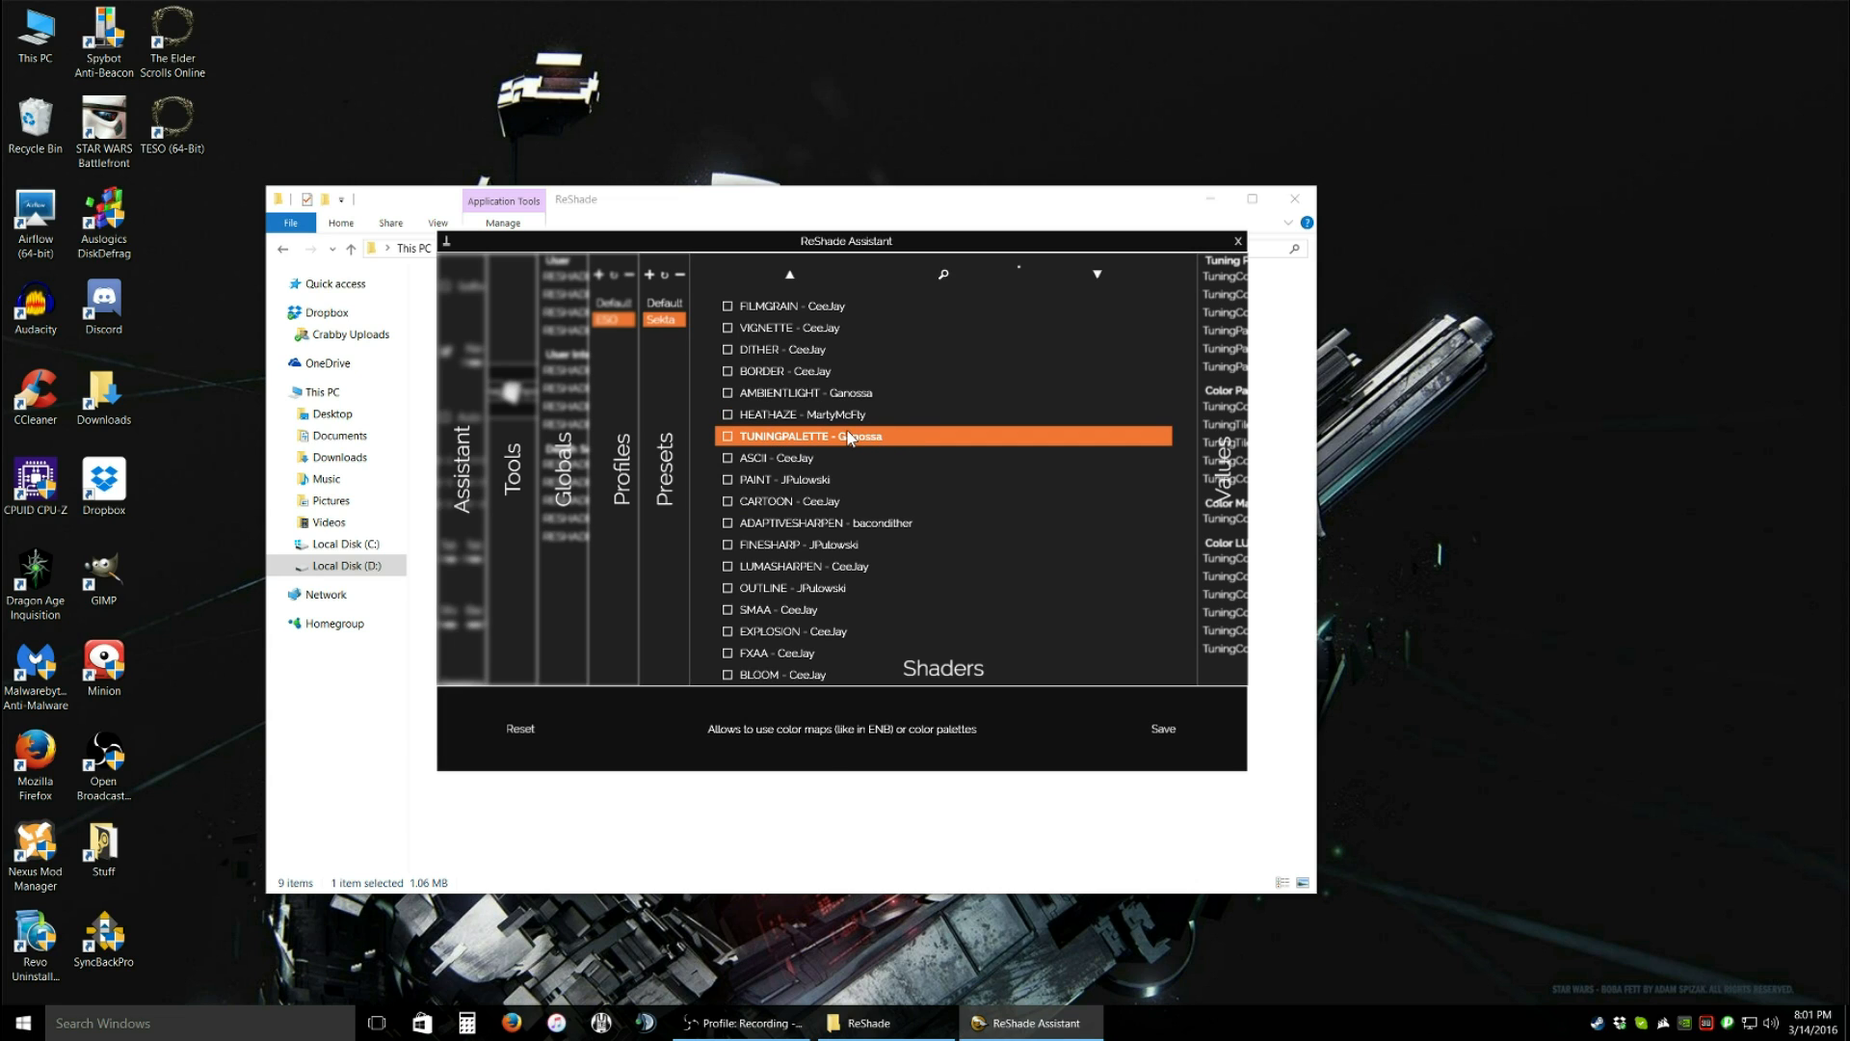
# - Review TUNINGPALETTE's palette texture settings, then return to the shader list
pyautogui.click(728, 436)
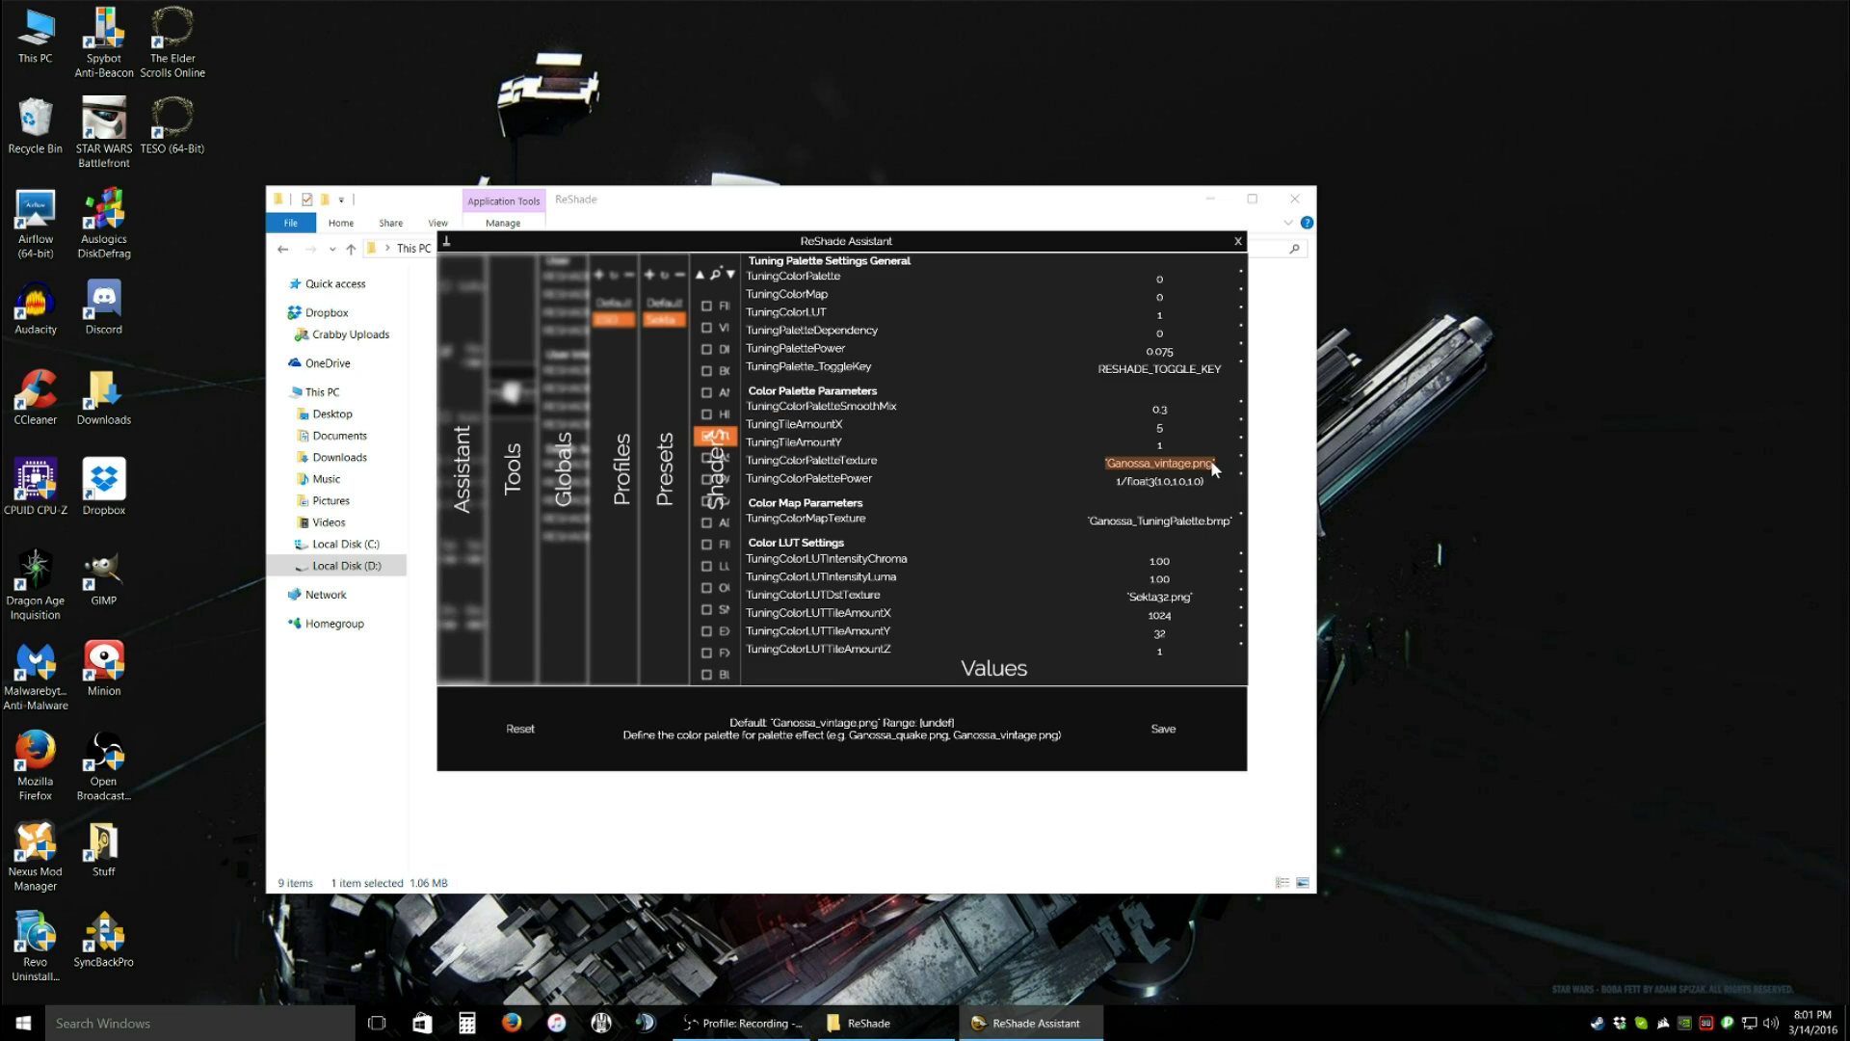
pyautogui.click(1159, 521)
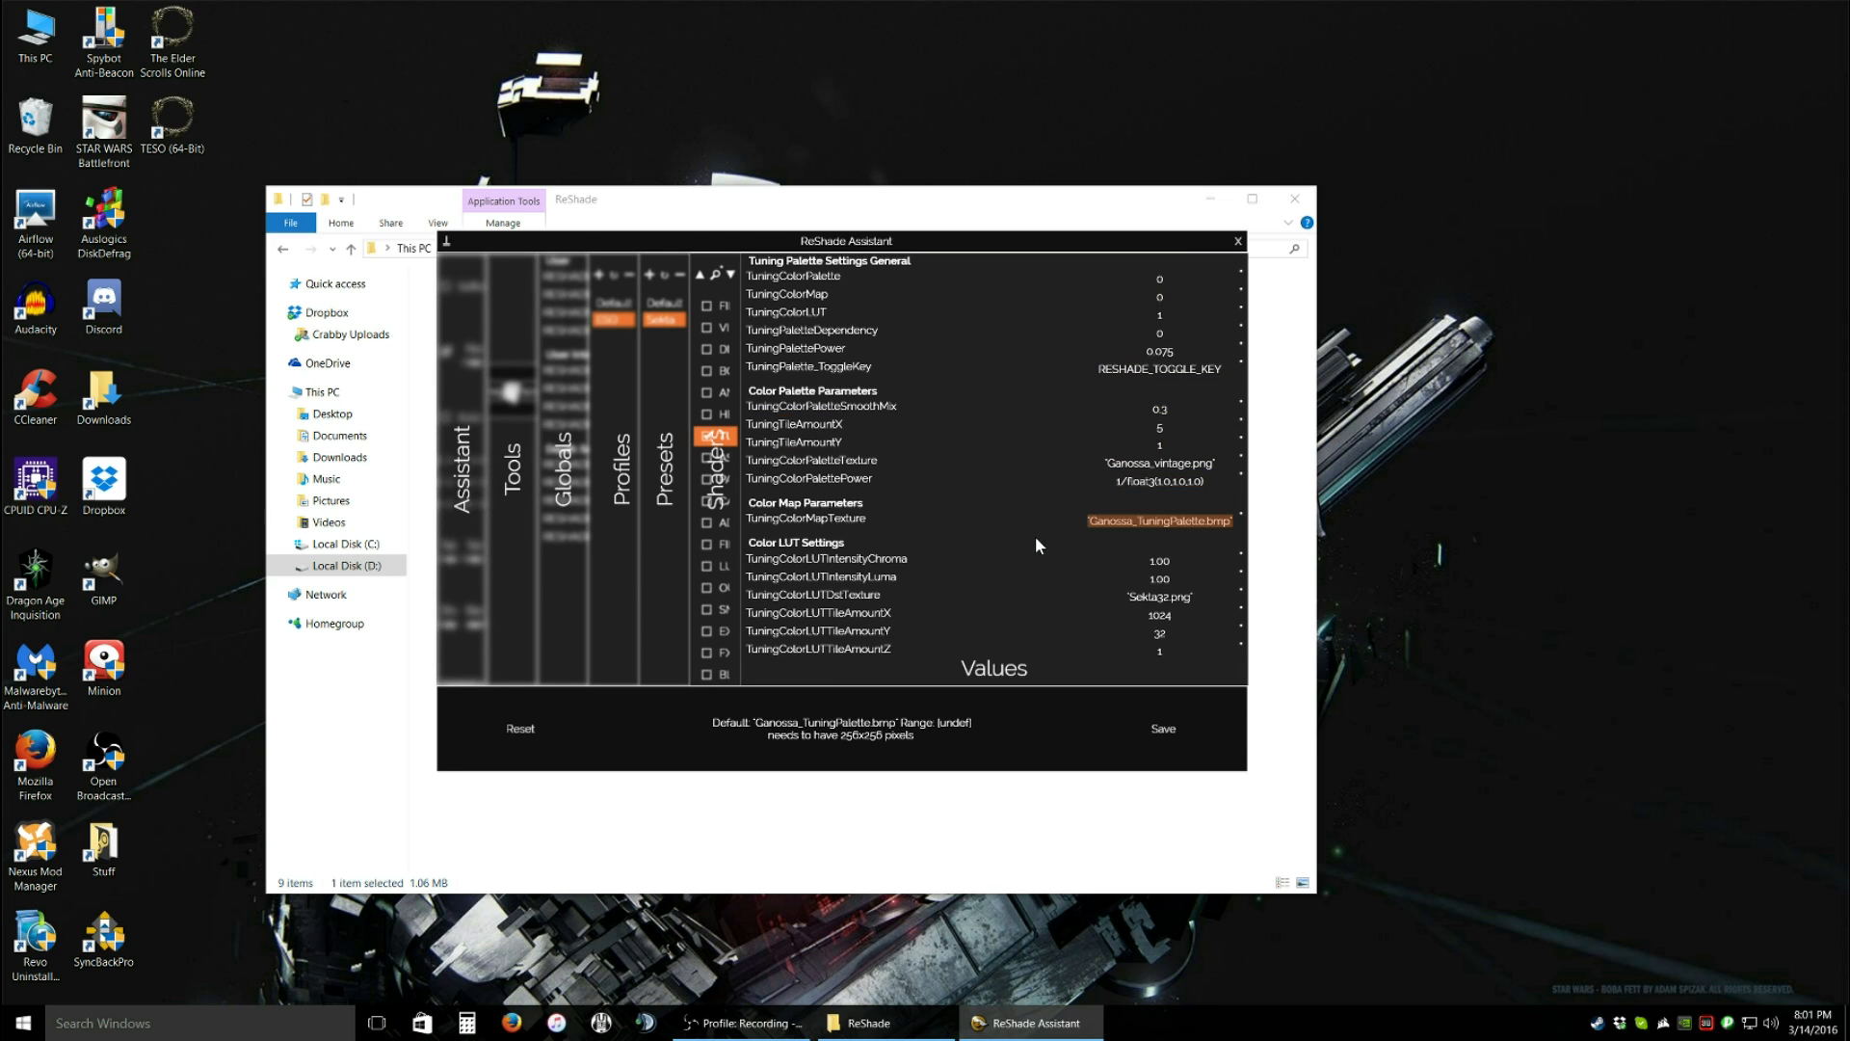
pyautogui.click(1160, 481)
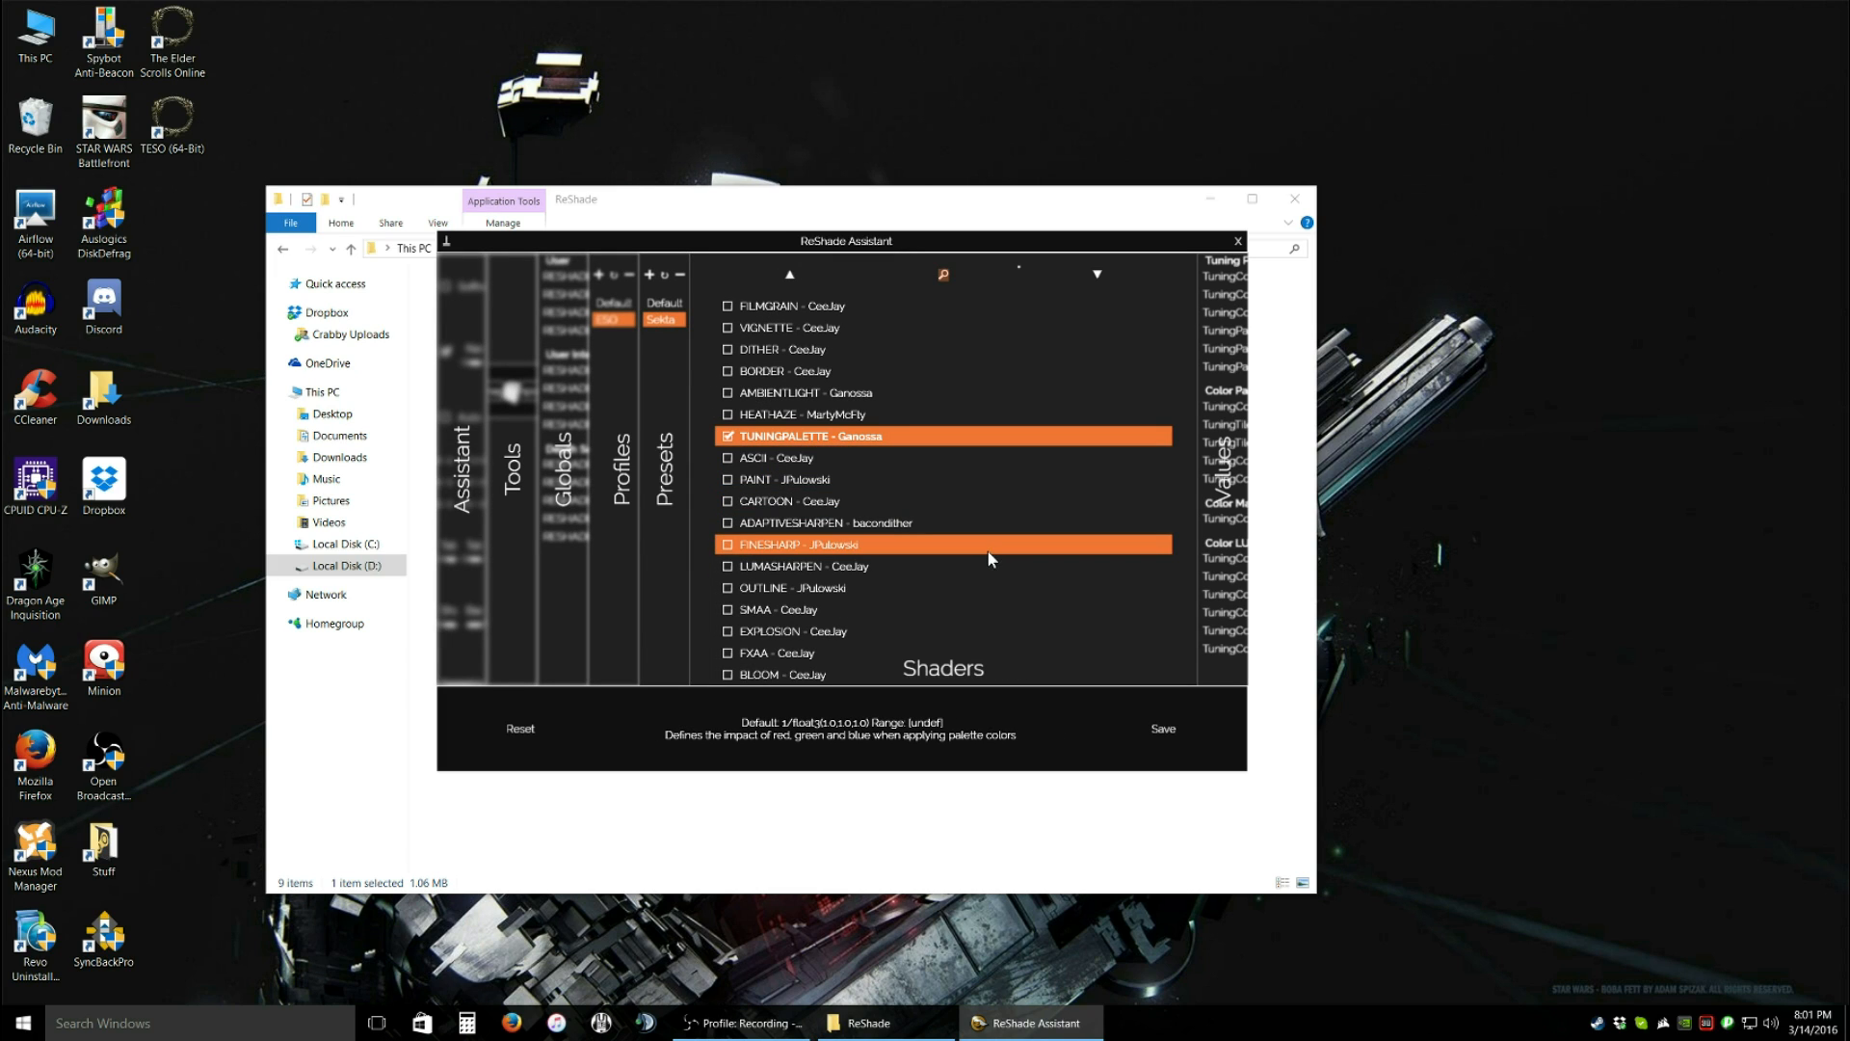
pyautogui.moveTo(965, 561)
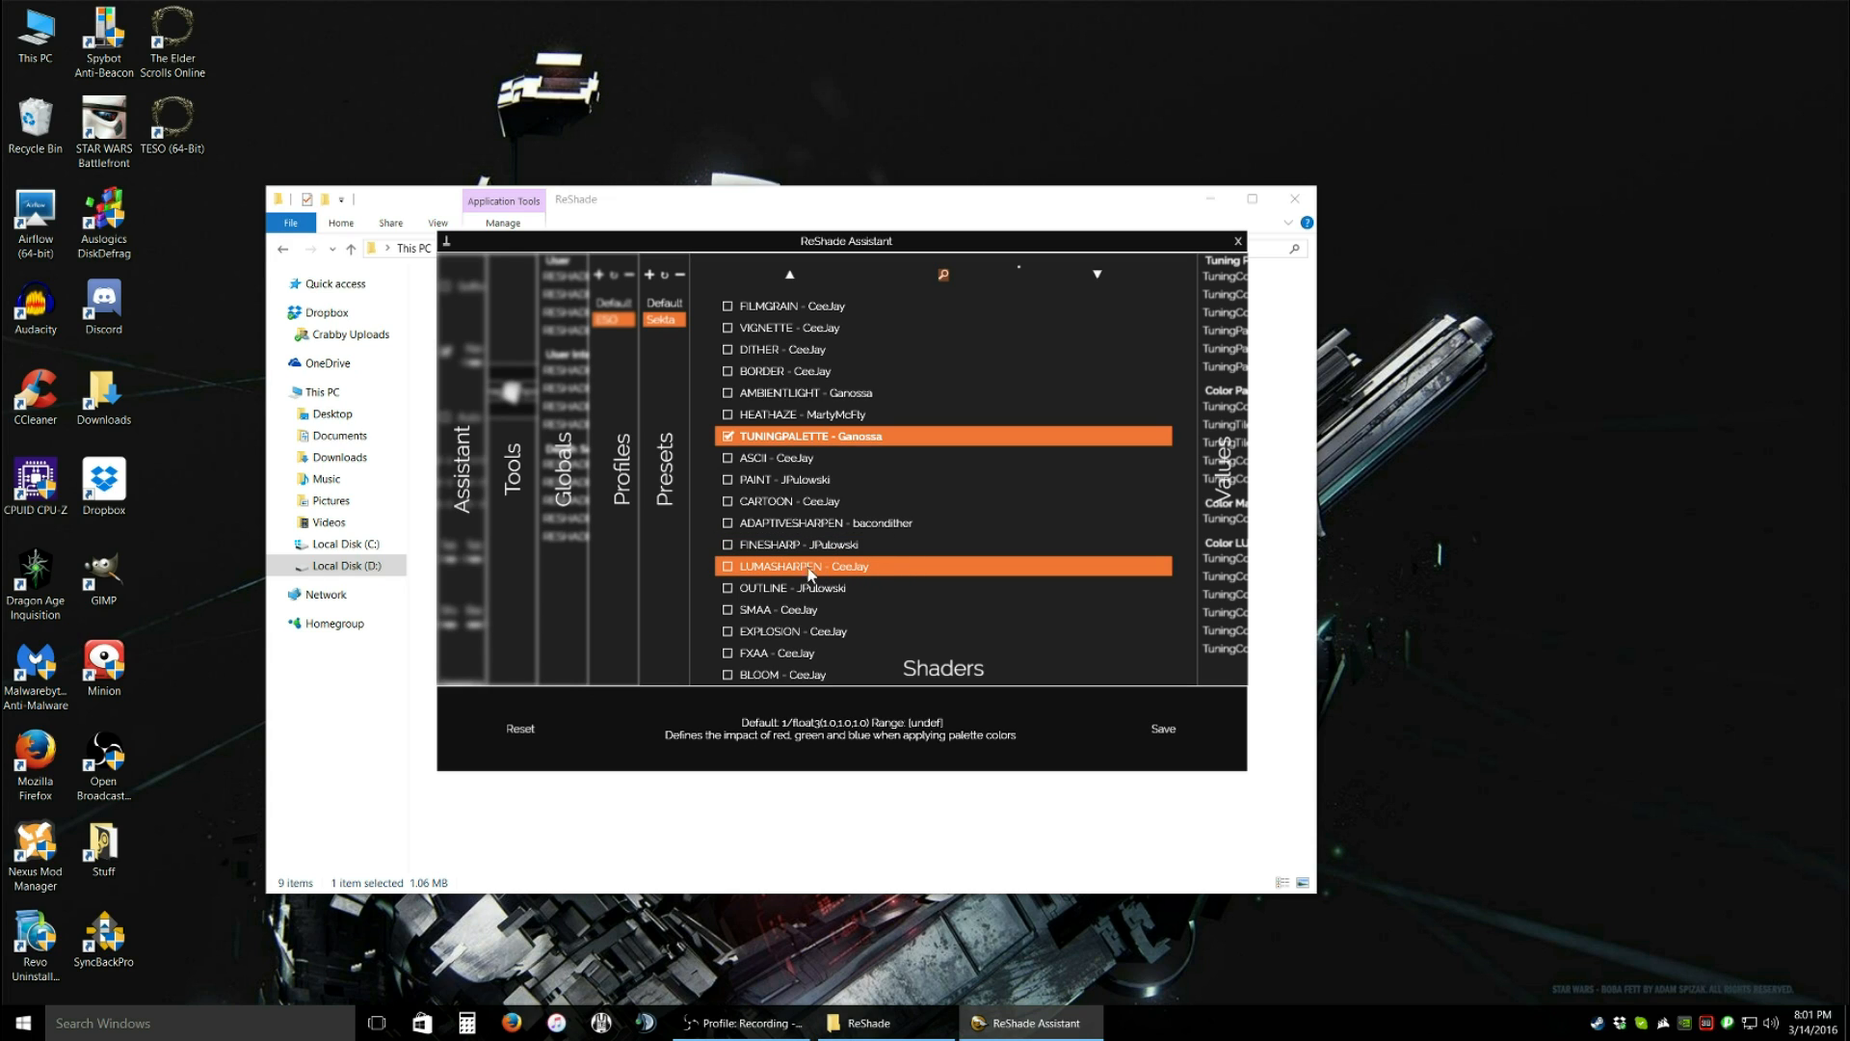
pyautogui.moveTo(775, 569)
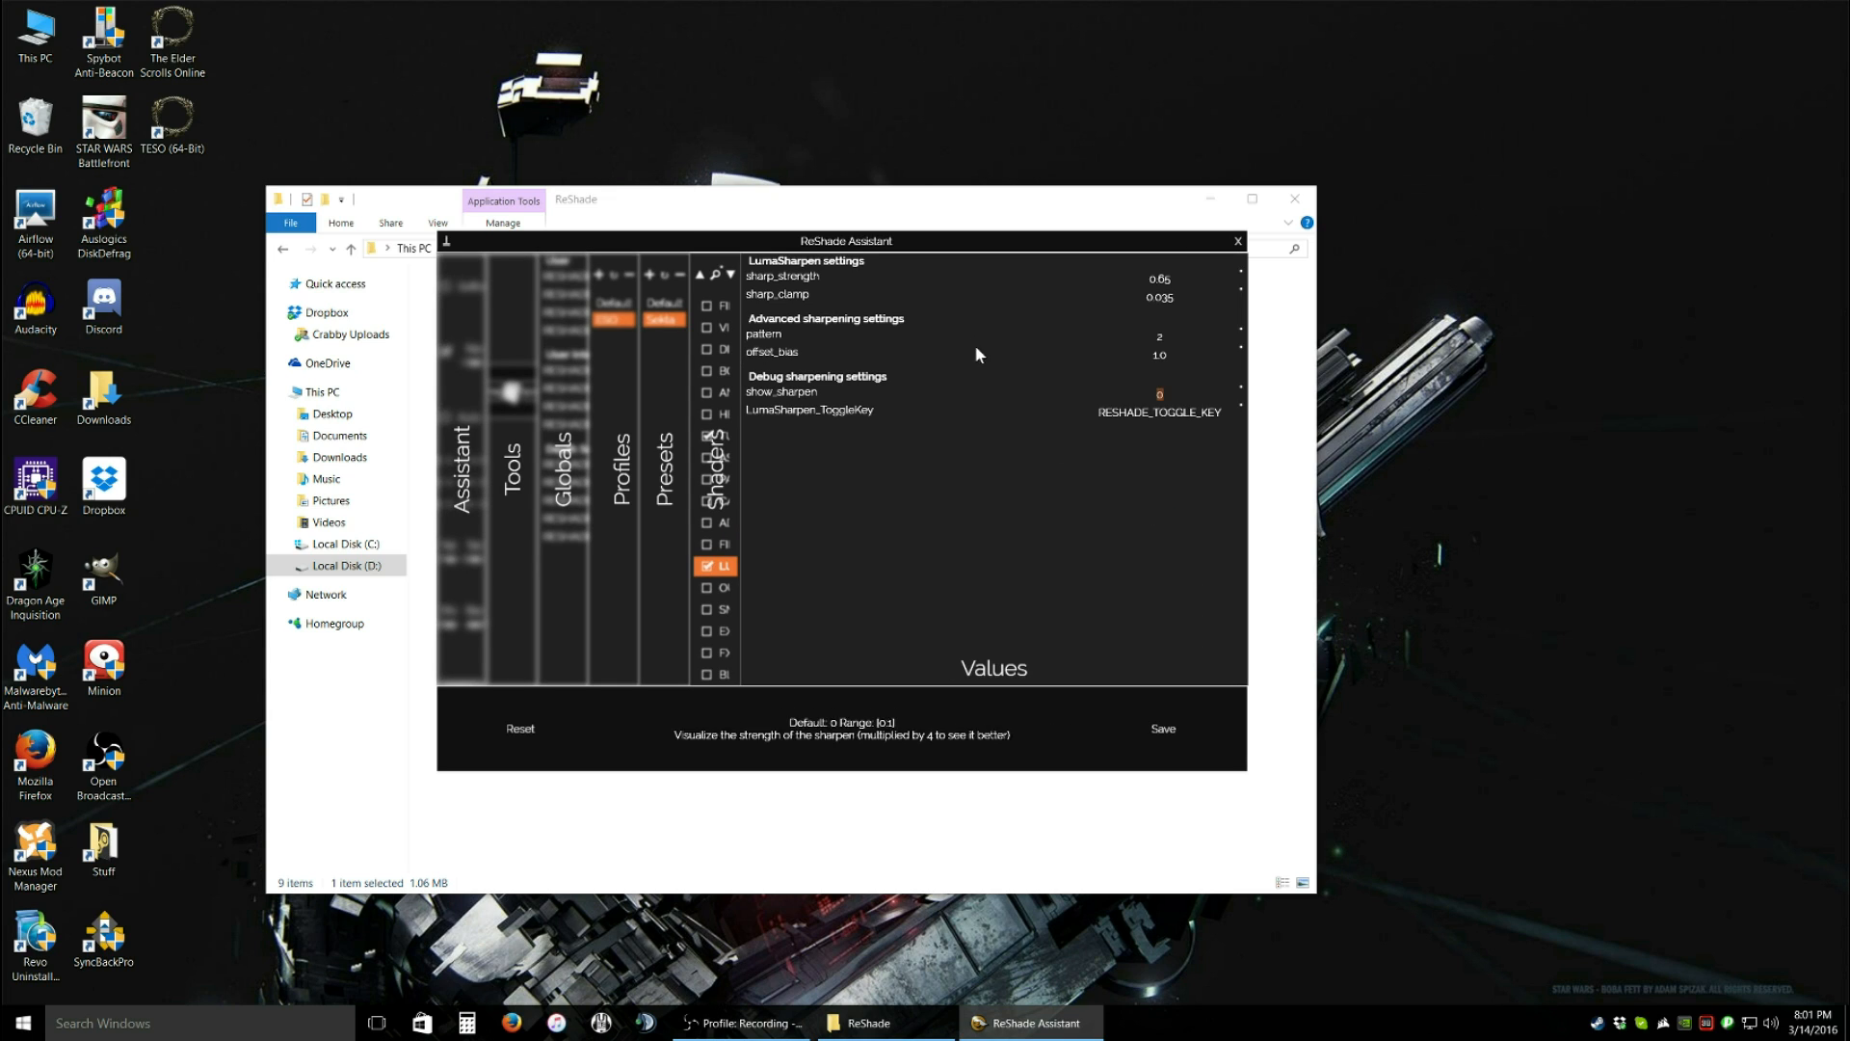
# - Raise LumaSharpen's sharp_strength from 0.65 to 1.00 and save the changes
pyautogui.click(778, 277)
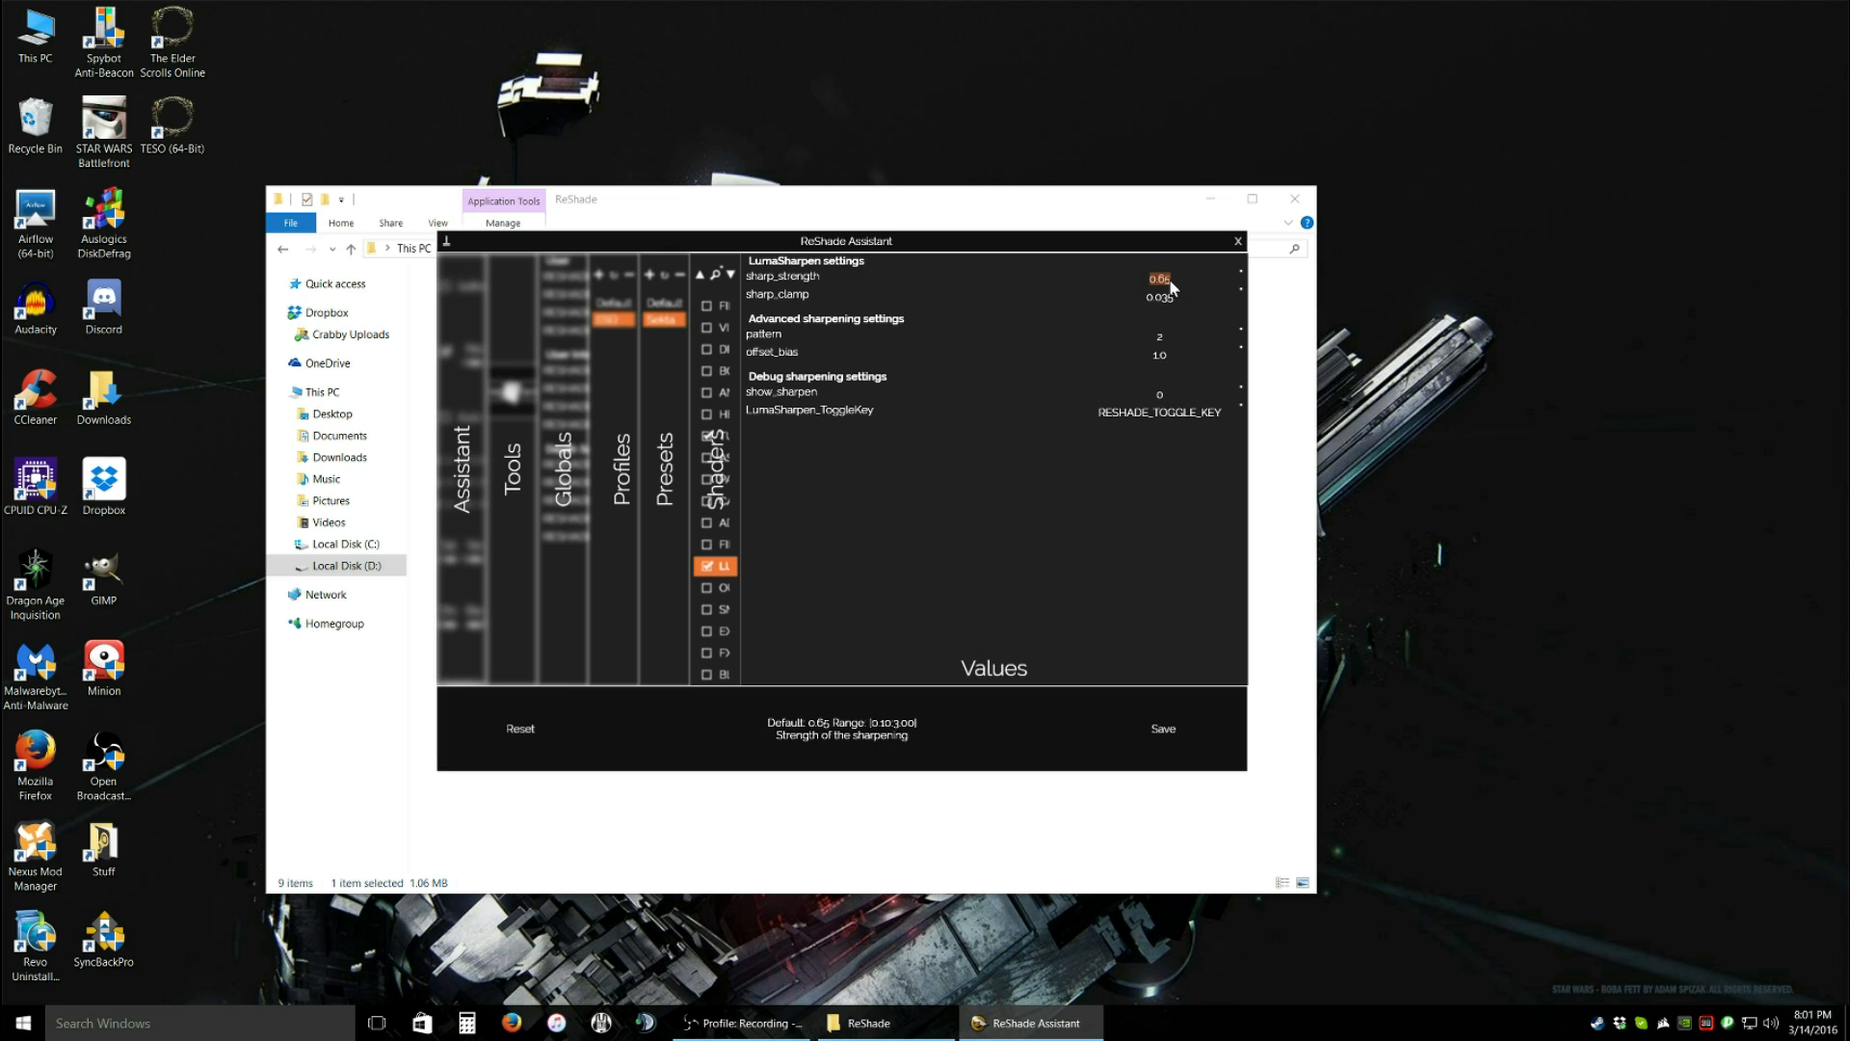
pyautogui.click(1159, 277)
pyautogui.write('1')
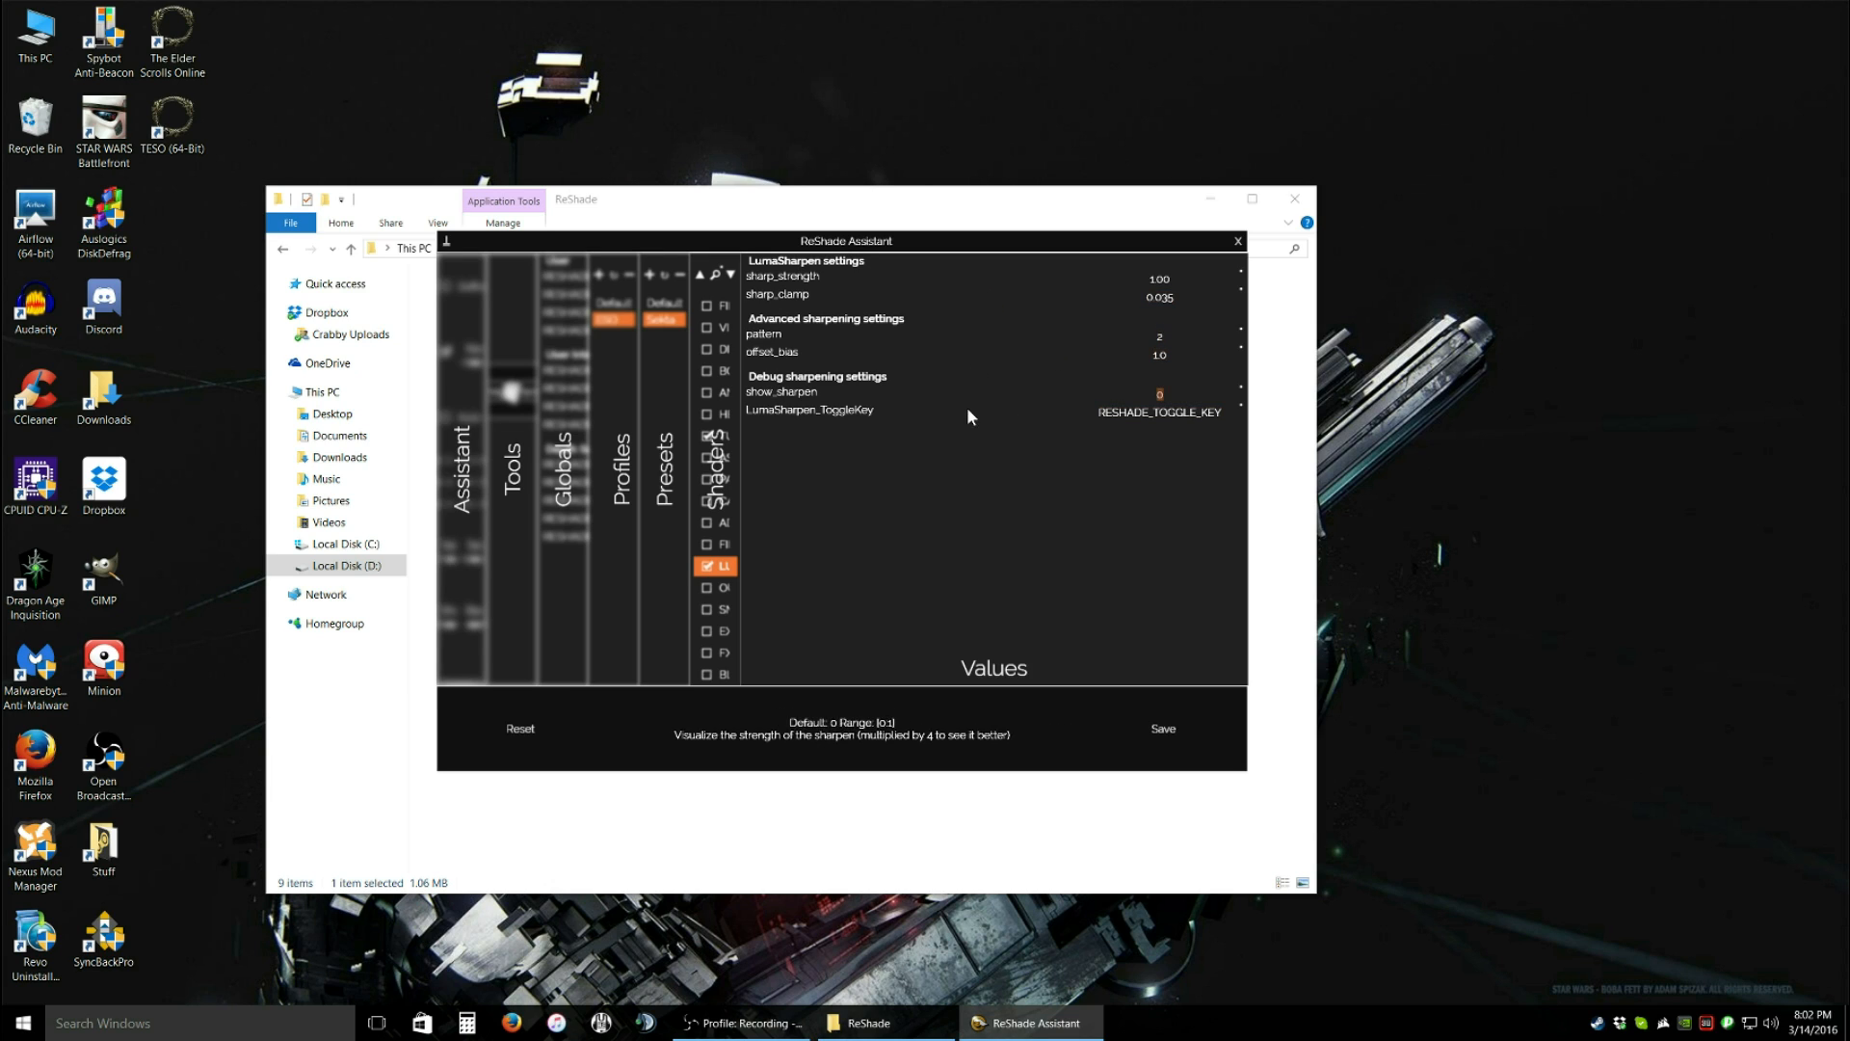
pyautogui.click(1159, 279)
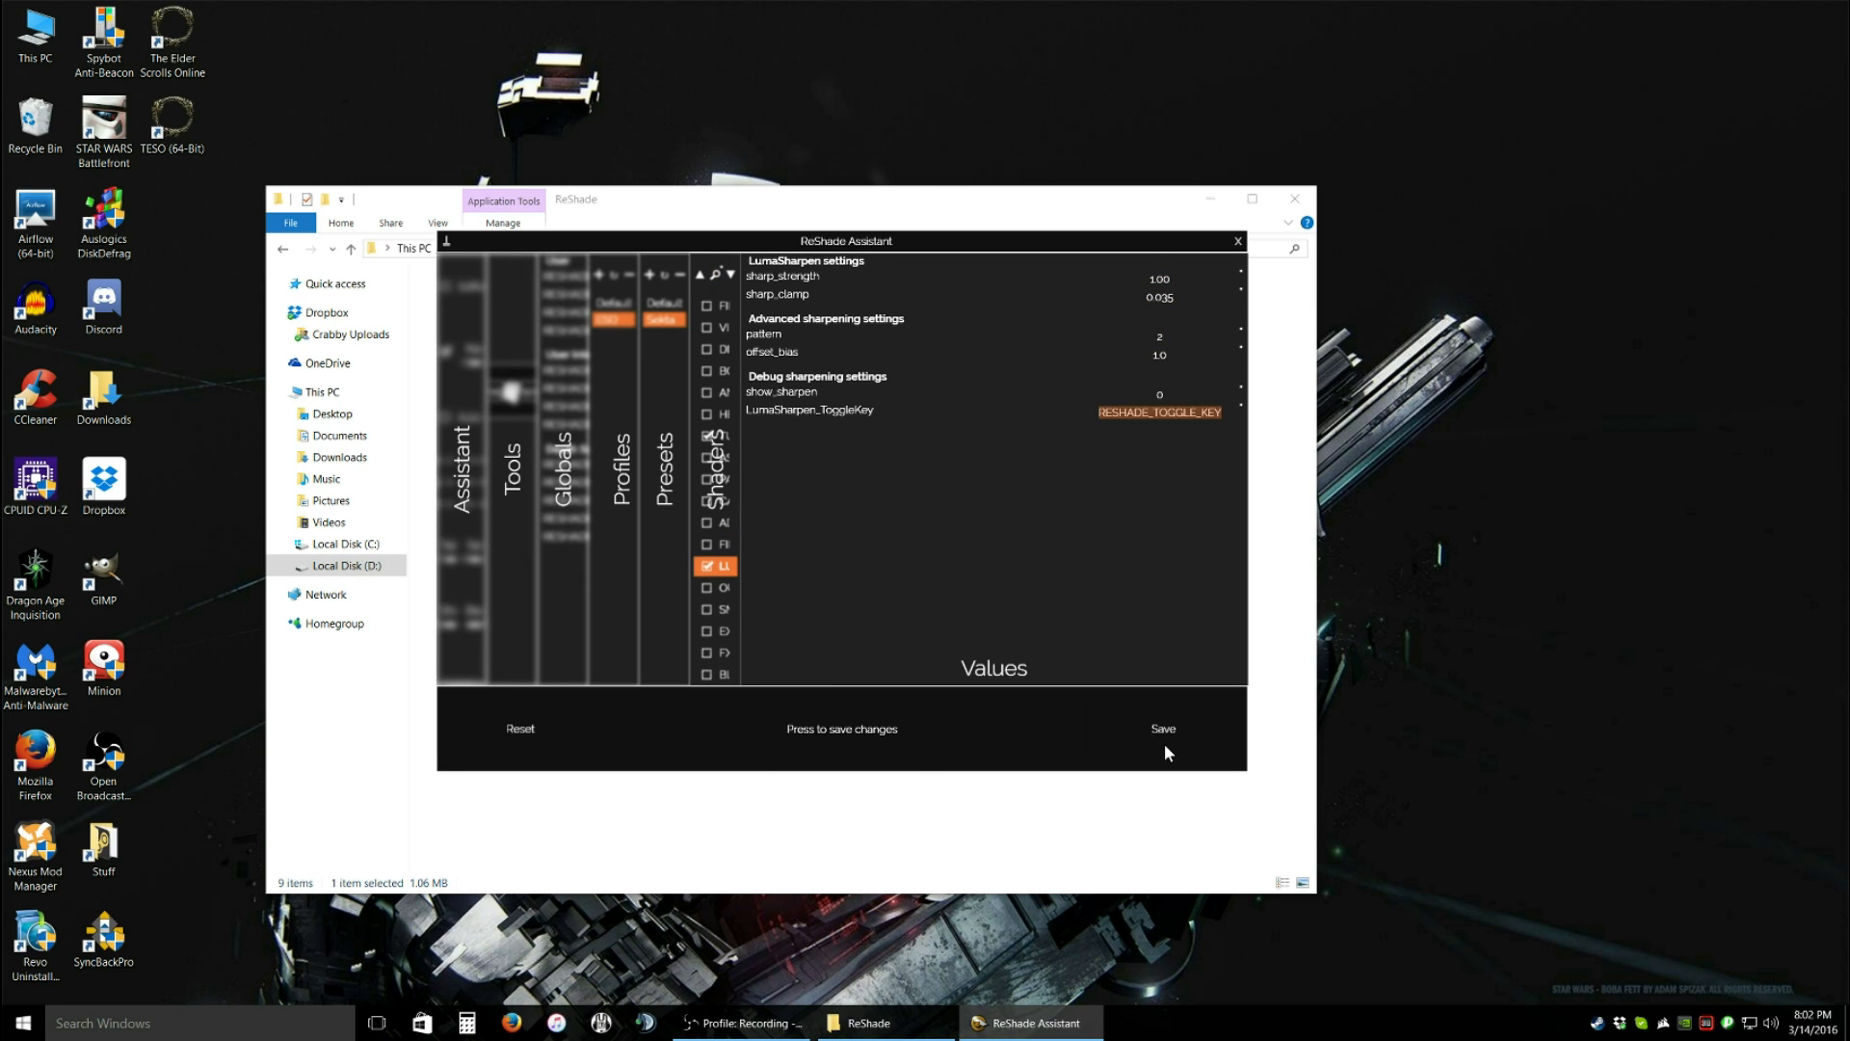
pyautogui.click(1163, 729)
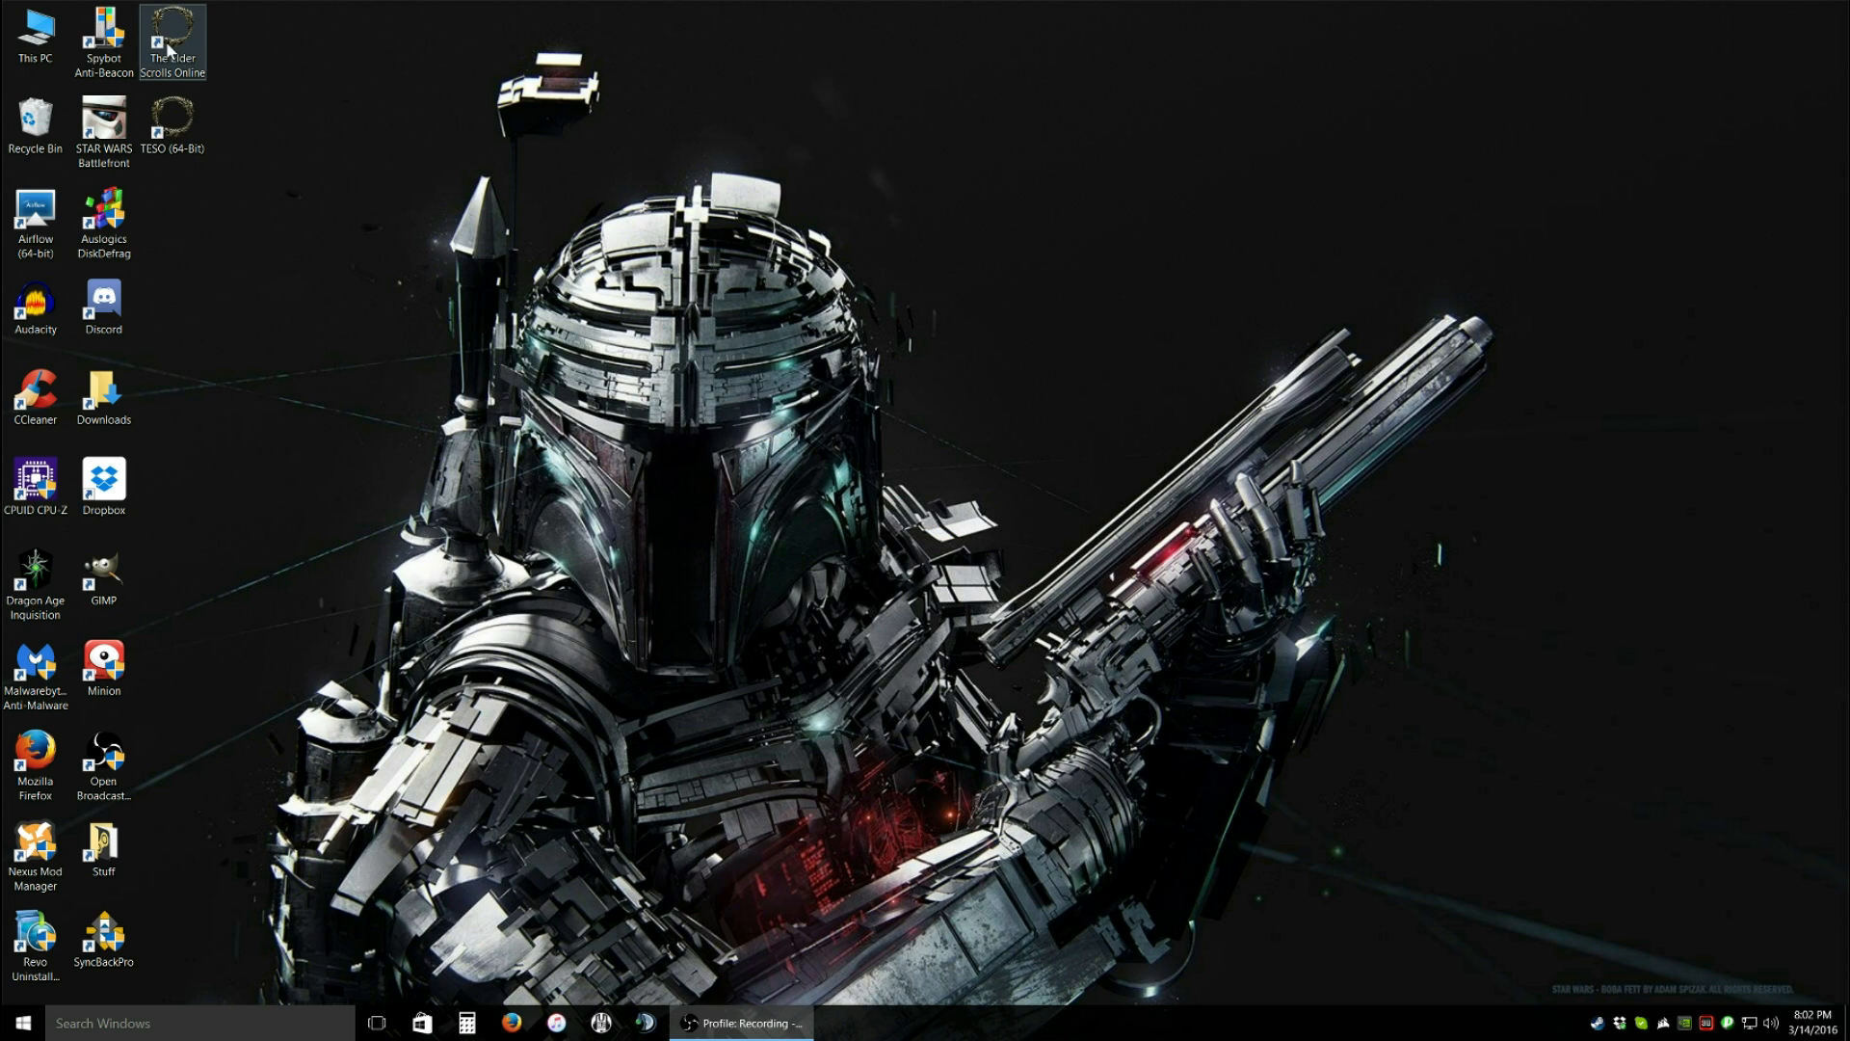
# - Launch The Elder Scrolls Online from its desktop shortcut and start PLAY in the launcher
pyautogui.doubleClick(171, 29)
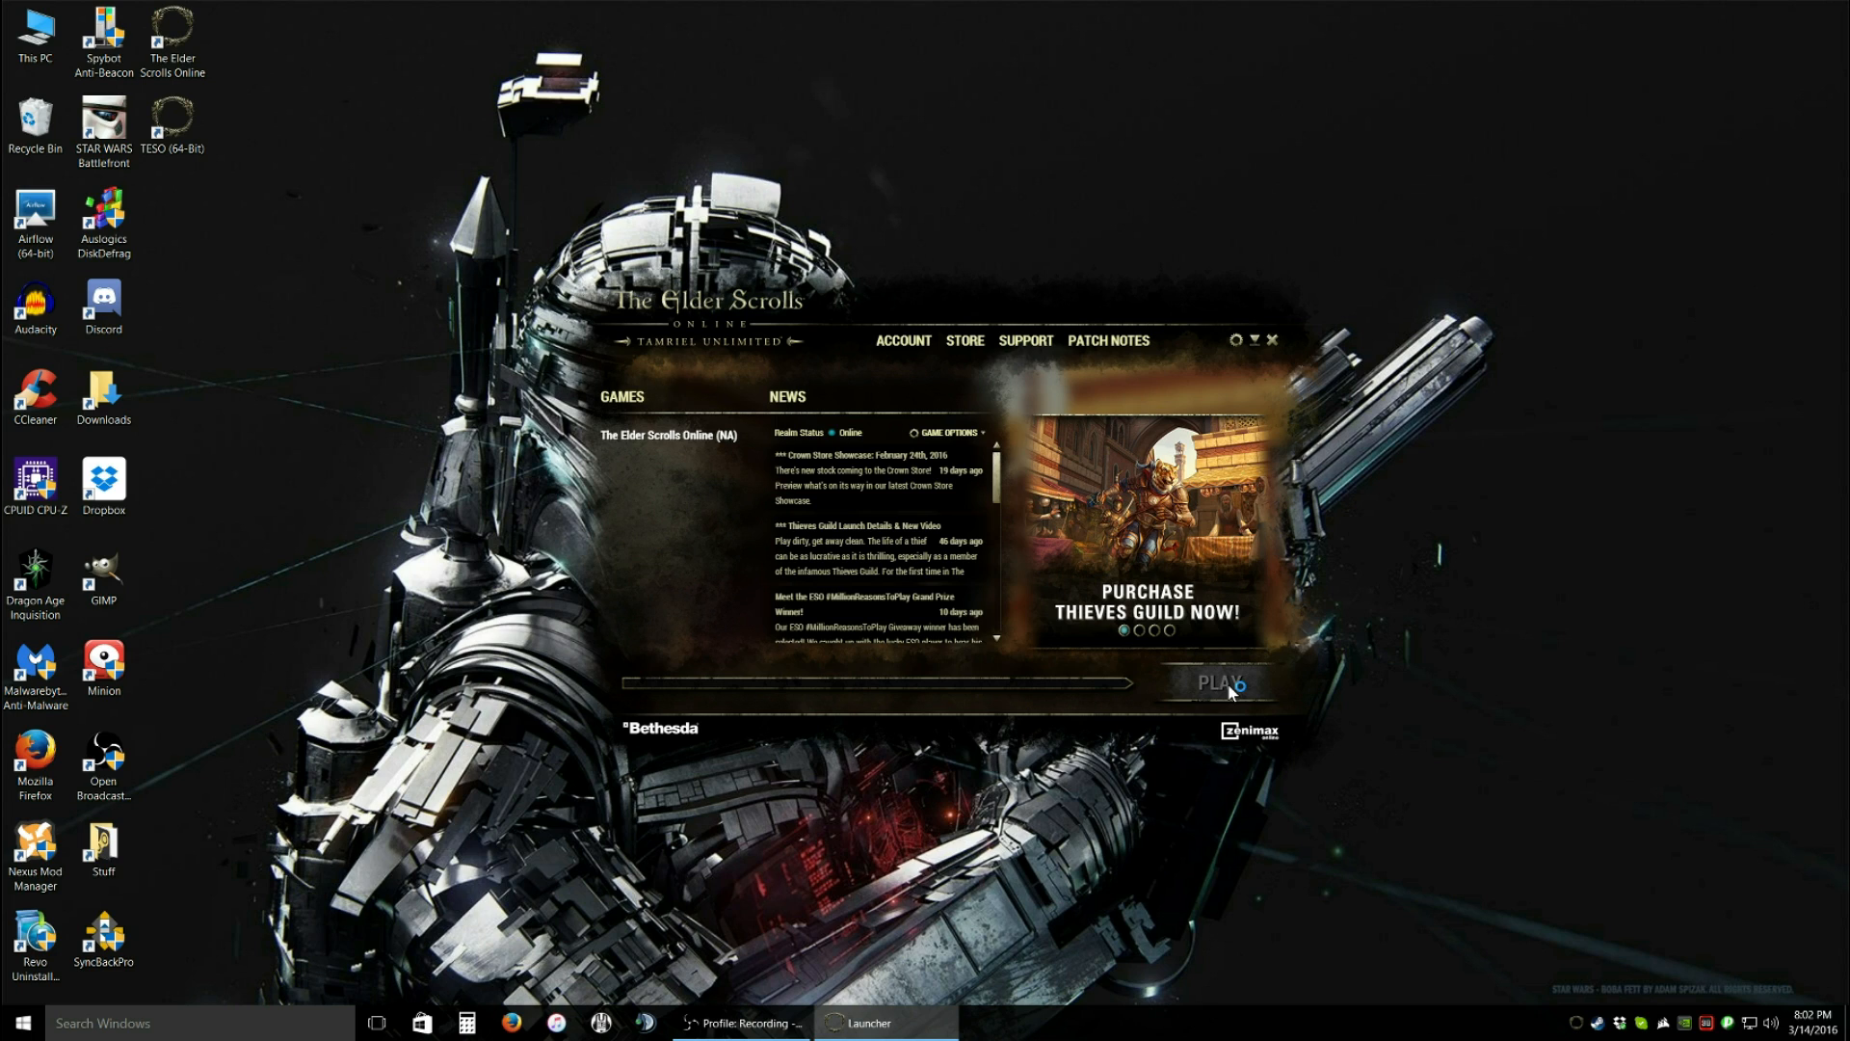
pyautogui.click(1221, 683)
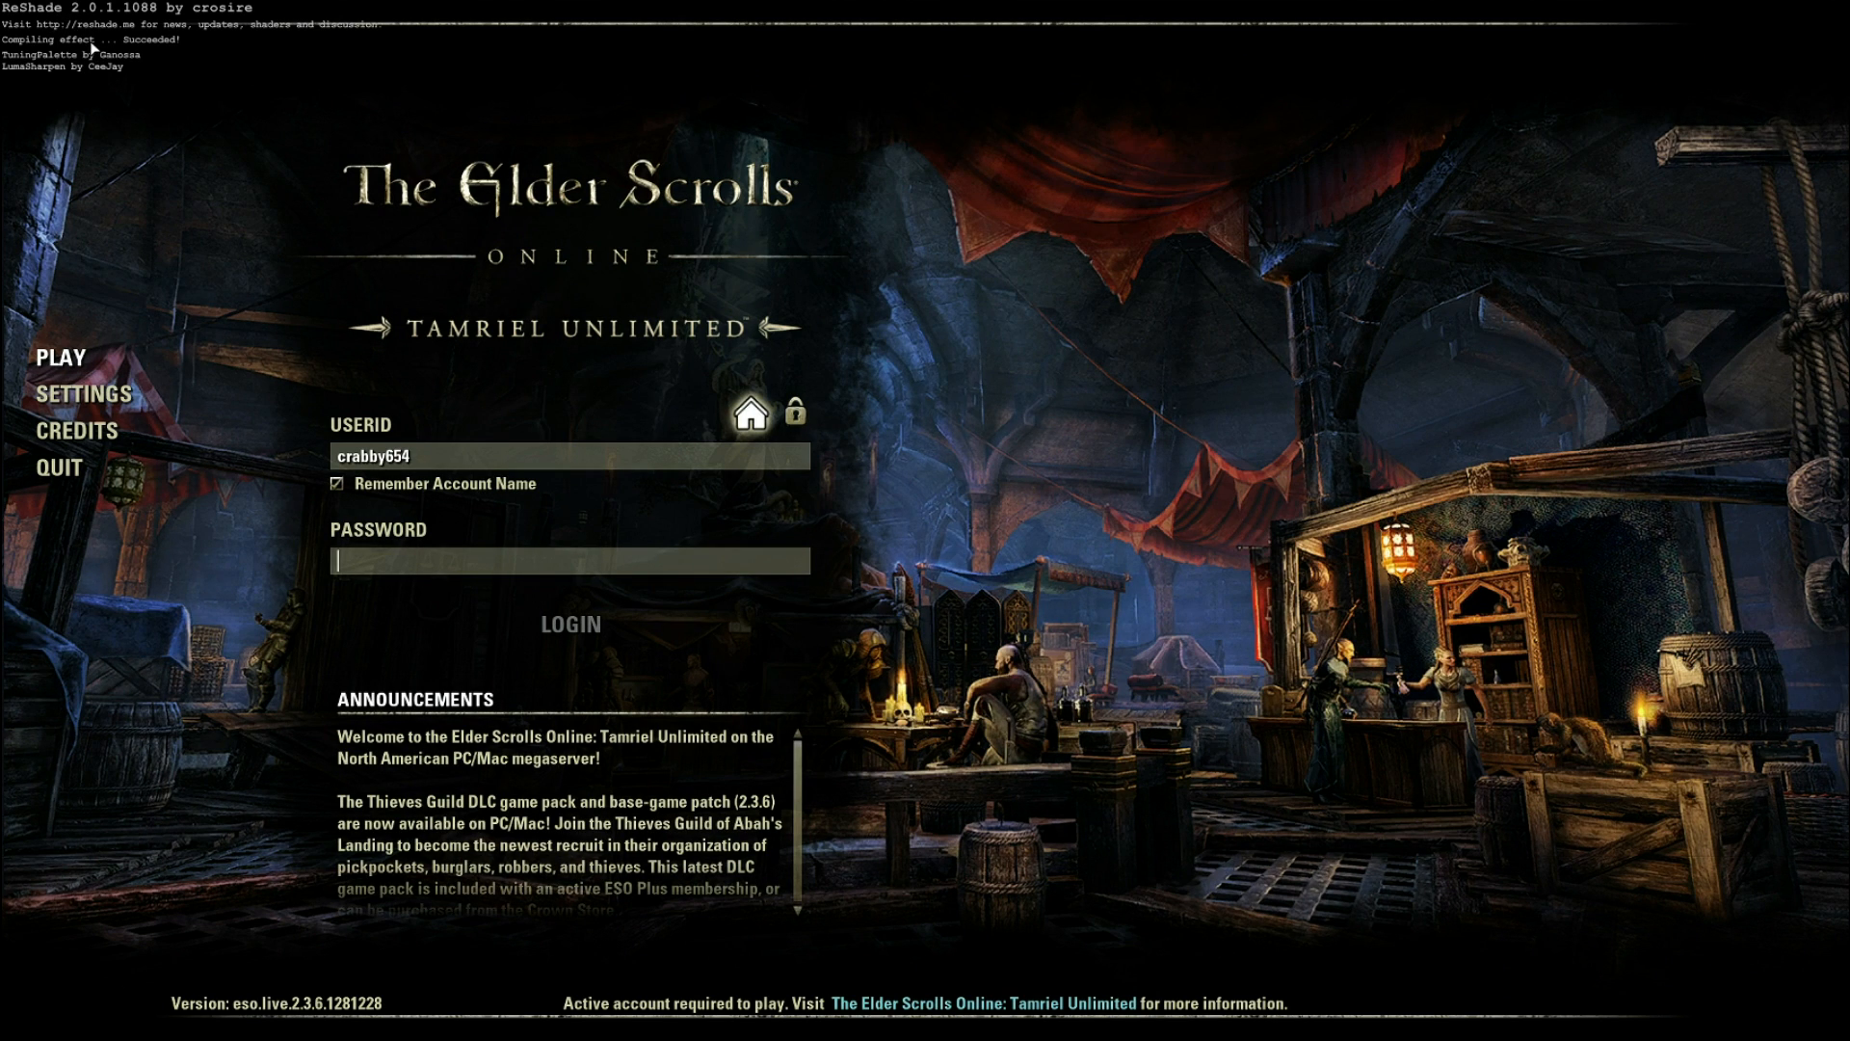
pyautogui.moveTo(39, 13)
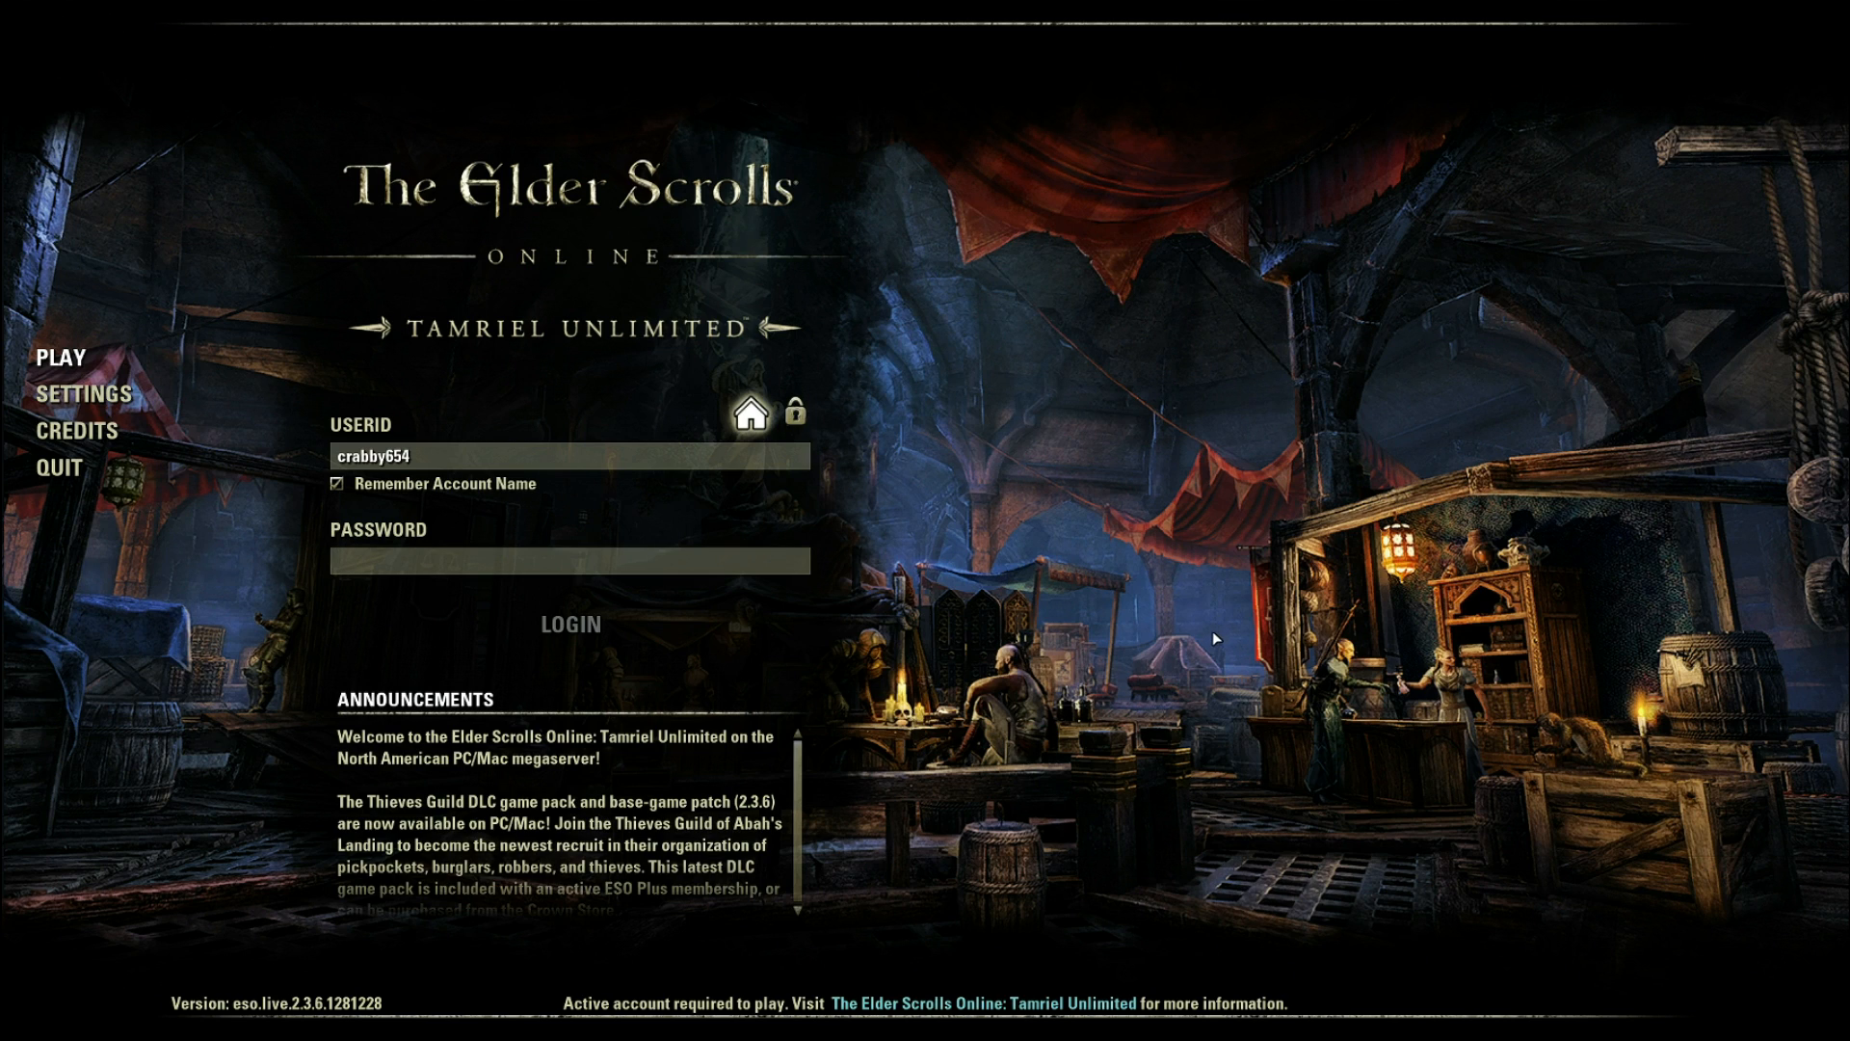
pyautogui.moveTo(1182, 618)
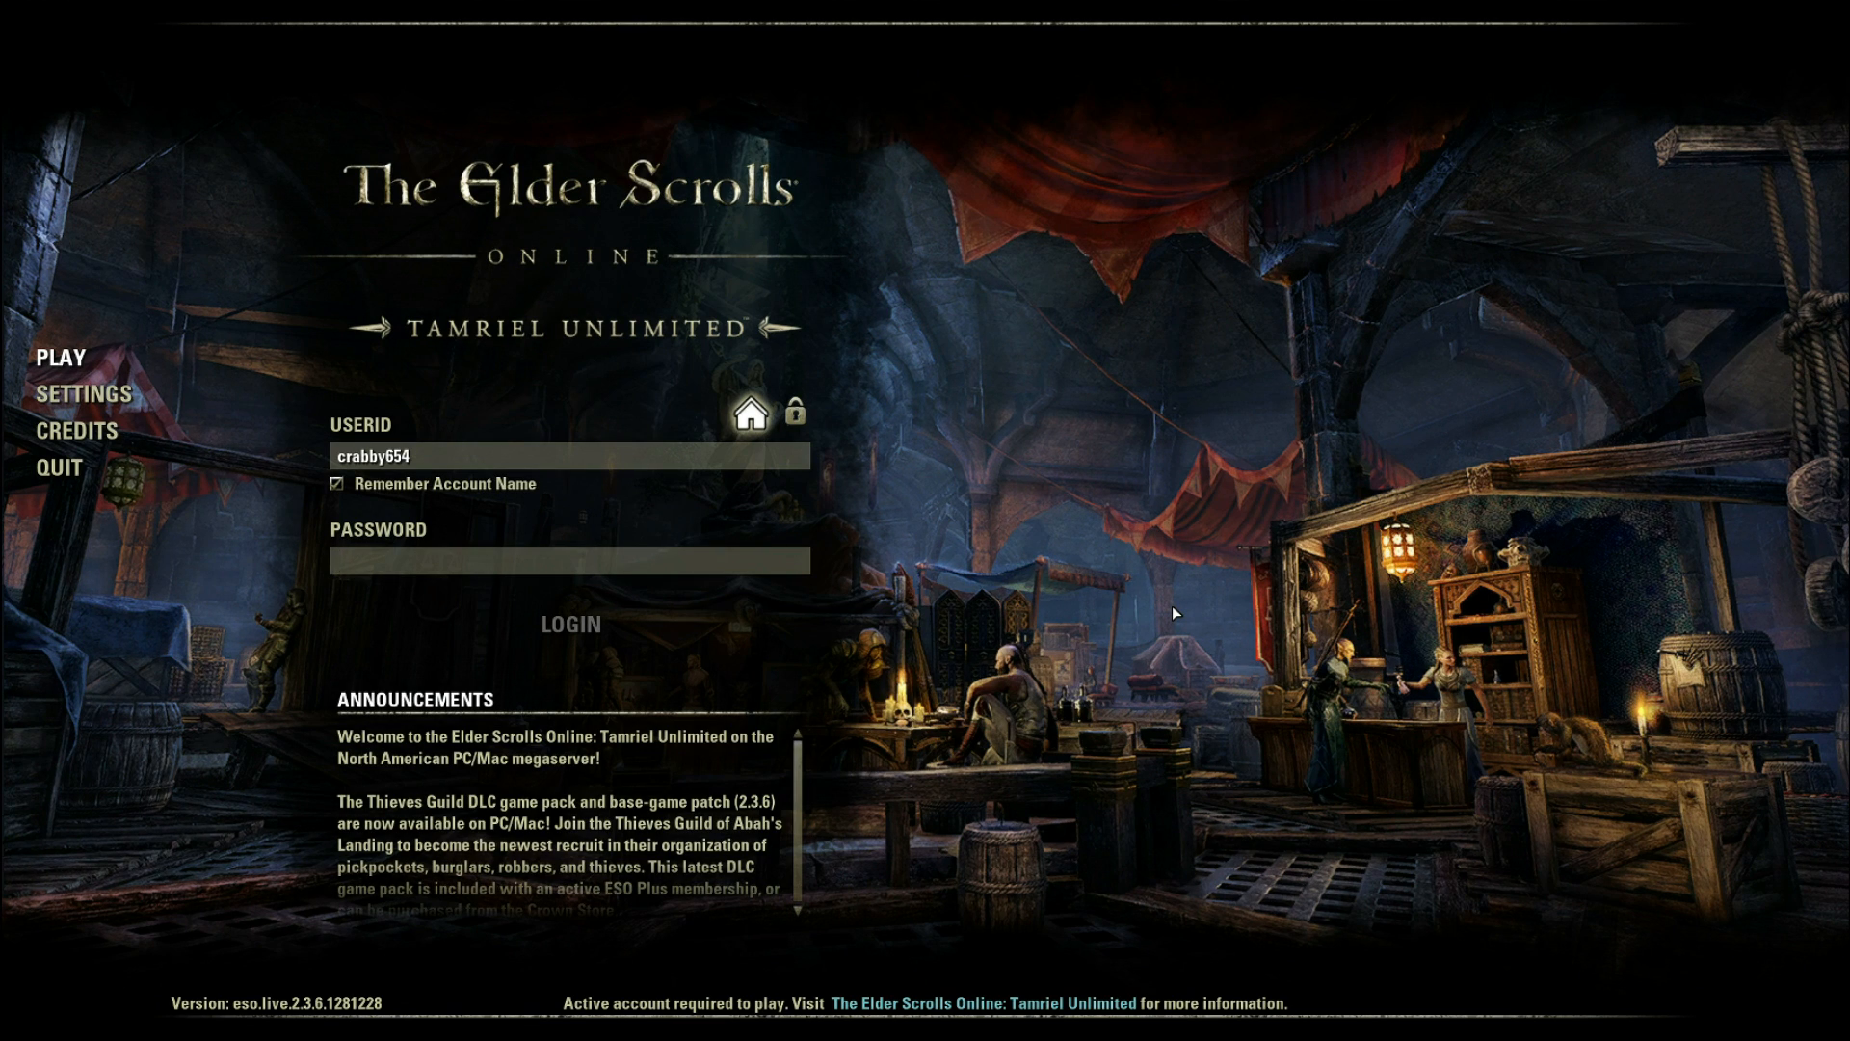
# - Log in to the ESO account with the password and enter the game with the chosen character
pyautogui.click(571, 561)
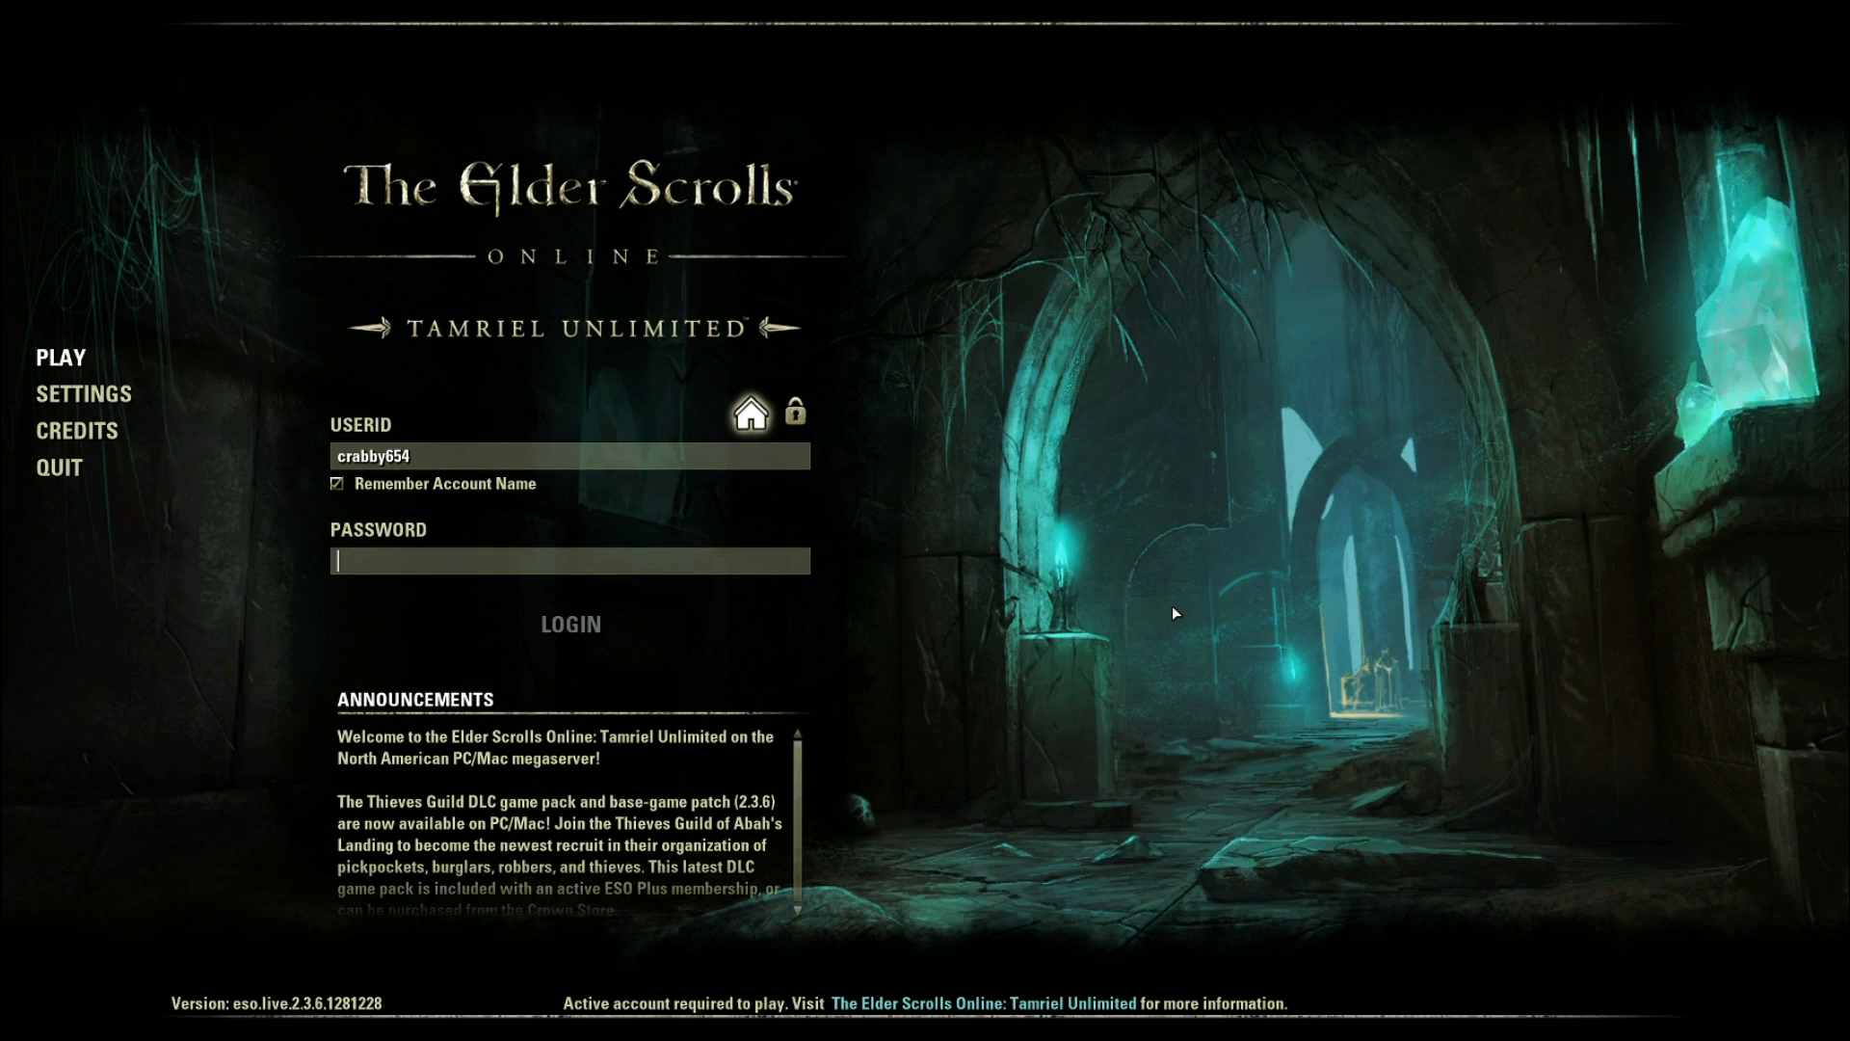
pyautogui.write('*')
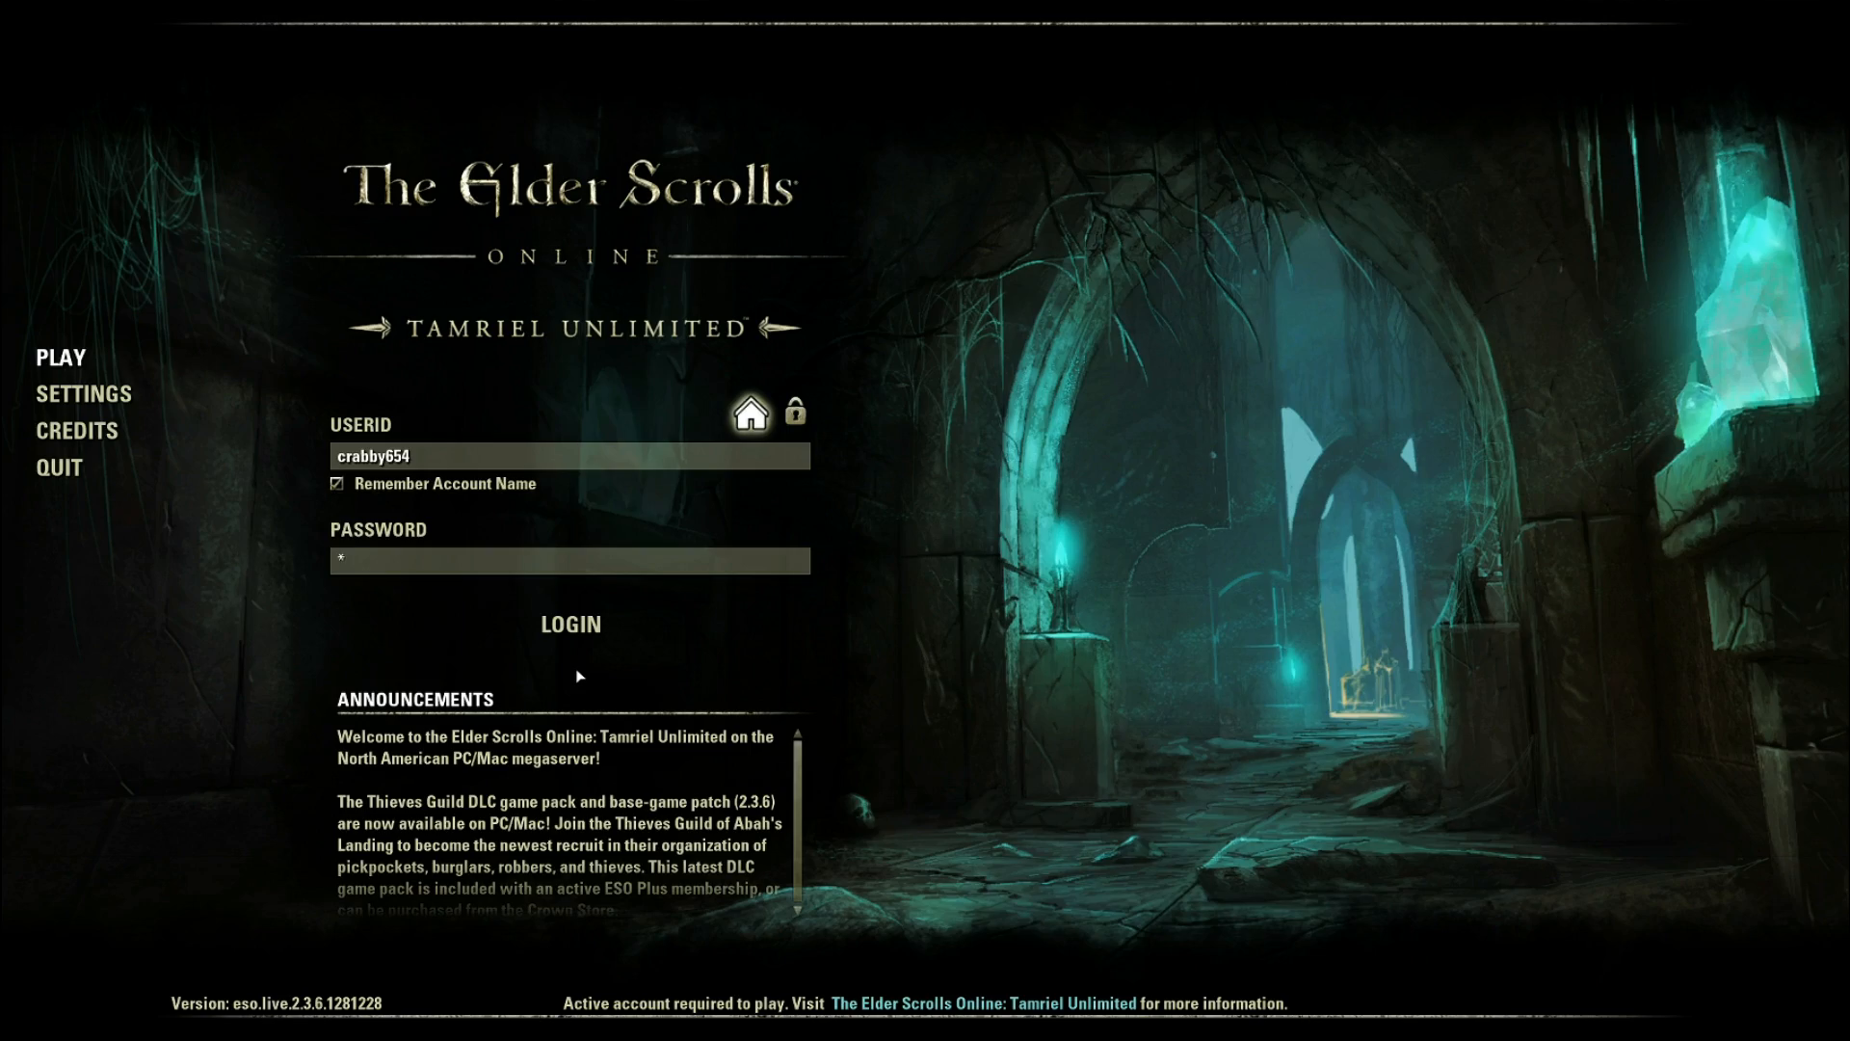
pyautogui.click(571, 623)
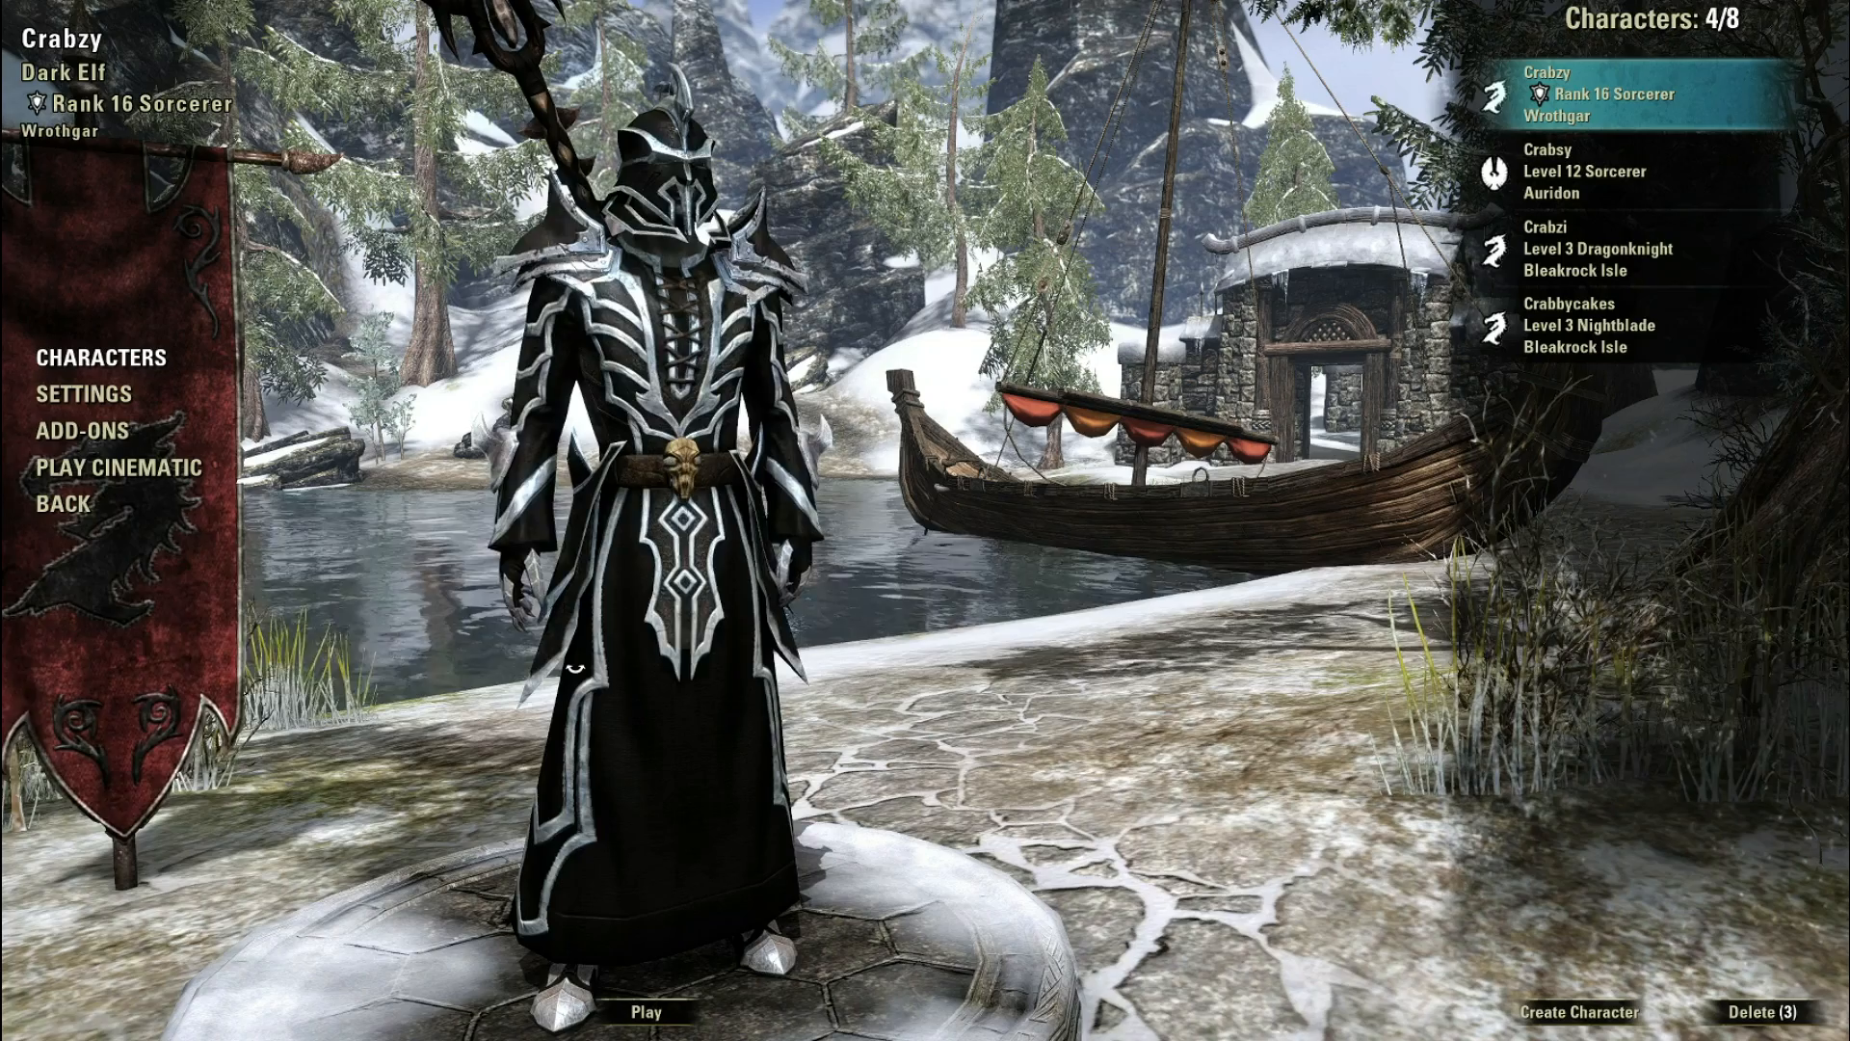
pyautogui.click(647, 1008)
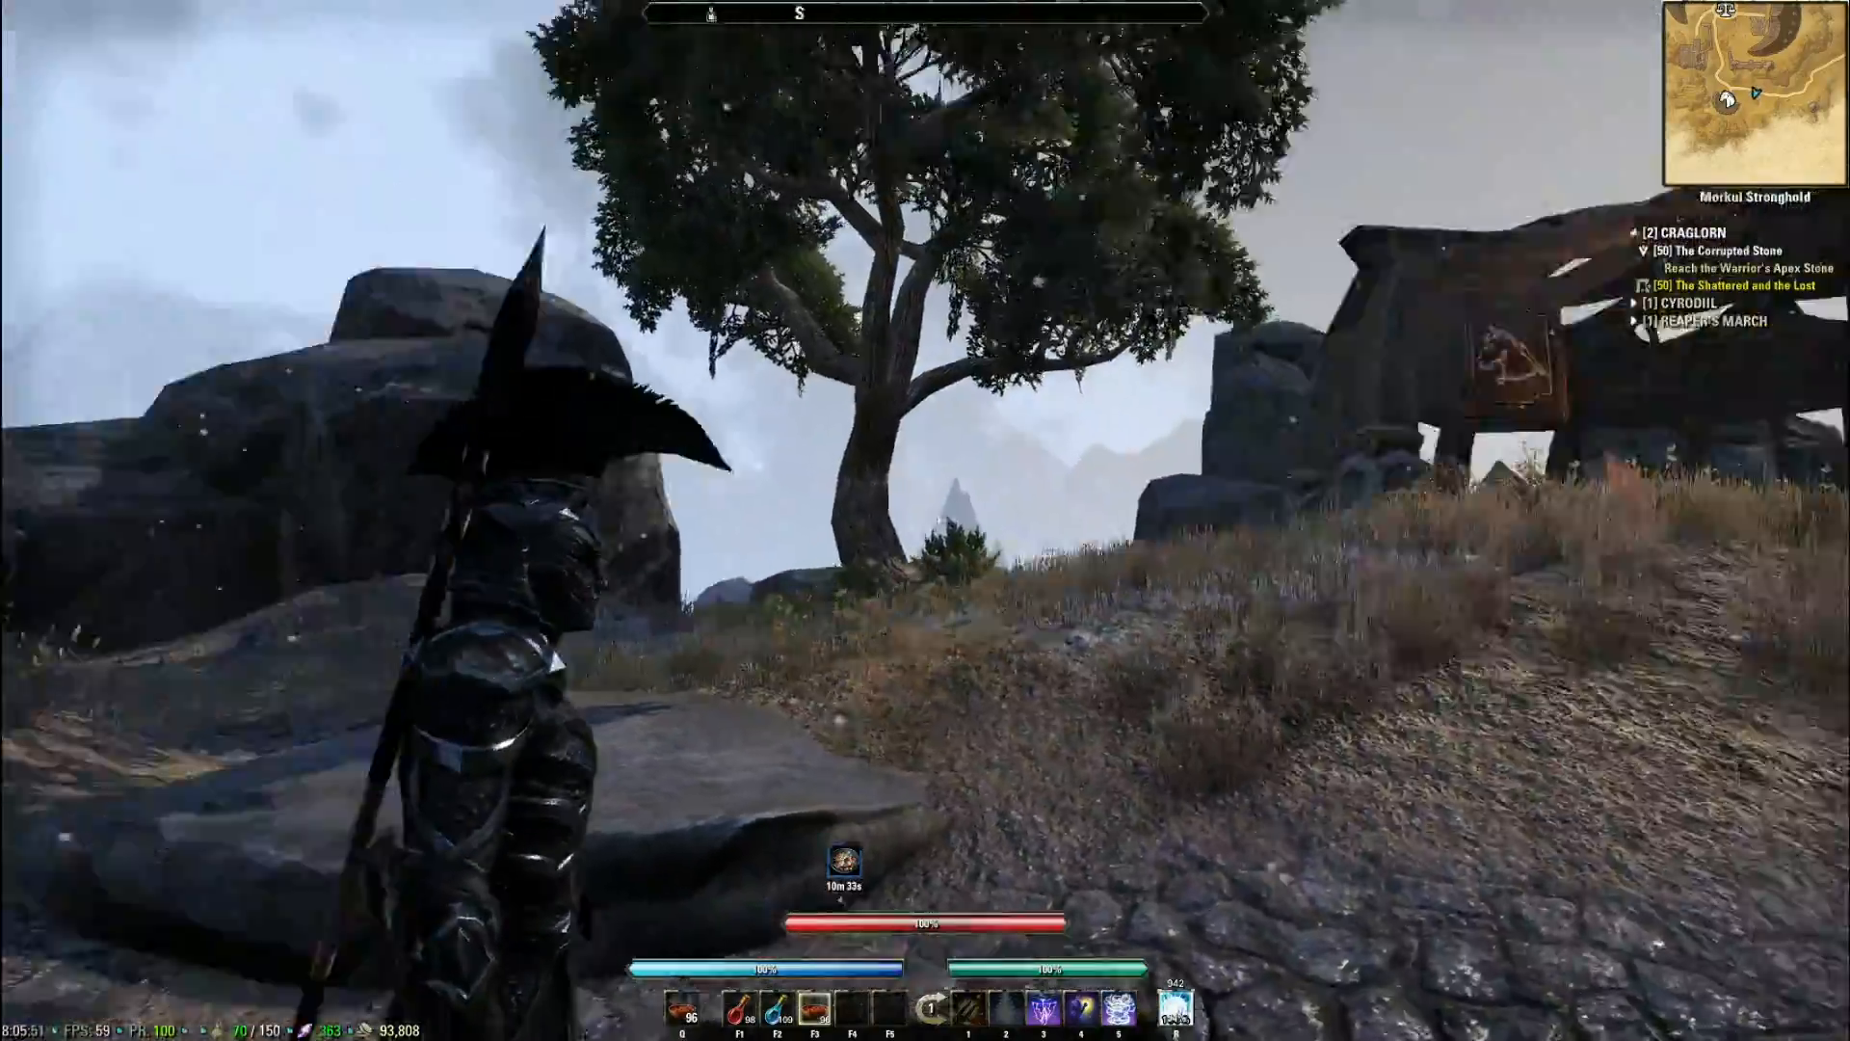
# - Run the Sorcerer forward along the stone path near Morkul Stronghold
pyautogui.press('w')
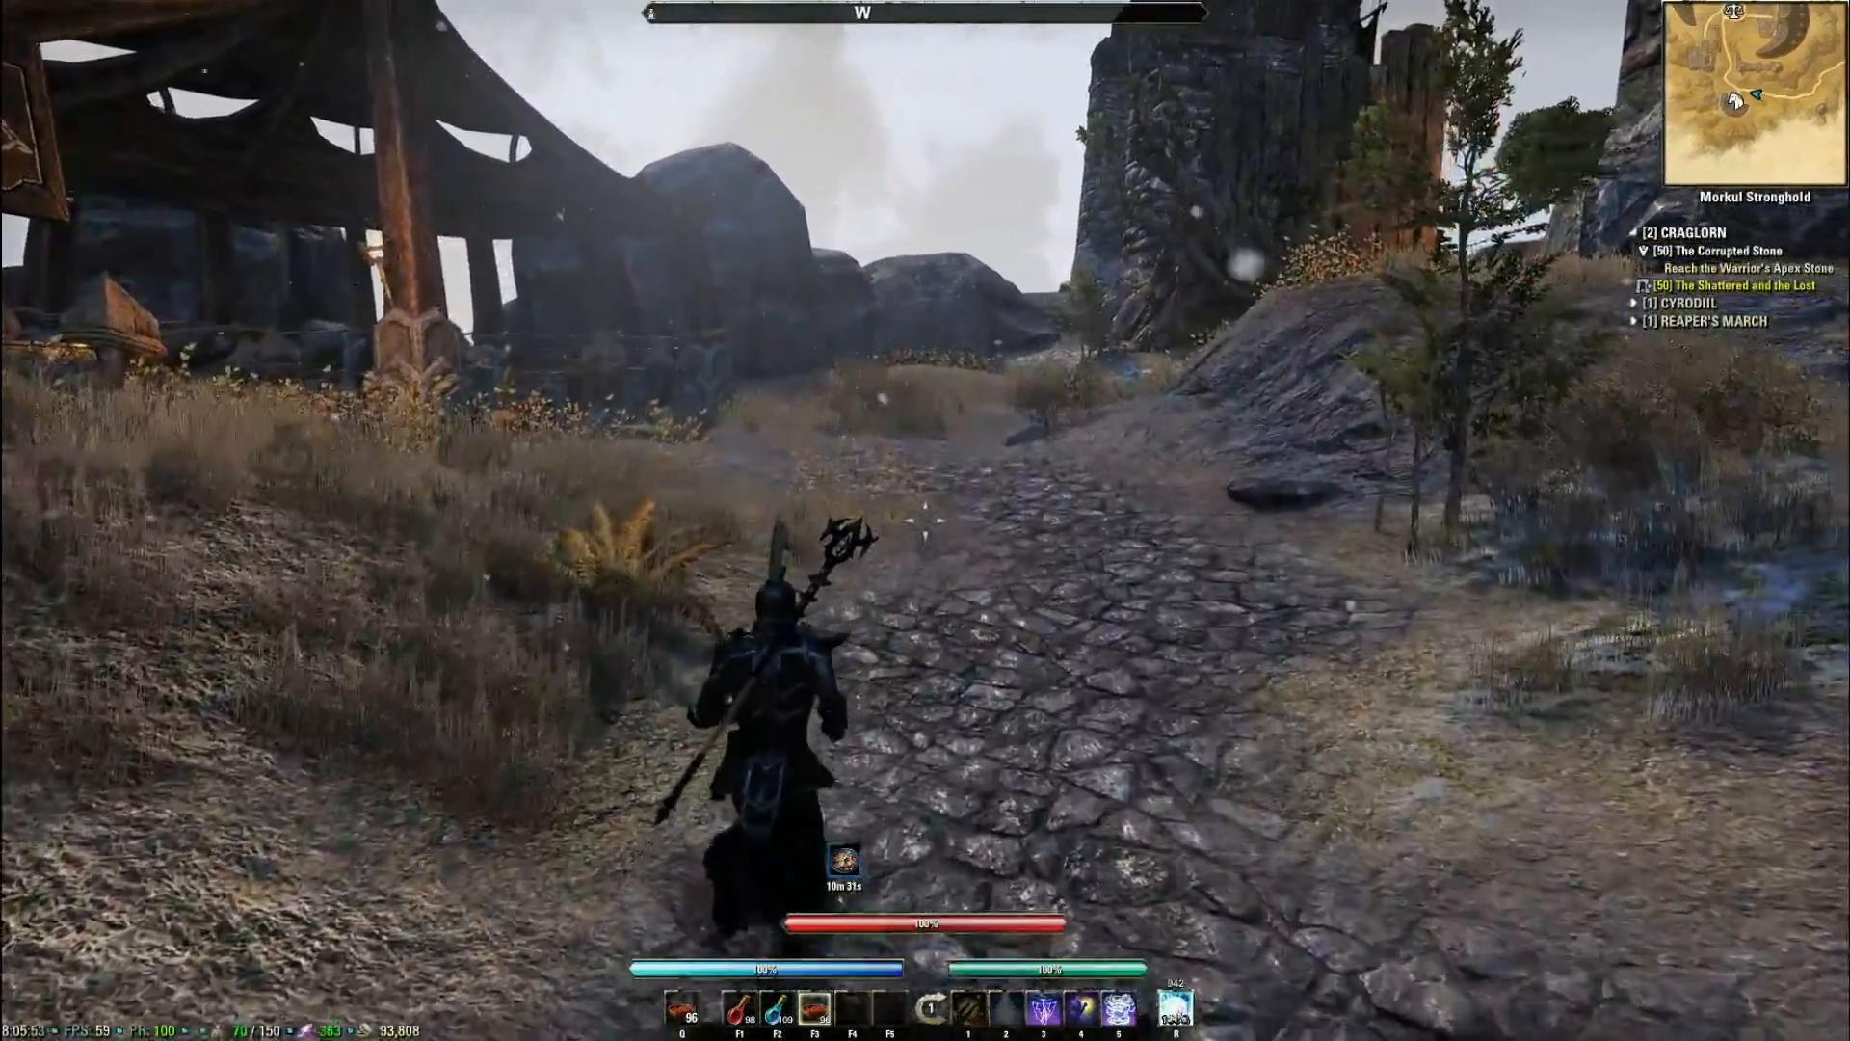
pyautogui.press('w')
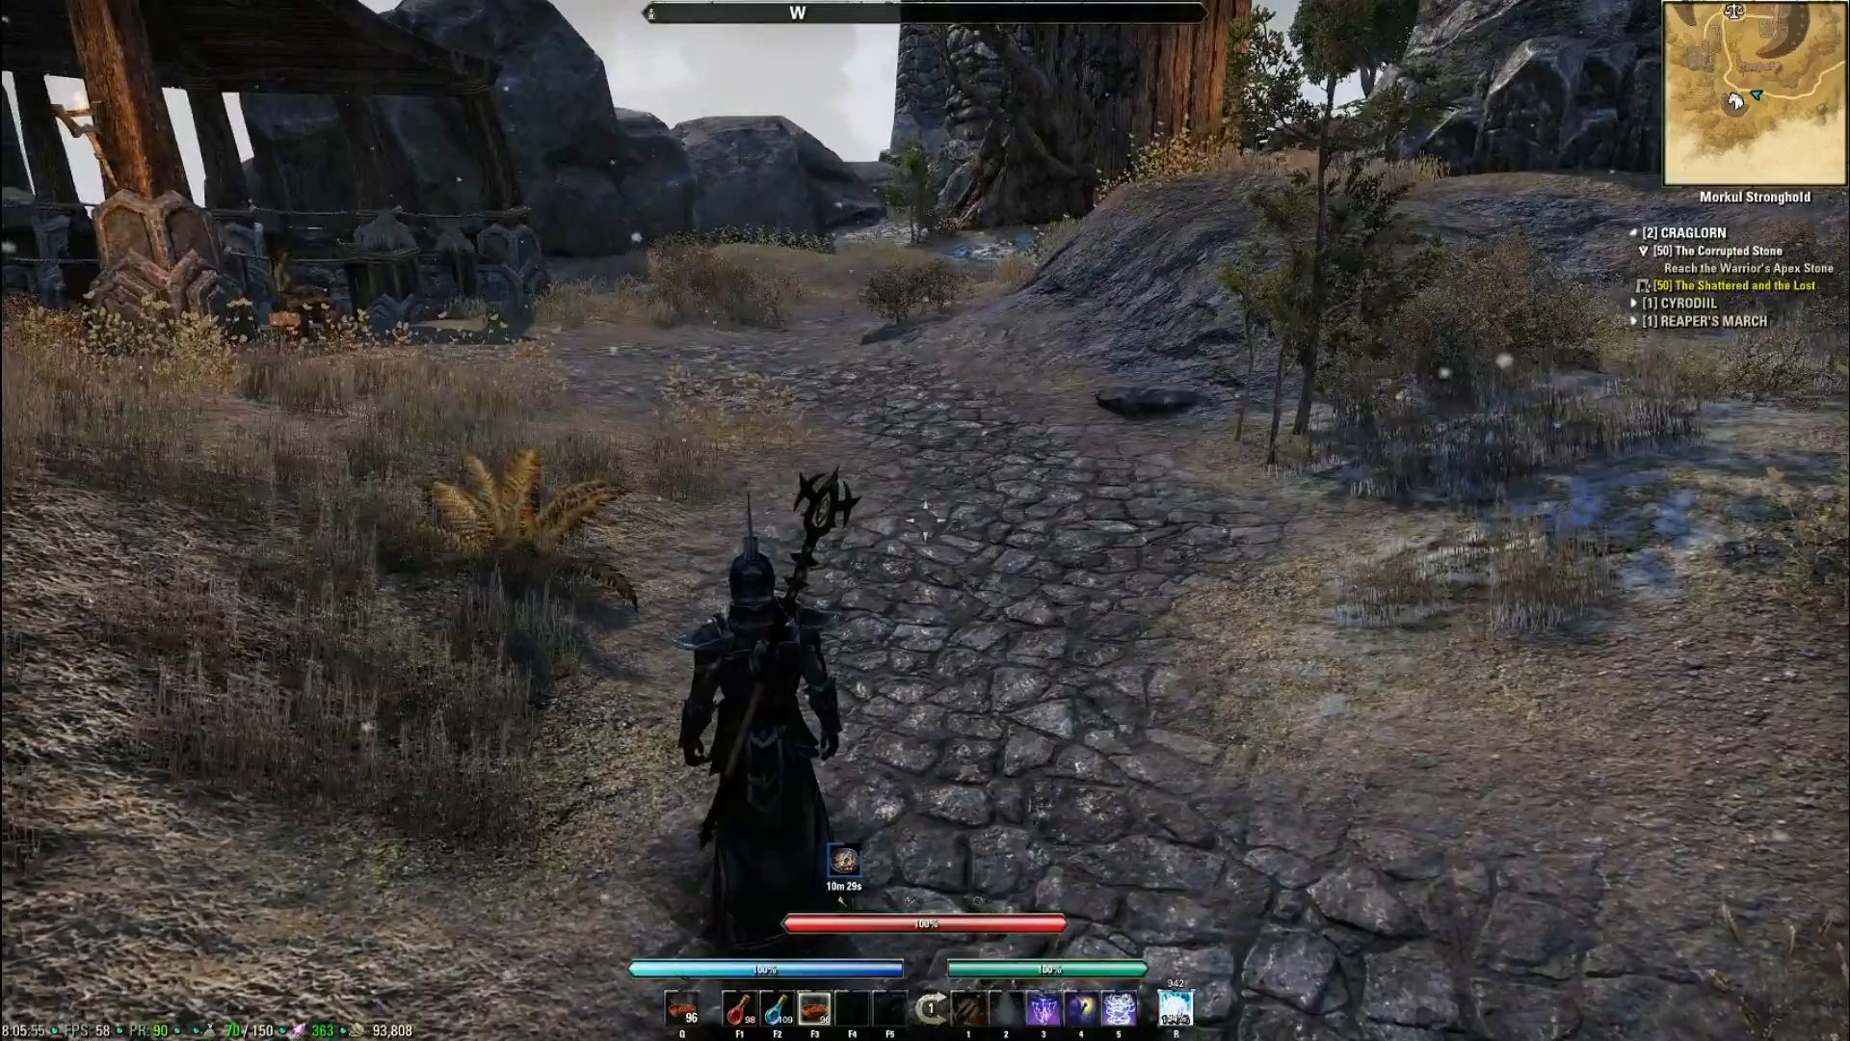